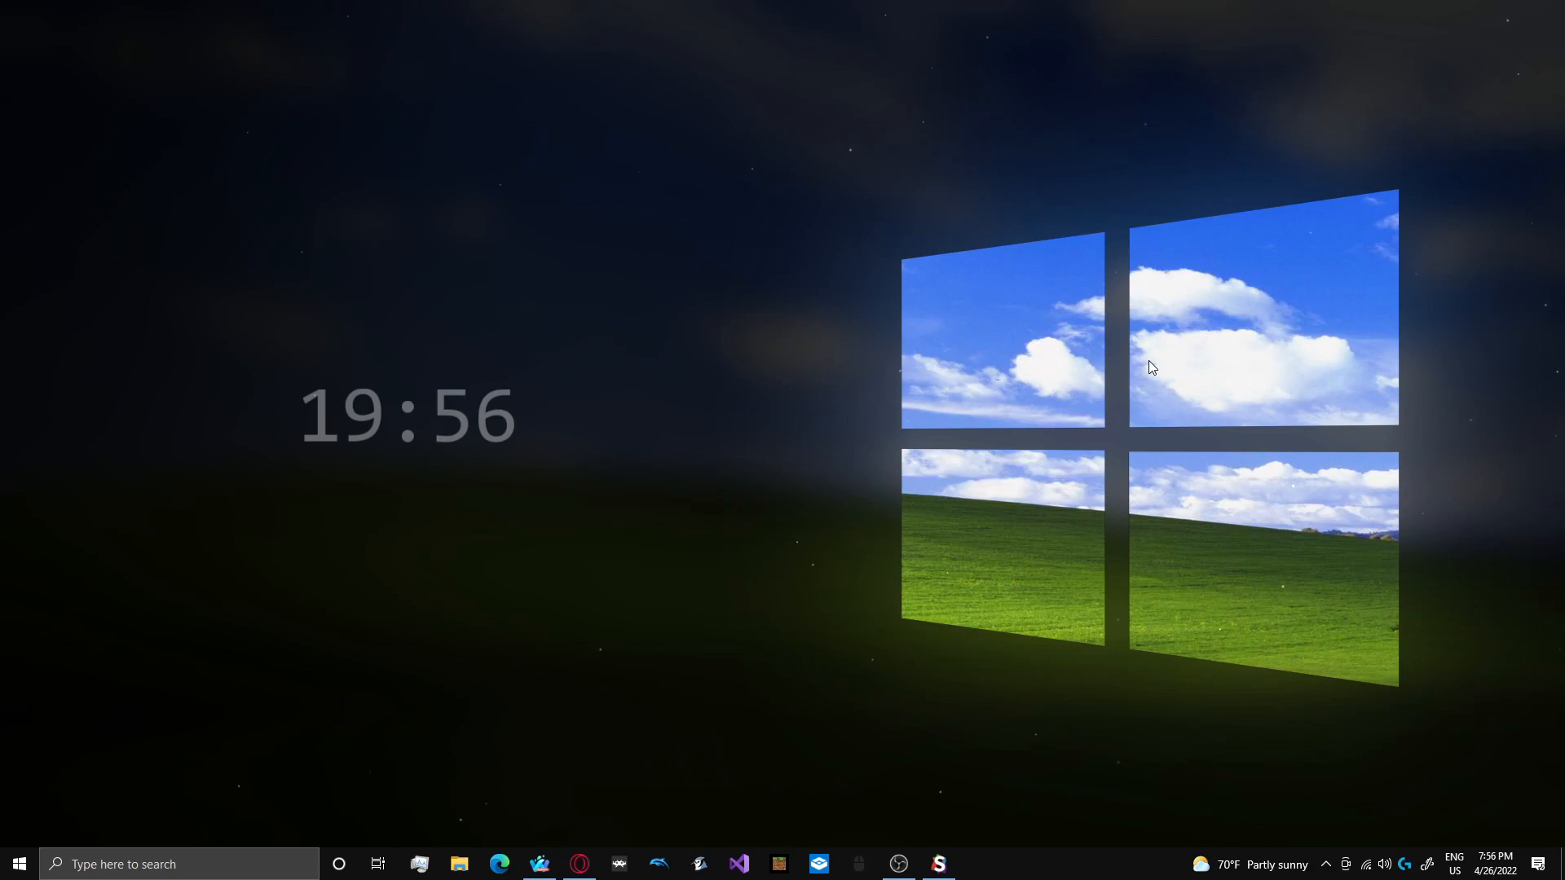
- Open Opera and go to darkhub.xyz's SCRIPT page for the loader
{"action": "left_click", "coordinate": [579, 864]}
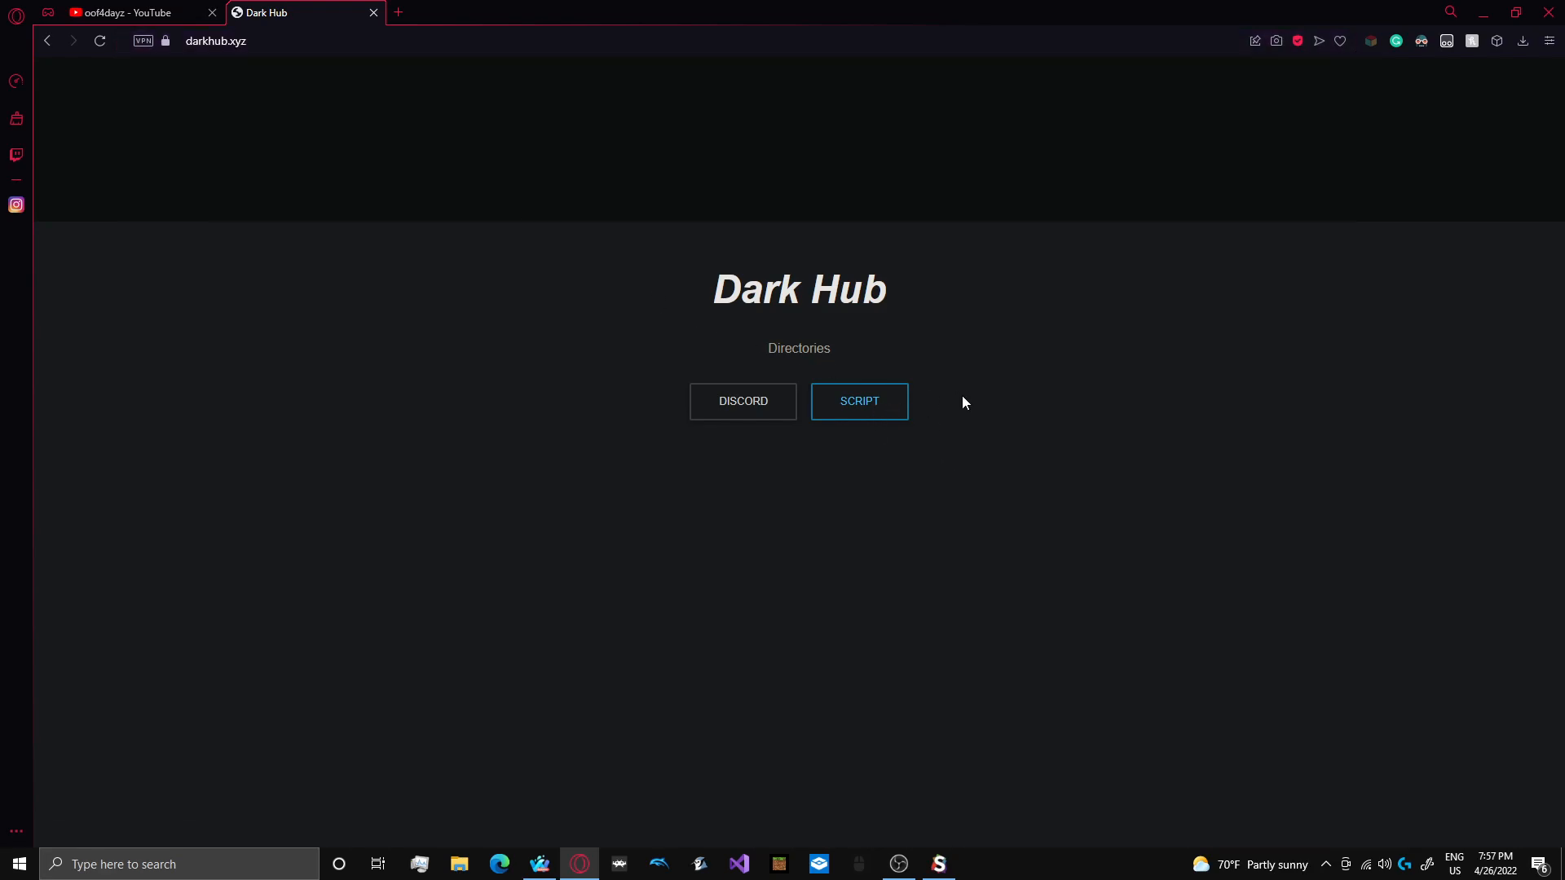
{"action": "left_click", "coordinate": [857, 401]}
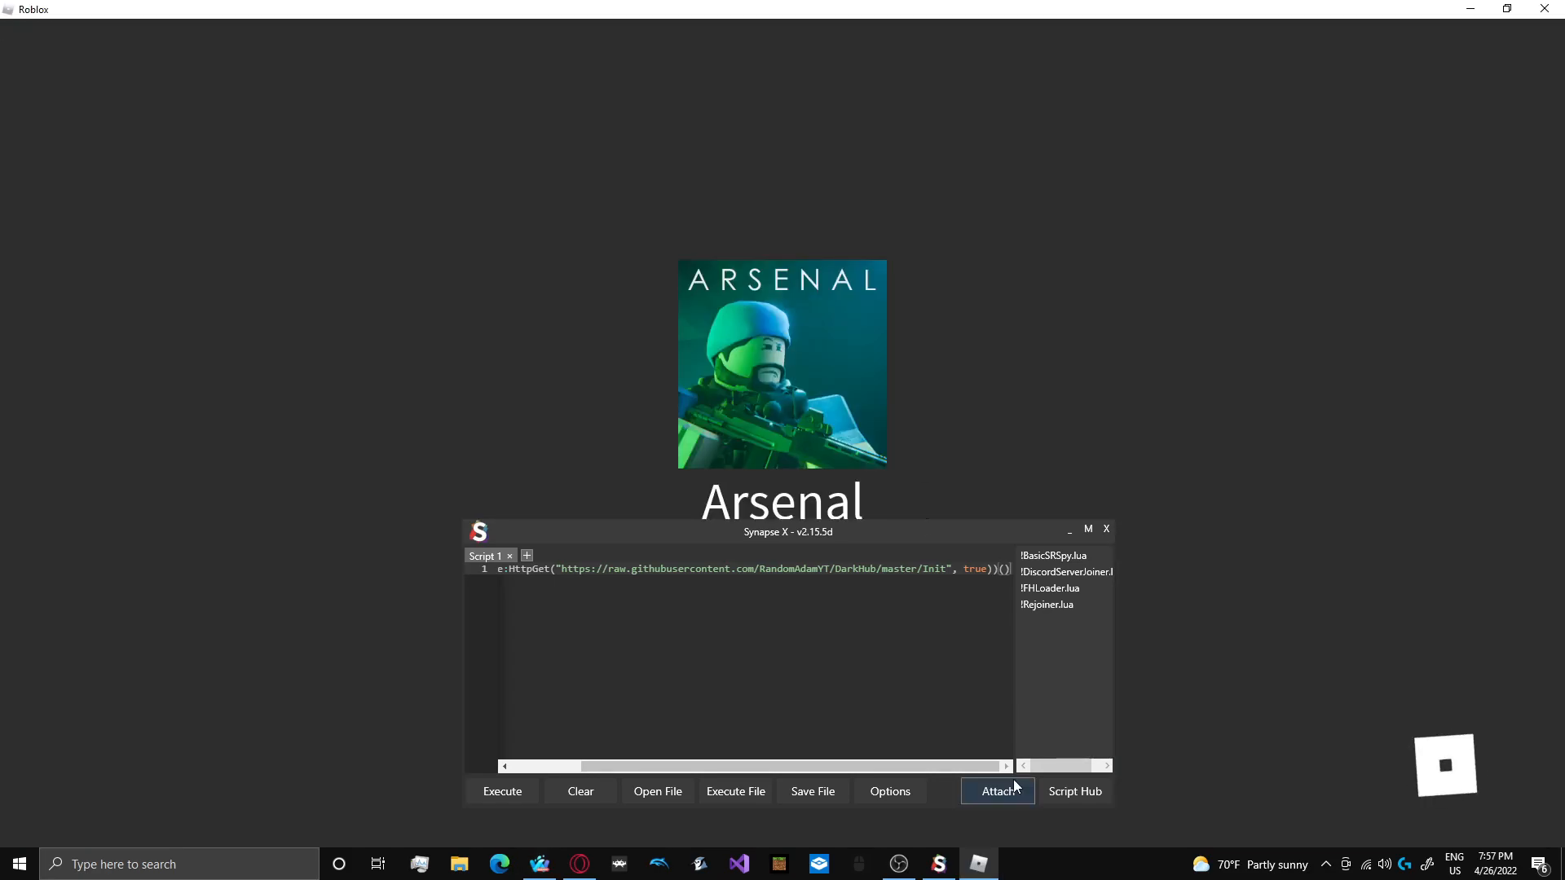
- Attach Synapse X to Arsenal and execute Dark Hub to bring up the V3 key system
{"action": "left_click", "coordinate": [997, 790]}
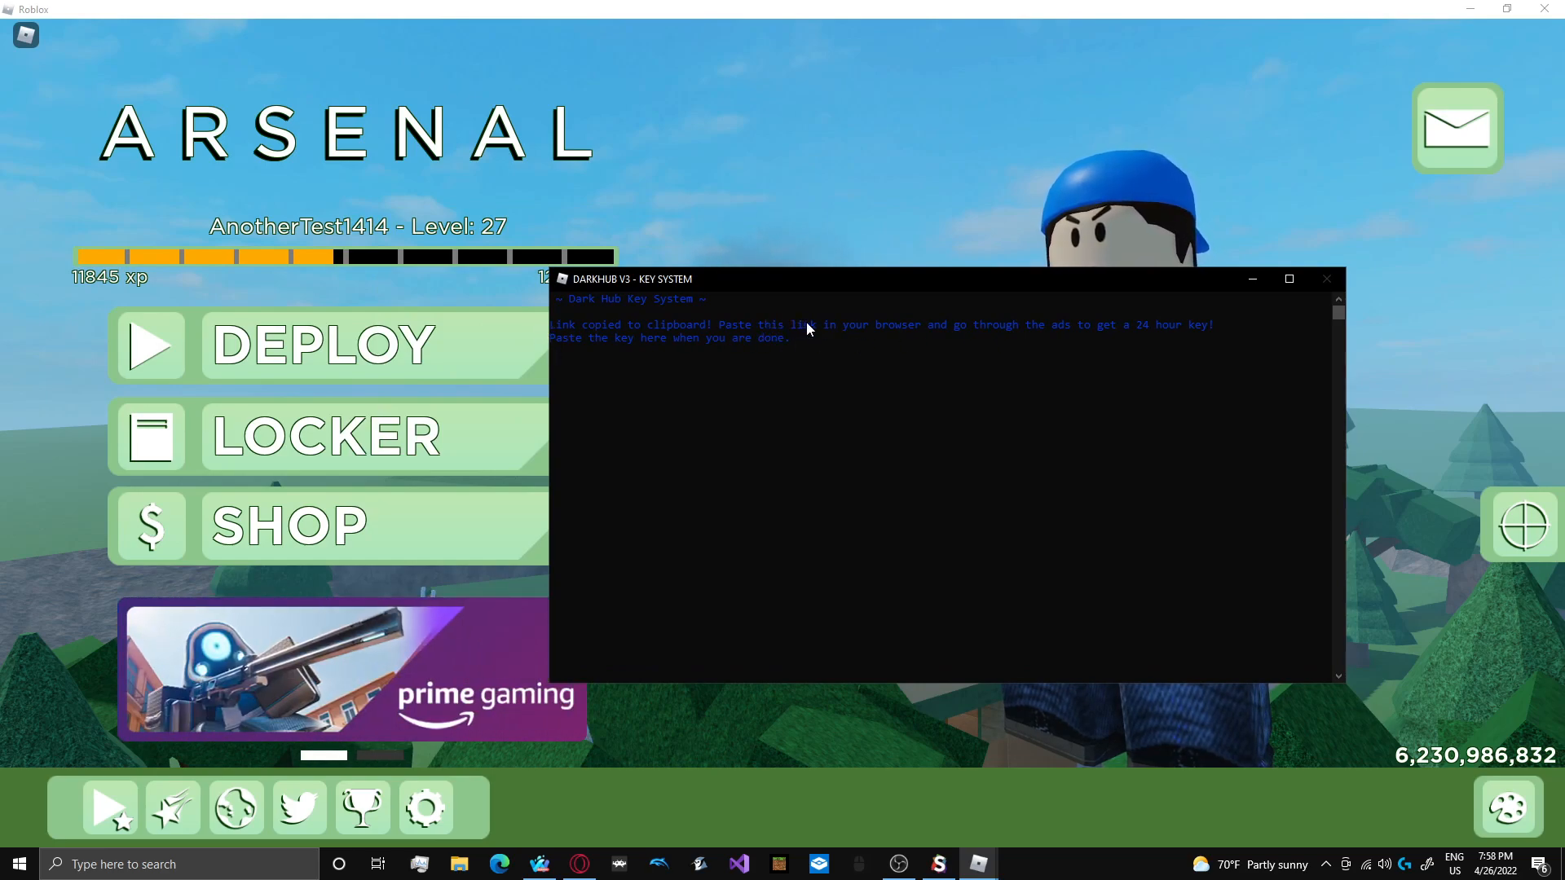
{"action": "mouse_move", "coordinate": [961, 346]}
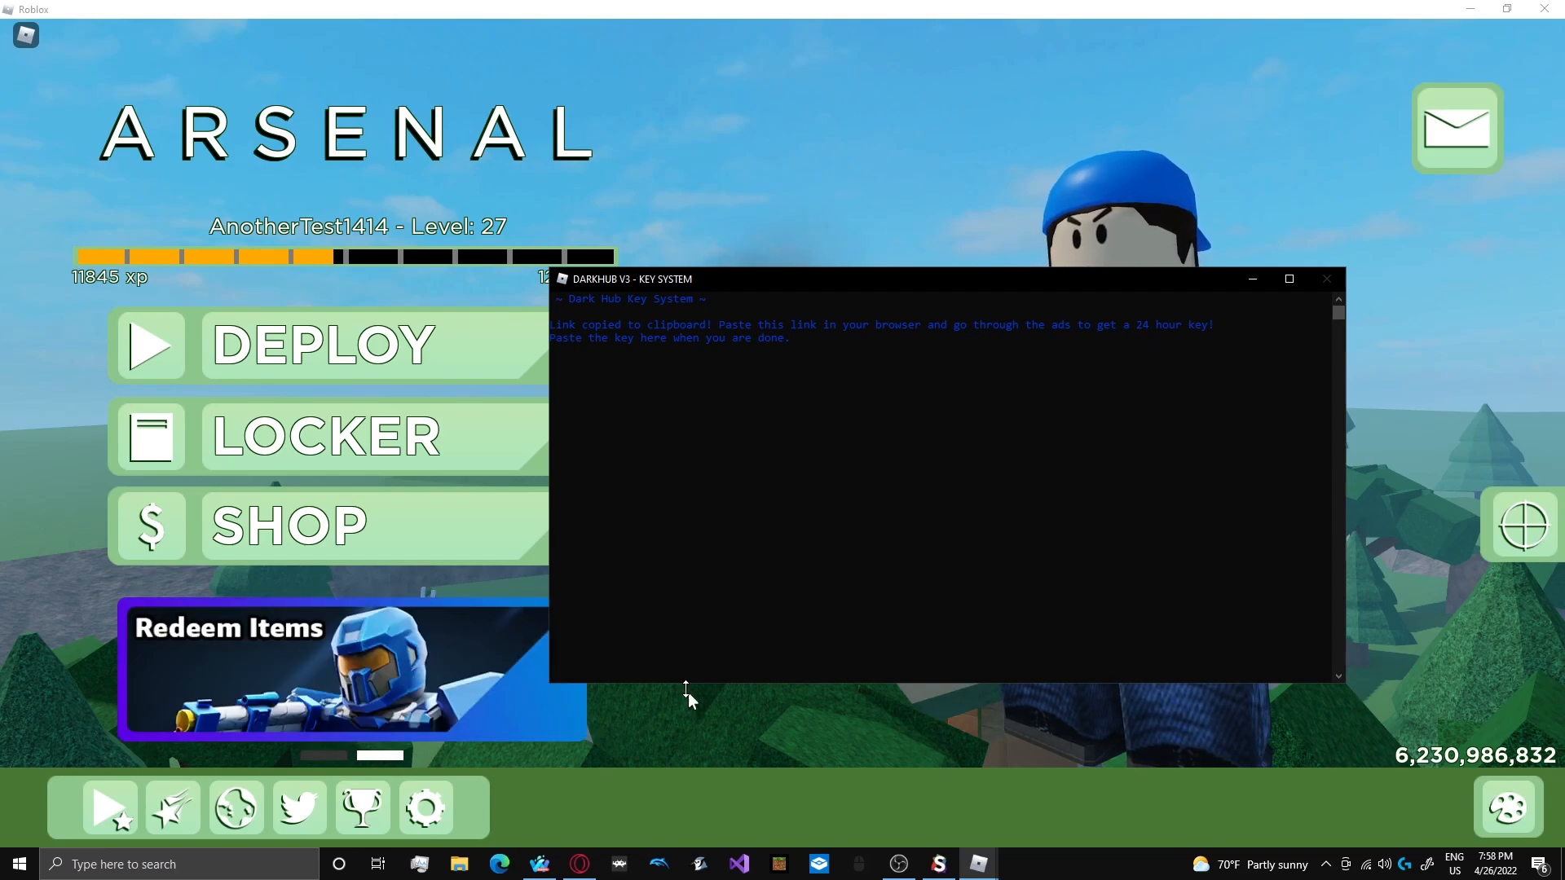
{"action": "left_click", "coordinate": [498, 863]}
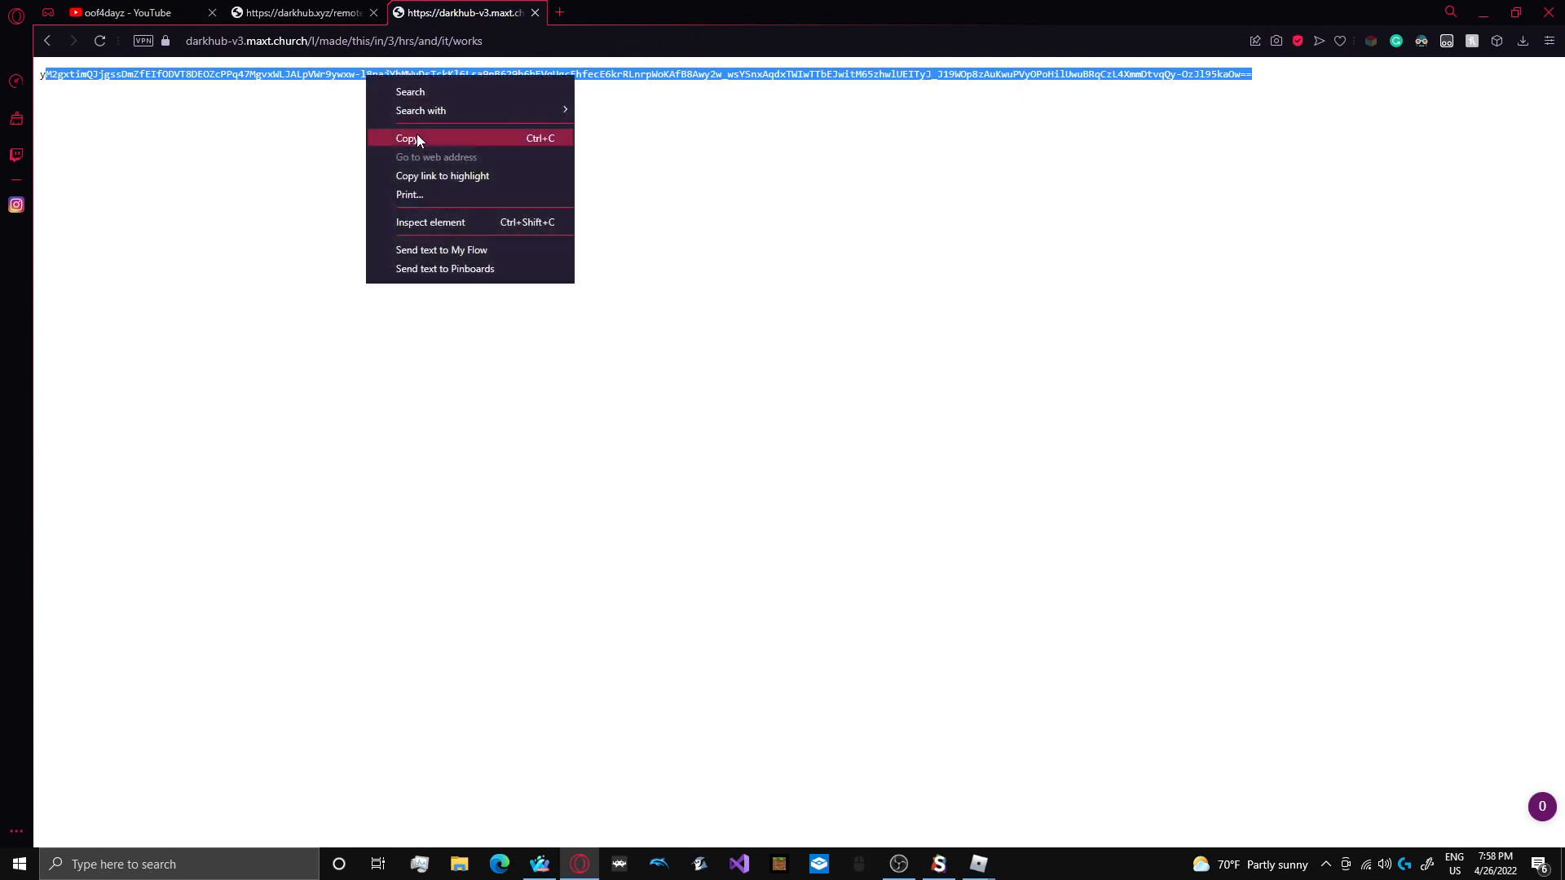
- Copy the 24-hour key from the darkhub-v3 key page in Opera
{"action": "left_click", "coordinate": [408, 138]}
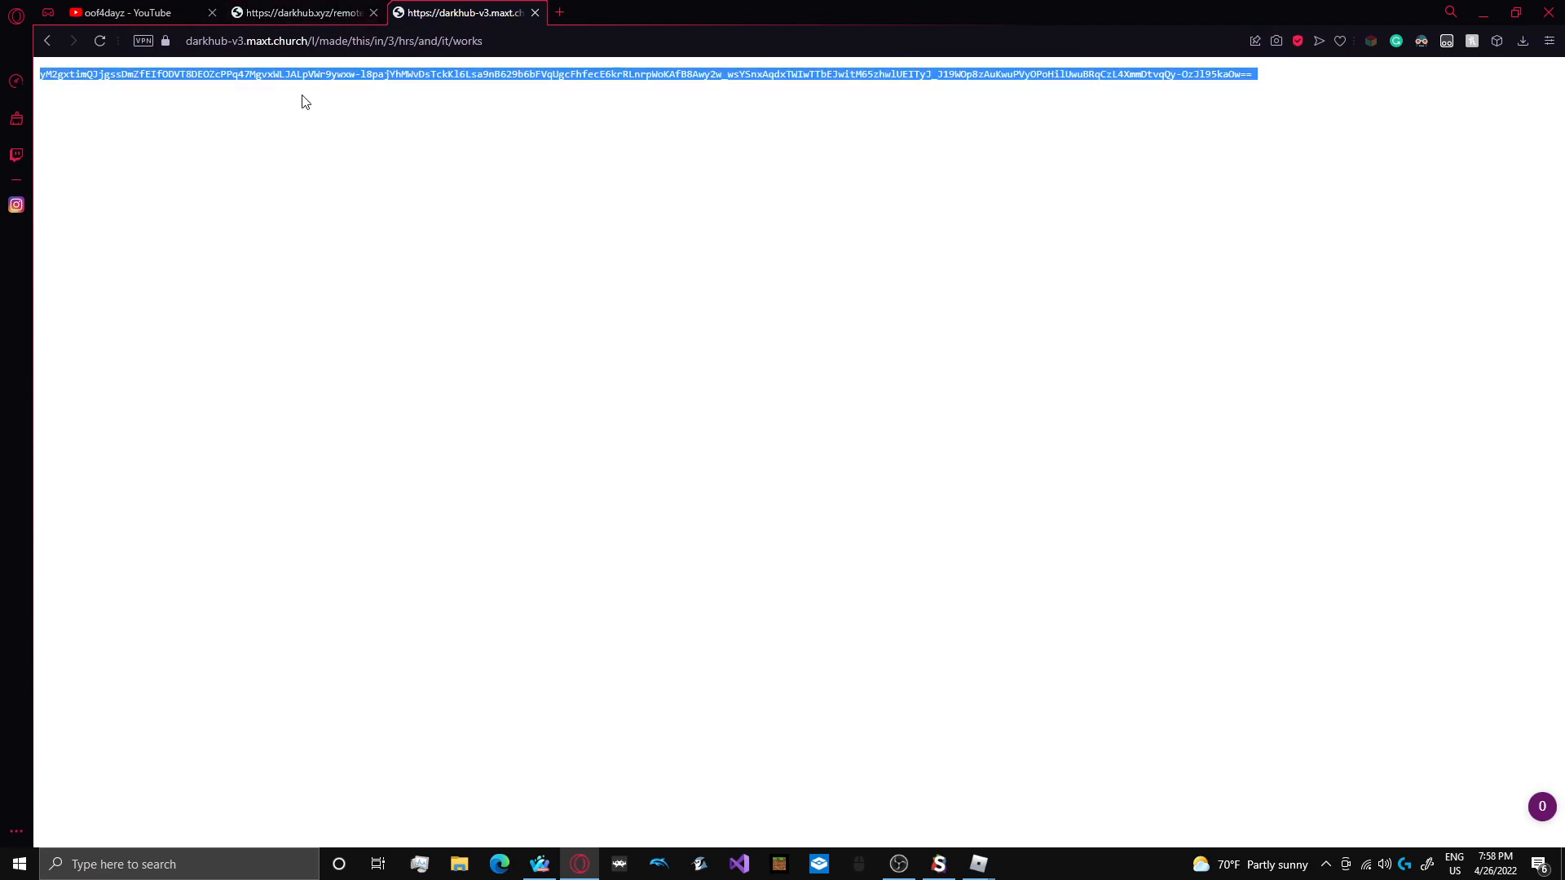
{"action": "left_click", "coordinate": [1249, 75]}
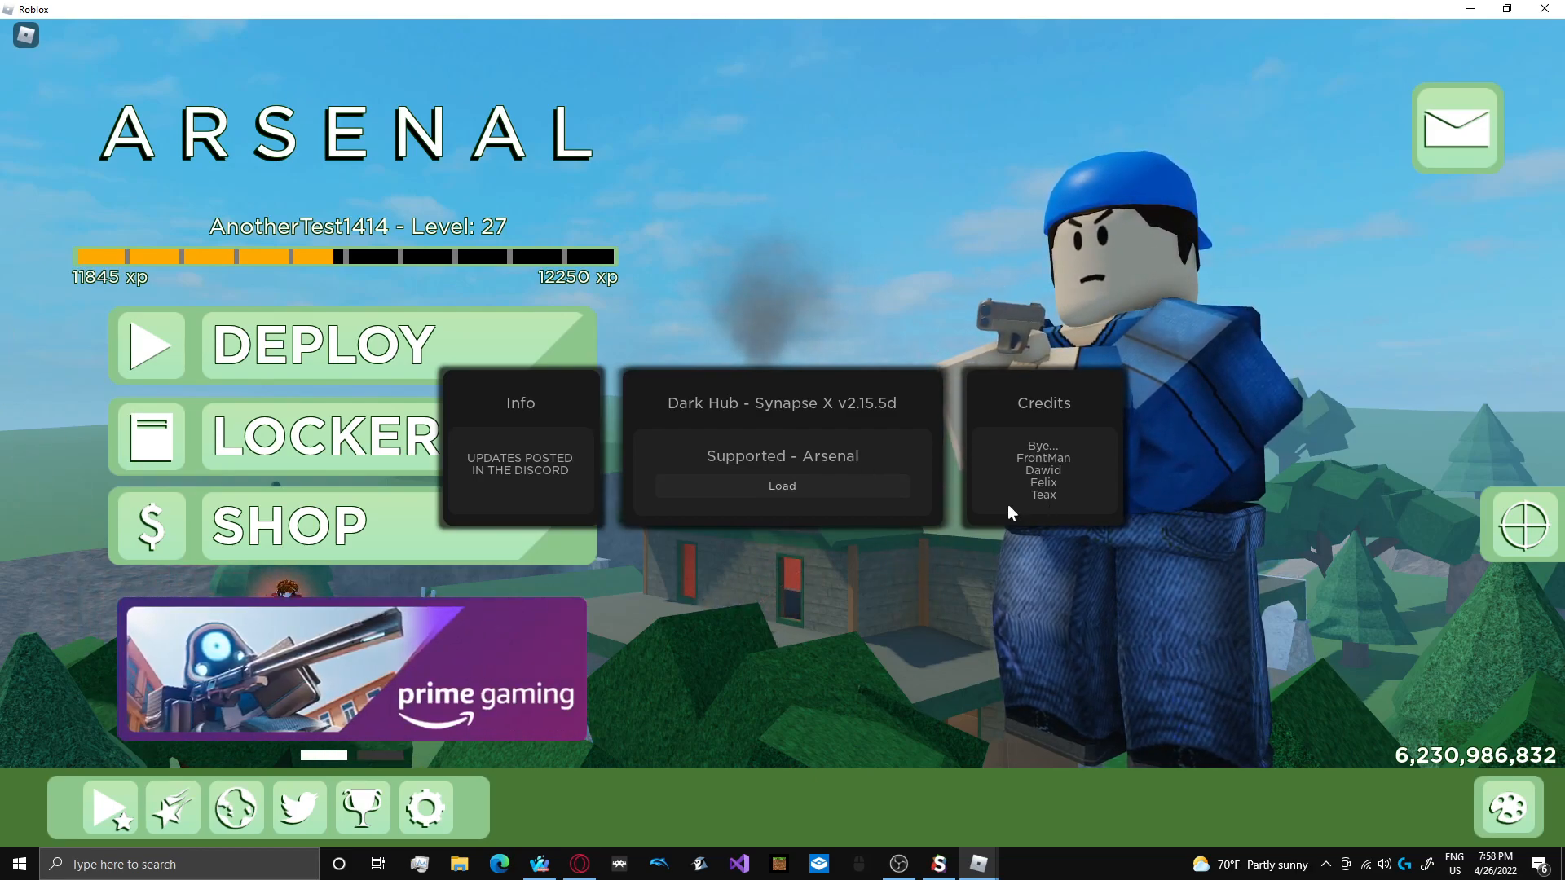
- Paste the key and load the Arsenal version of Dark Hub
{"action": "left_click", "coordinate": [782, 486]}
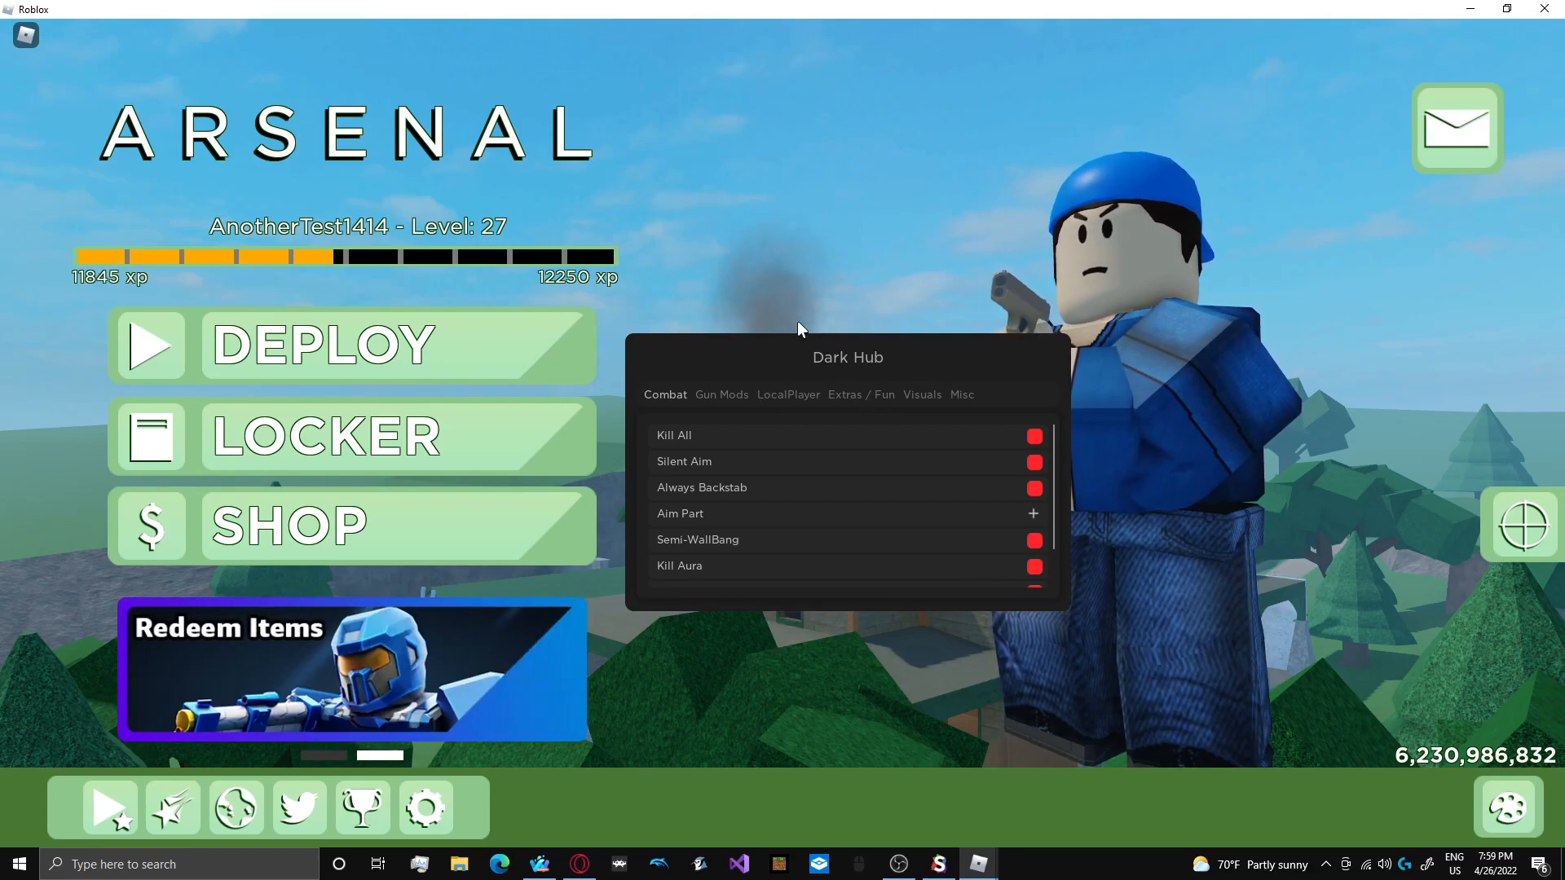
- Move the Dark Hub window, toggle every Gun Mod, and enable Toggle Walkspeed under LocalPlayer
{"action": "left_click_drag", "start_coordinate": [846, 357], "coordinate": [881, 354]}
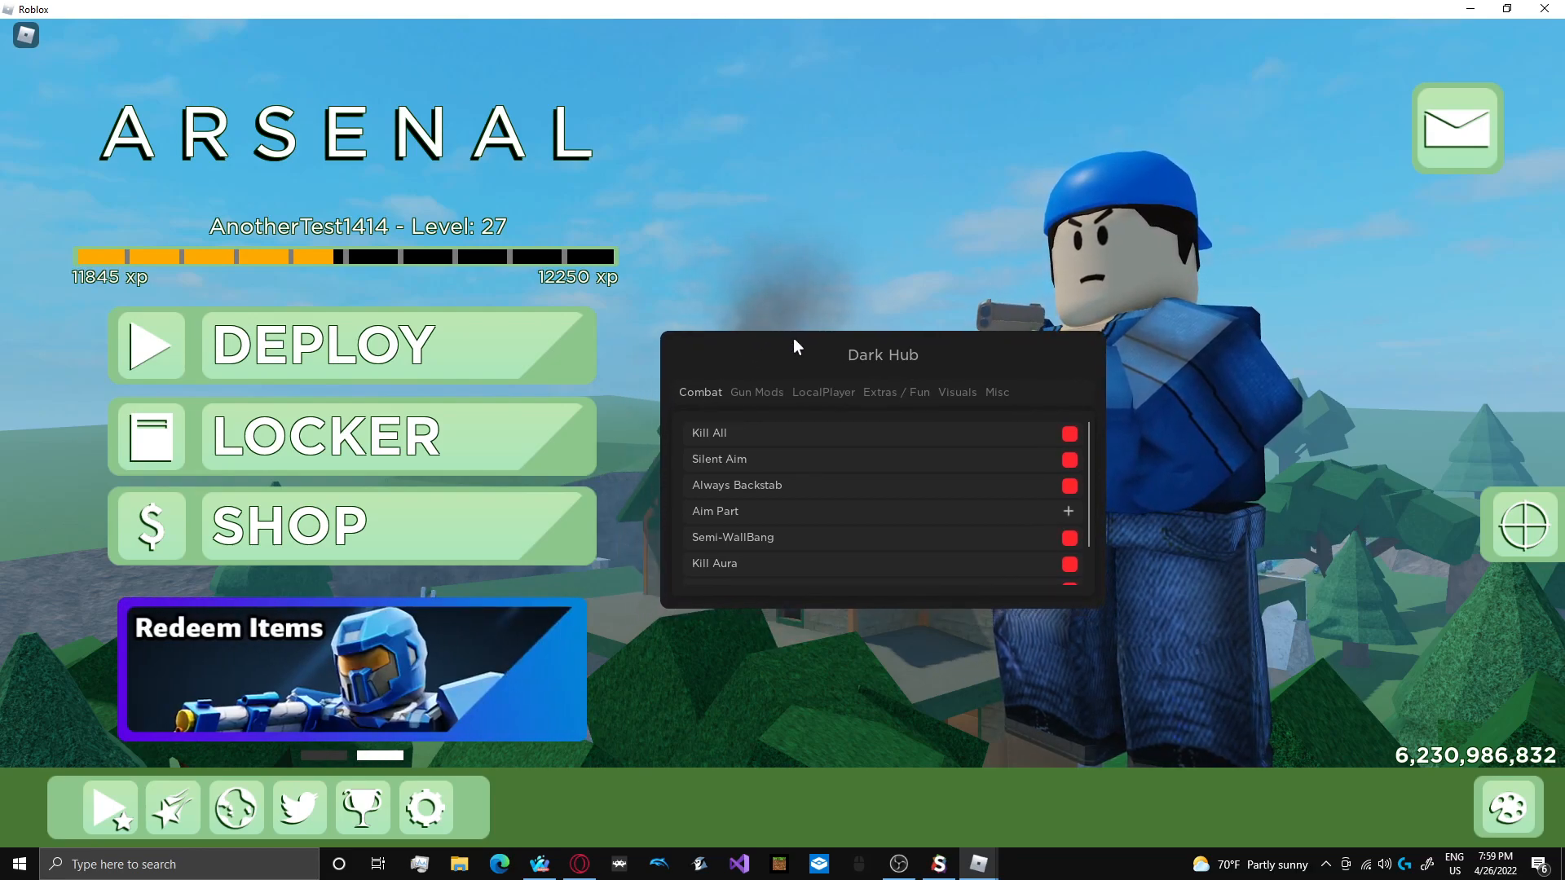
{"action": "scroll", "scroll_direction": "down", "scroll_amount": 3}
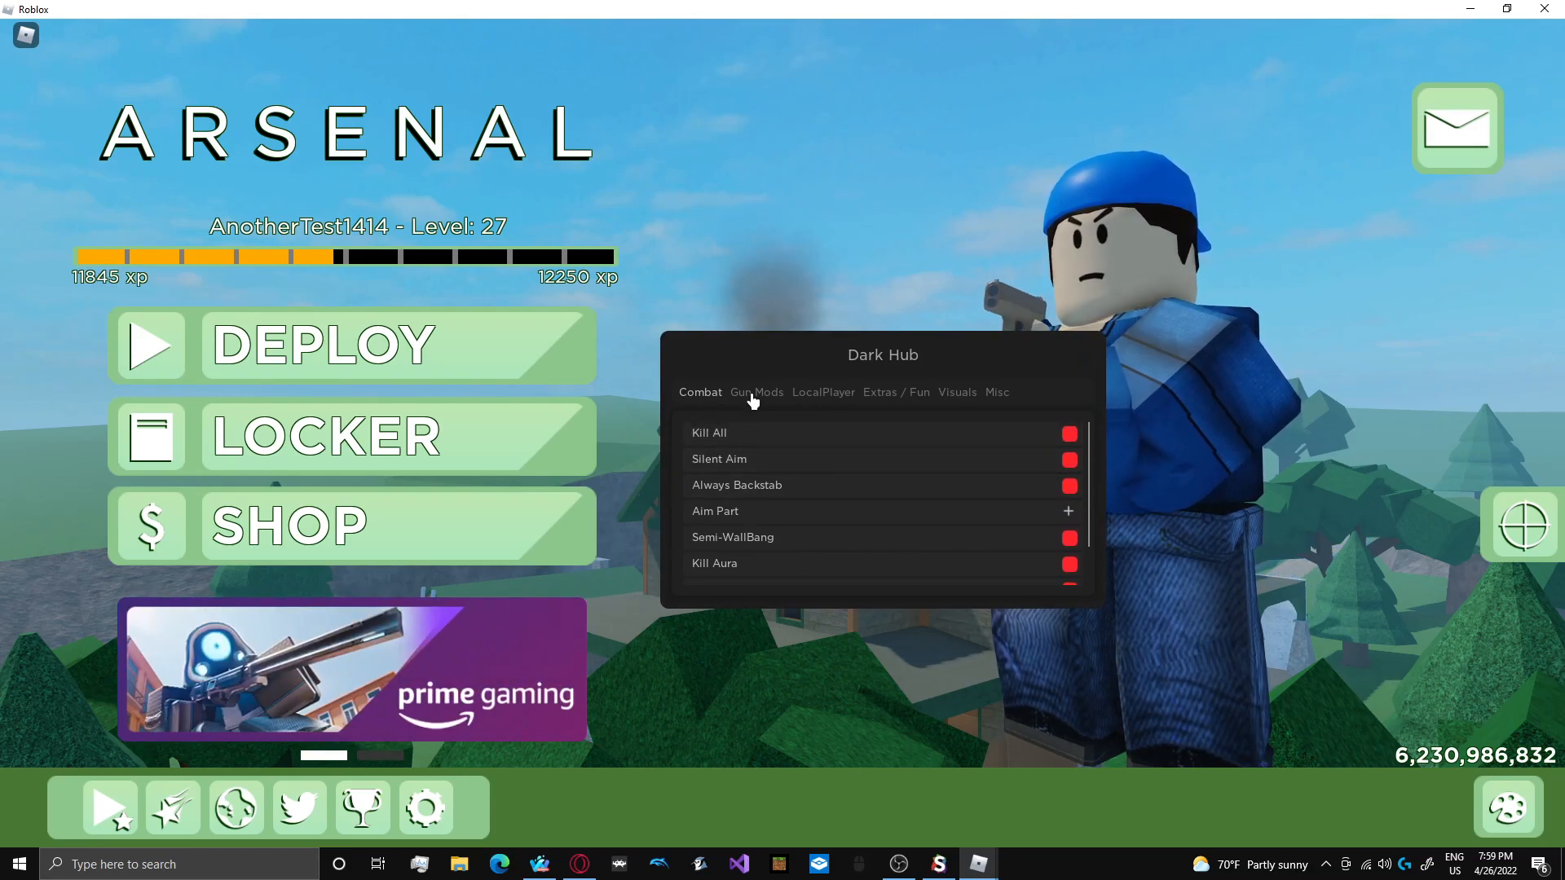
{"action": "left_click", "coordinate": [756, 392]}
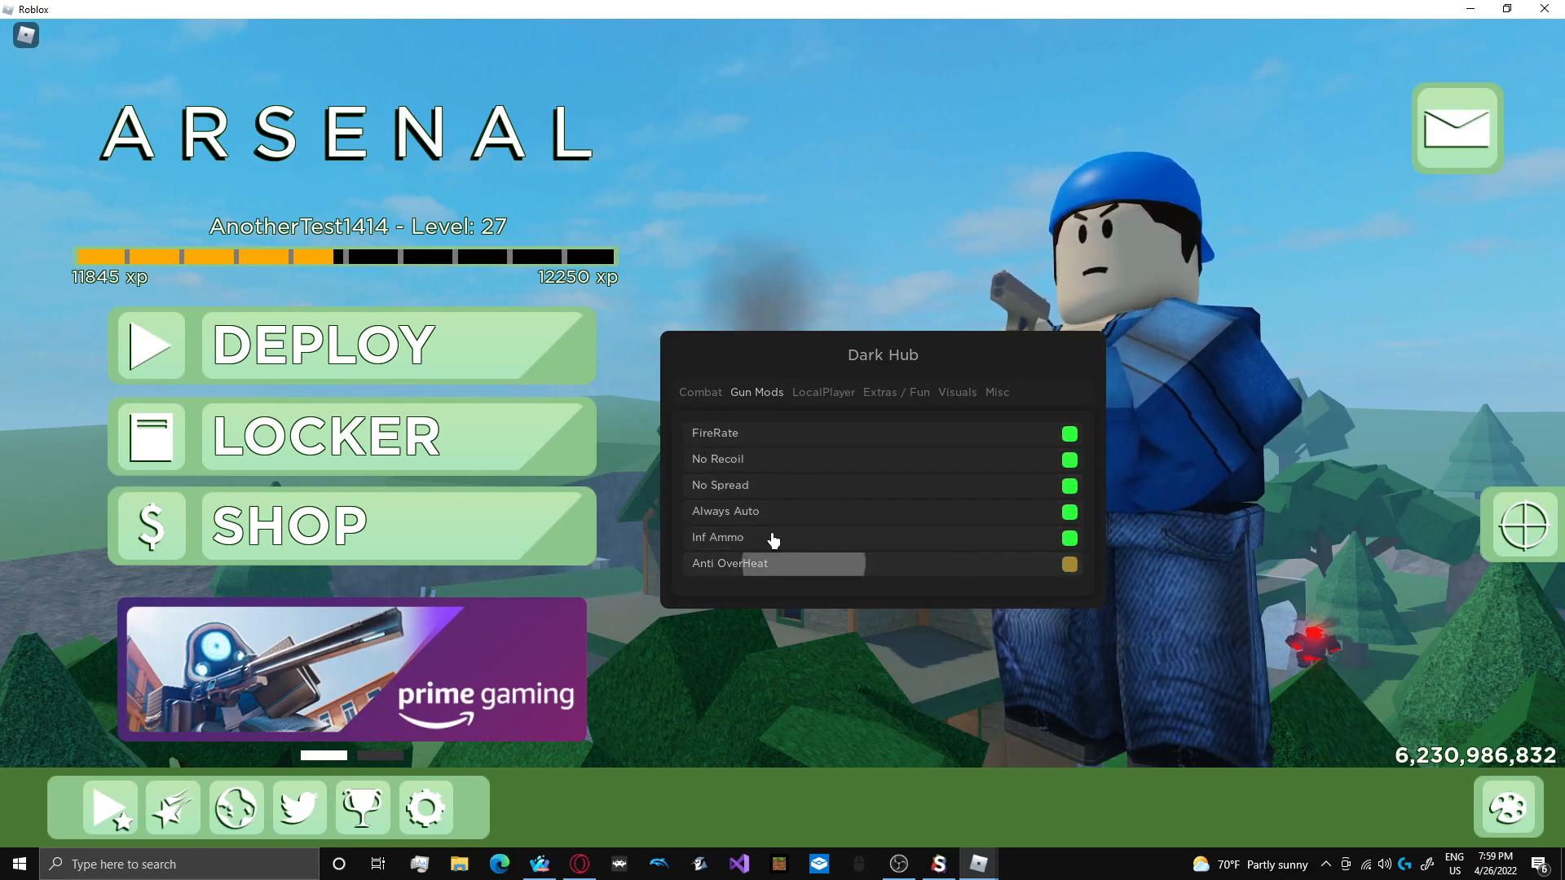
{"action": "left_click", "coordinate": [823, 391]}
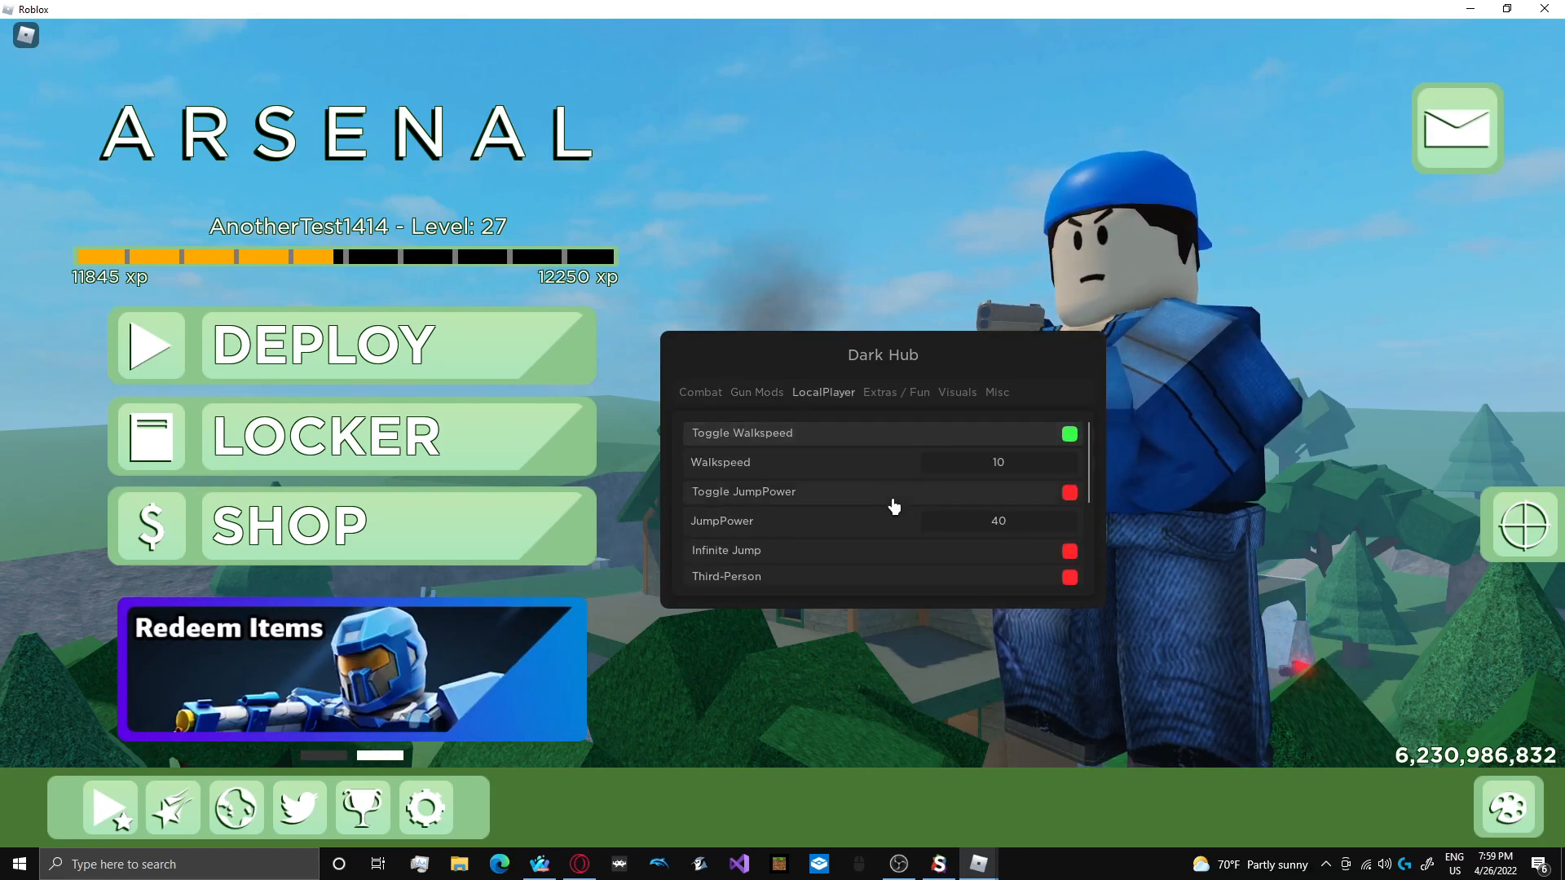
{"action": "scroll", "scroll_direction": "down", "scroll_amount": 3}
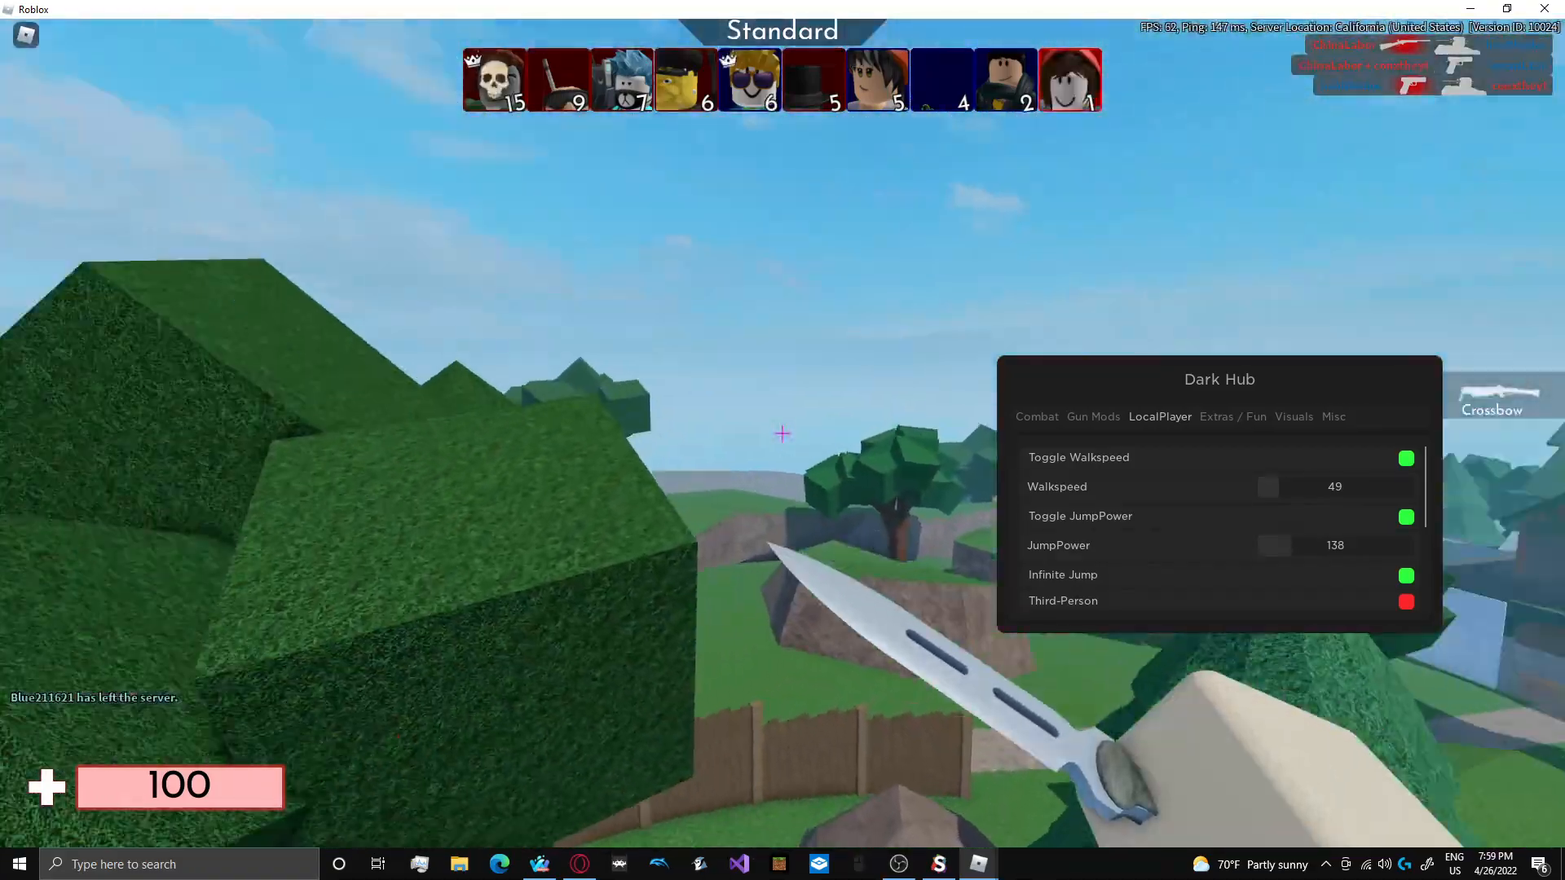
- Free the mouse with Esc and enable Instant Respawn under LocalPlayer
{"action": "key", "text": "Escape"}
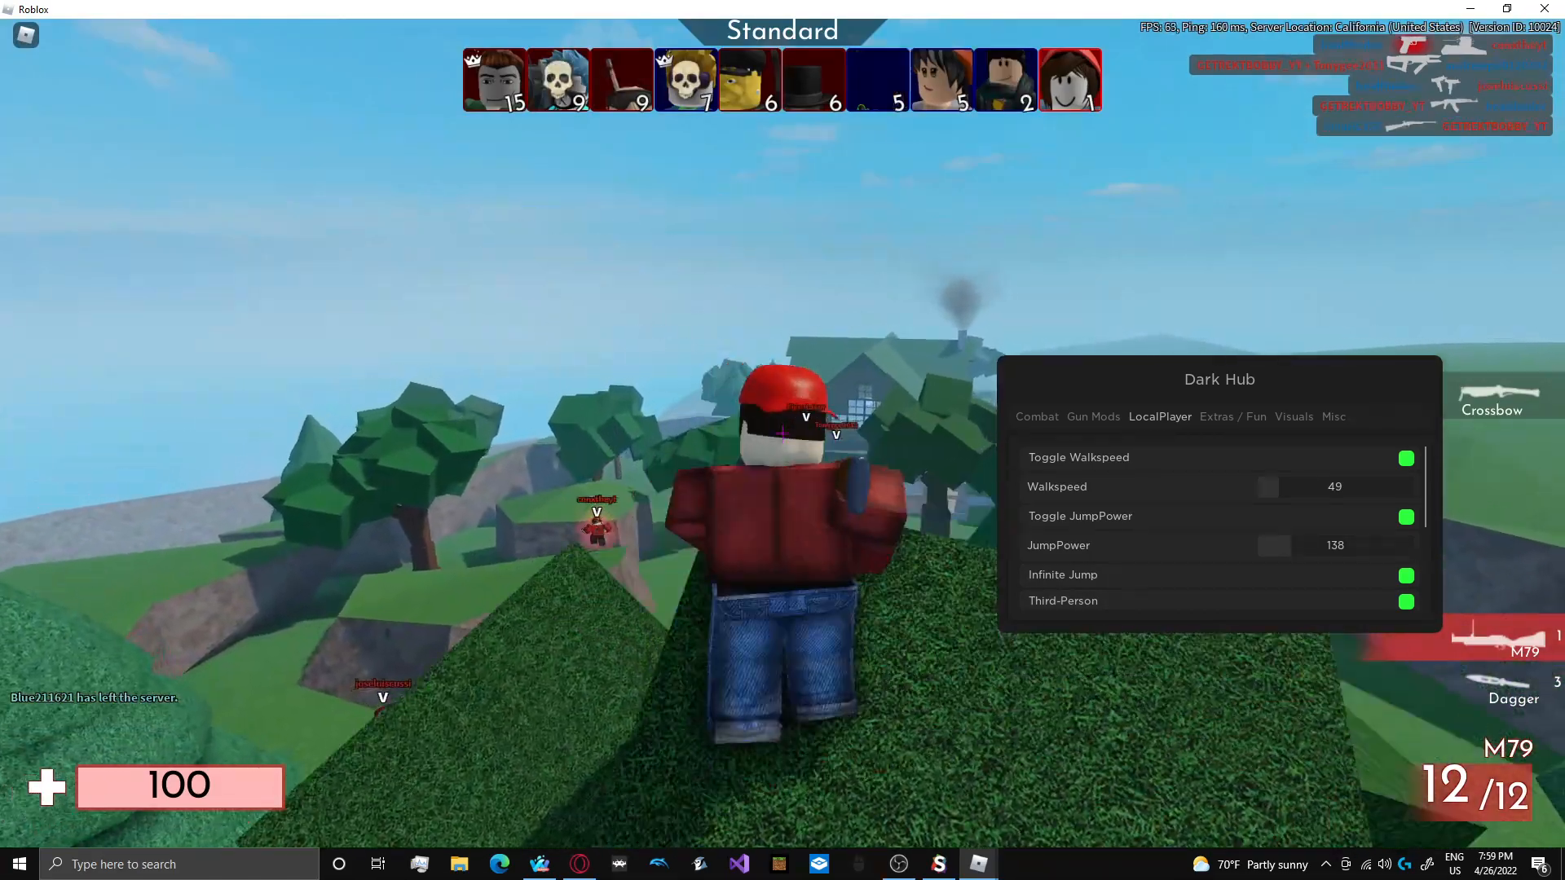
{"action": "key", "text": "Escape"}
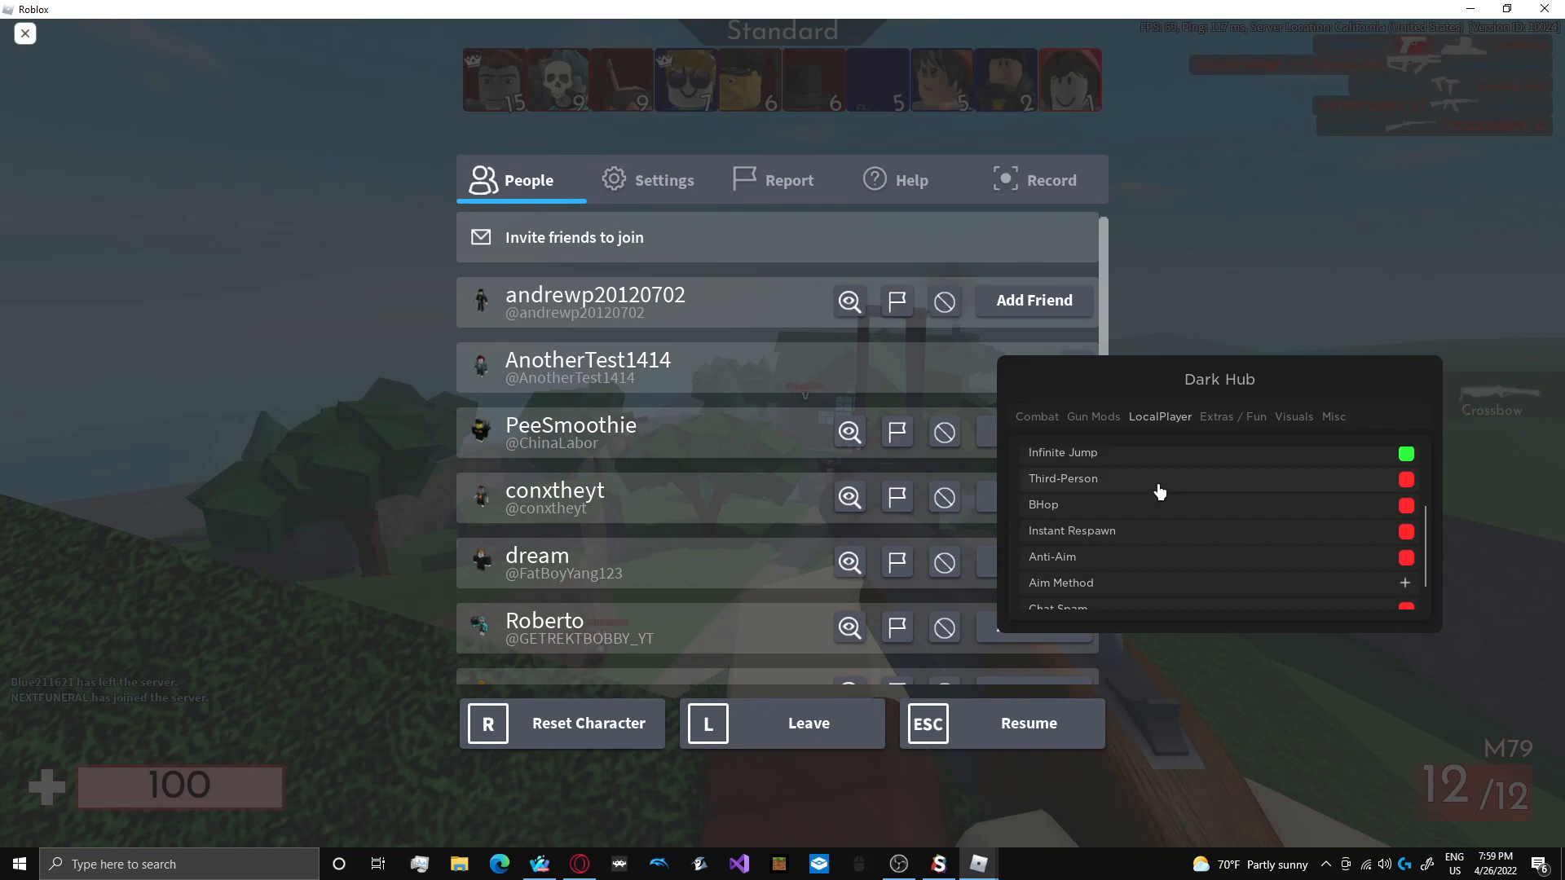
{"action": "left_click", "coordinate": [1406, 530]}
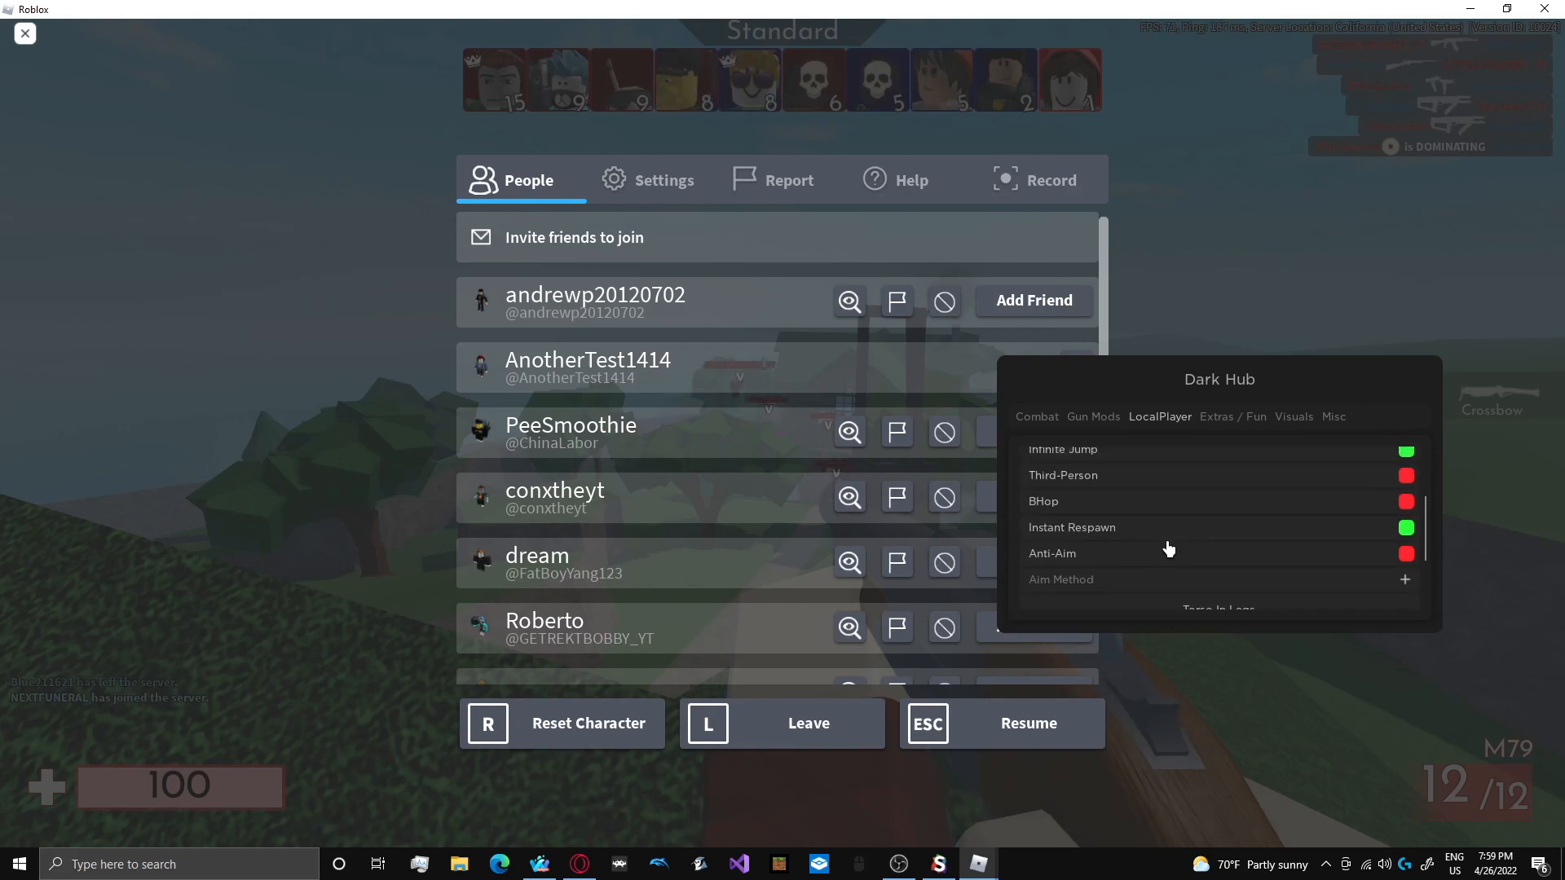
- Browse Extras / Fun, then enable Tracers and Names under Visuals
{"action": "left_click", "coordinate": [1215, 416]}
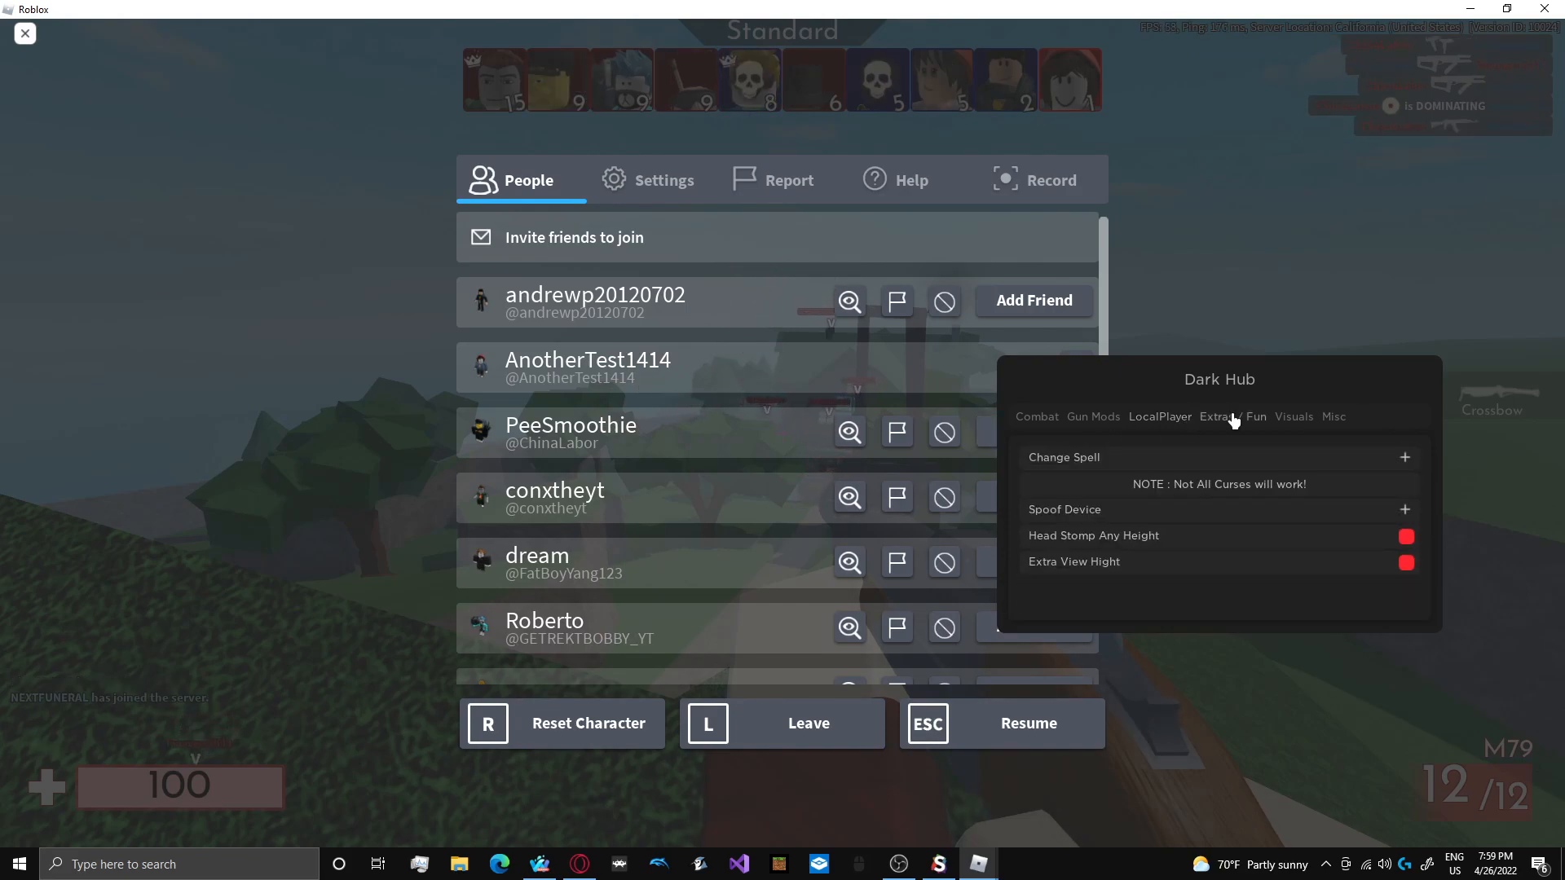
{"action": "left_click", "coordinate": [1293, 416]}
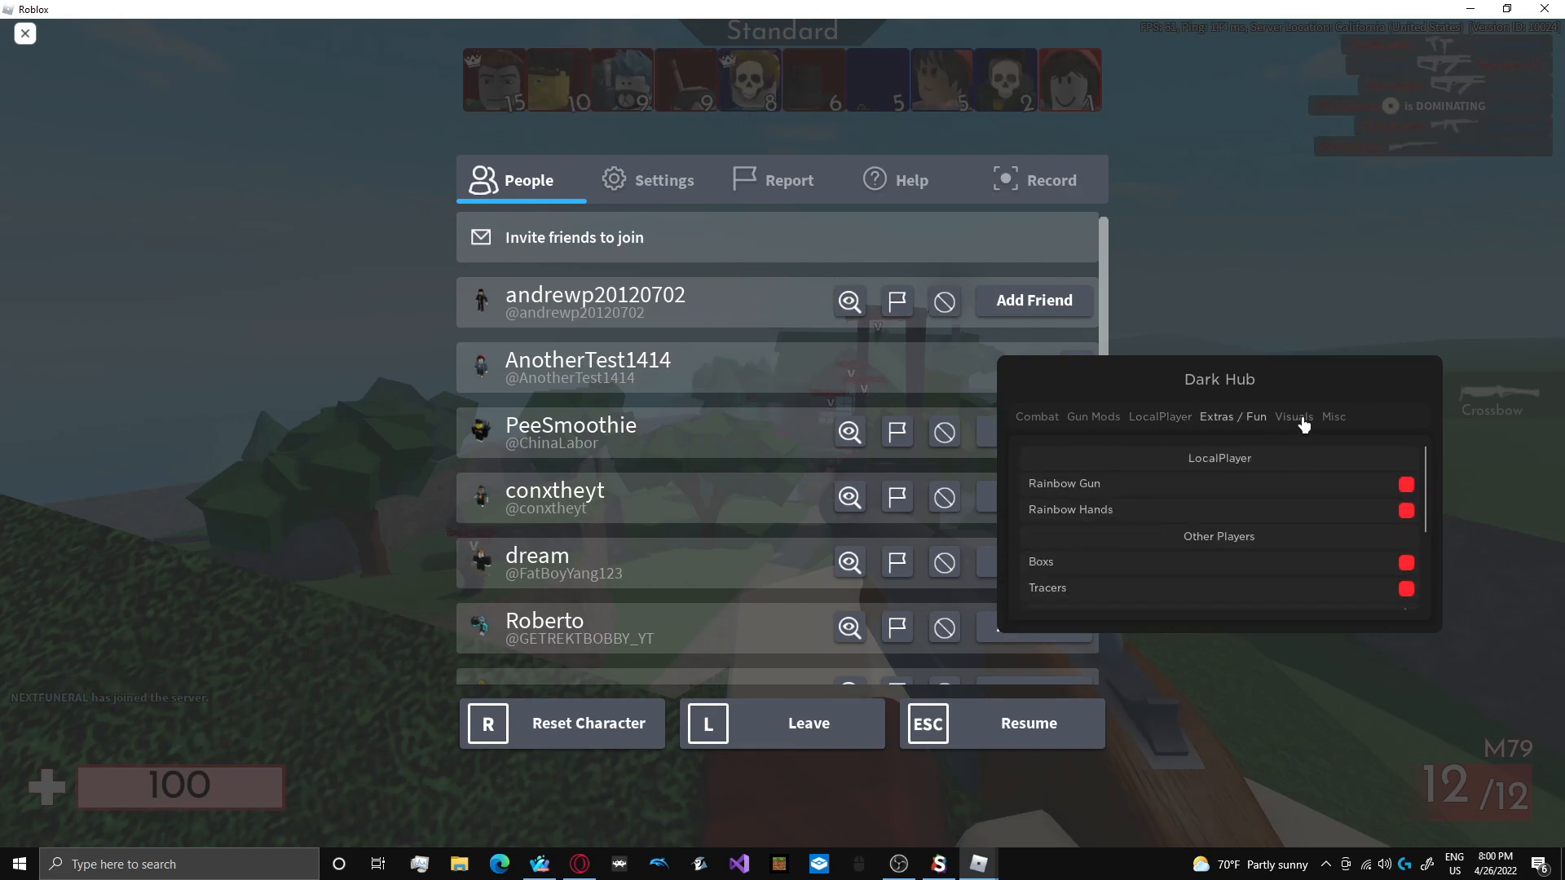
{"action": "left_click", "coordinate": [1294, 417]}
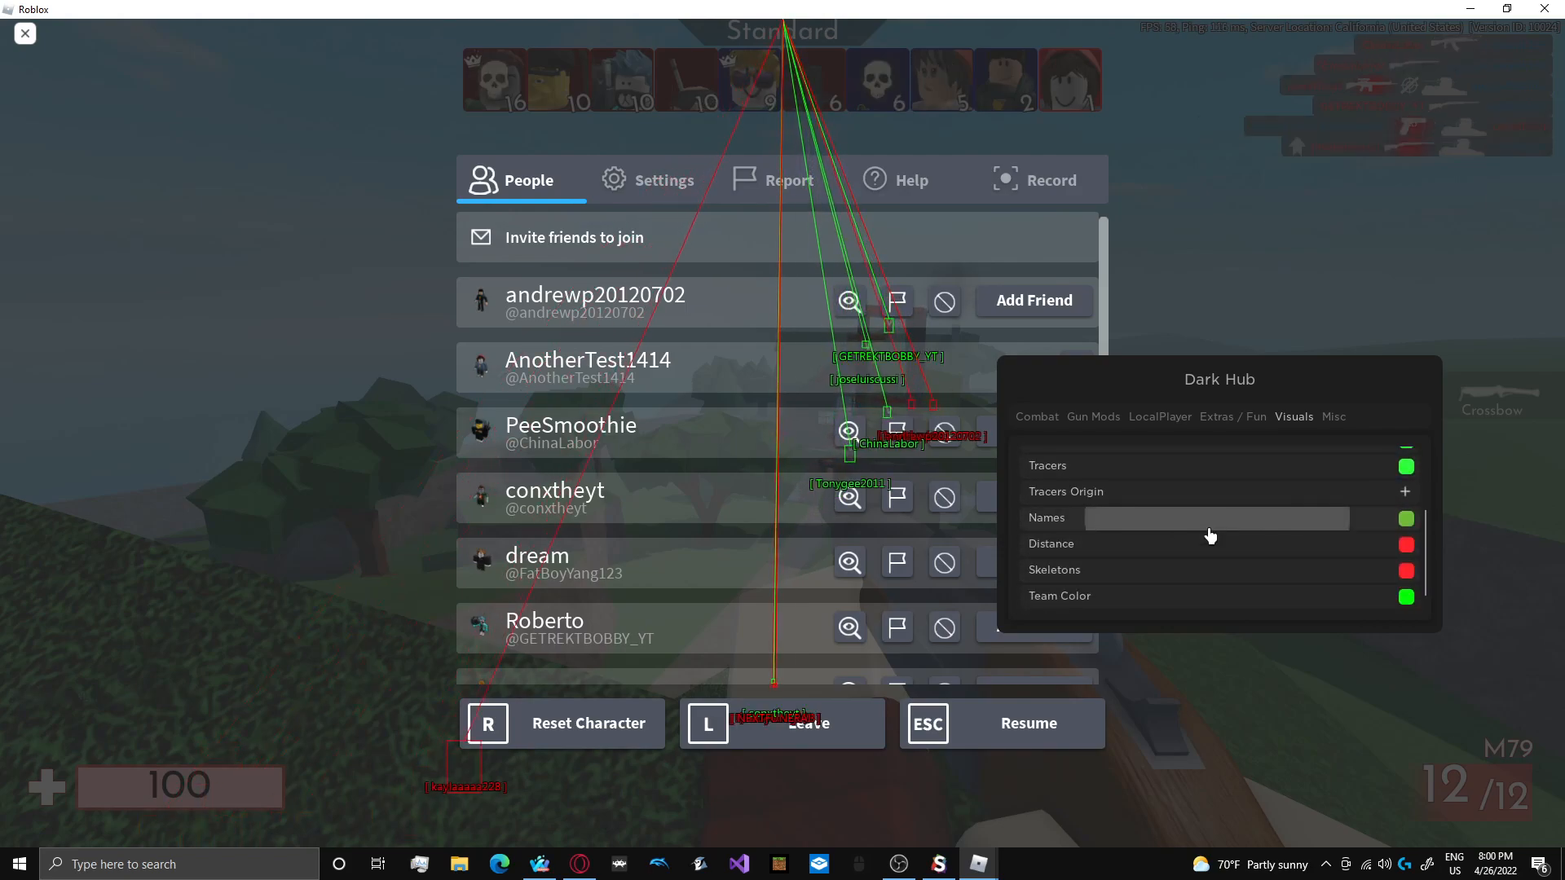
{"action": "left_click", "coordinate": [1405, 543]}
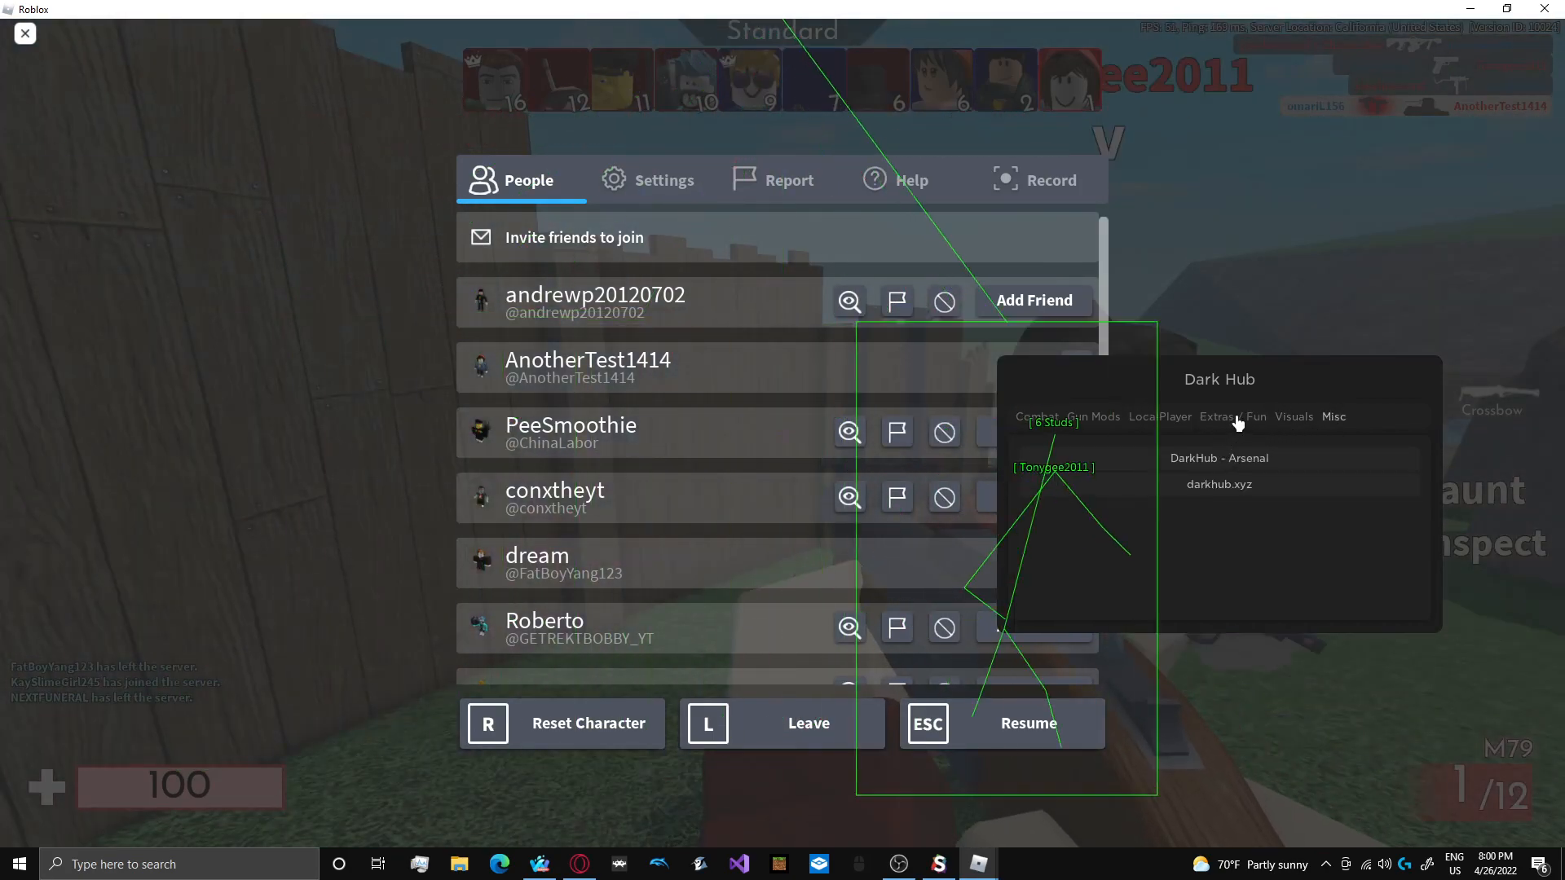
- Check Extras / Fun and Combat, toggling the Kill All option
{"action": "left_click", "coordinate": [1230, 416]}
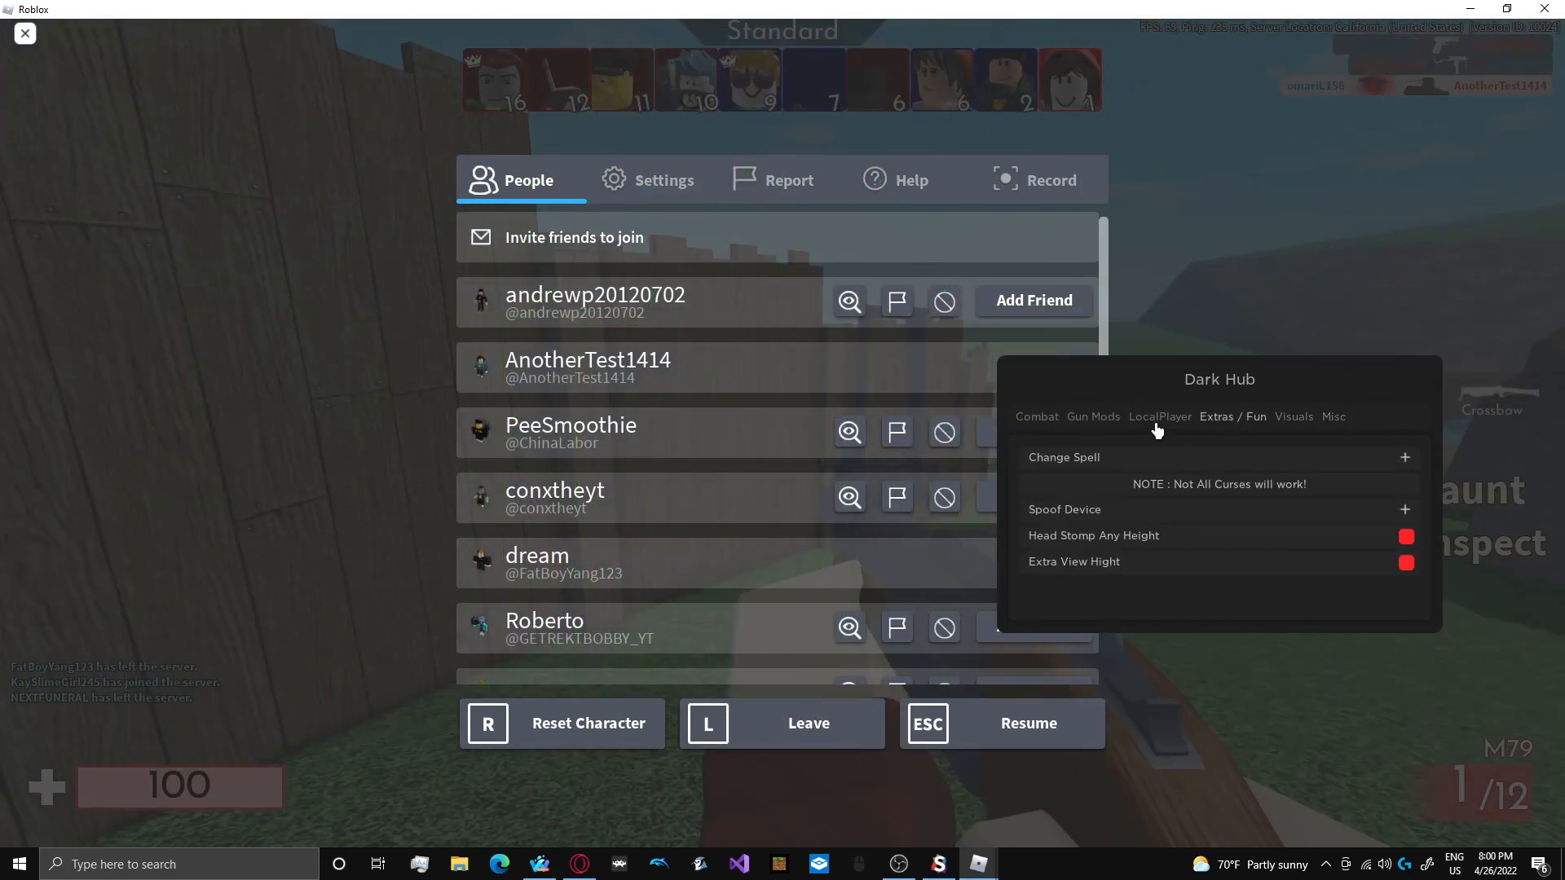
{"action": "left_click", "coordinate": [1036, 416]}
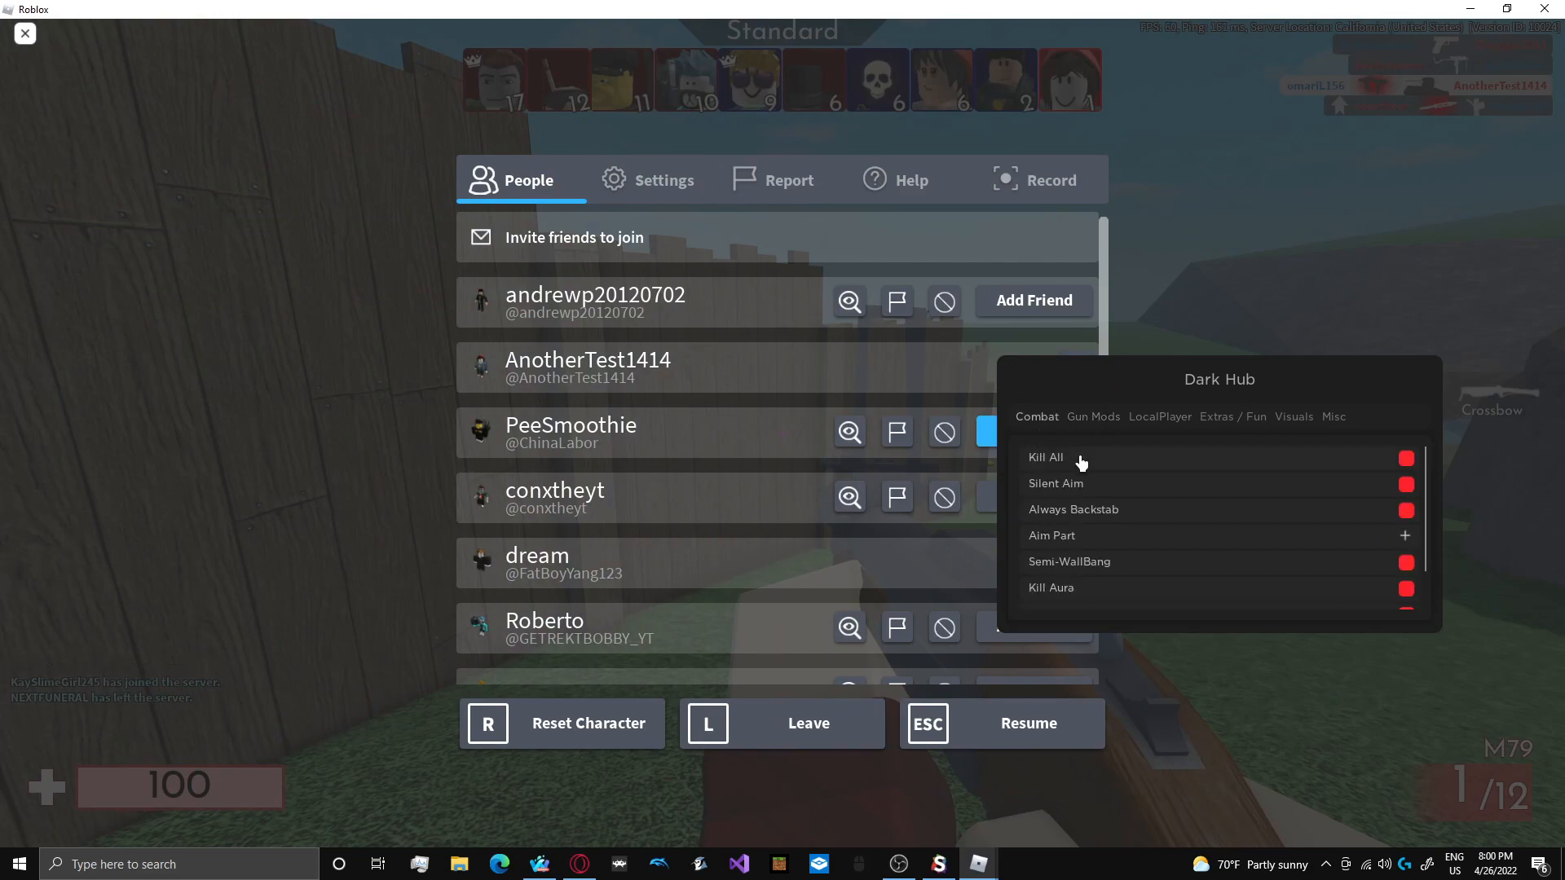
{"action": "left_click", "coordinate": [1405, 458]}
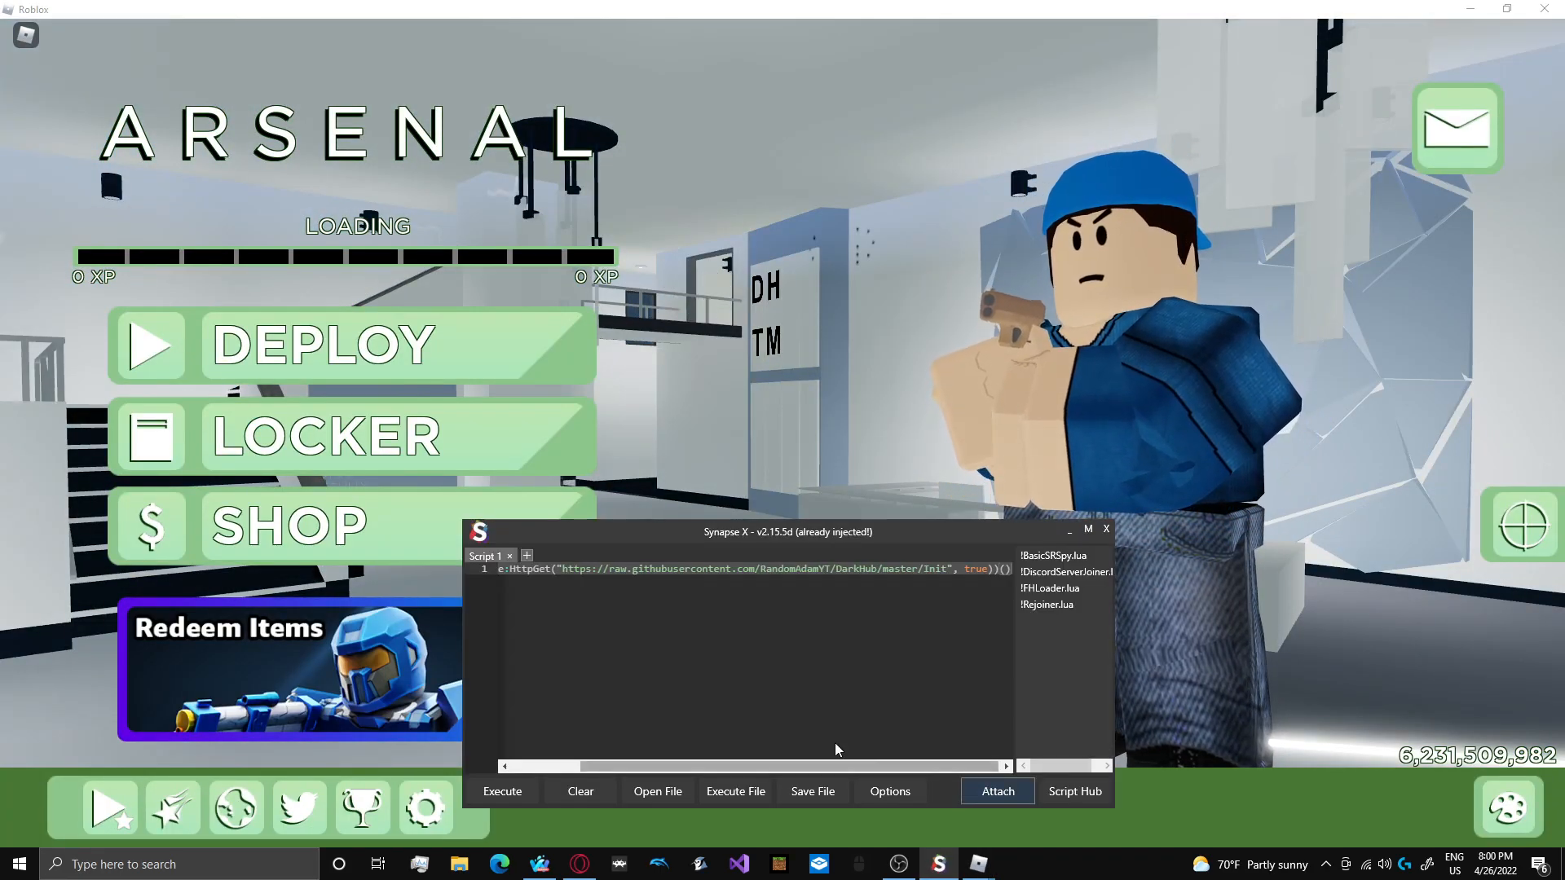
- Re-execute Dark Hub in Synapse X and deploy into a new Arsenal match
{"action": "left_click", "coordinate": [1105, 528]}
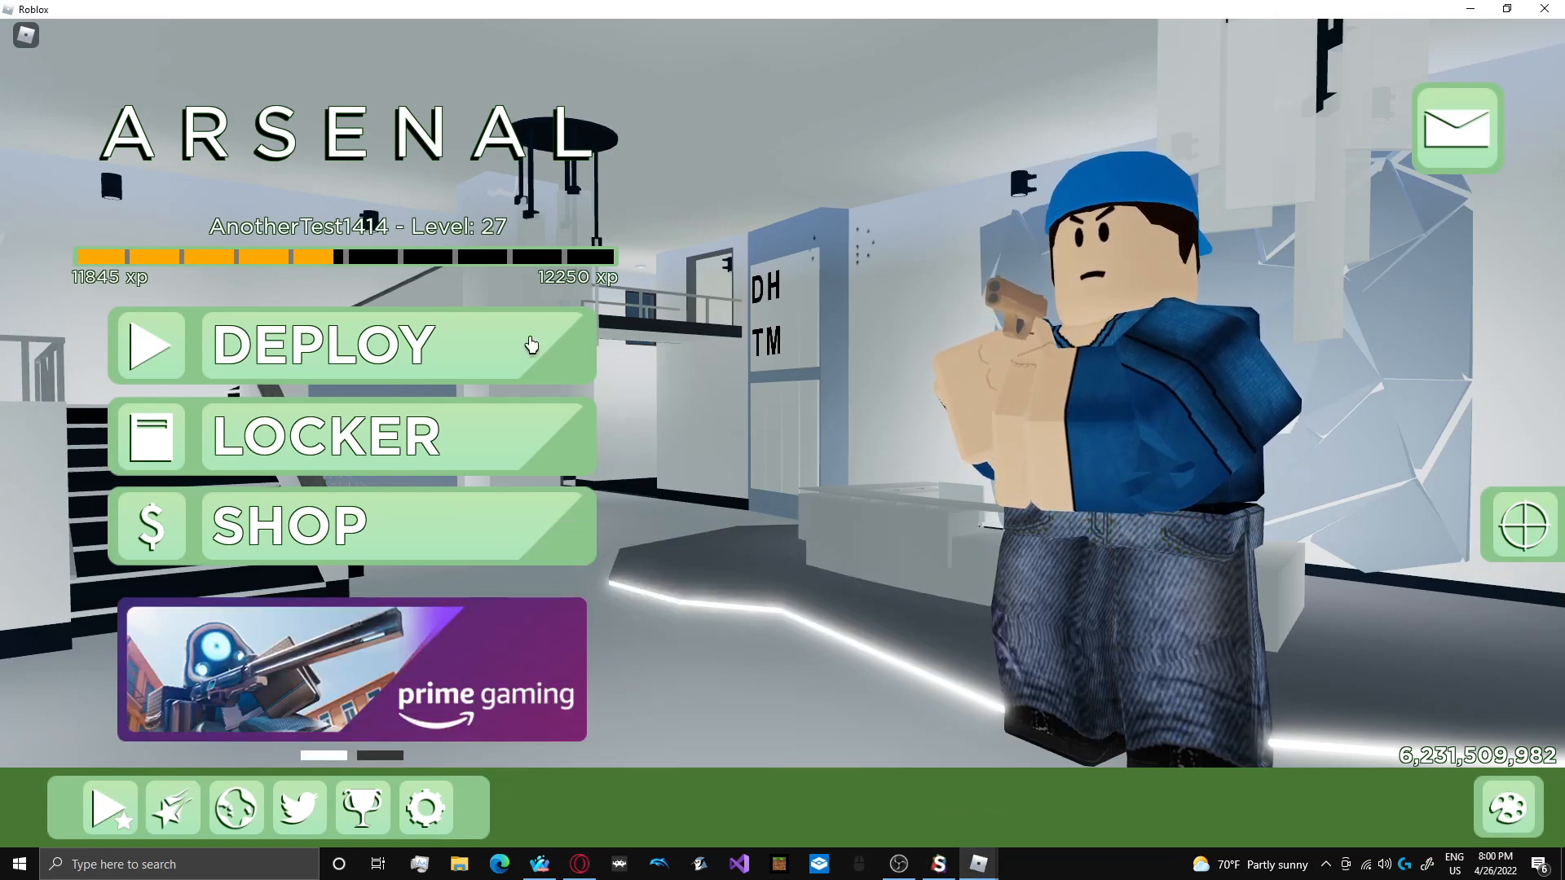
{"action": "left_click", "coordinate": [349, 344]}
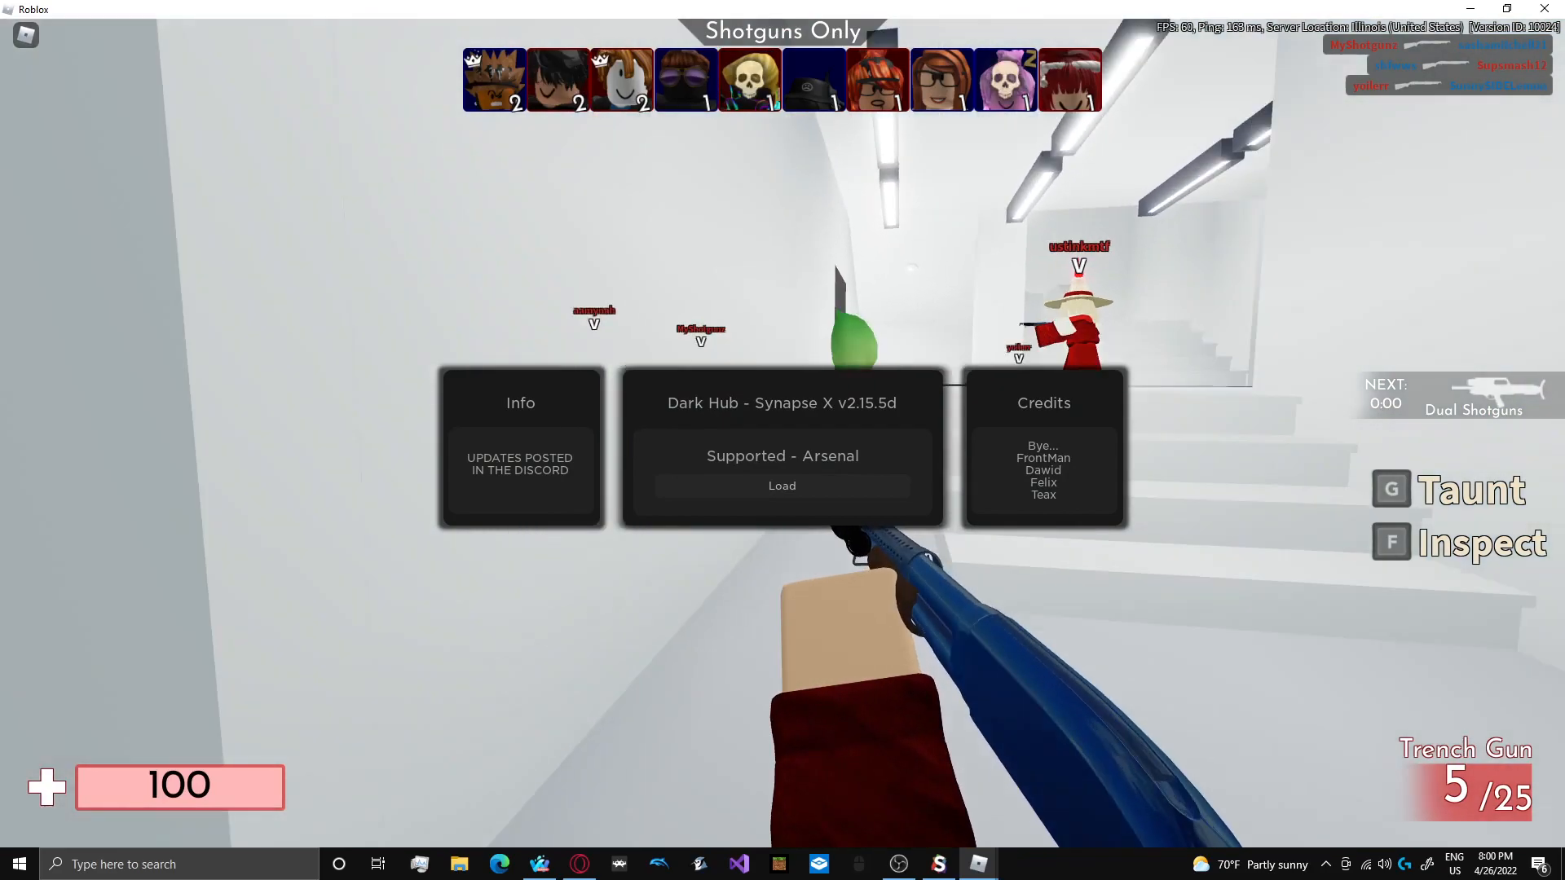
- Turn on Silent Aim, Always Backstab, Kill Aura and Draw FOV in Combat
{"action": "key", "text": "Escape"}
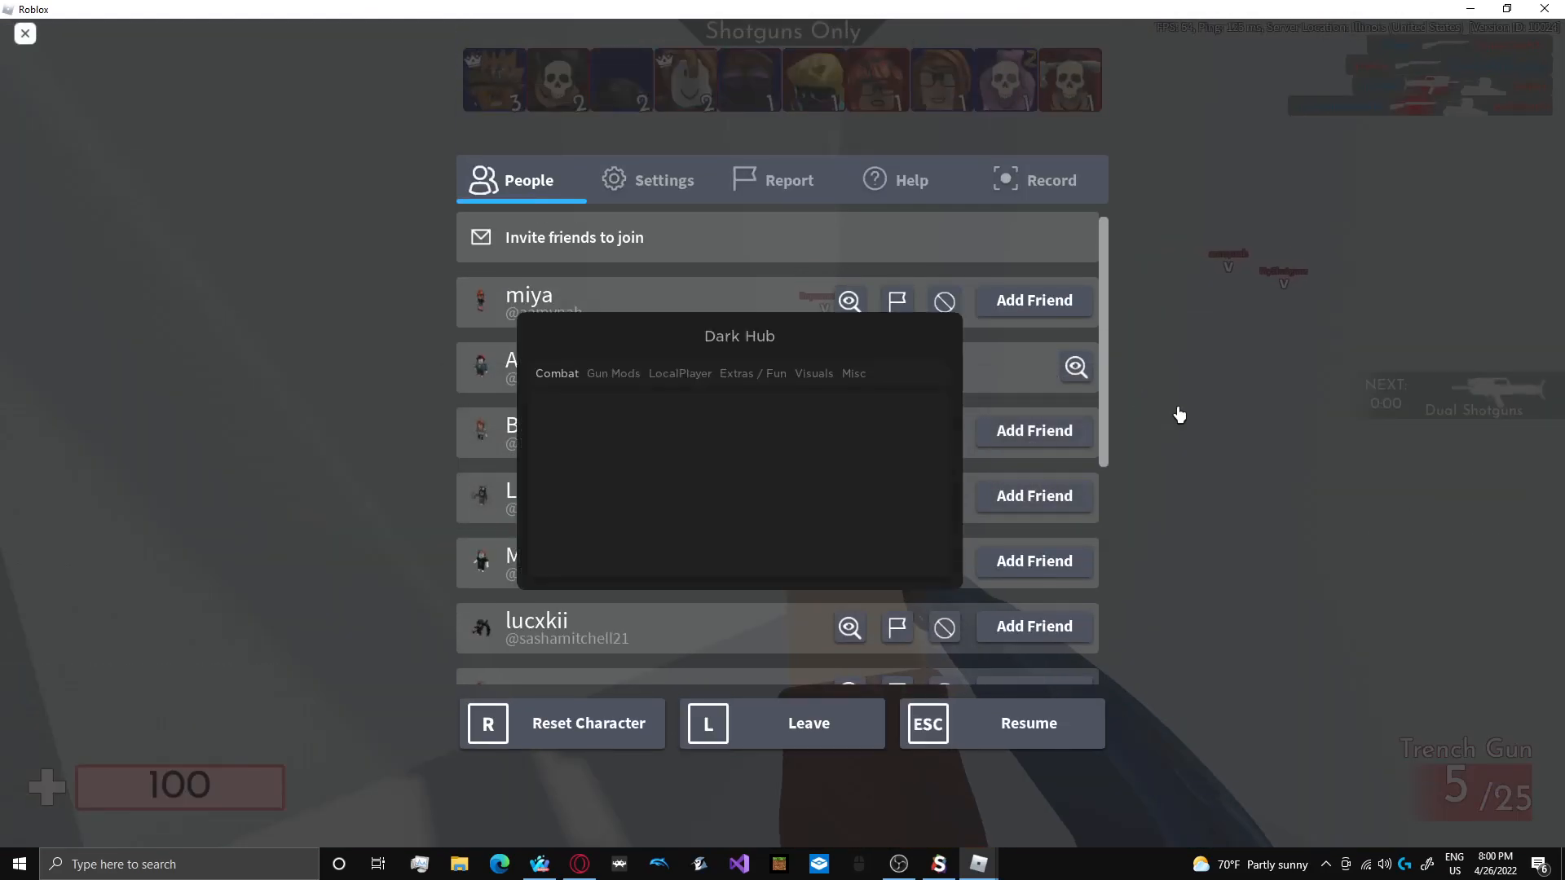
{"action": "left_click", "coordinate": [555, 373]}
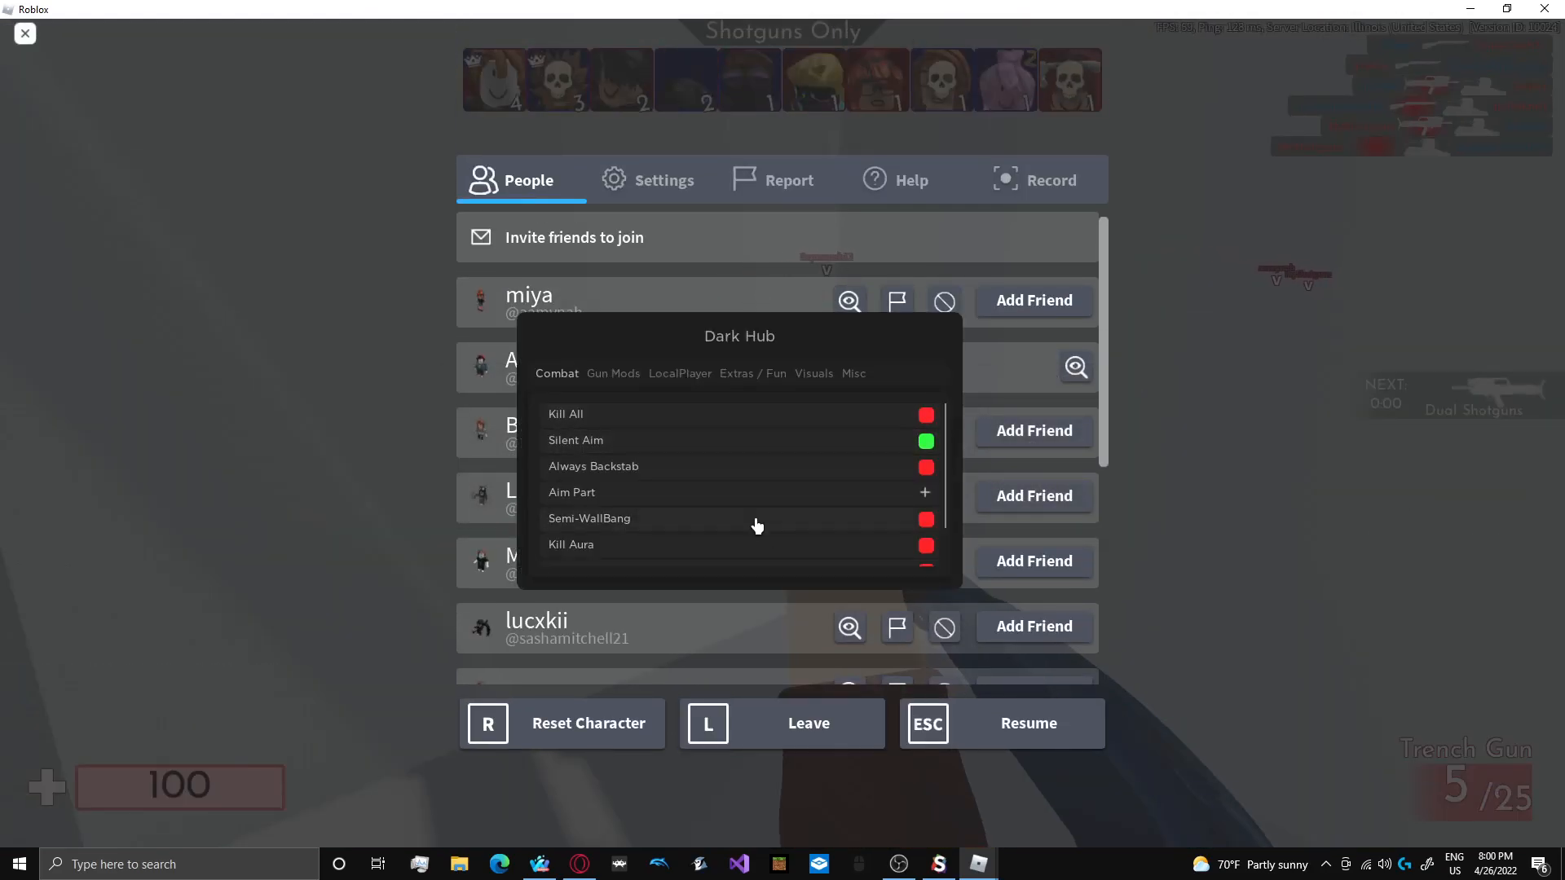
{"action": "left_click", "coordinate": [924, 466]}
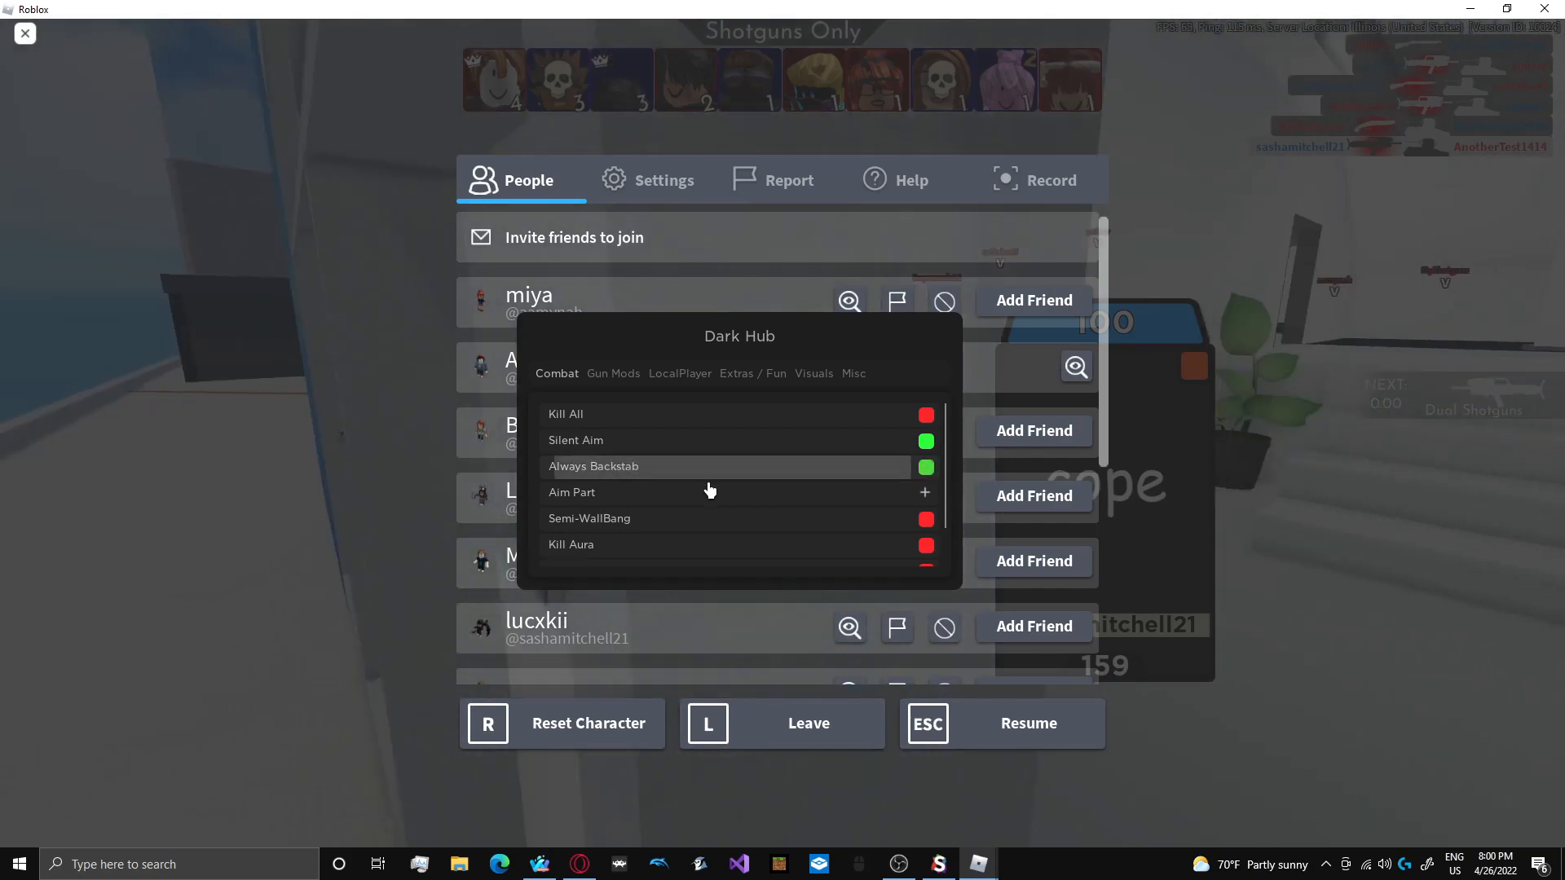
{"action": "scroll", "scroll_direction": "down", "scroll_amount": 3}
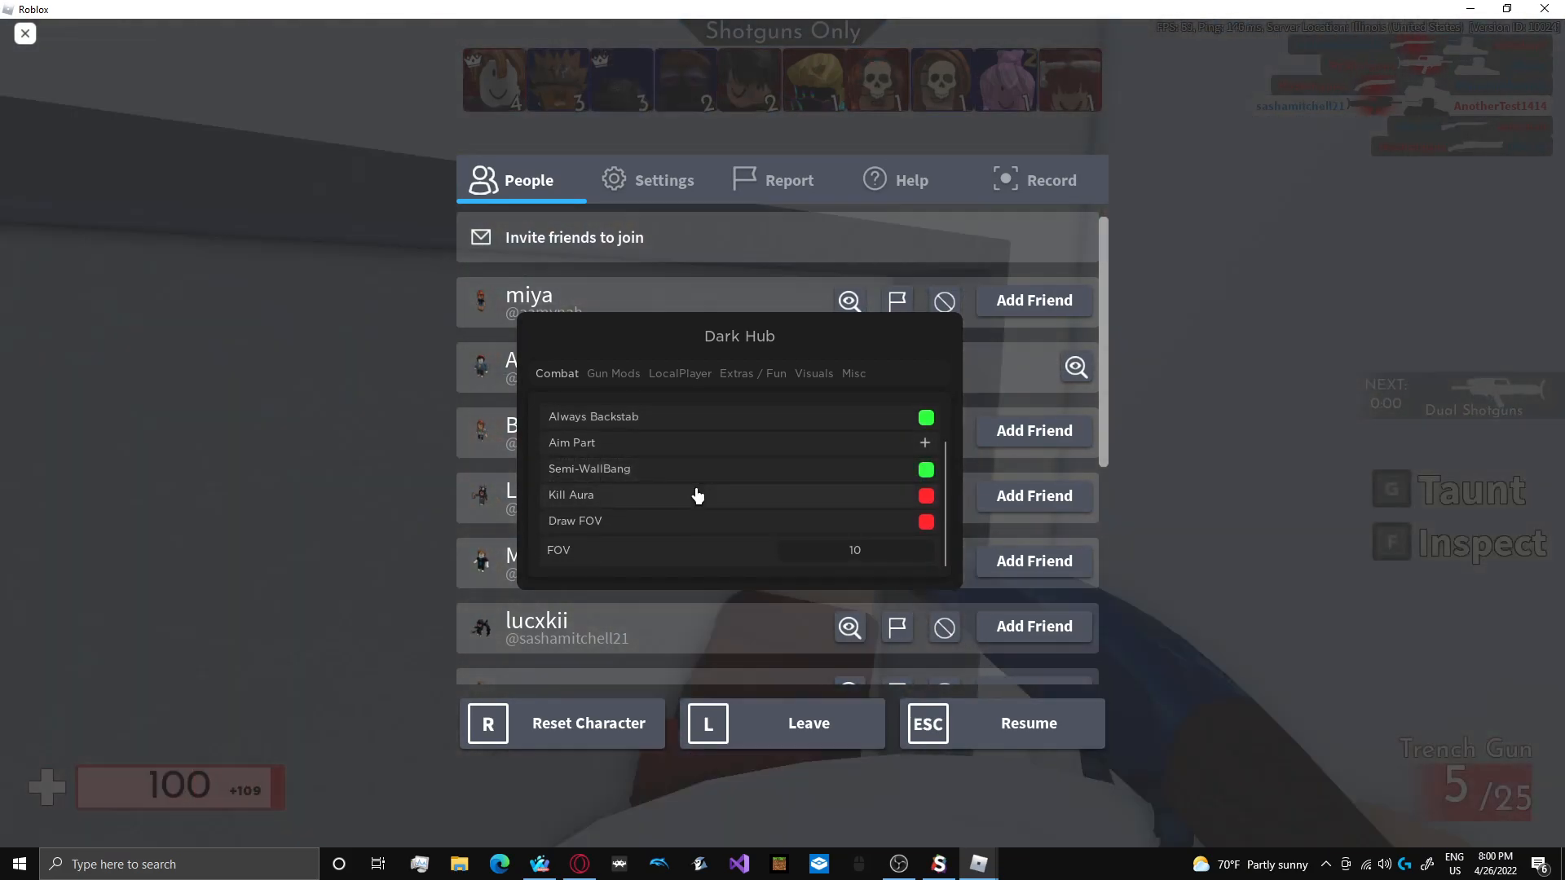
{"action": "left_click", "coordinate": [924, 496]}
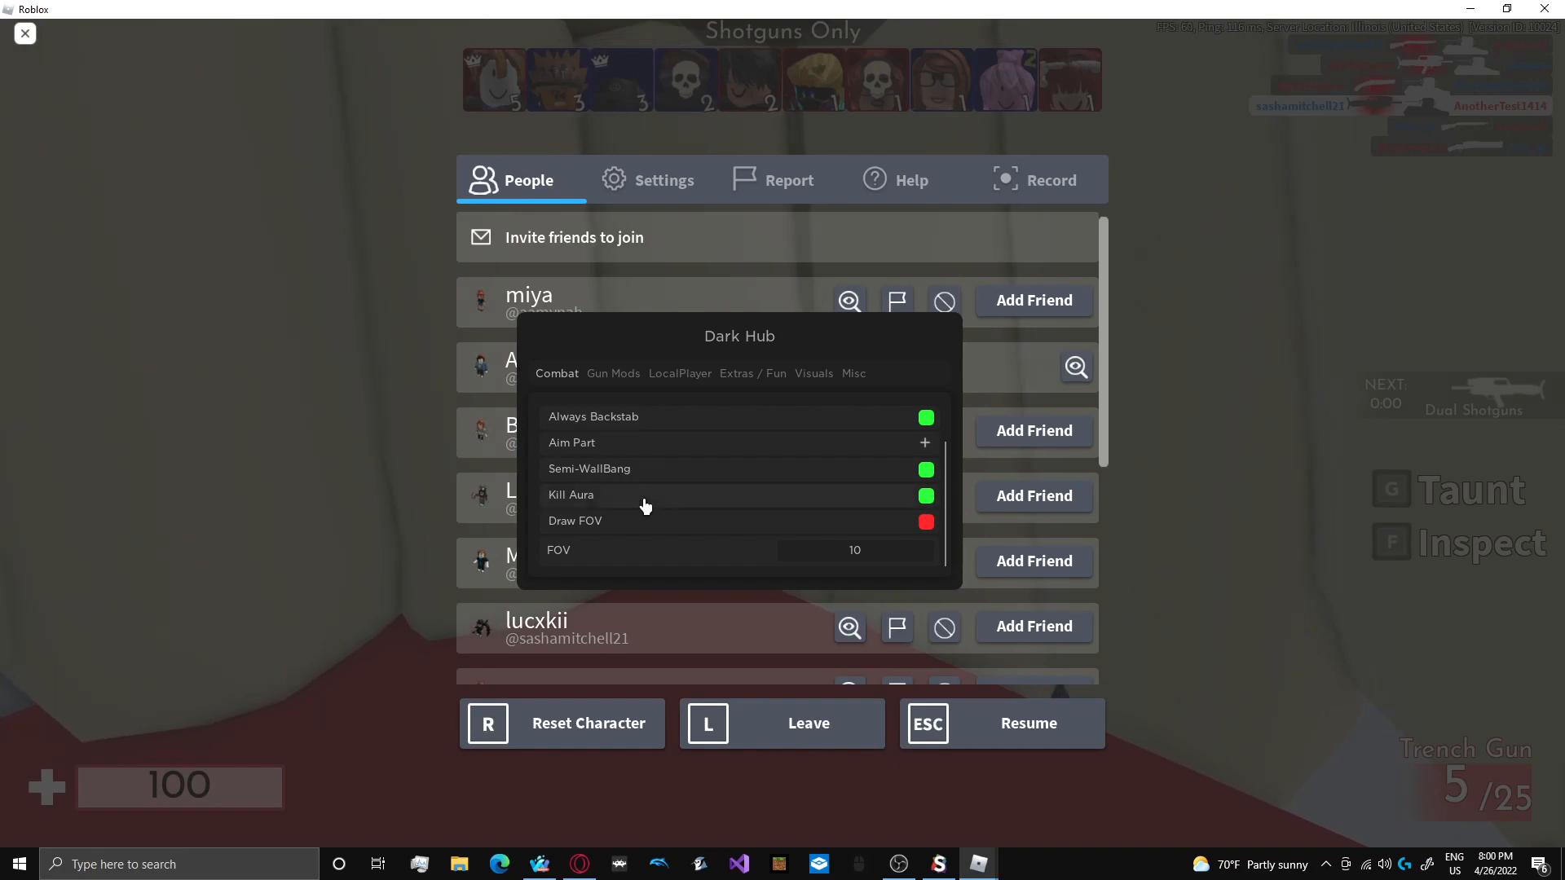
{"action": "left_click", "coordinate": [924, 521]}
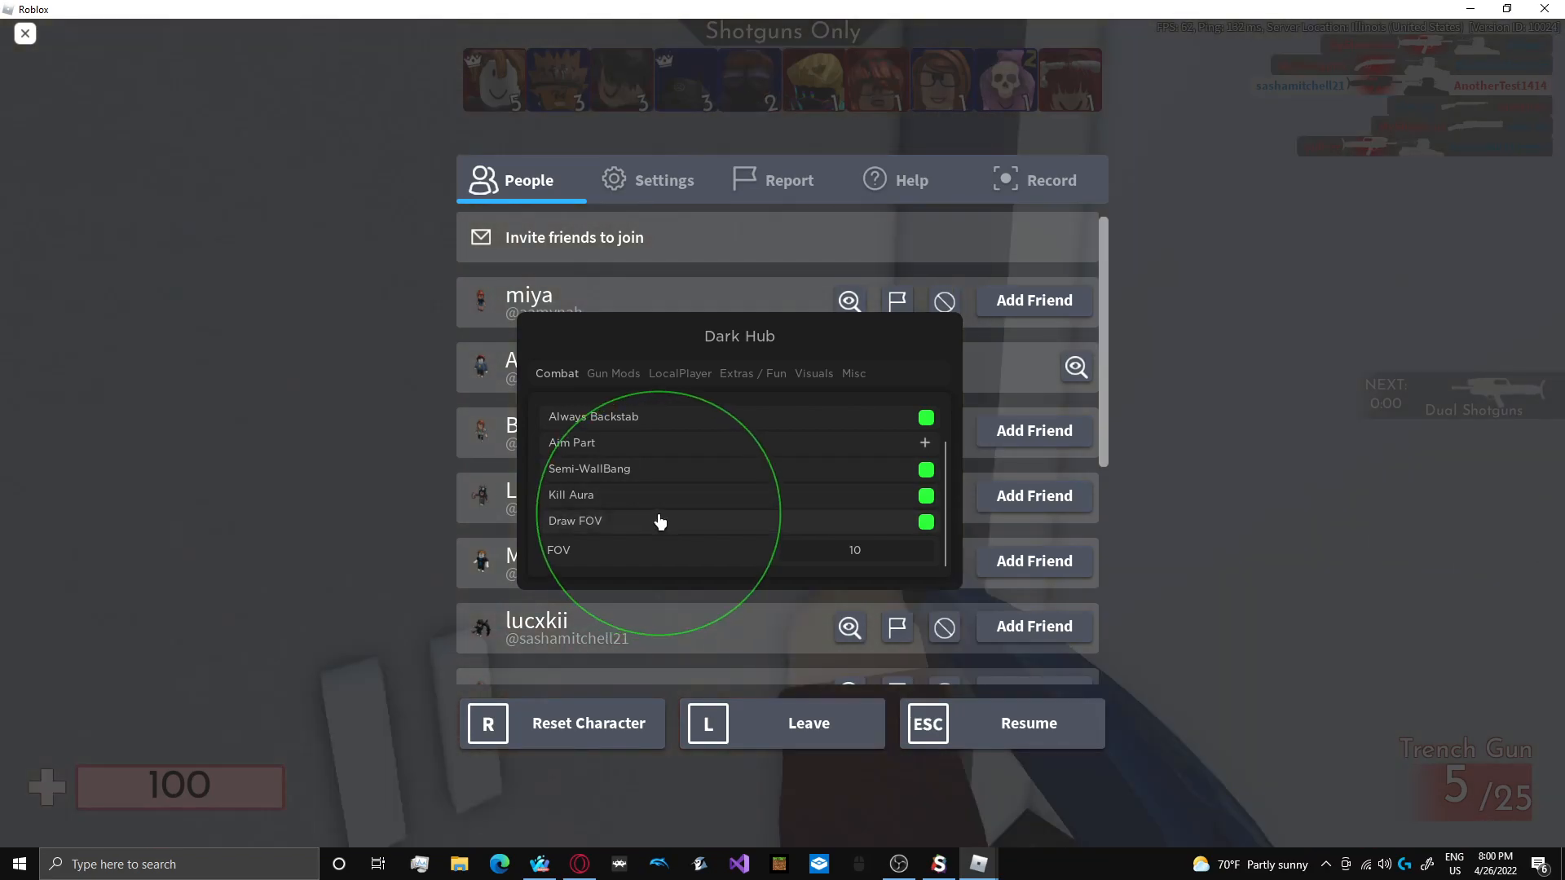
- Browse Gun Mods, LocalPlayer and Extras, then enable Rainbow Gun and player tracers under Visuals
{"action": "left_click", "coordinate": [613, 373]}
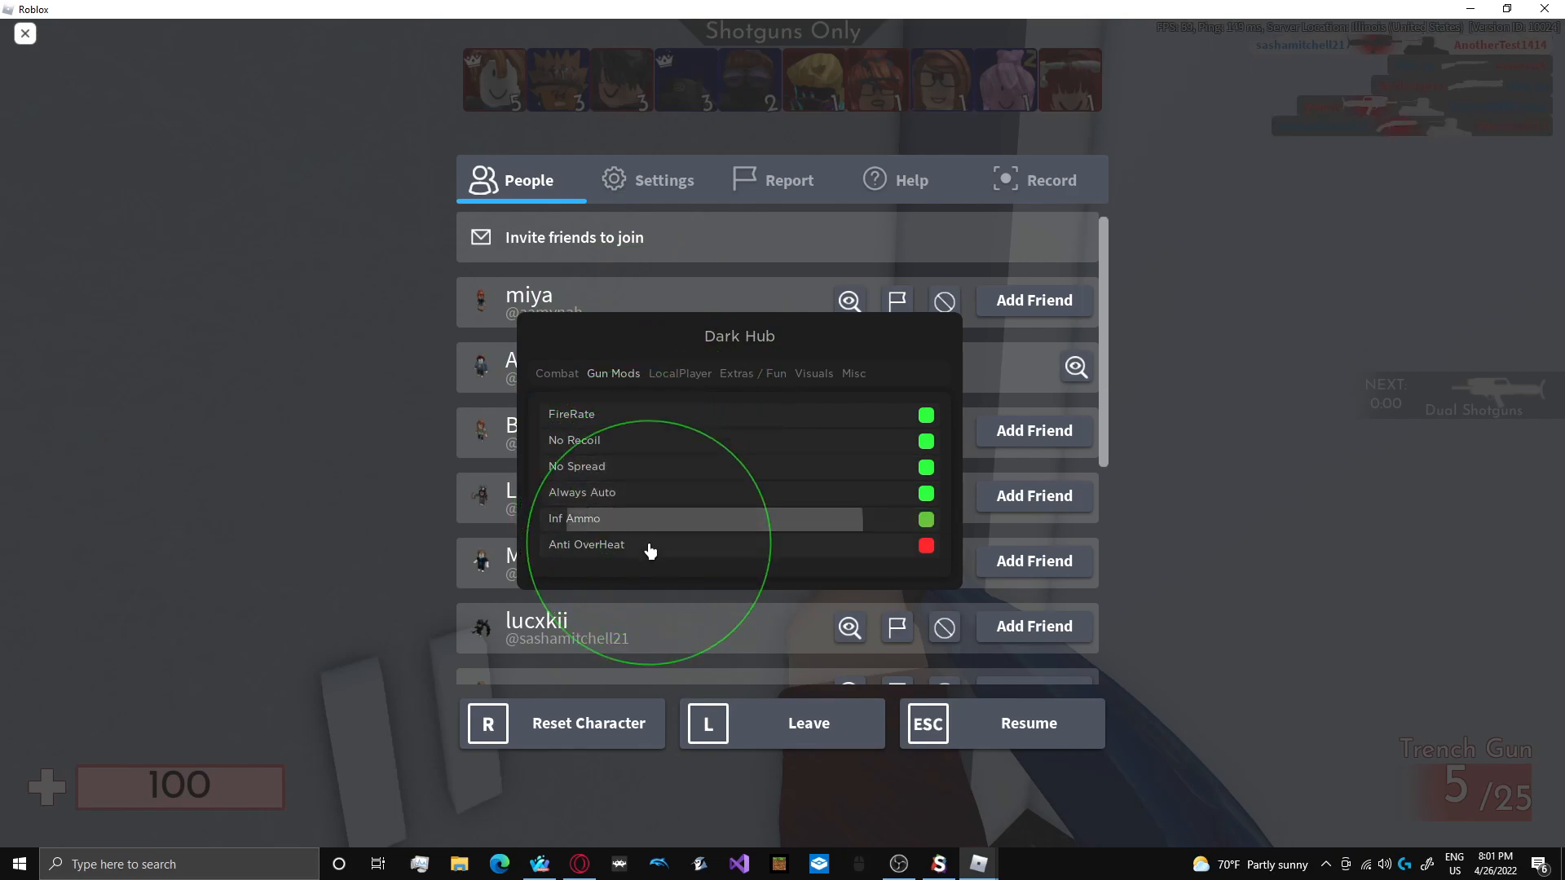
{"action": "left_click", "coordinate": [680, 372]}
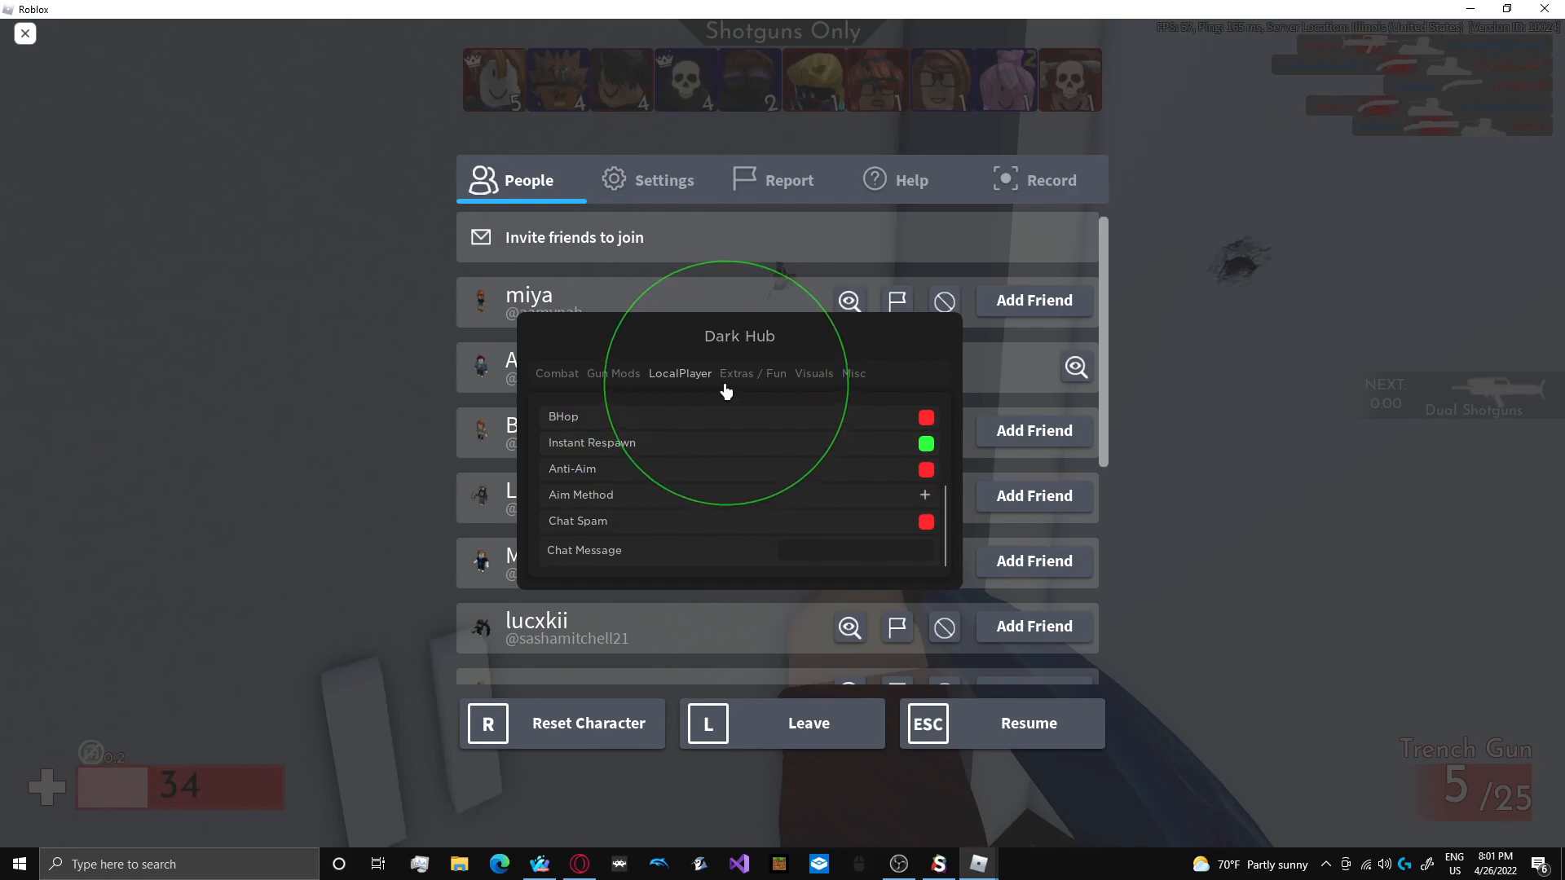
{"action": "left_click", "coordinate": [753, 373]}
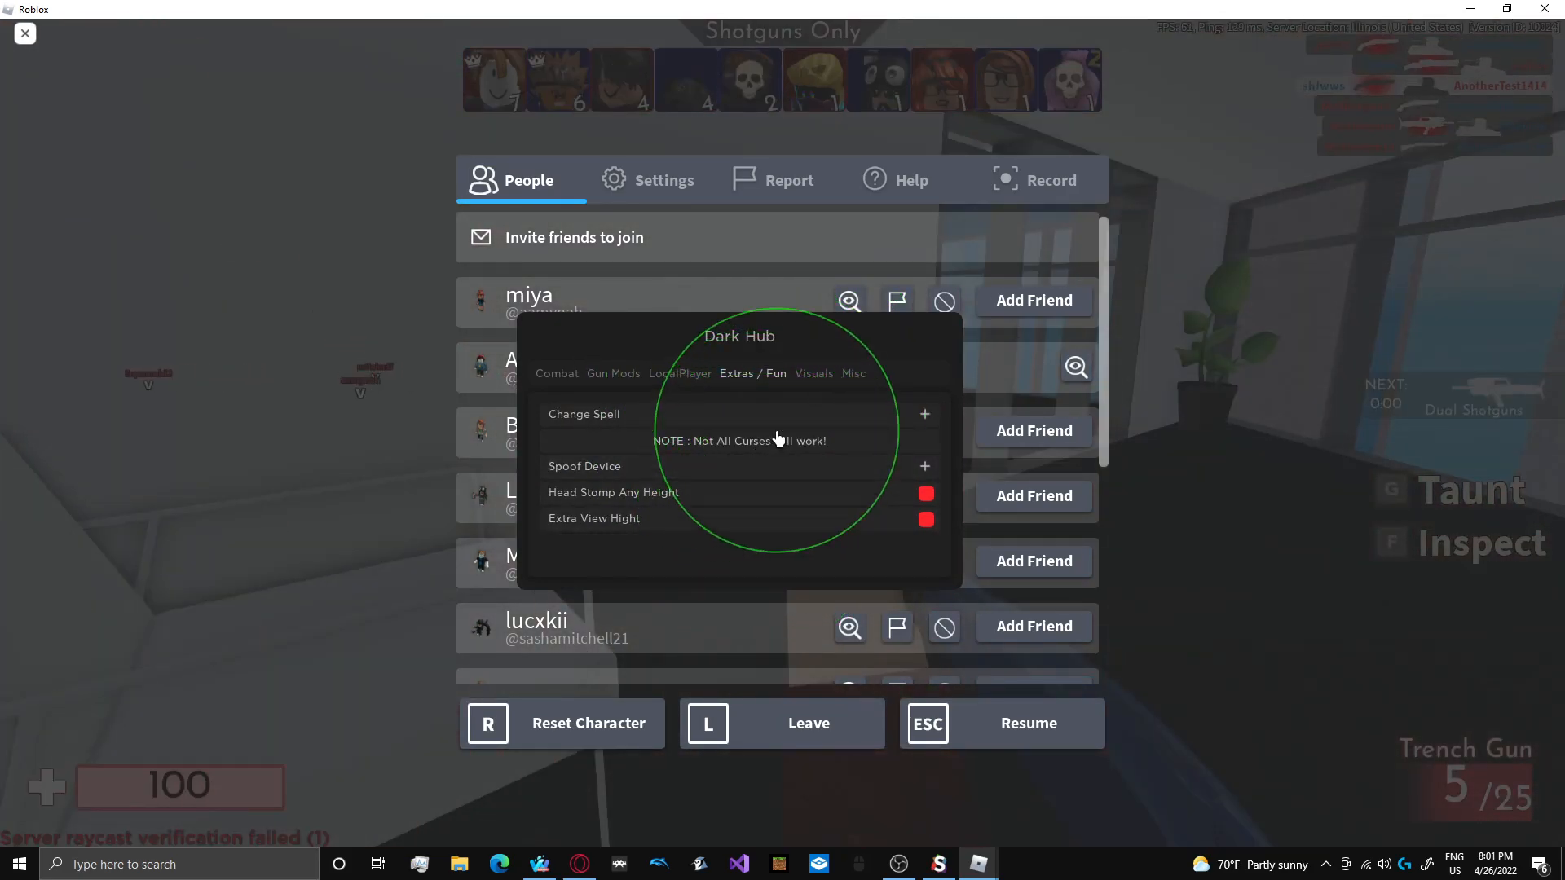
{"action": "left_click", "coordinate": [813, 374]}
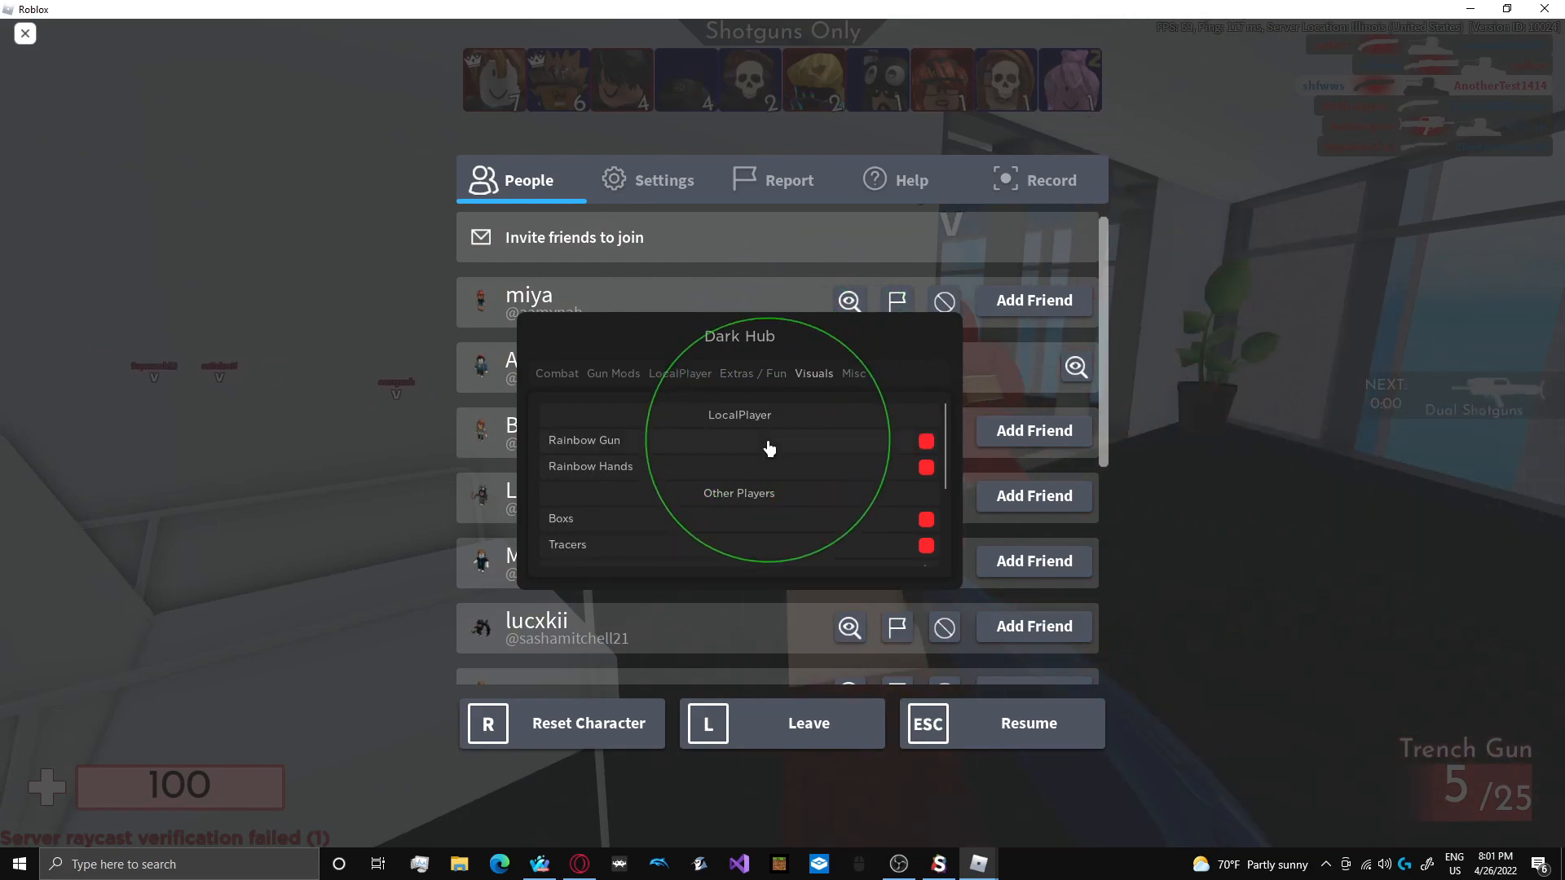
{"action": "left_click", "coordinate": [923, 441]}
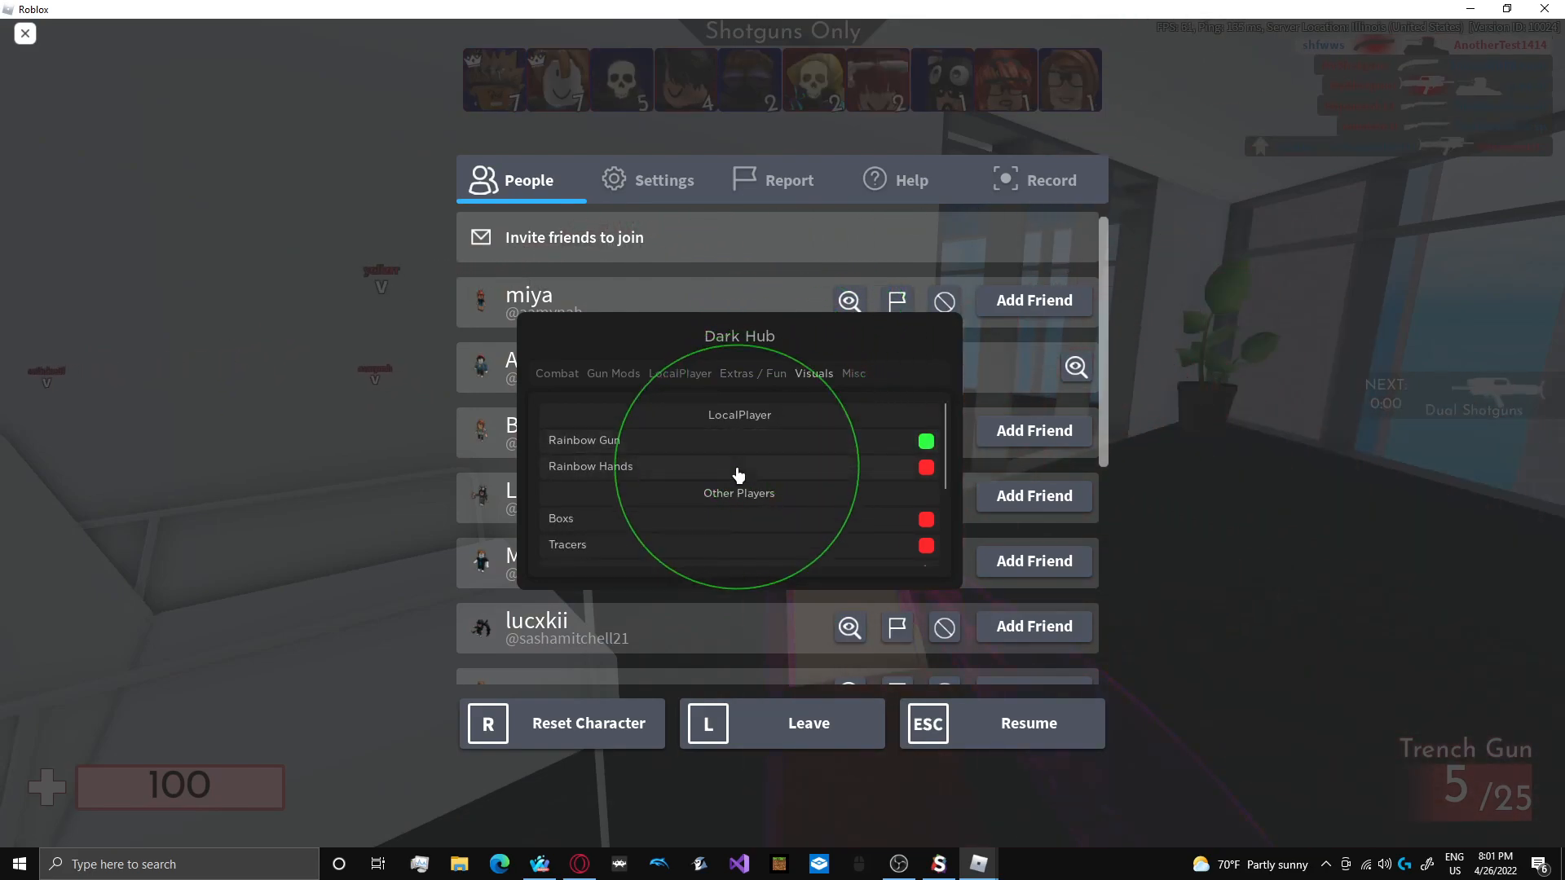
{"action": "left_click", "coordinate": [924, 467]}
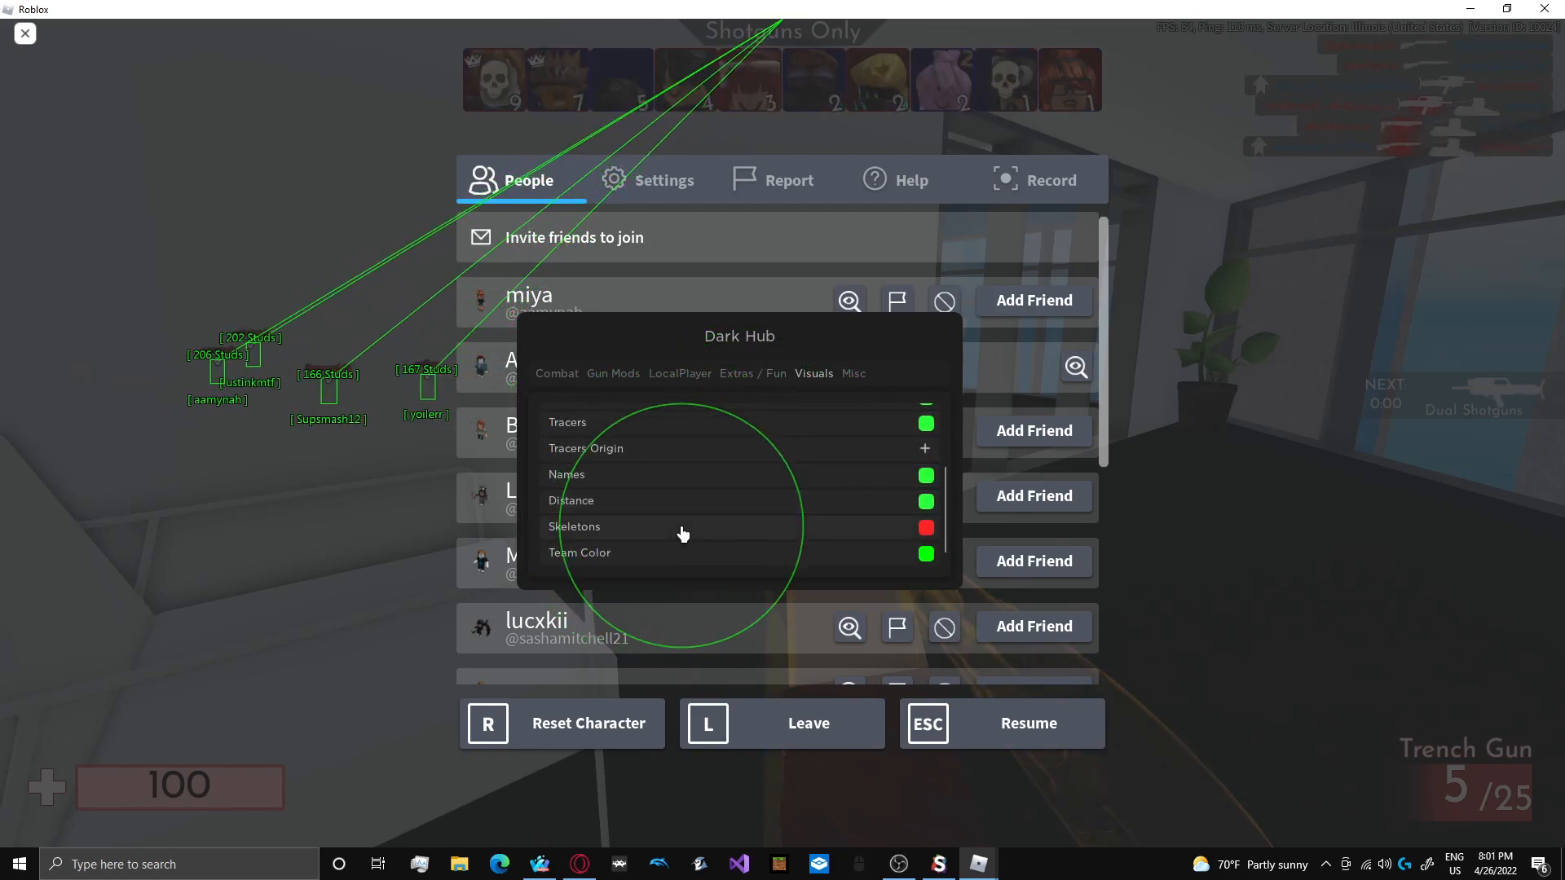
{"action": "left_click", "coordinate": [853, 373]}
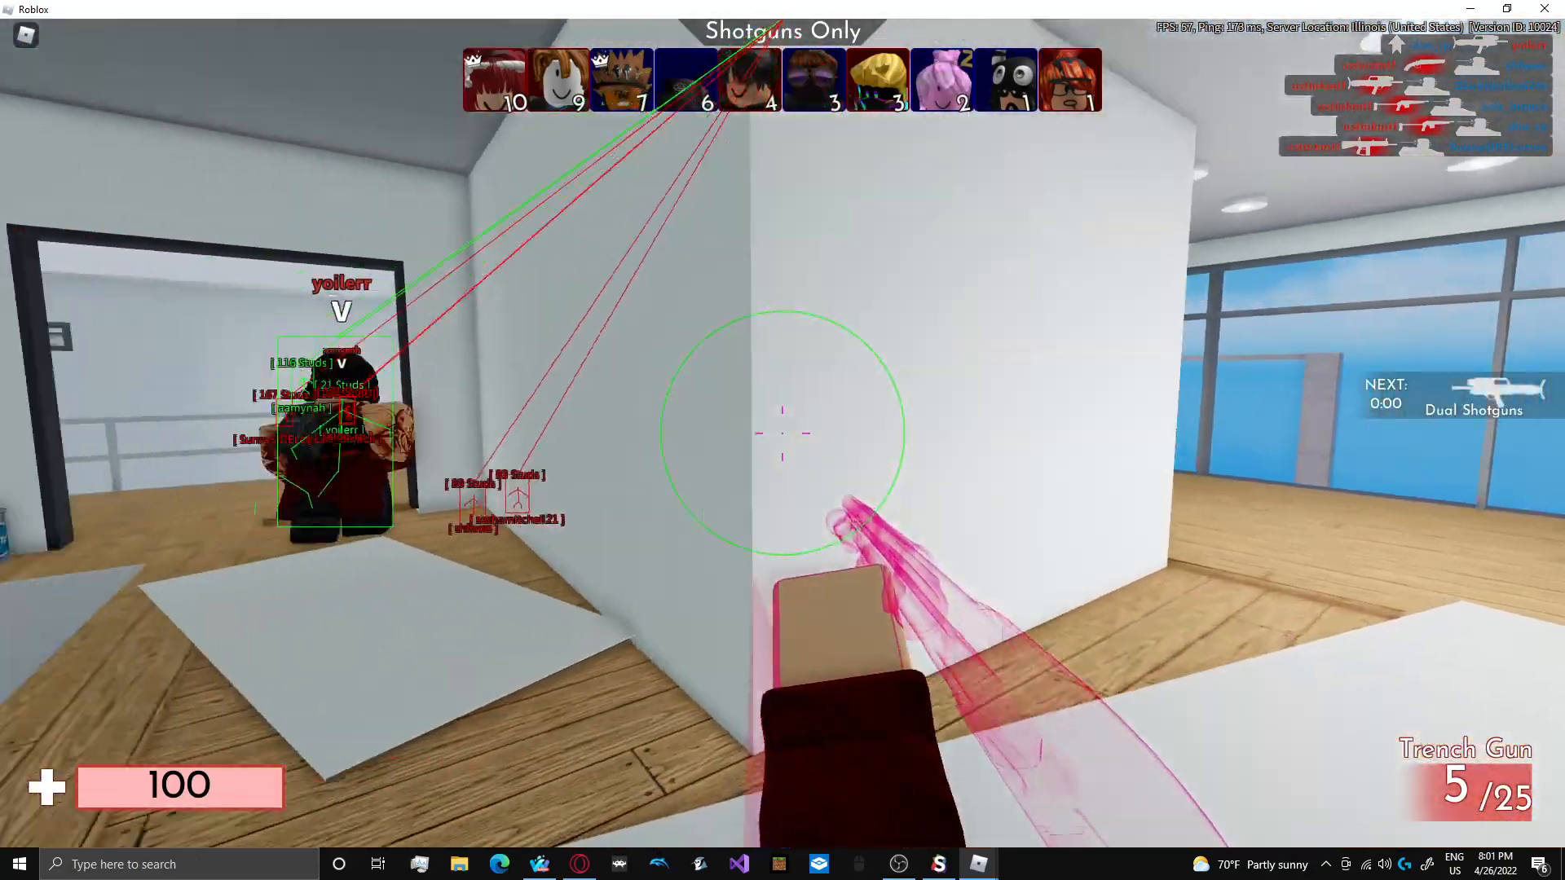
{"action": "mouse_move", "coordinate": [783, 432]}
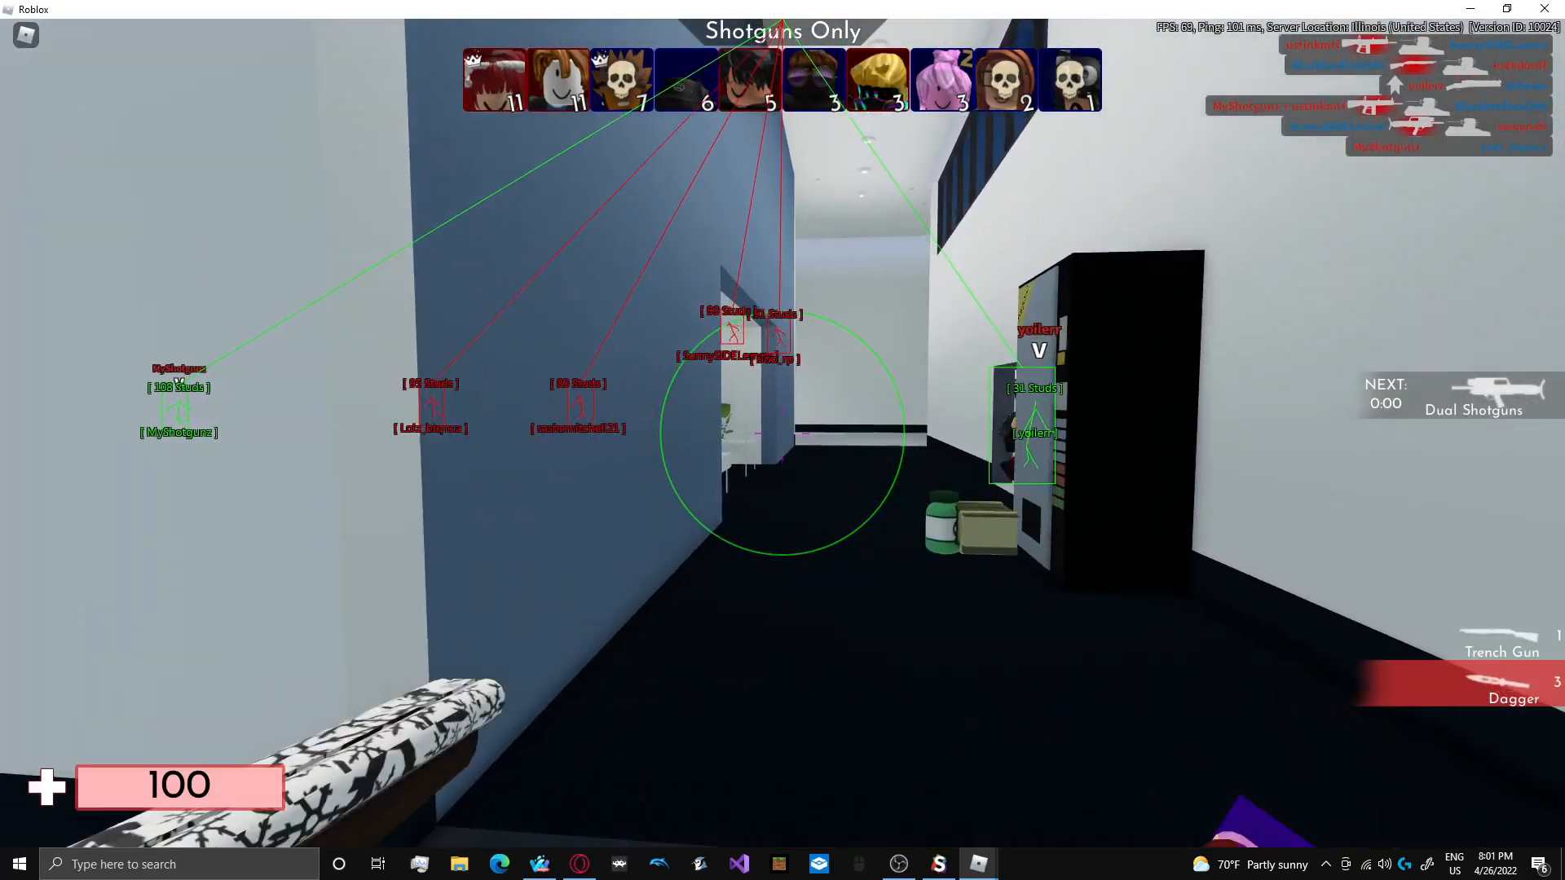
- Shoot enemies in the Shotguns Only round, building a 17-kill streak
{"action": "left_click", "coordinate": [783, 440]}
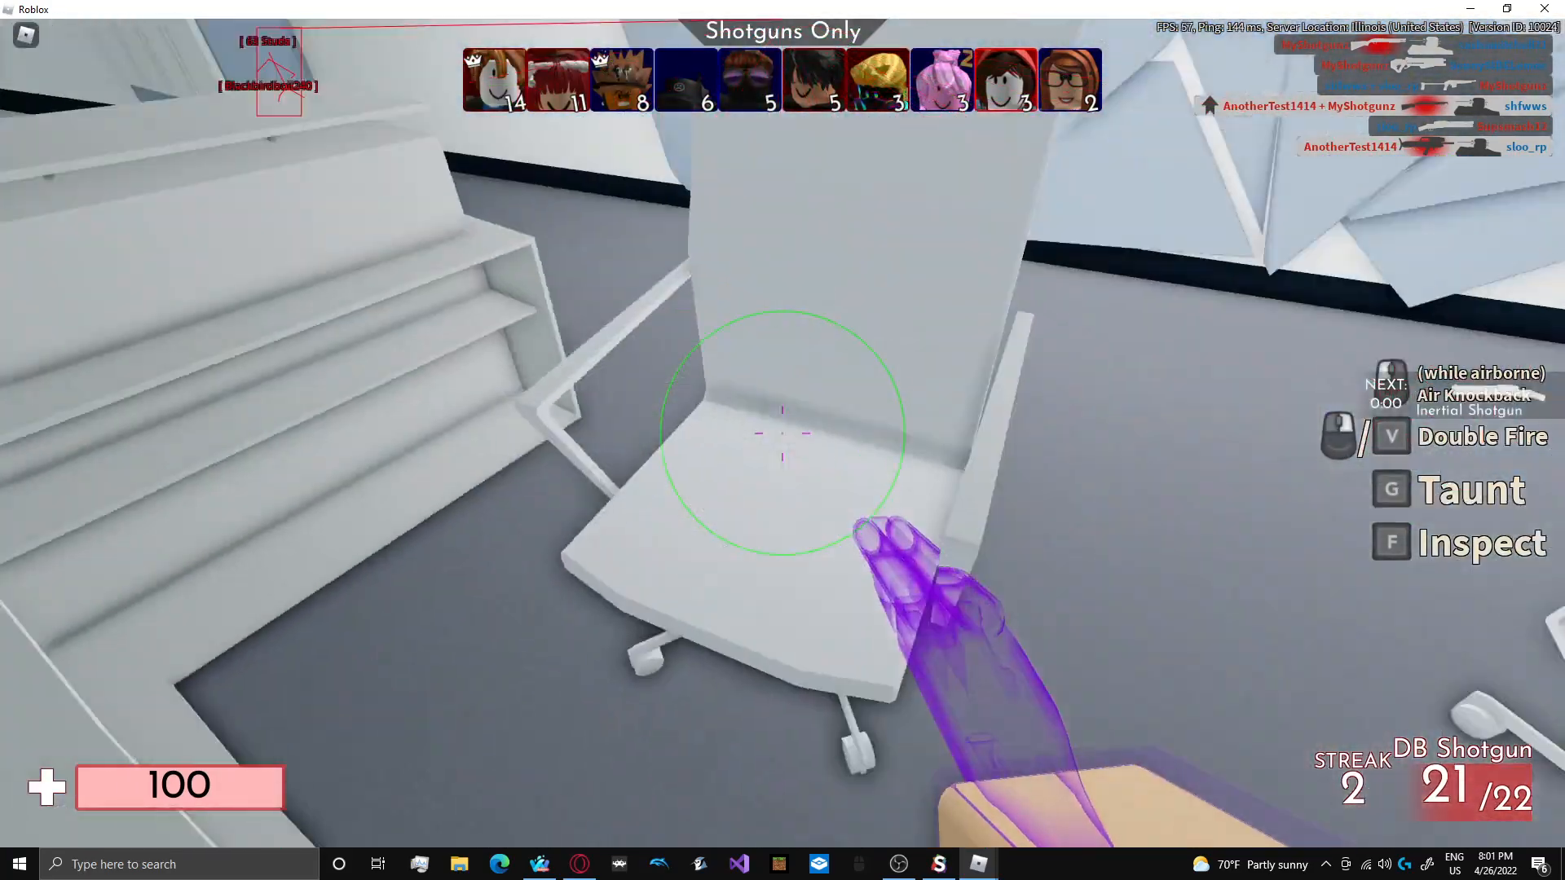
{"action": "left_click", "coordinate": [782, 433]}
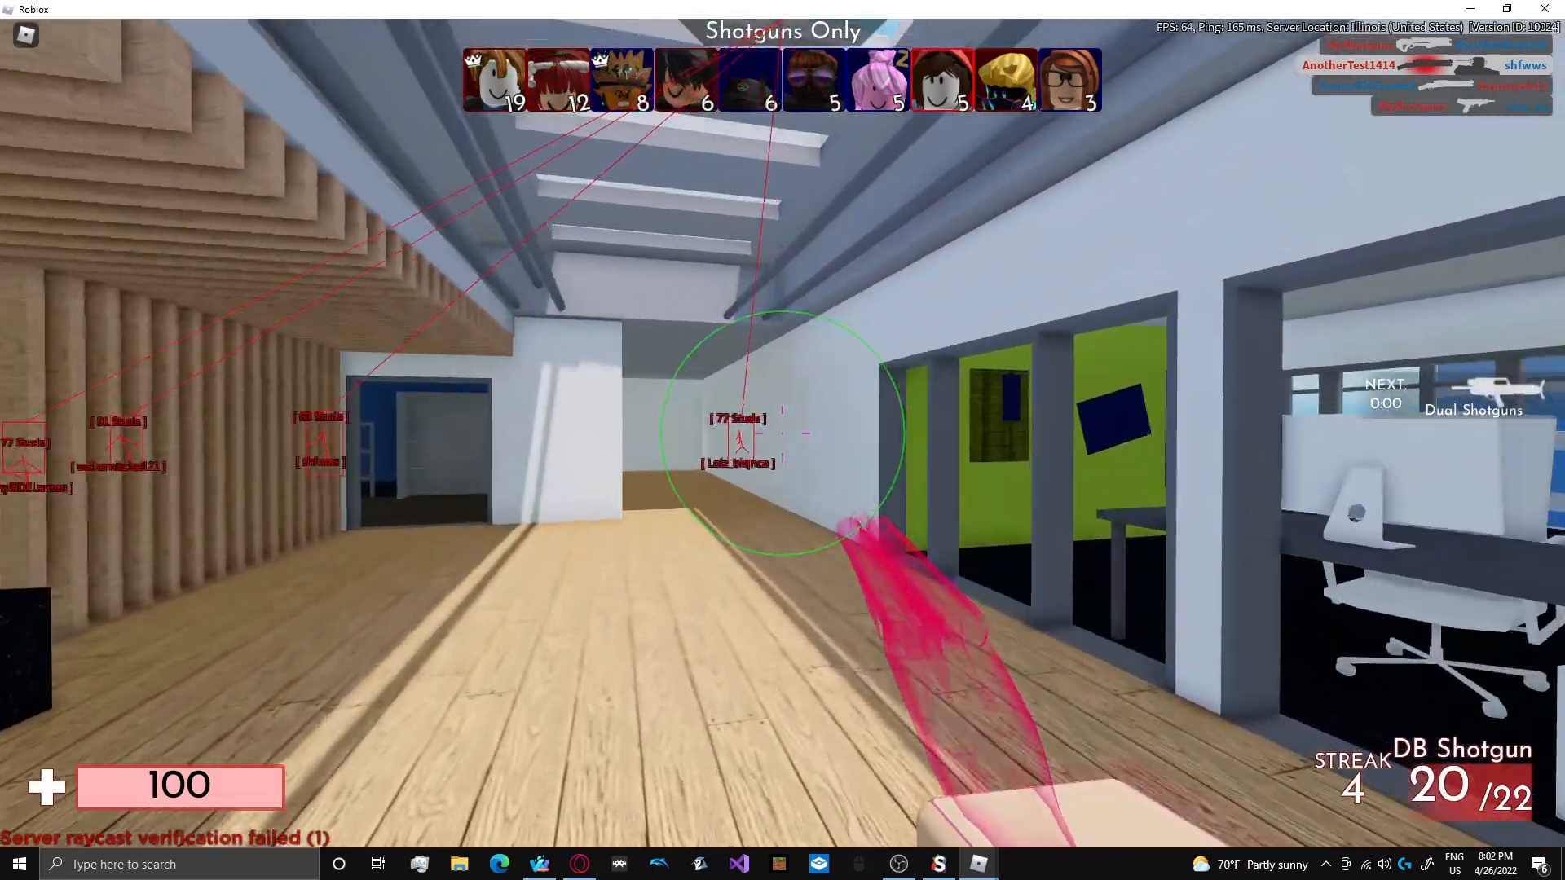
{"action": "left_click", "coordinate": [781, 433]}
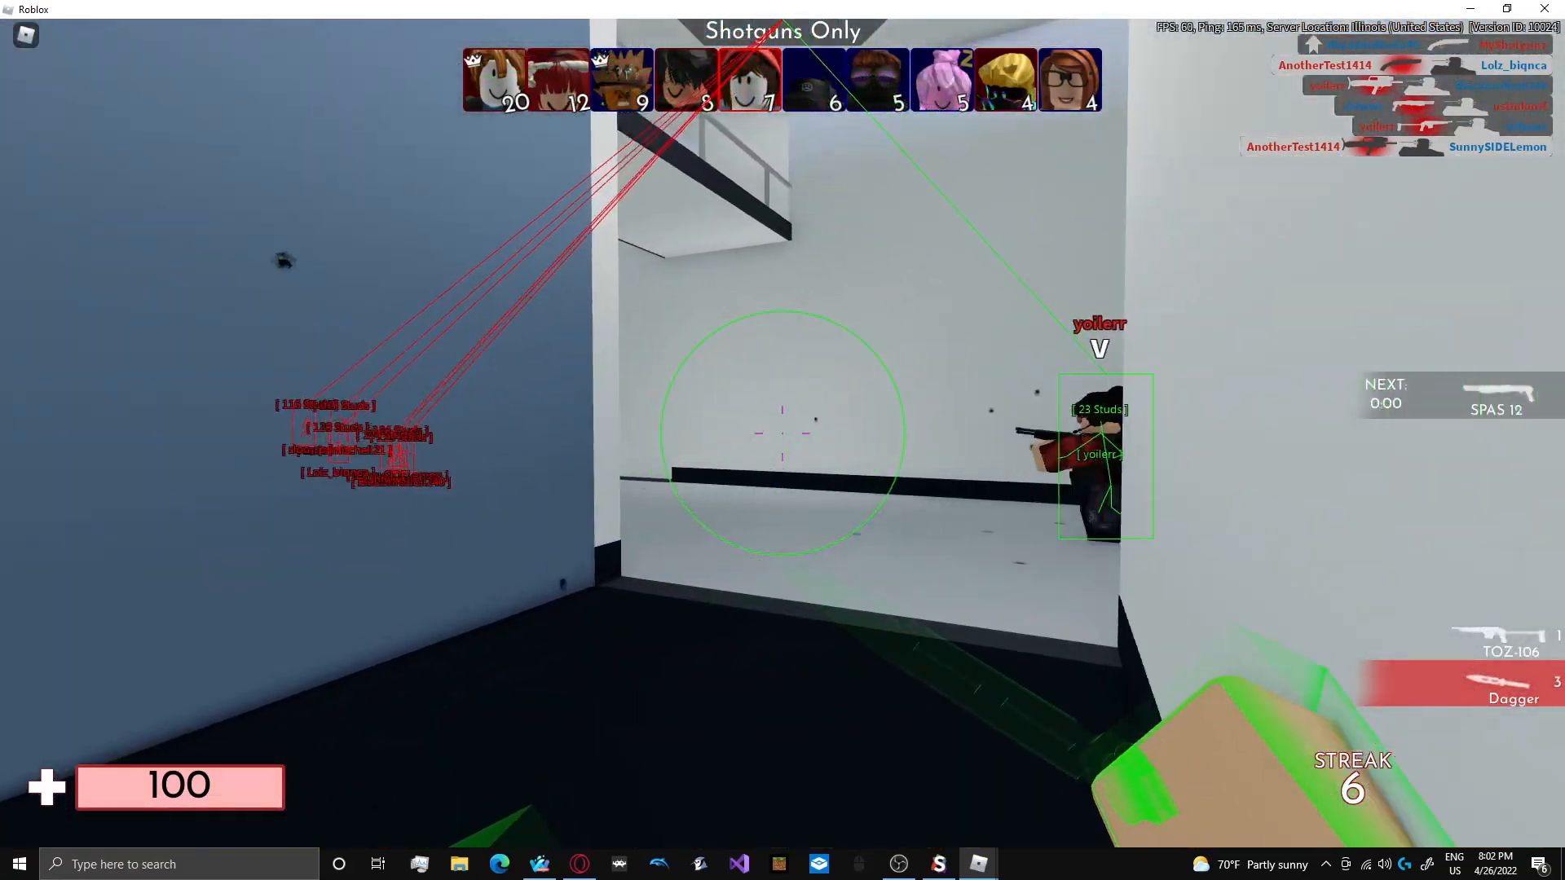
{"action": "left_click", "coordinate": [782, 433]}
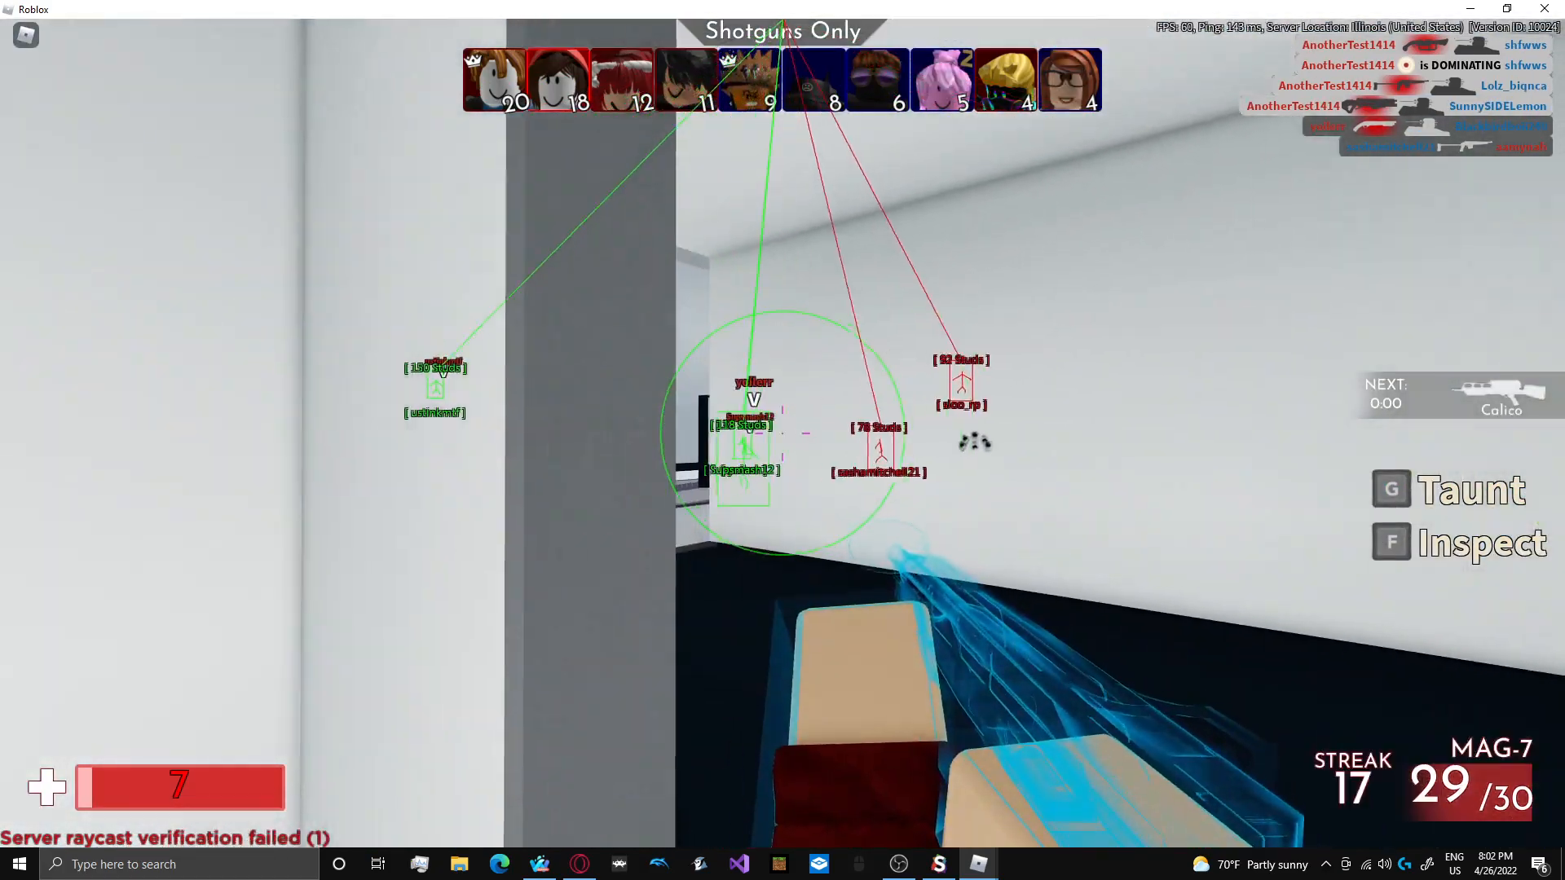
{"action": "left_click", "coordinate": [782, 440]}
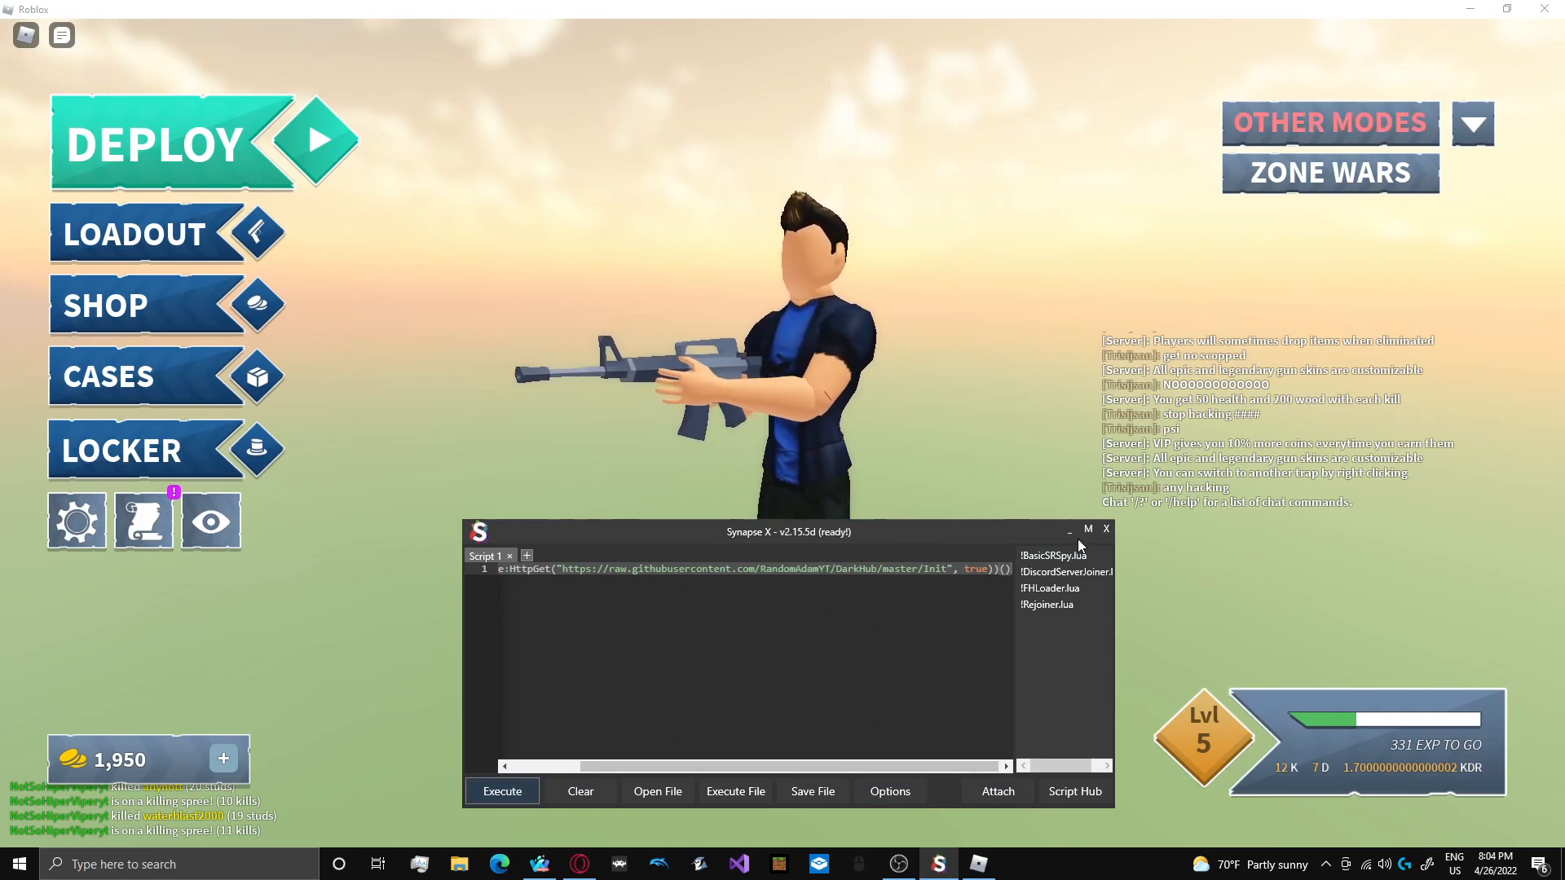
- Execute Dark Hub in Strucid, pass the key check, enable Aimbot and Kill-All, and set Aim Bone
{"action": "left_click", "coordinate": [502, 790]}
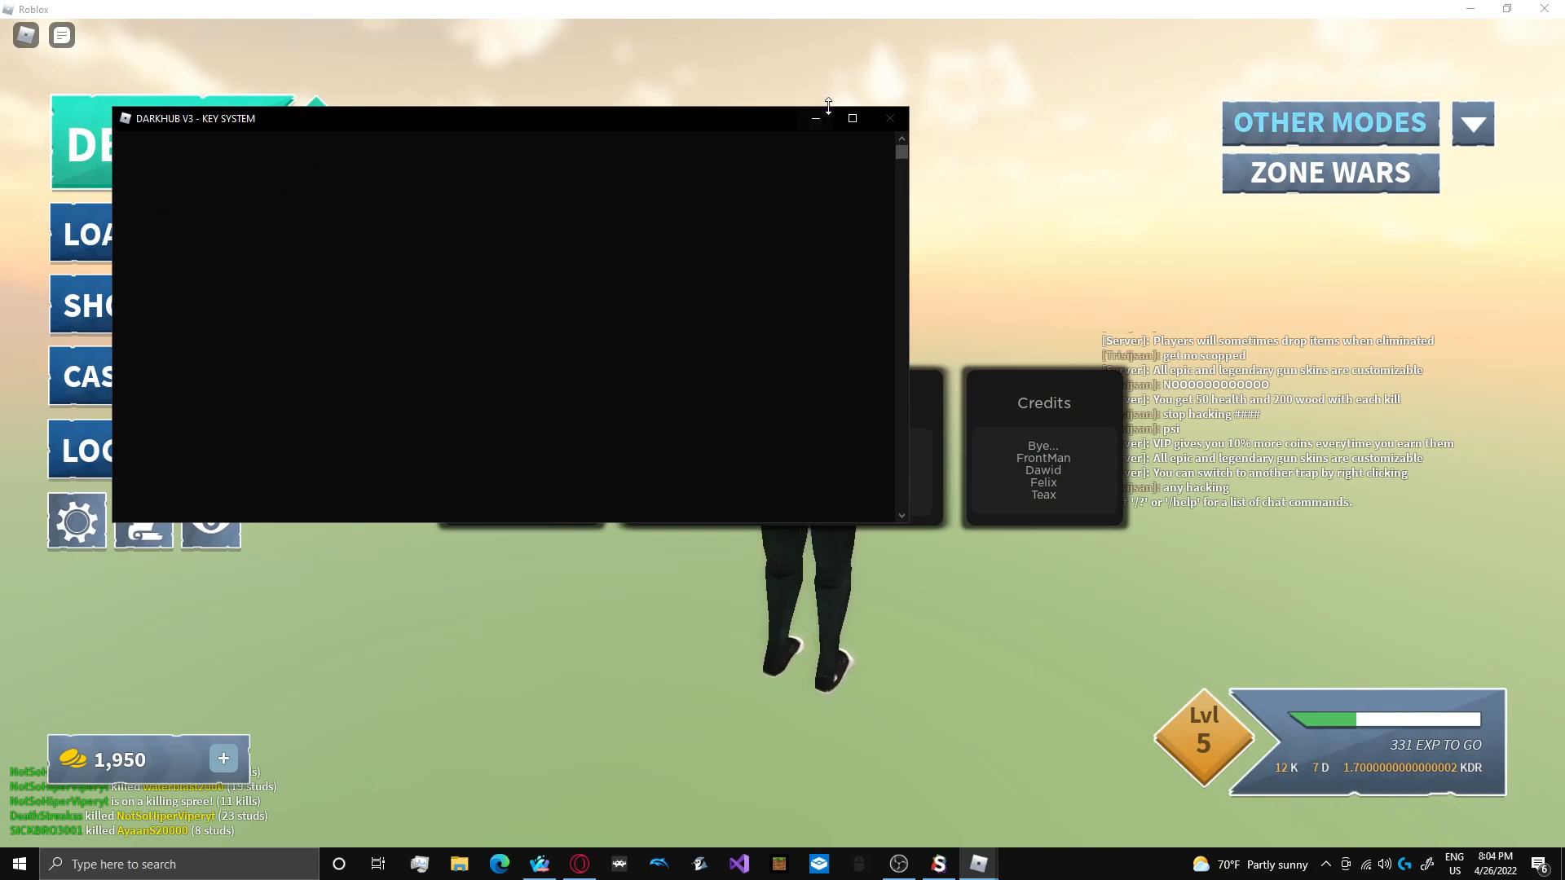
{"action": "left_click", "coordinate": [888, 117]}
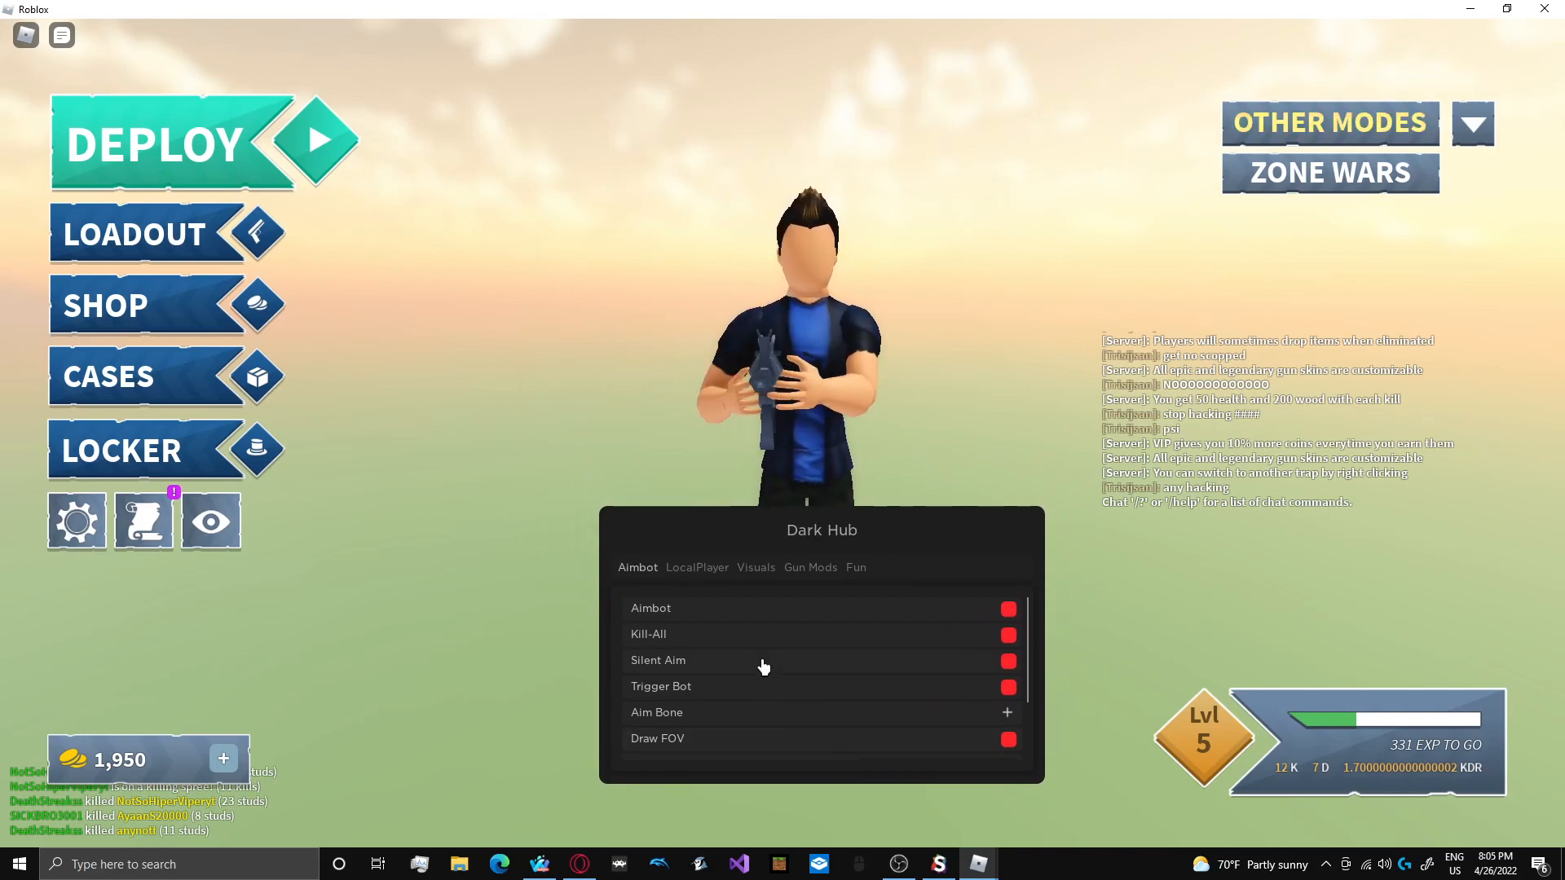
{"action": "left_click", "coordinate": [1007, 609]}
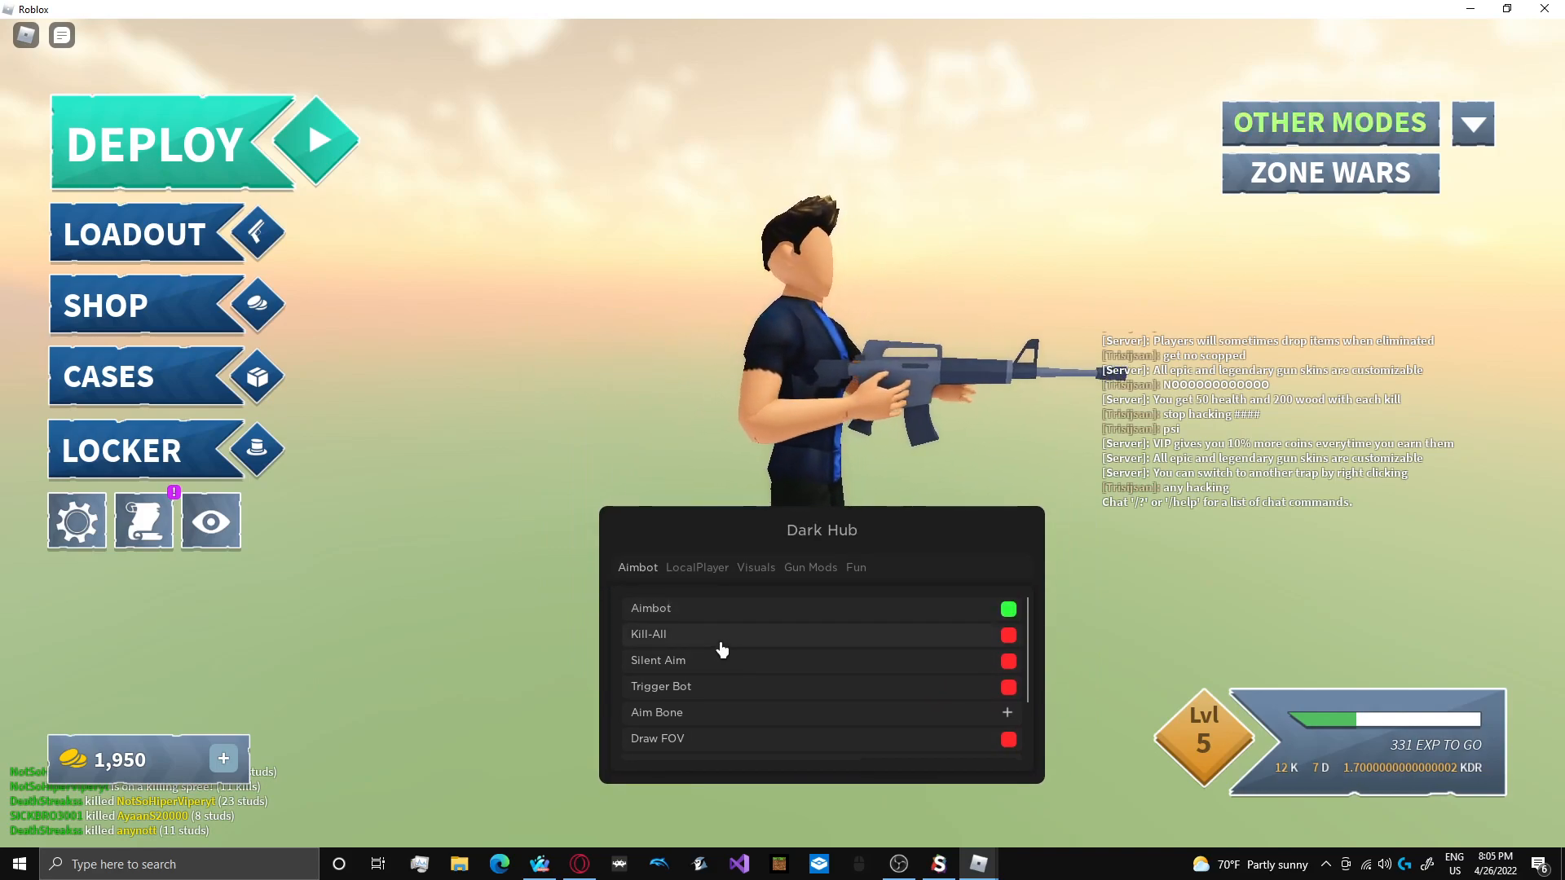
{"action": "left_click", "coordinate": [1008, 635]}
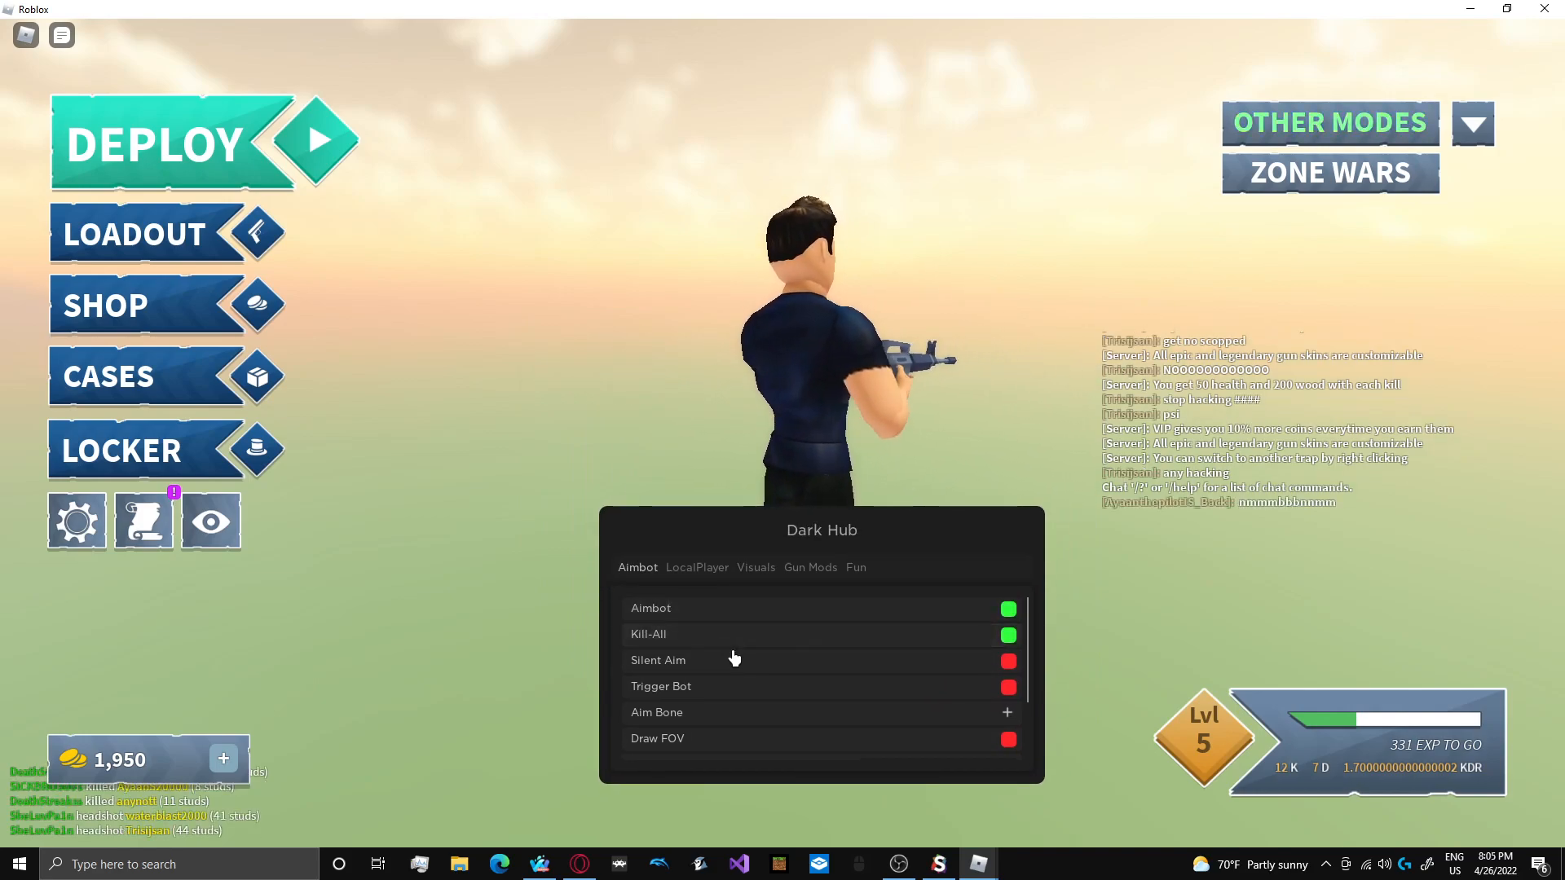
{"action": "scroll", "scroll_direction": "down", "scroll_amount": 3}
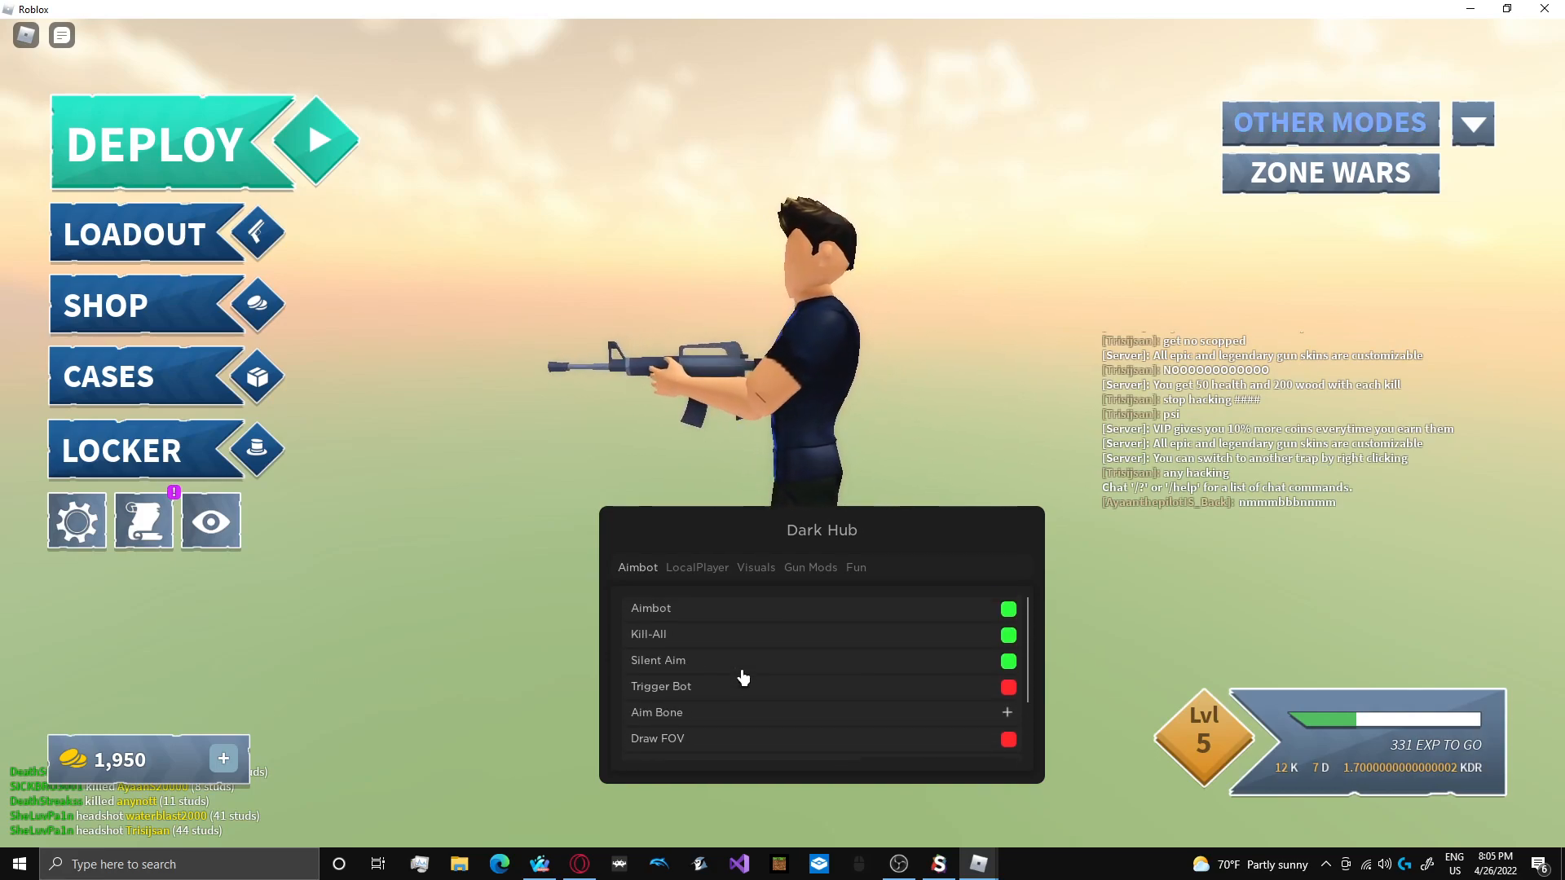
{"action": "scroll", "scroll_direction": "down", "scroll_amount": 3}
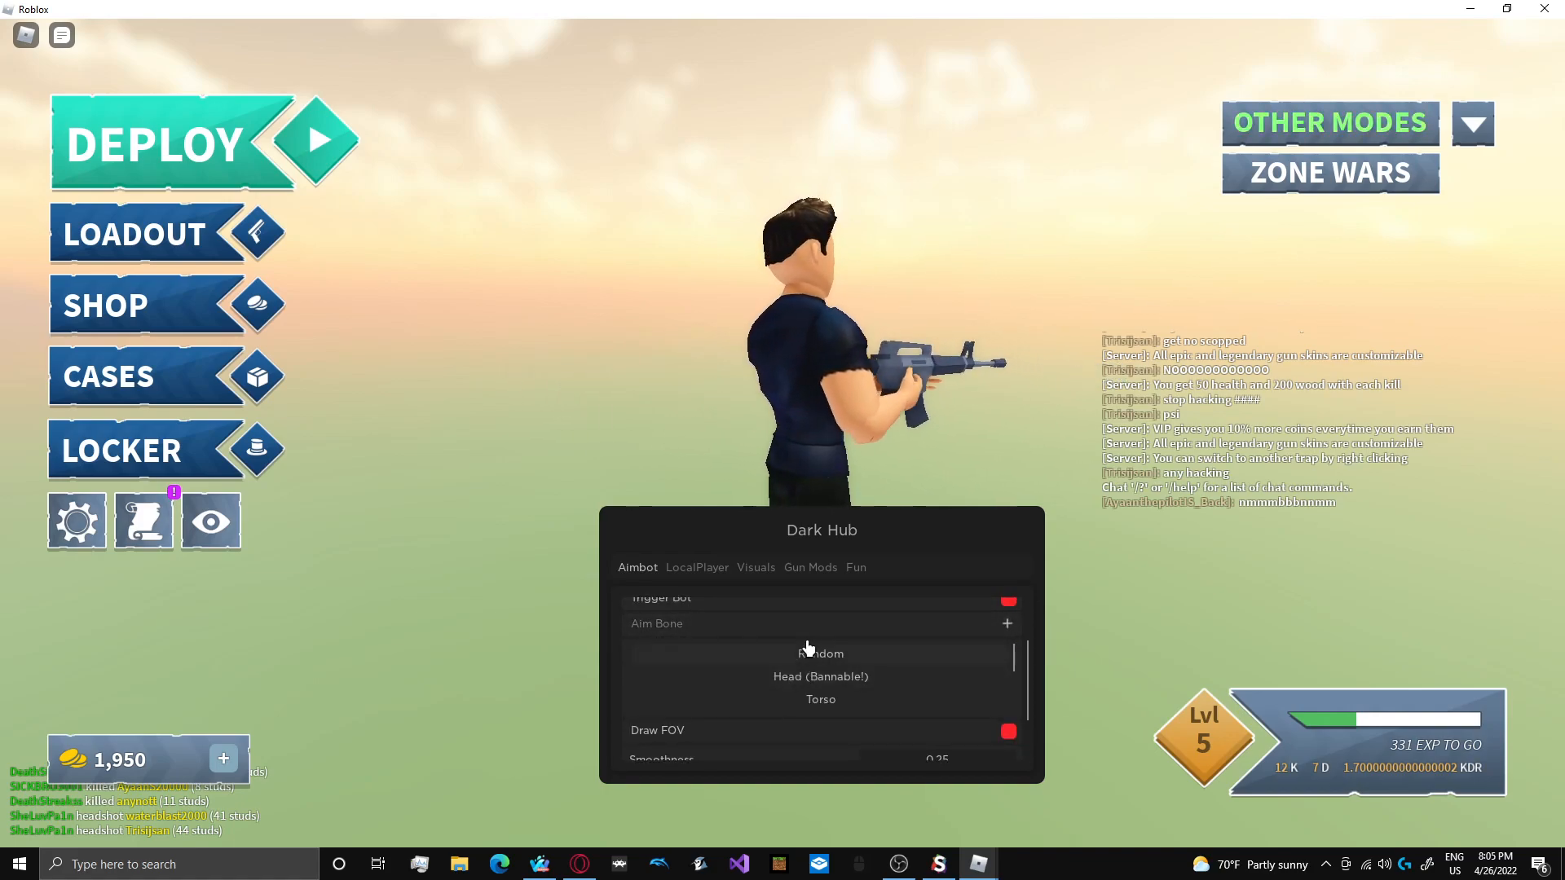
{"action": "left_click", "coordinate": [1008, 649]}
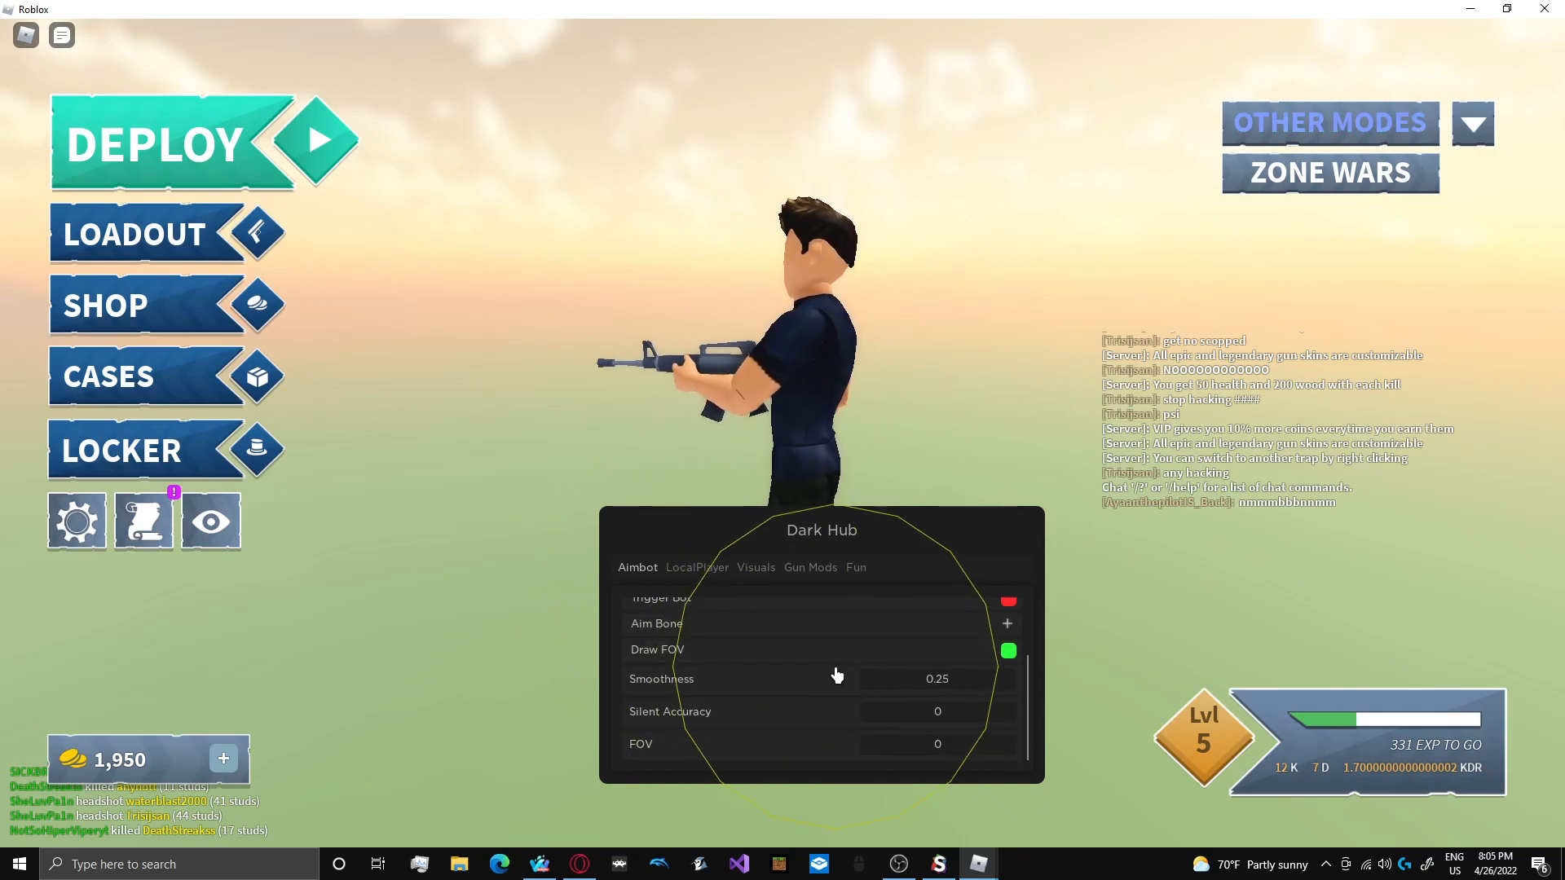
{"action": "left_click", "coordinate": [697, 567]}
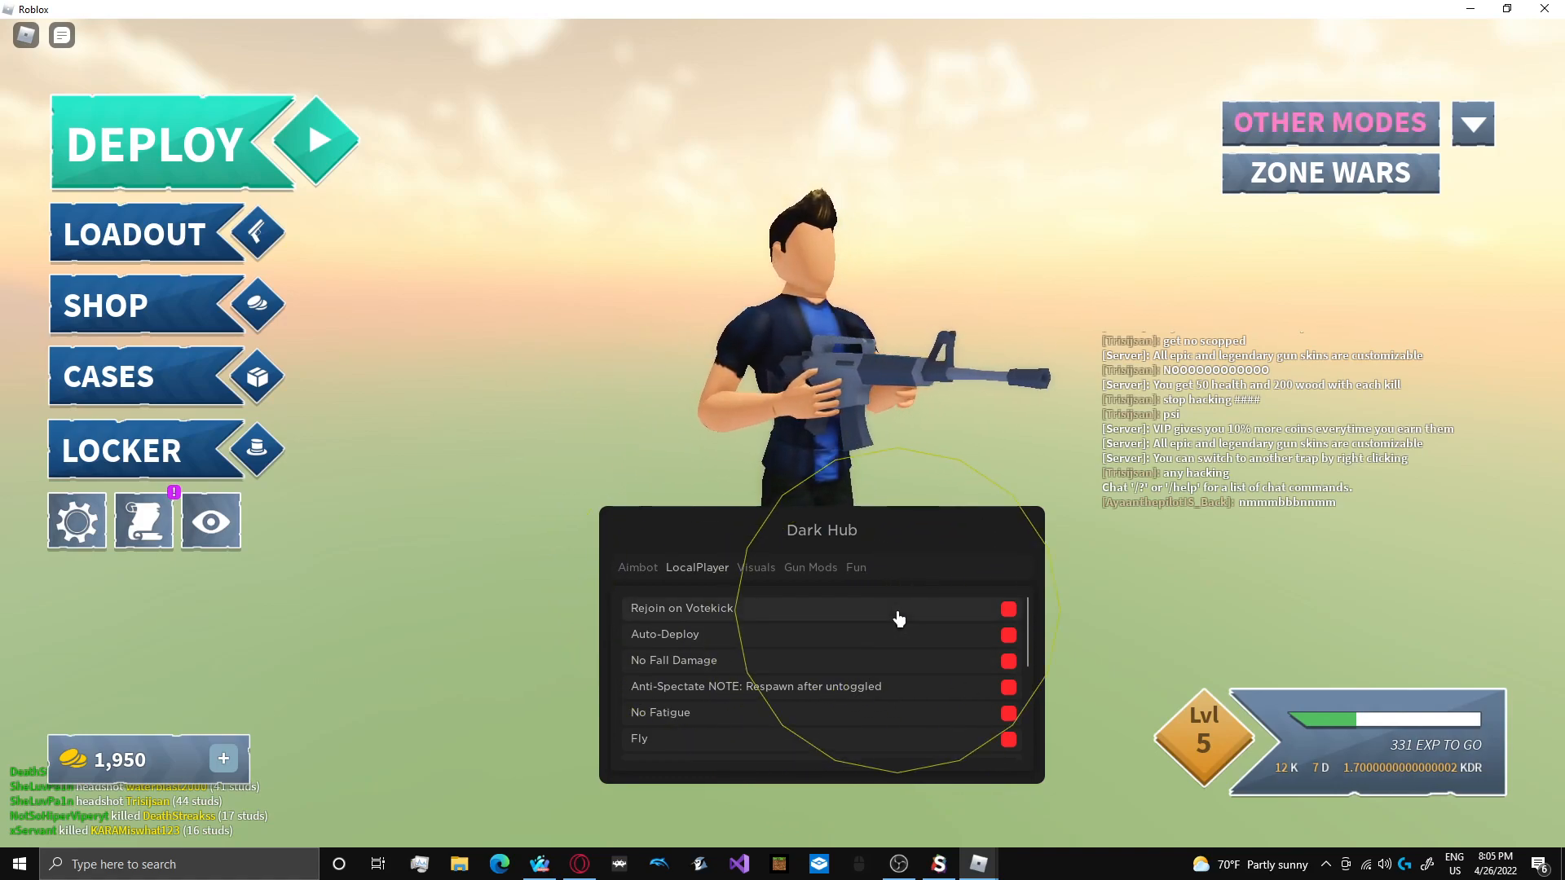
- Toggle on Fly, No Fall Damage and No Fatigue in Dark Hub's LocalPlayer tab
{"action": "left_click", "coordinate": [1007, 609]}
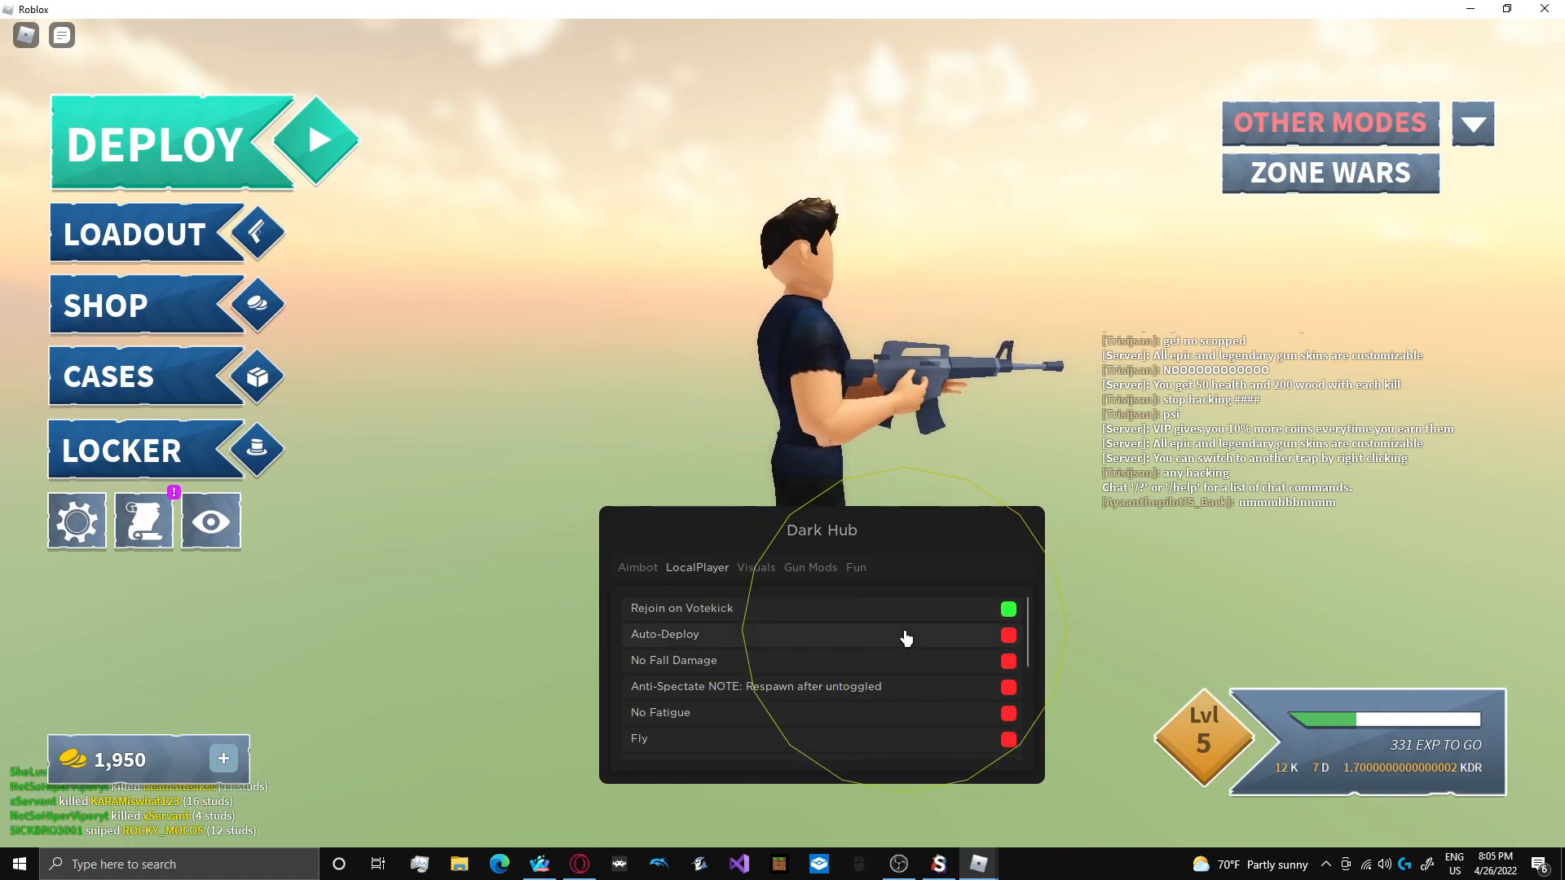
{"action": "left_click", "coordinate": [1007, 636]}
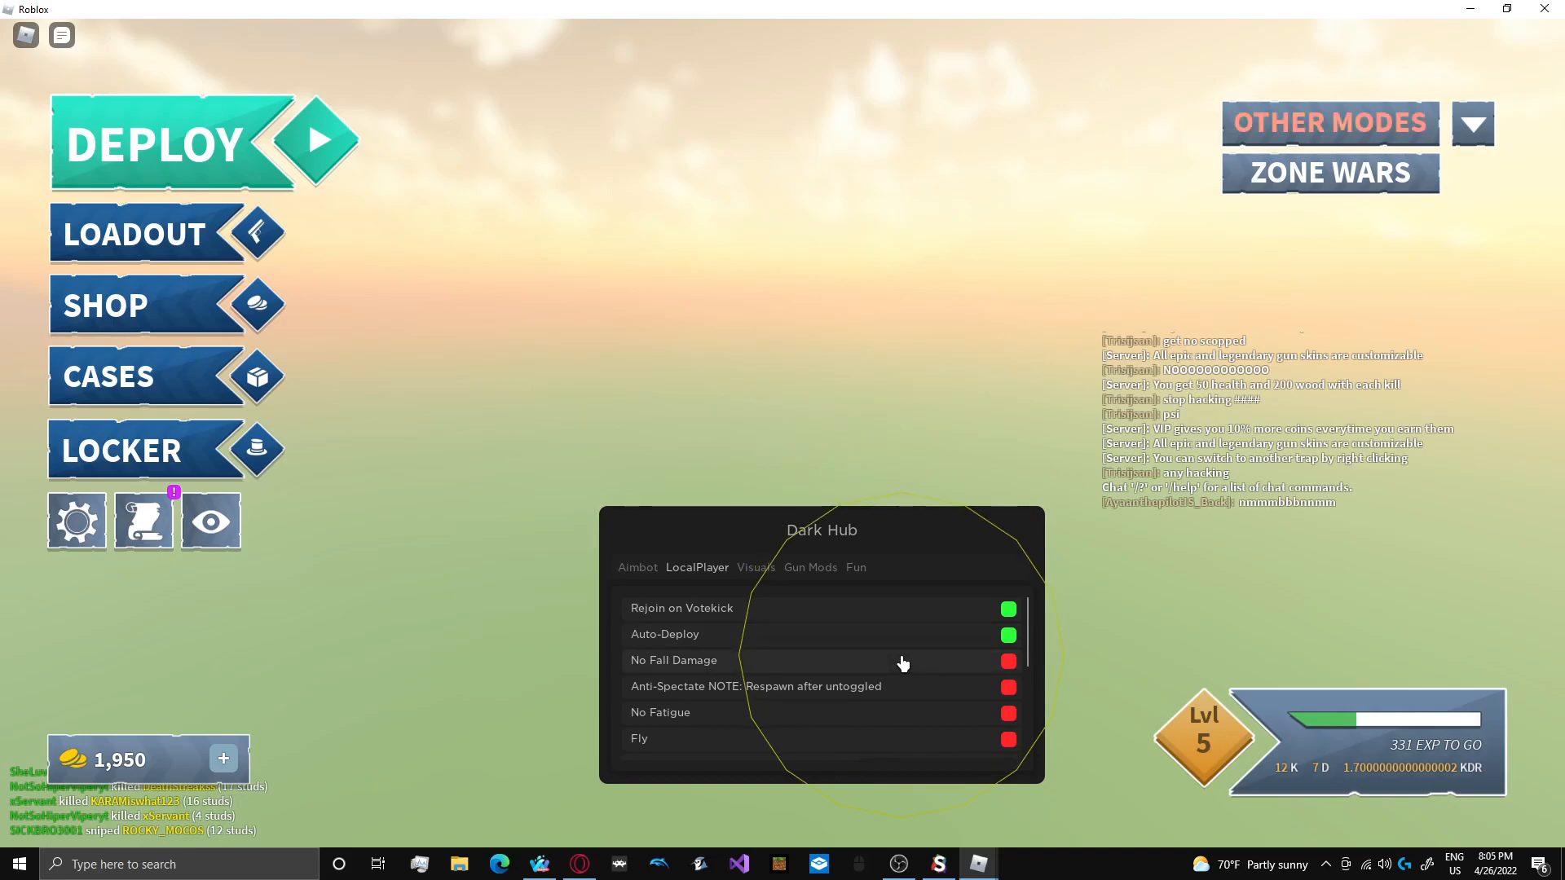
{"action": "left_click", "coordinate": [1007, 660]}
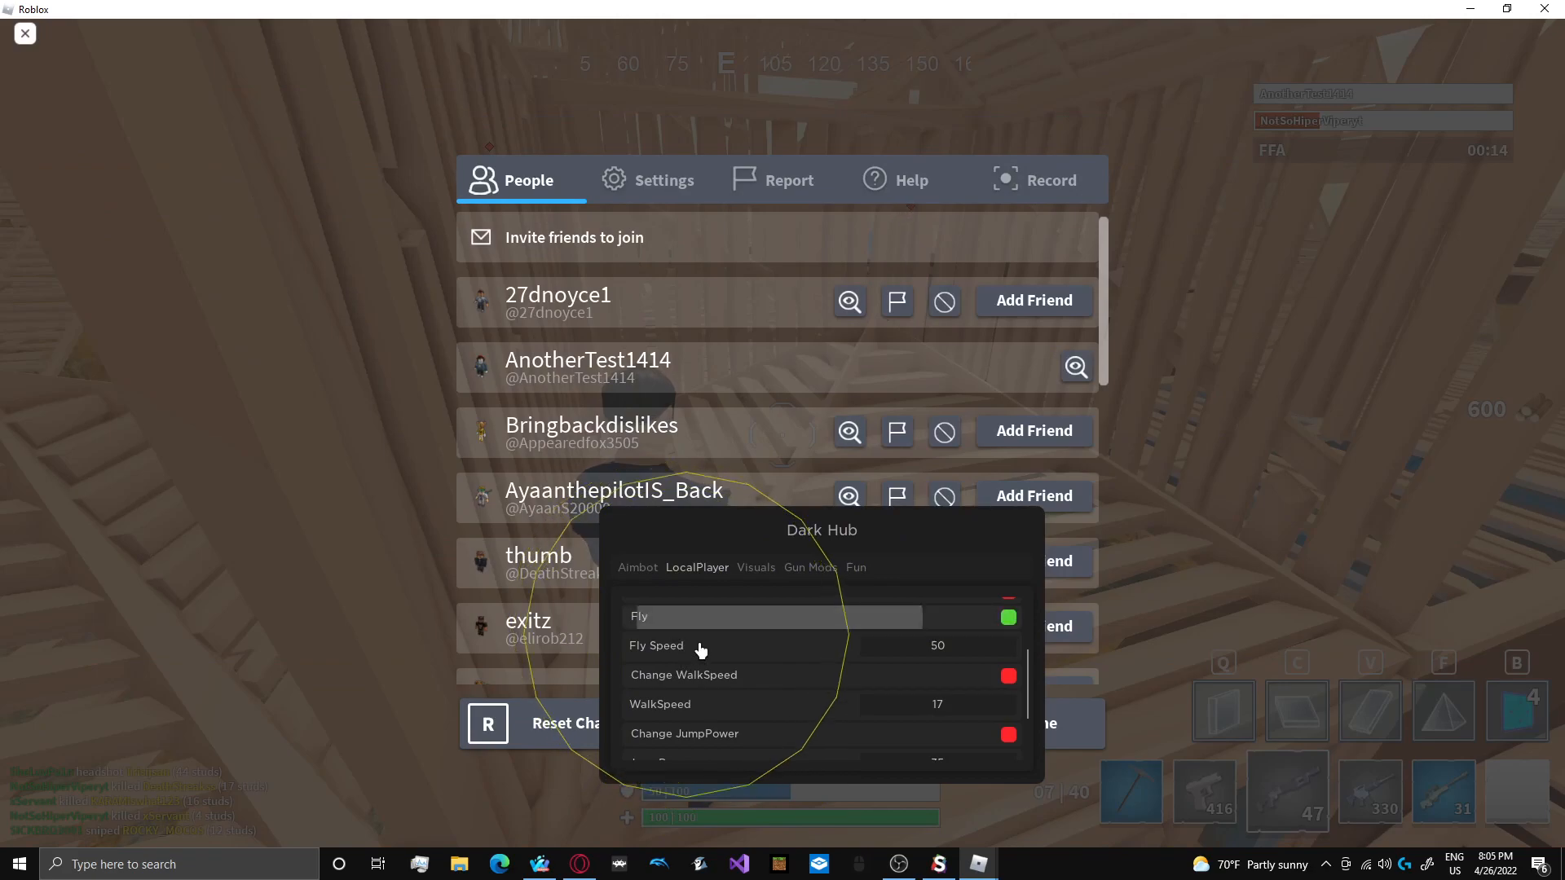
{"action": "scroll", "scroll_direction": "down", "scroll_amount": 3}
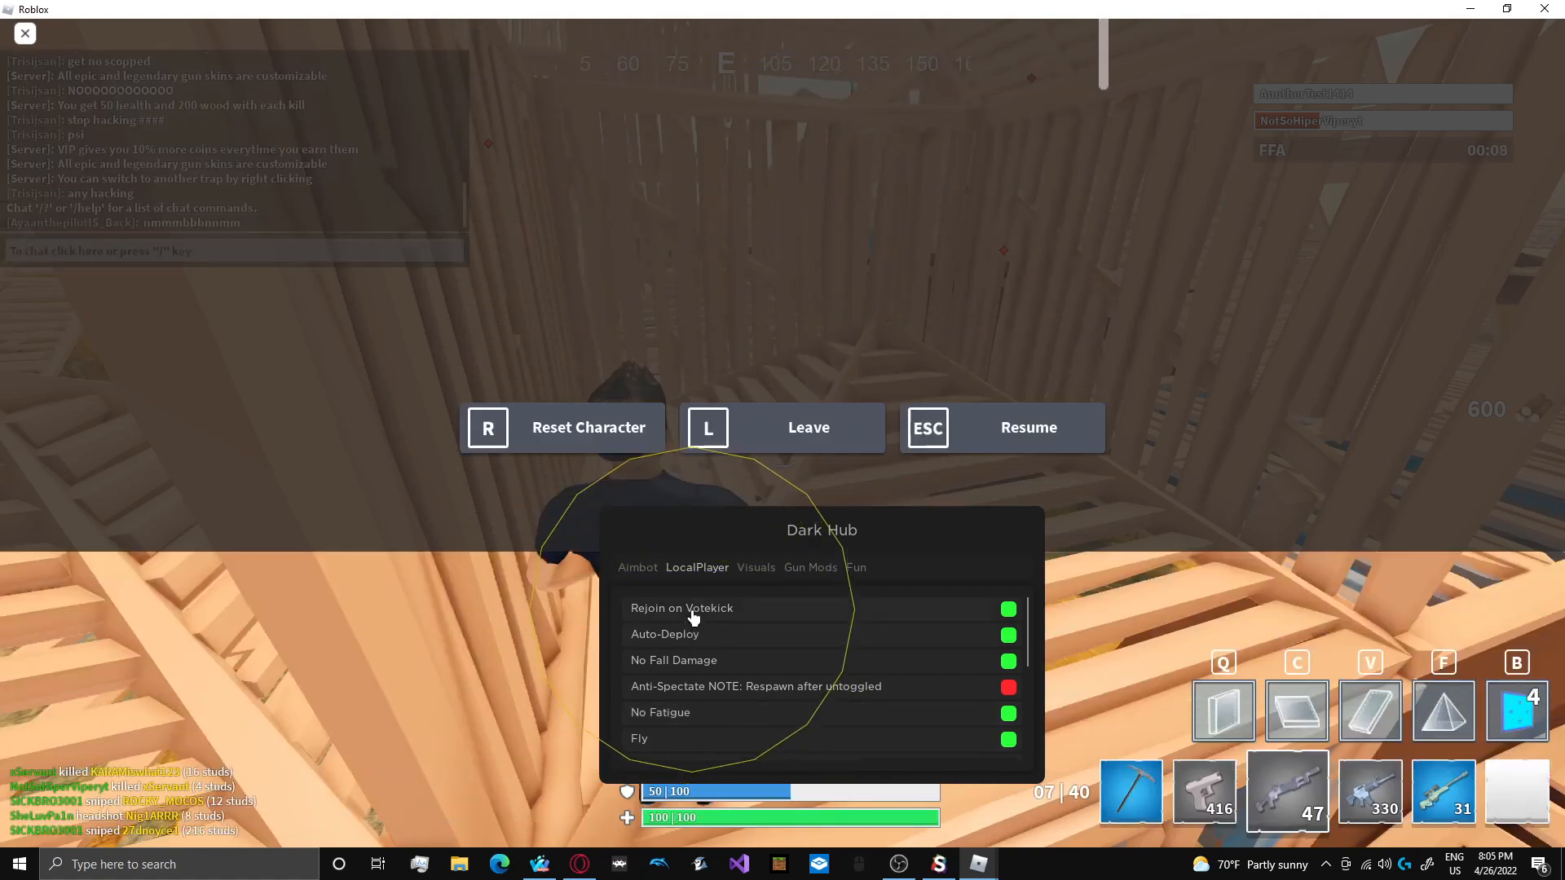
{"action": "left_click", "coordinate": [756, 567]}
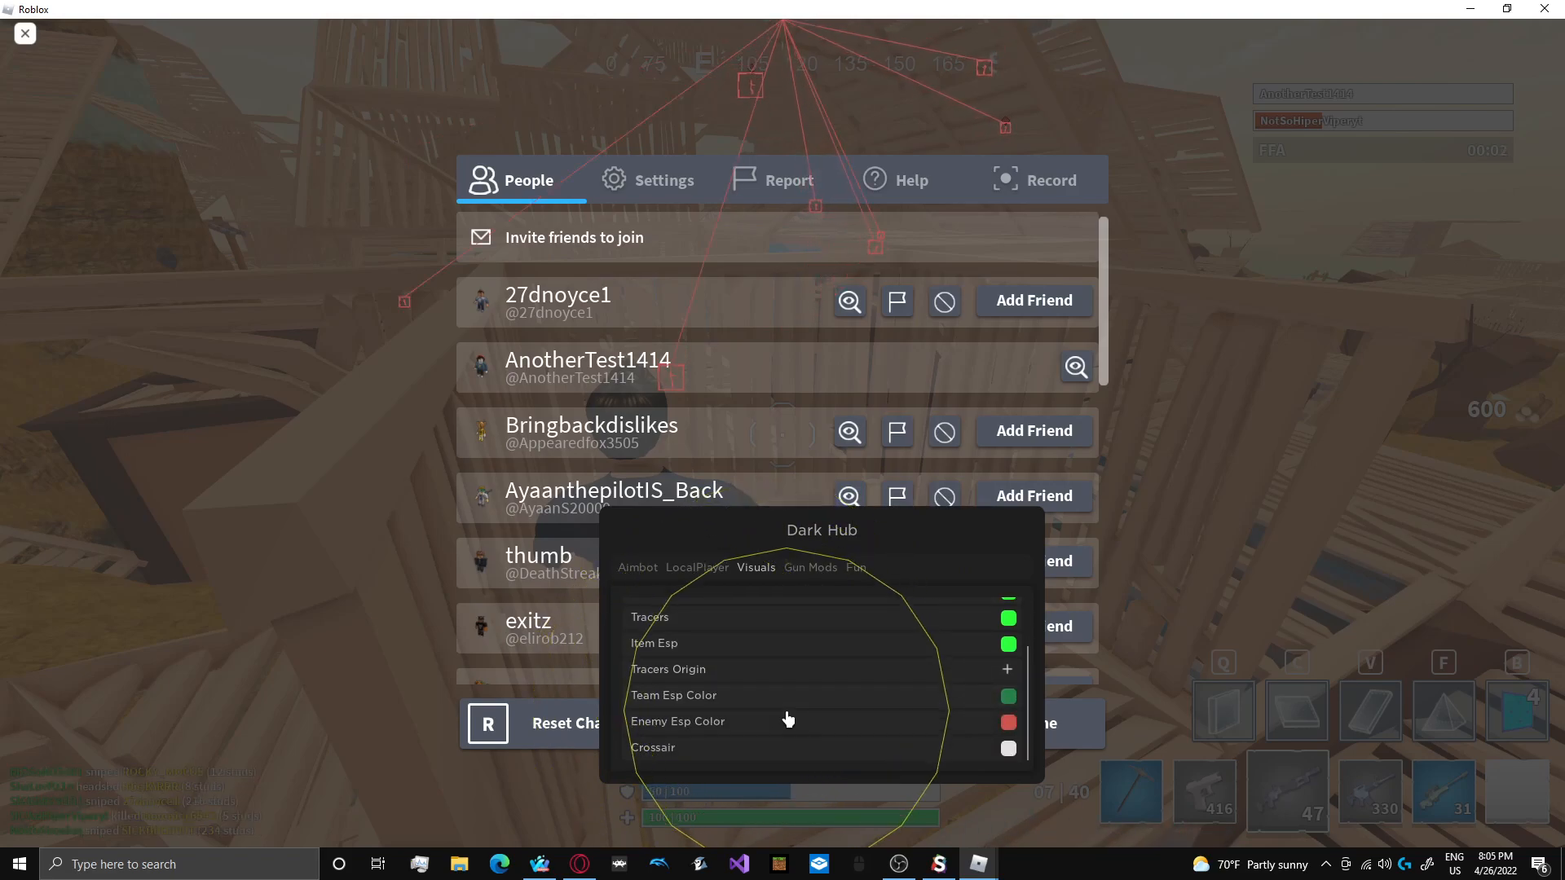
- Browse the Gun Mods and Fun tabs, scroll the Fun list, then resume the match
{"action": "left_click", "coordinate": [809, 567]}
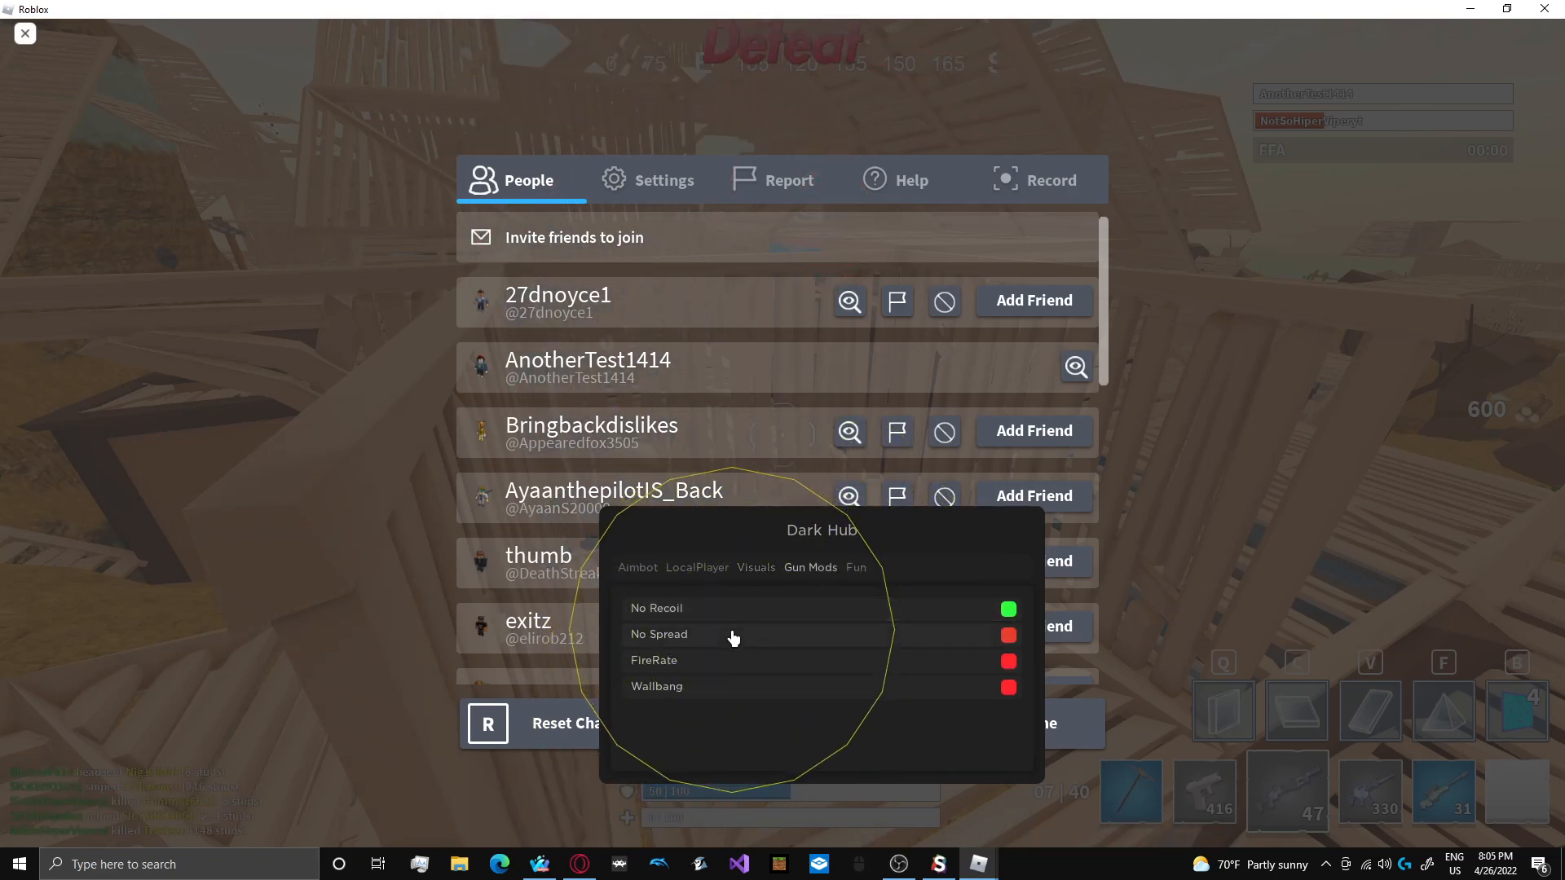
{"action": "left_click", "coordinate": [855, 567]}
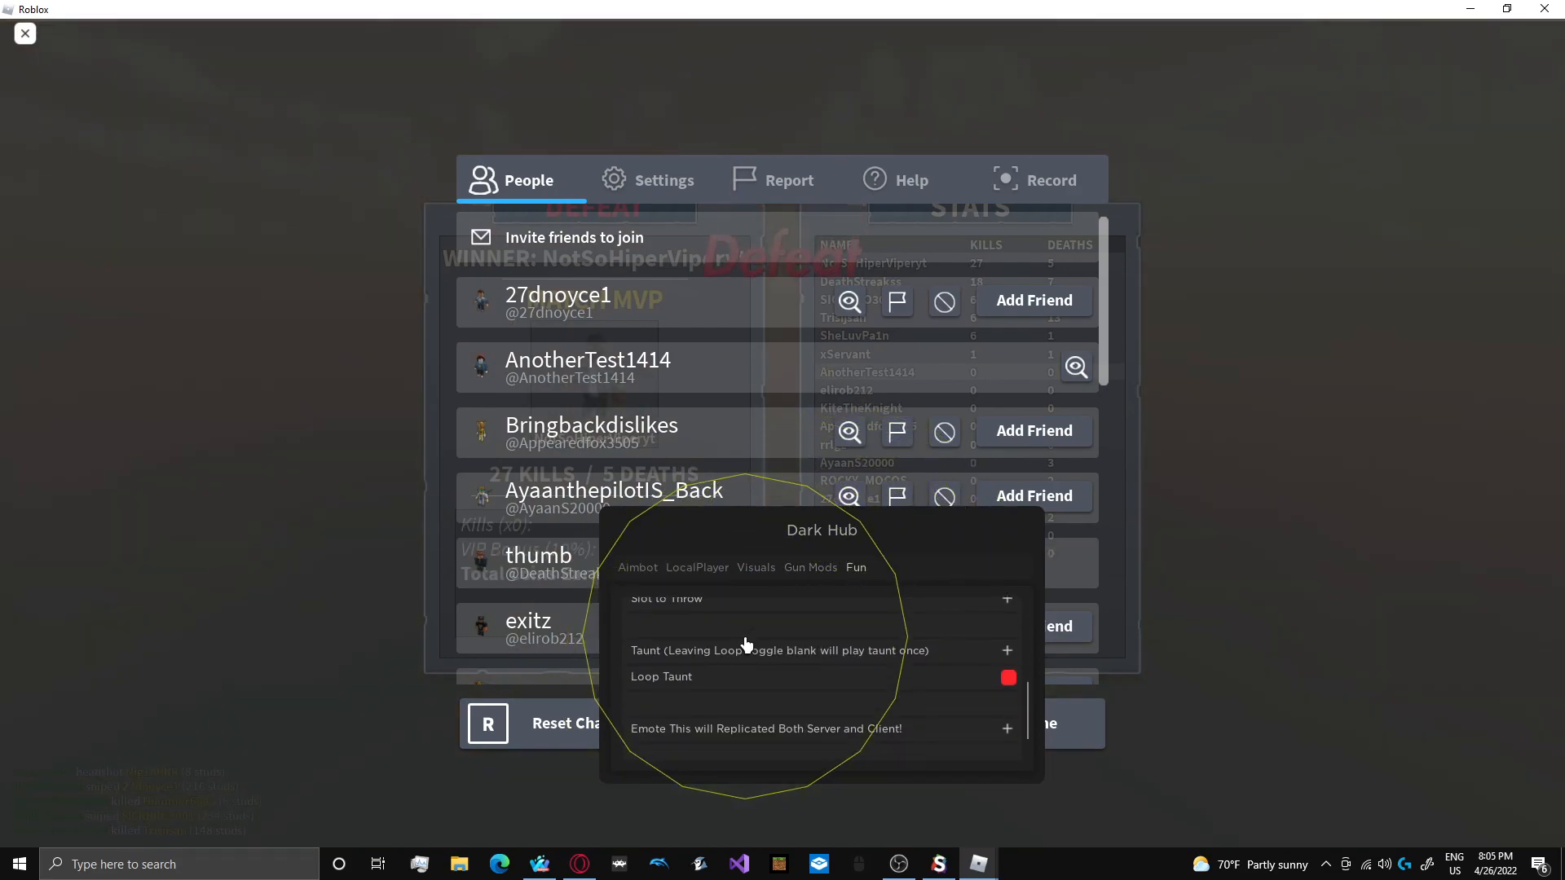
{"action": "scroll", "scroll_direction": "down", "scroll_amount": 3}
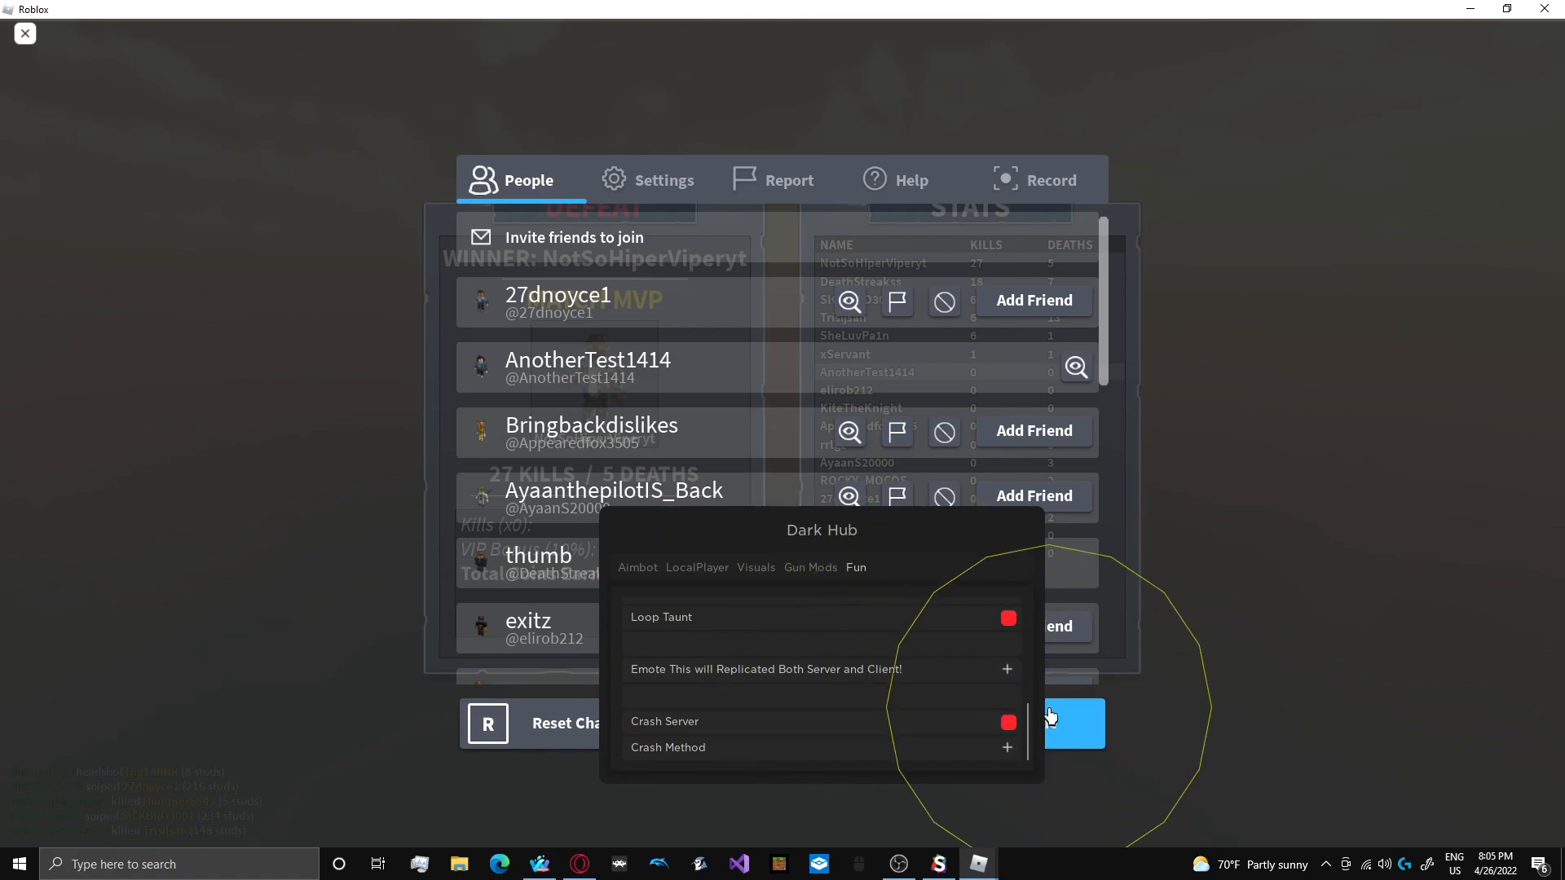
{"action": "left_click", "coordinate": [1005, 668]}
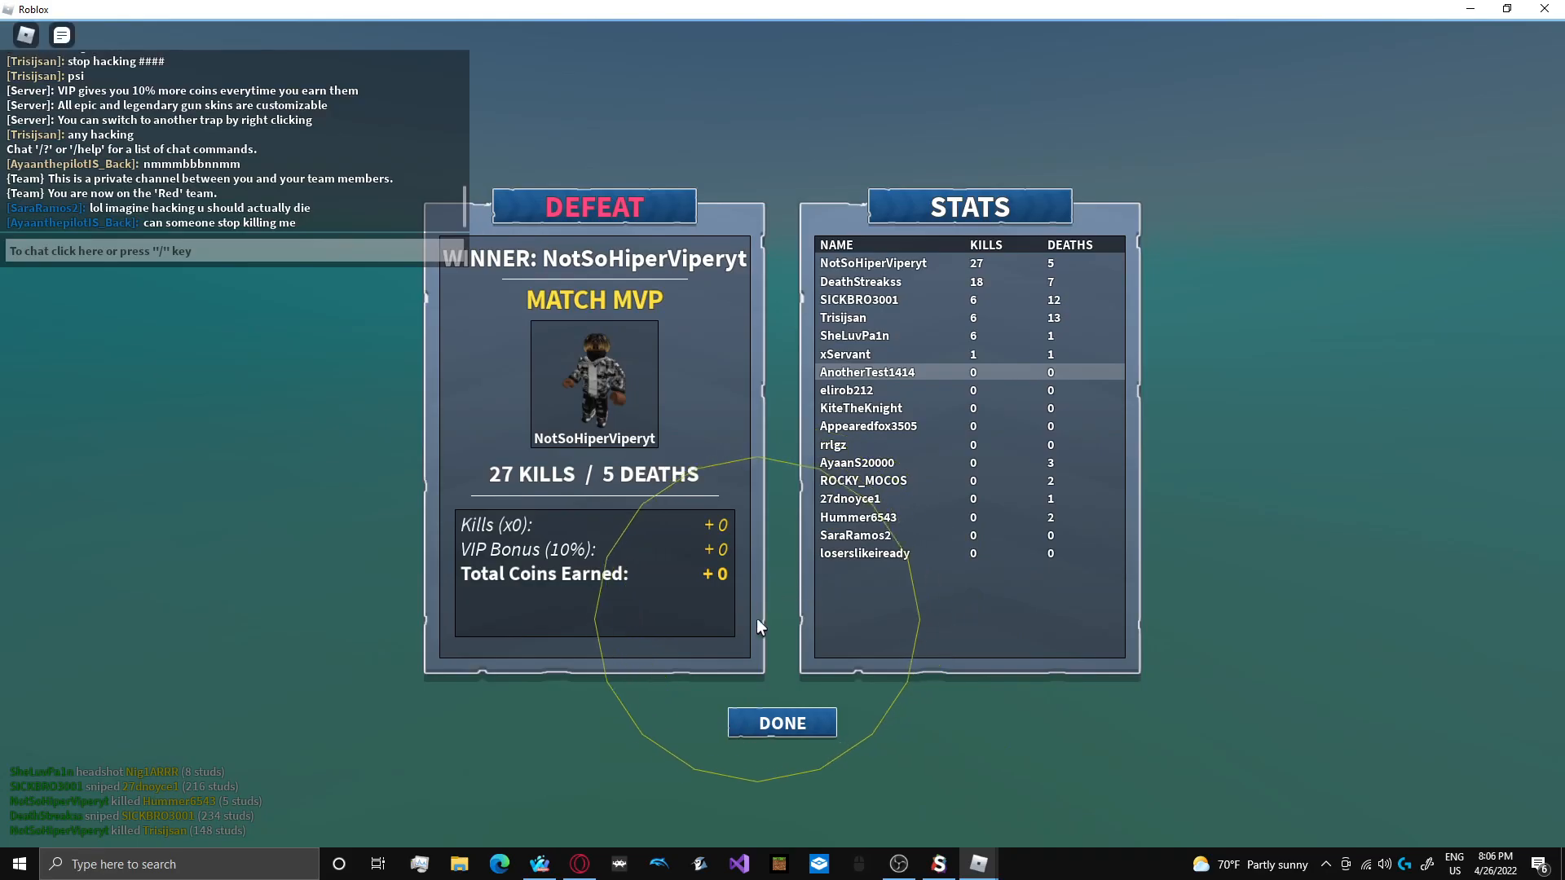
- Click DONE to dismiss the Defeat results screen
{"action": "left_click", "coordinate": [781, 722]}
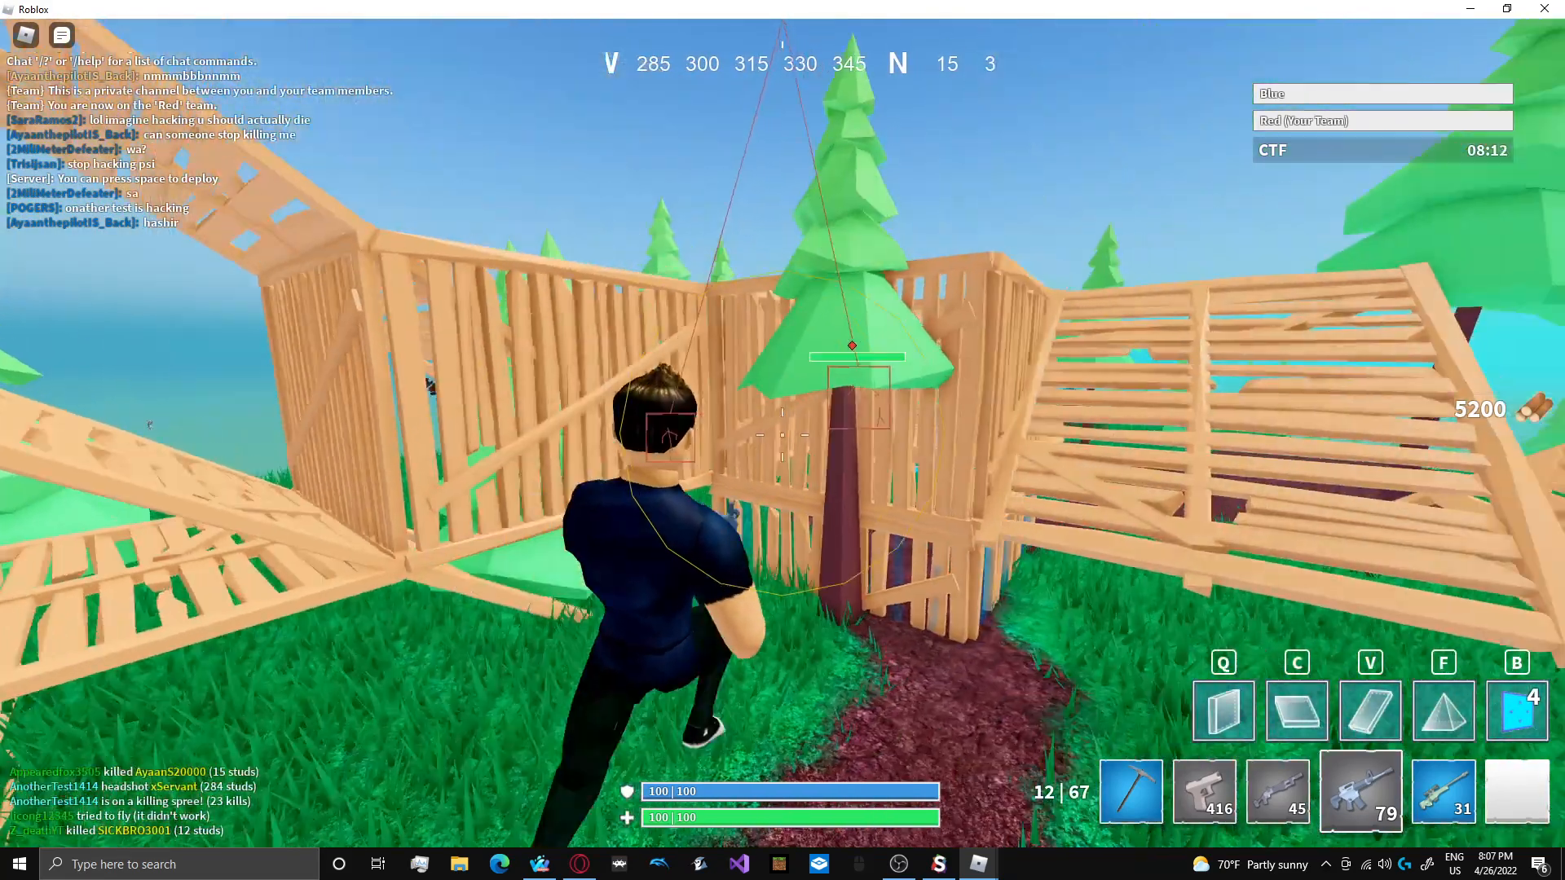
- Lift the character into the sky above the capture-the-flag map
{"action": "key", "text": "Escape"}
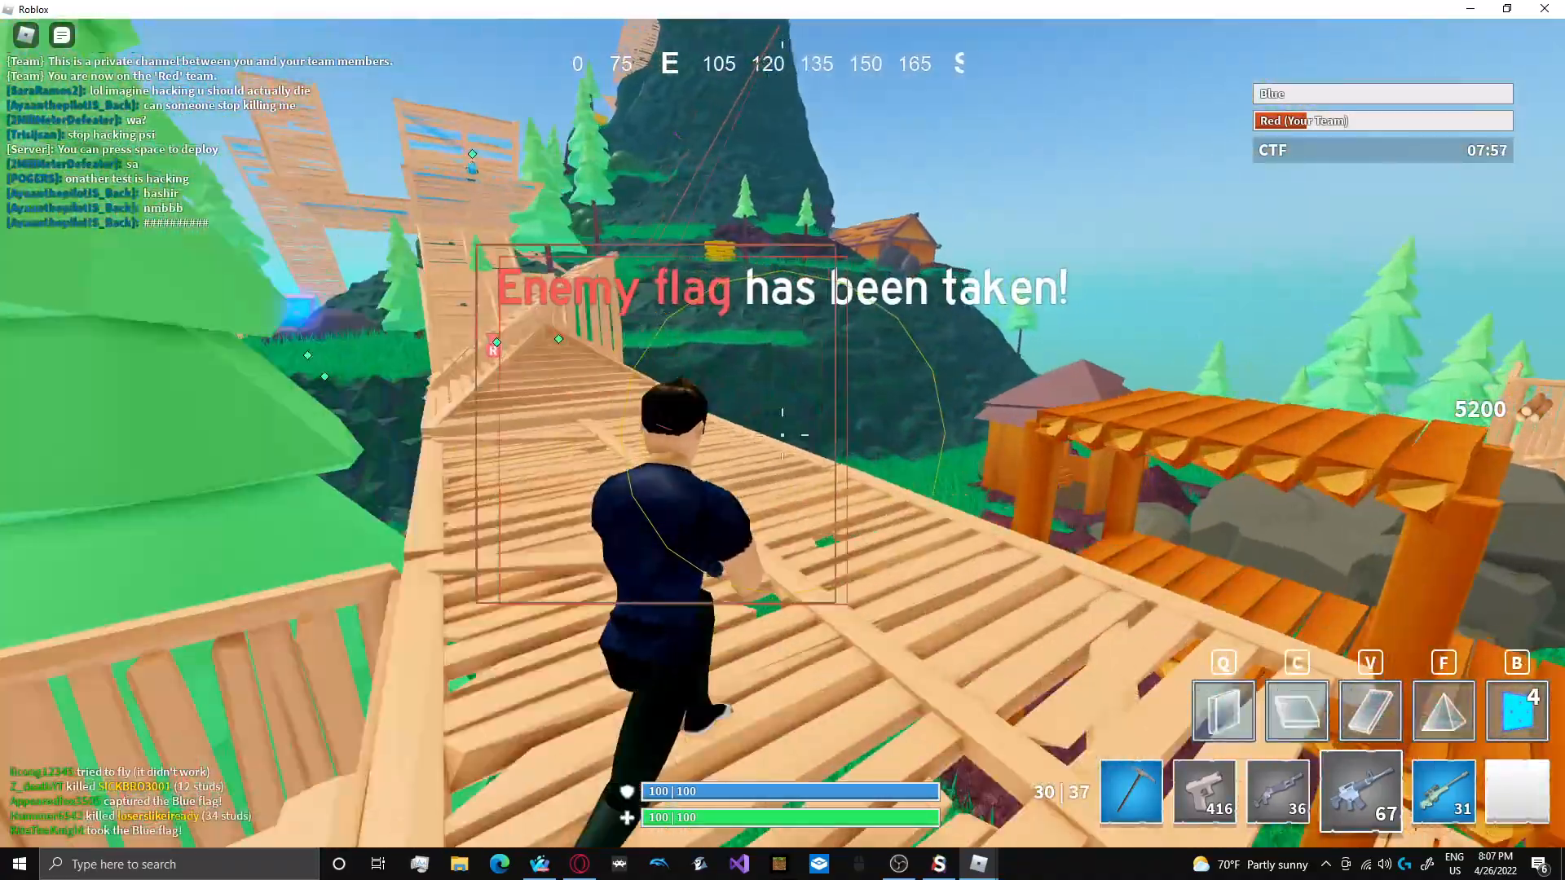
{"action": "mouse_move", "coordinate": [783, 439]}
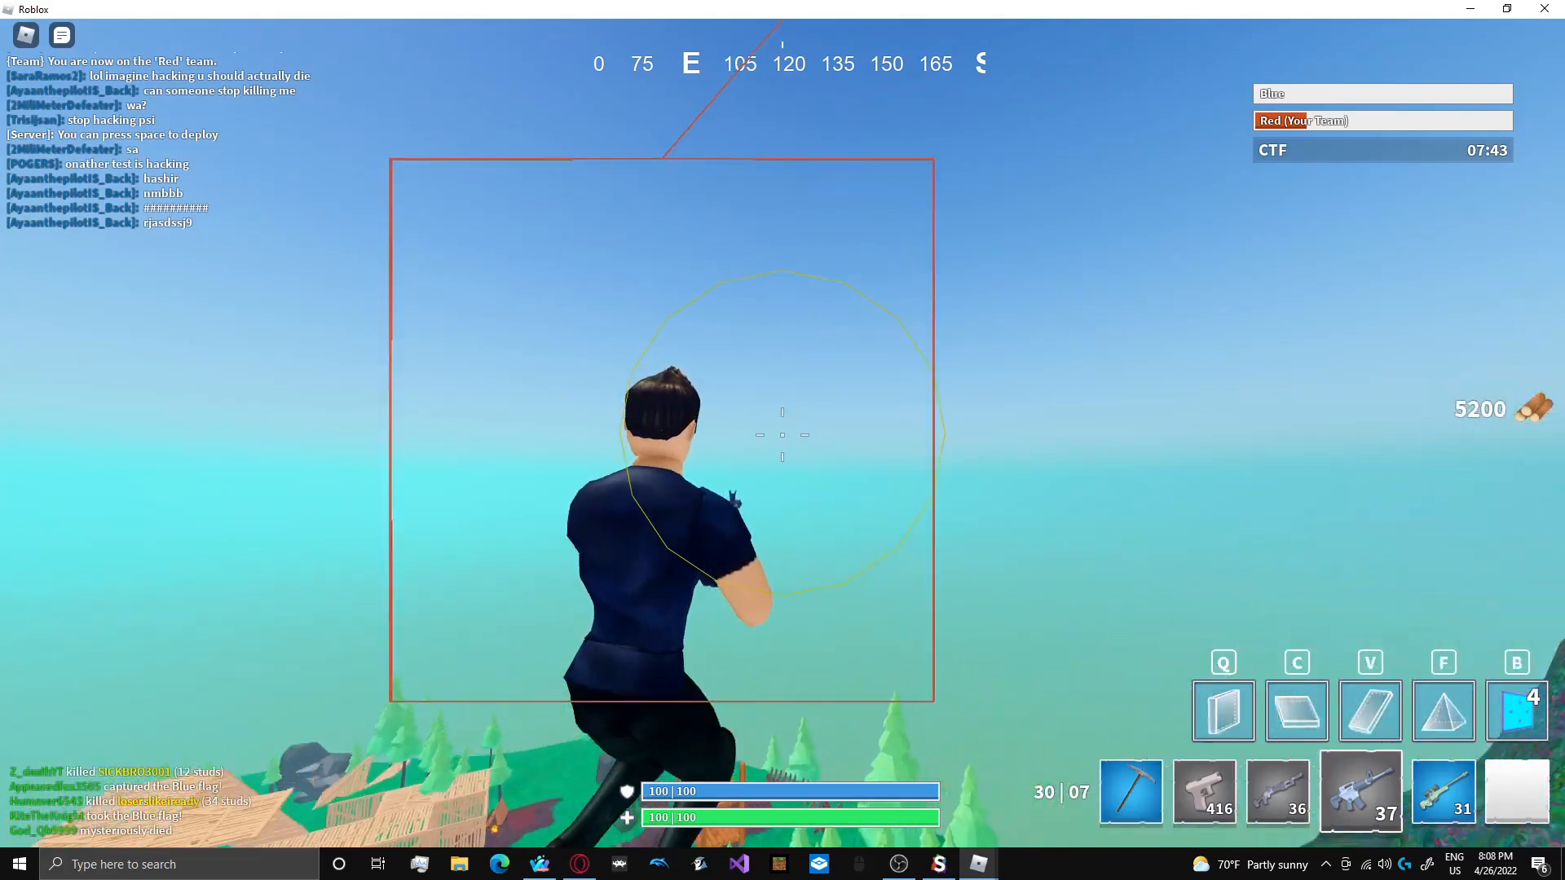
- Play out the round until the Pump Shotgun unlock popup appears
{"action": "left_click", "coordinate": [1442, 792]}
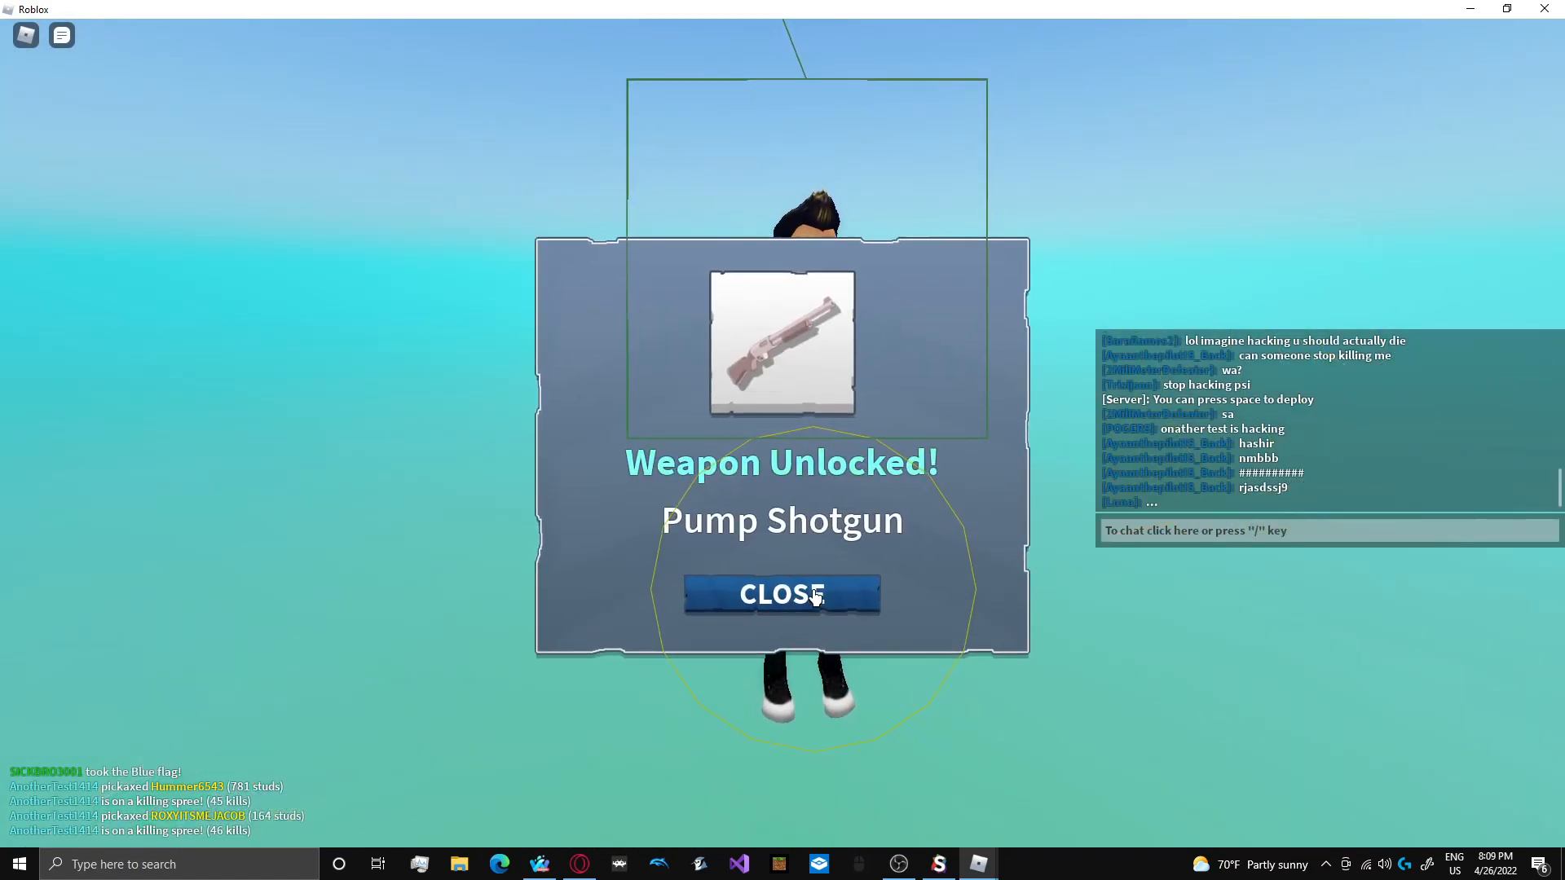
- Close the Pump Shotgun popup, browse the Fun tab, and turn Auto-Deploy off
{"action": "left_click", "coordinate": [781, 594]}
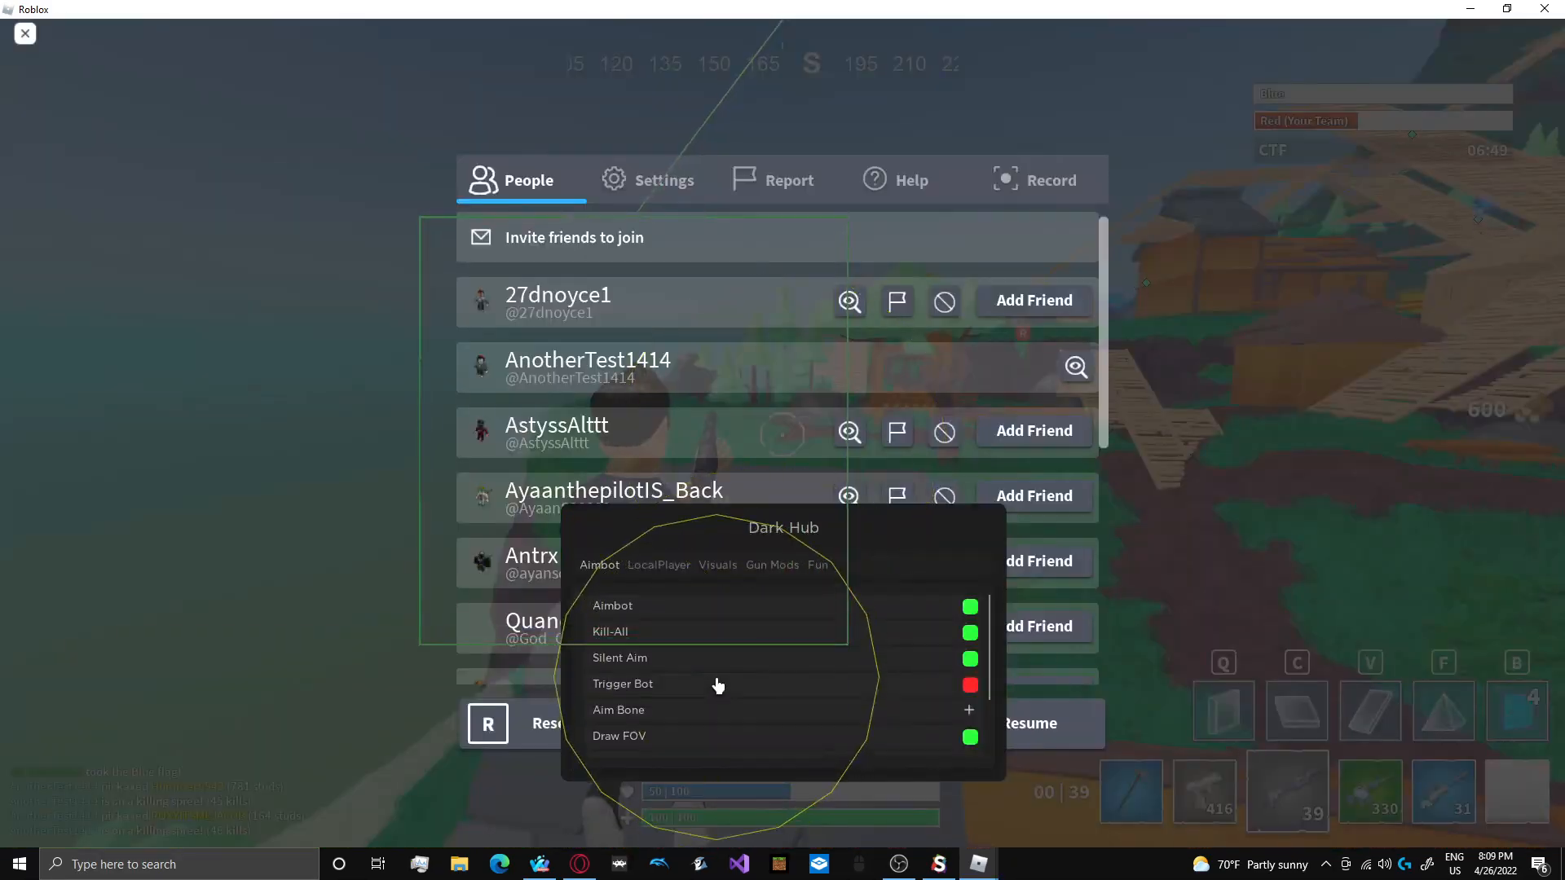
{"action": "scroll", "scroll_direction": "down", "scroll_amount": 3}
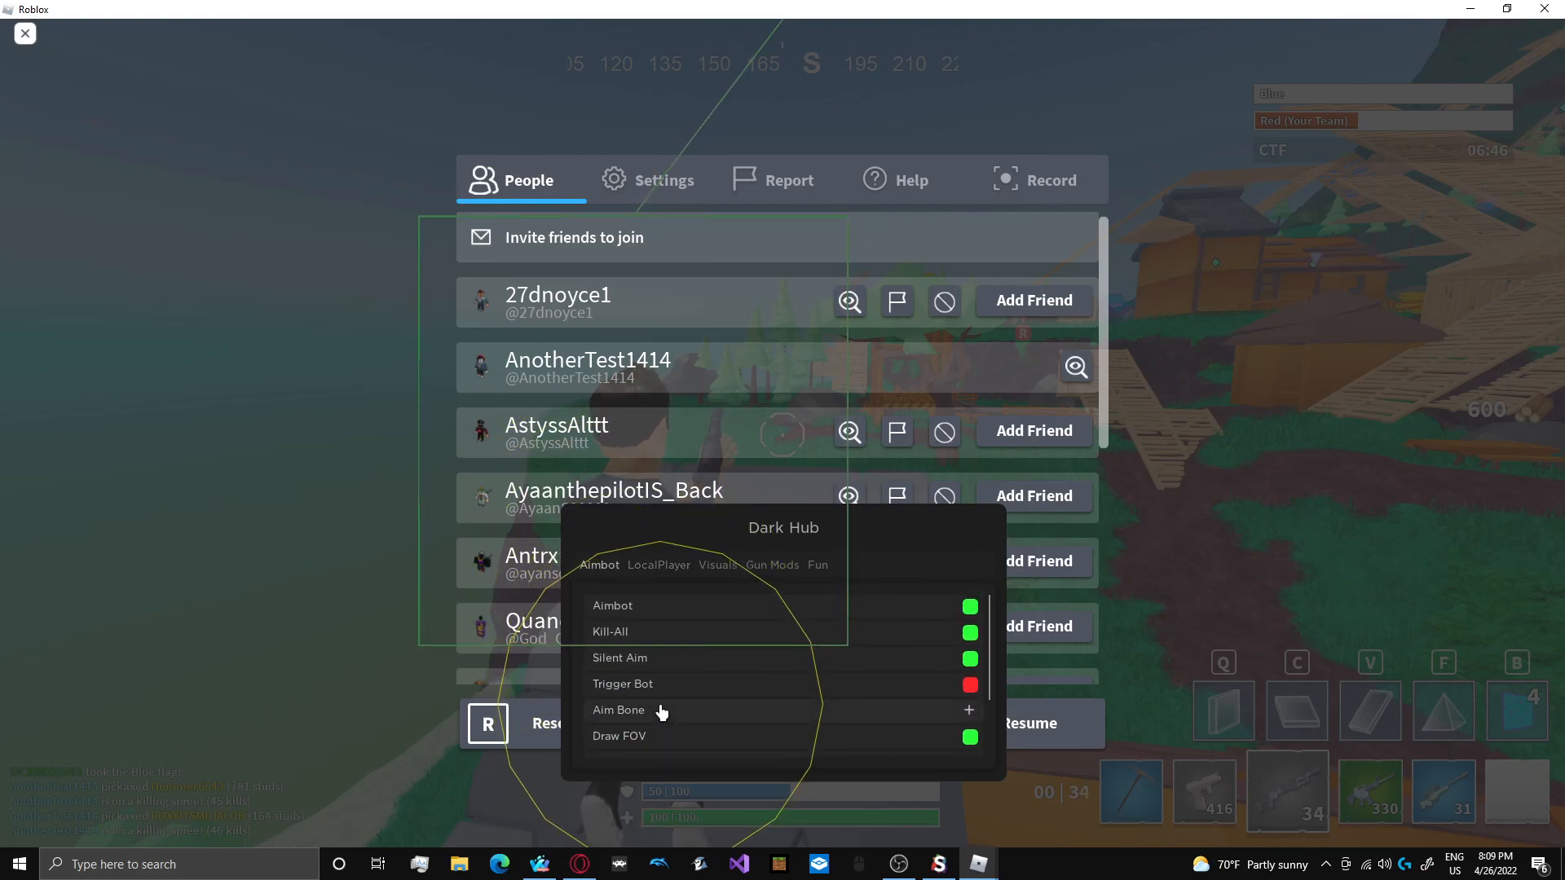
{"action": "left_click", "coordinate": [817, 565]}
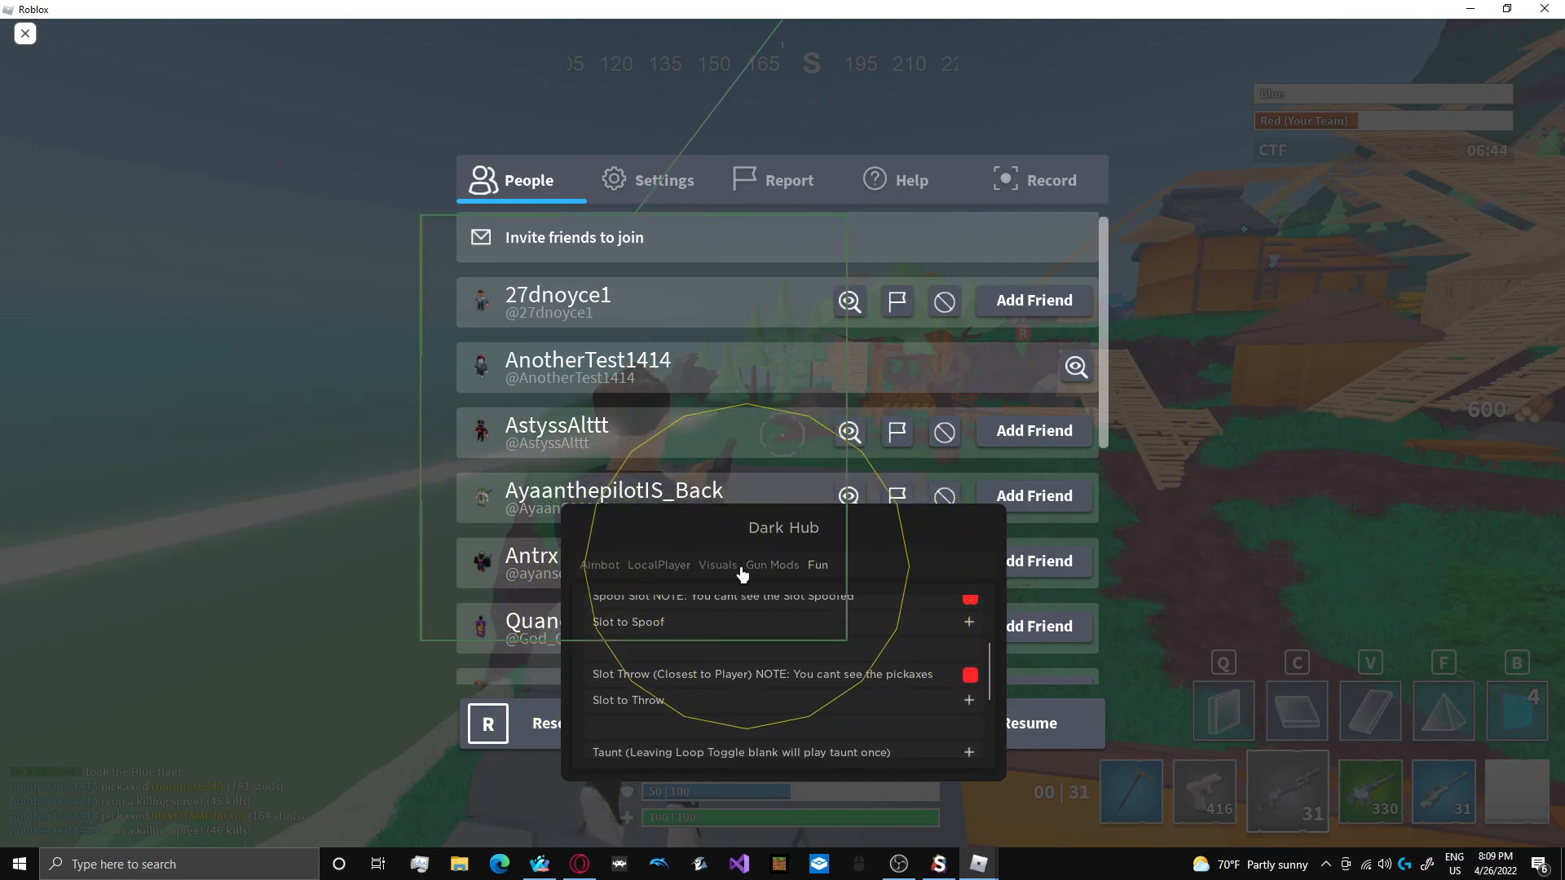
{"action": "left_click", "coordinate": [658, 565]}
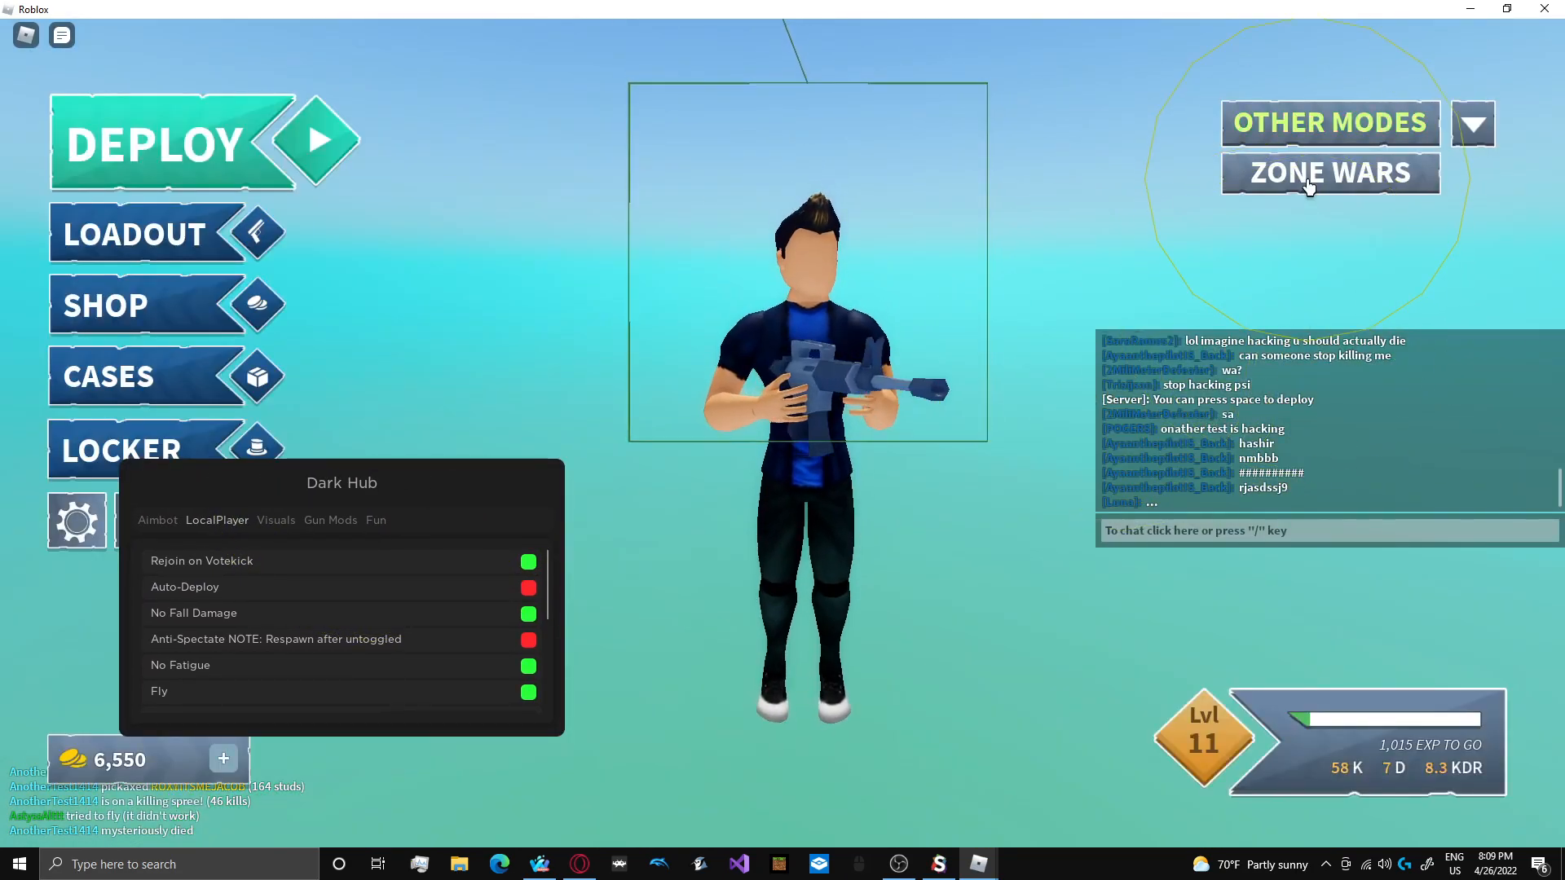
- Switch Strucid to the Zone Wars game mode
{"action": "left_click", "coordinate": [1329, 172]}
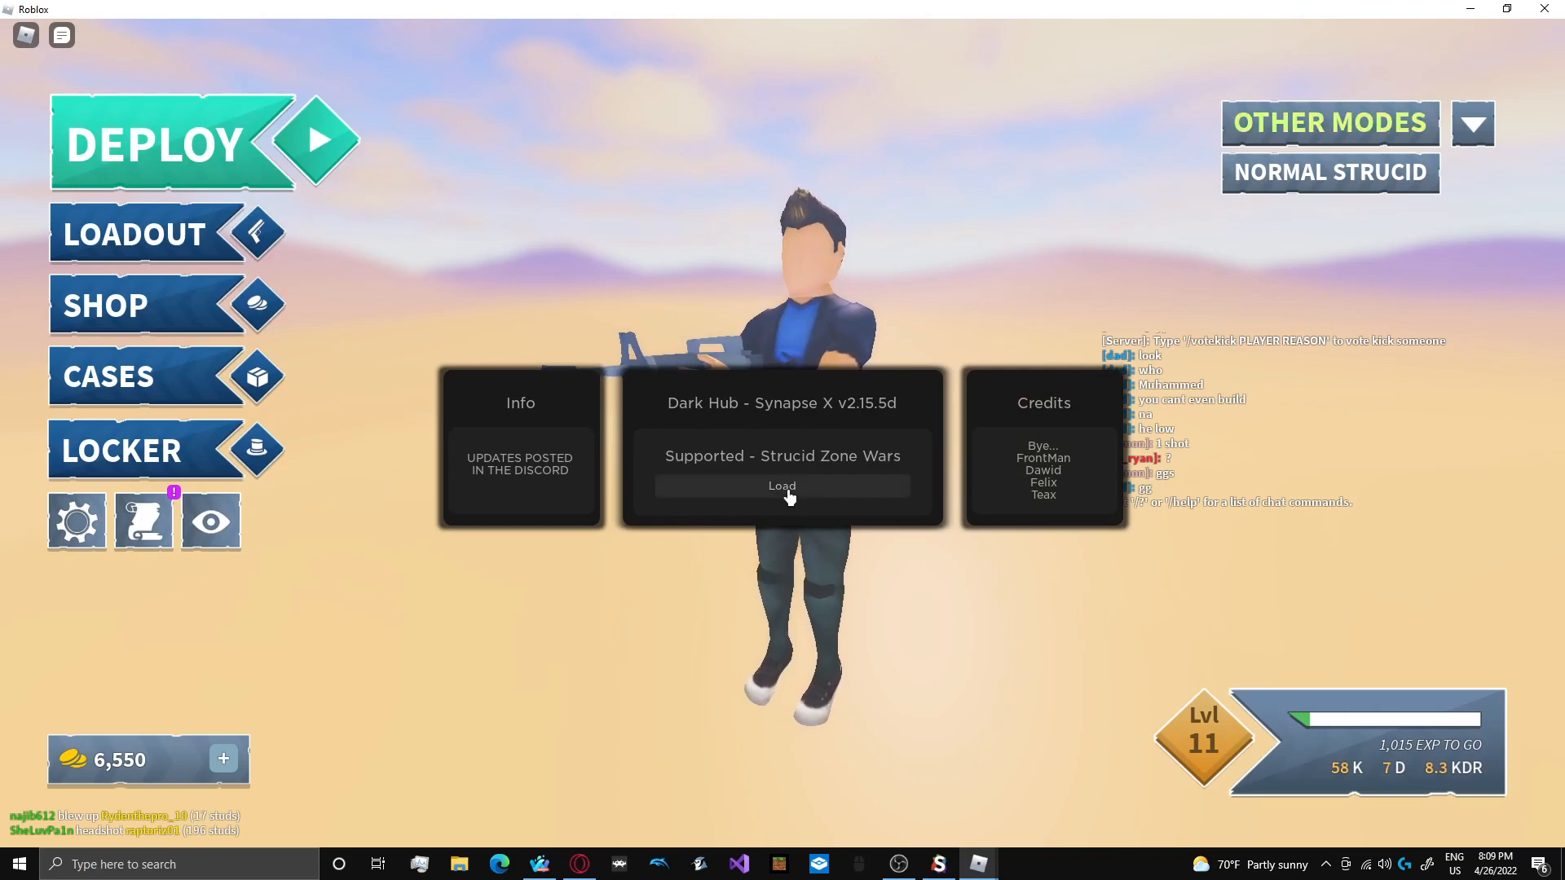
- Load Dark Hub for Zone Wars and enable the aimbot and Fly toggles
{"action": "left_click", "coordinate": [783, 486]}
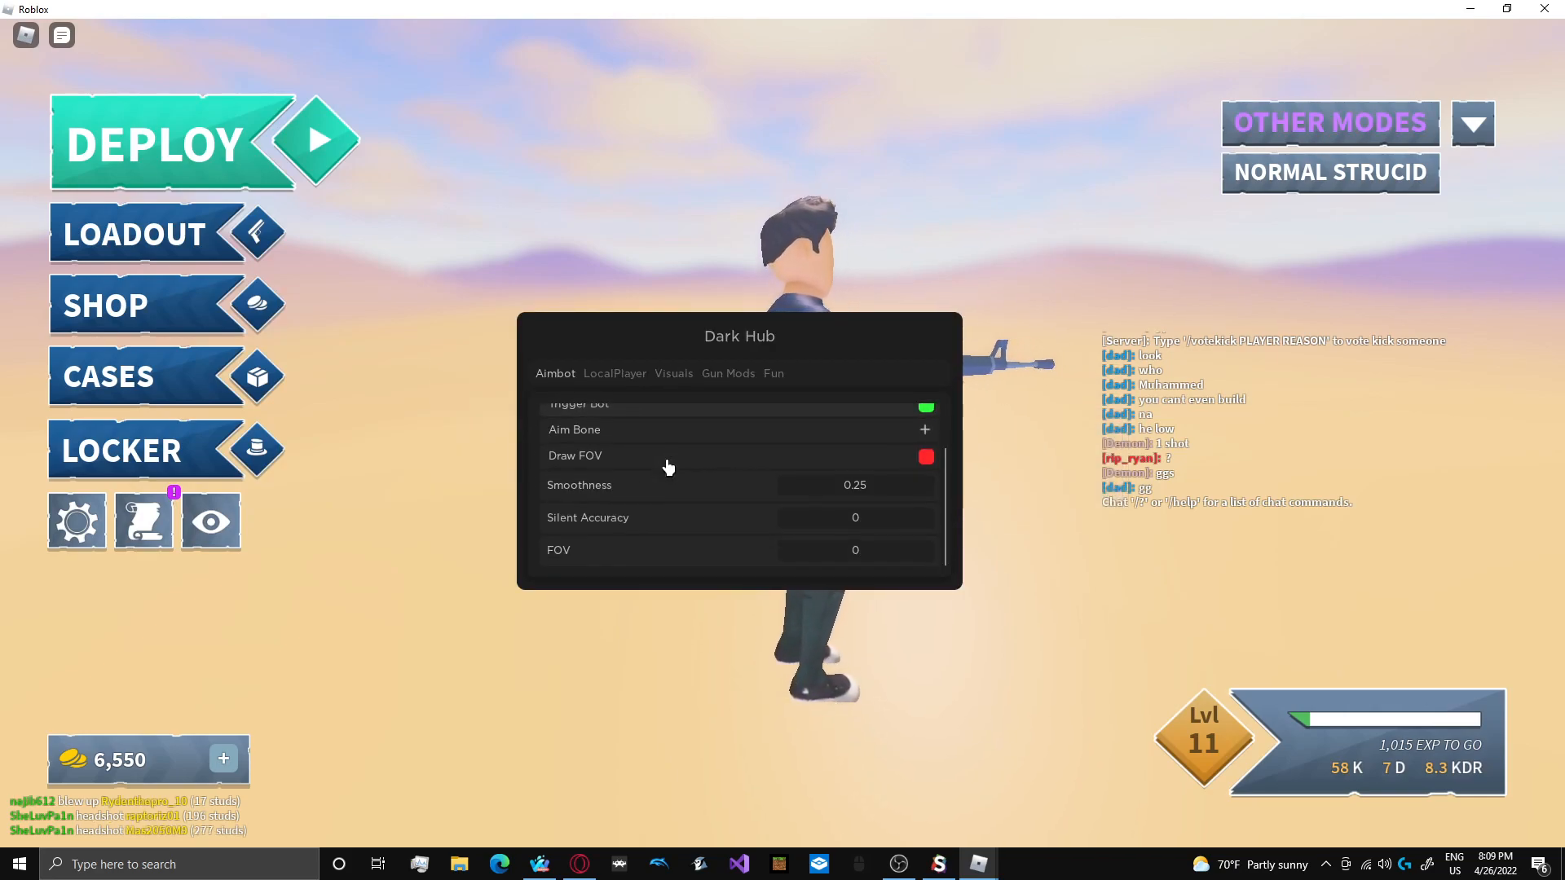
{"action": "left_click", "coordinate": [613, 374]}
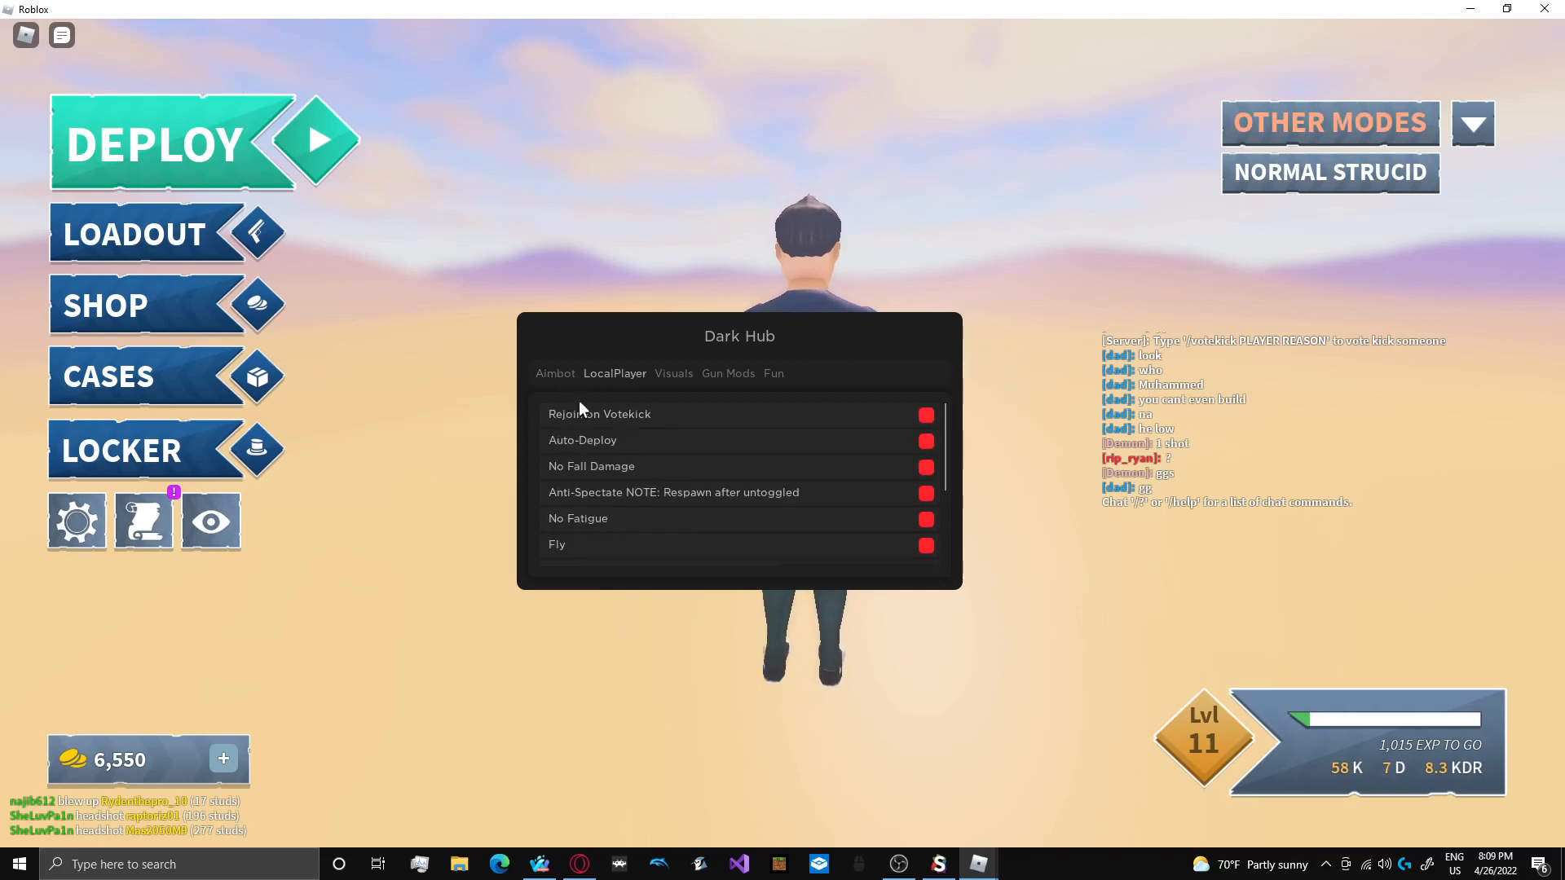
{"action": "scroll", "scroll_direction": "down", "scroll_amount": 3}
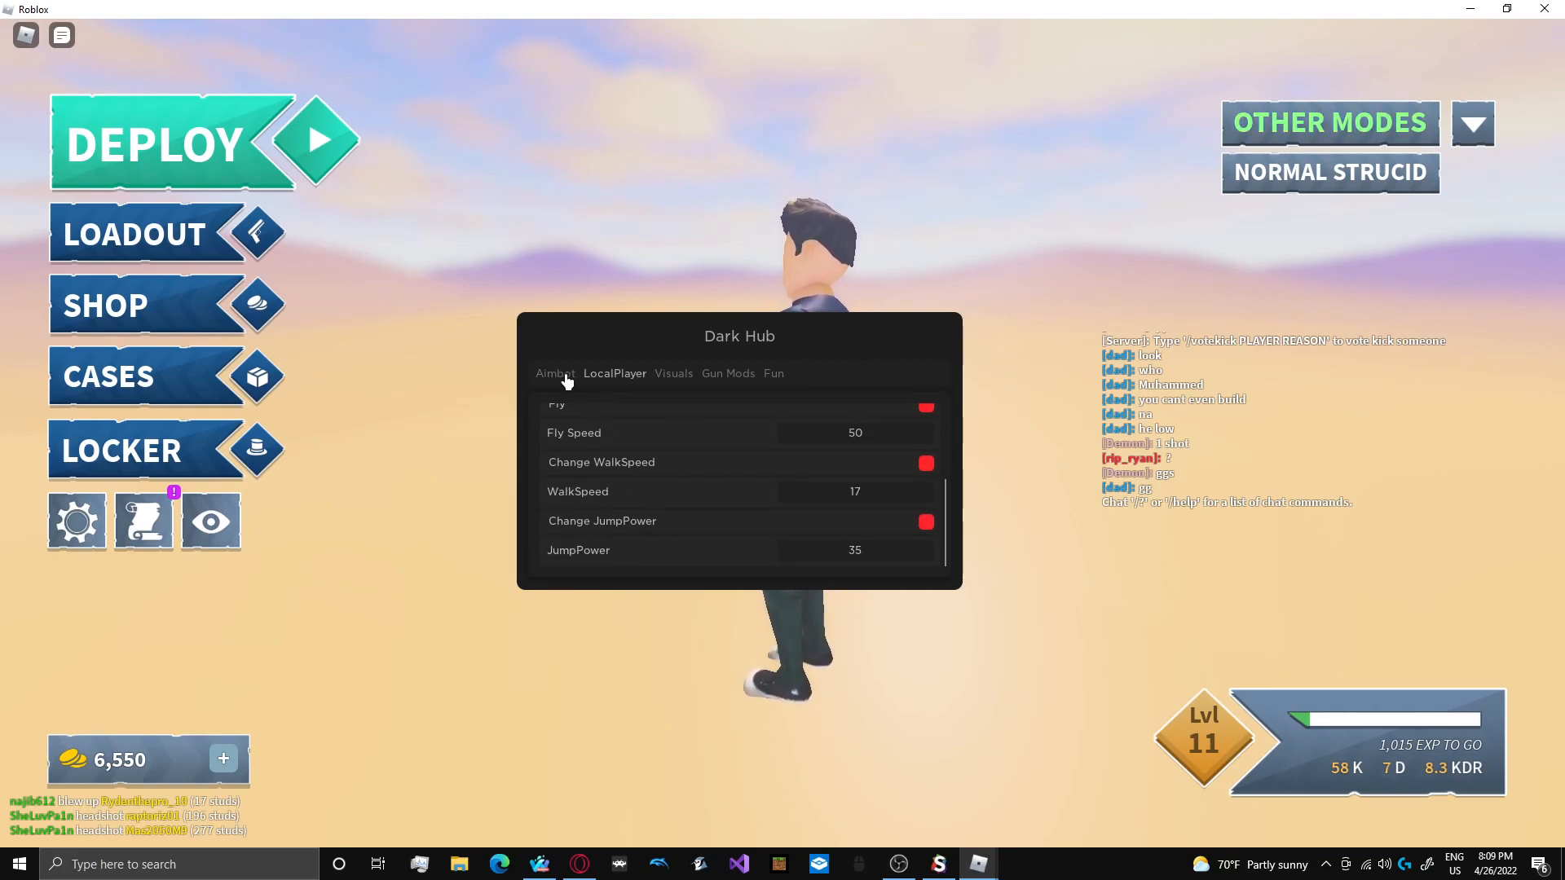
{"action": "left_click", "coordinate": [555, 374]}
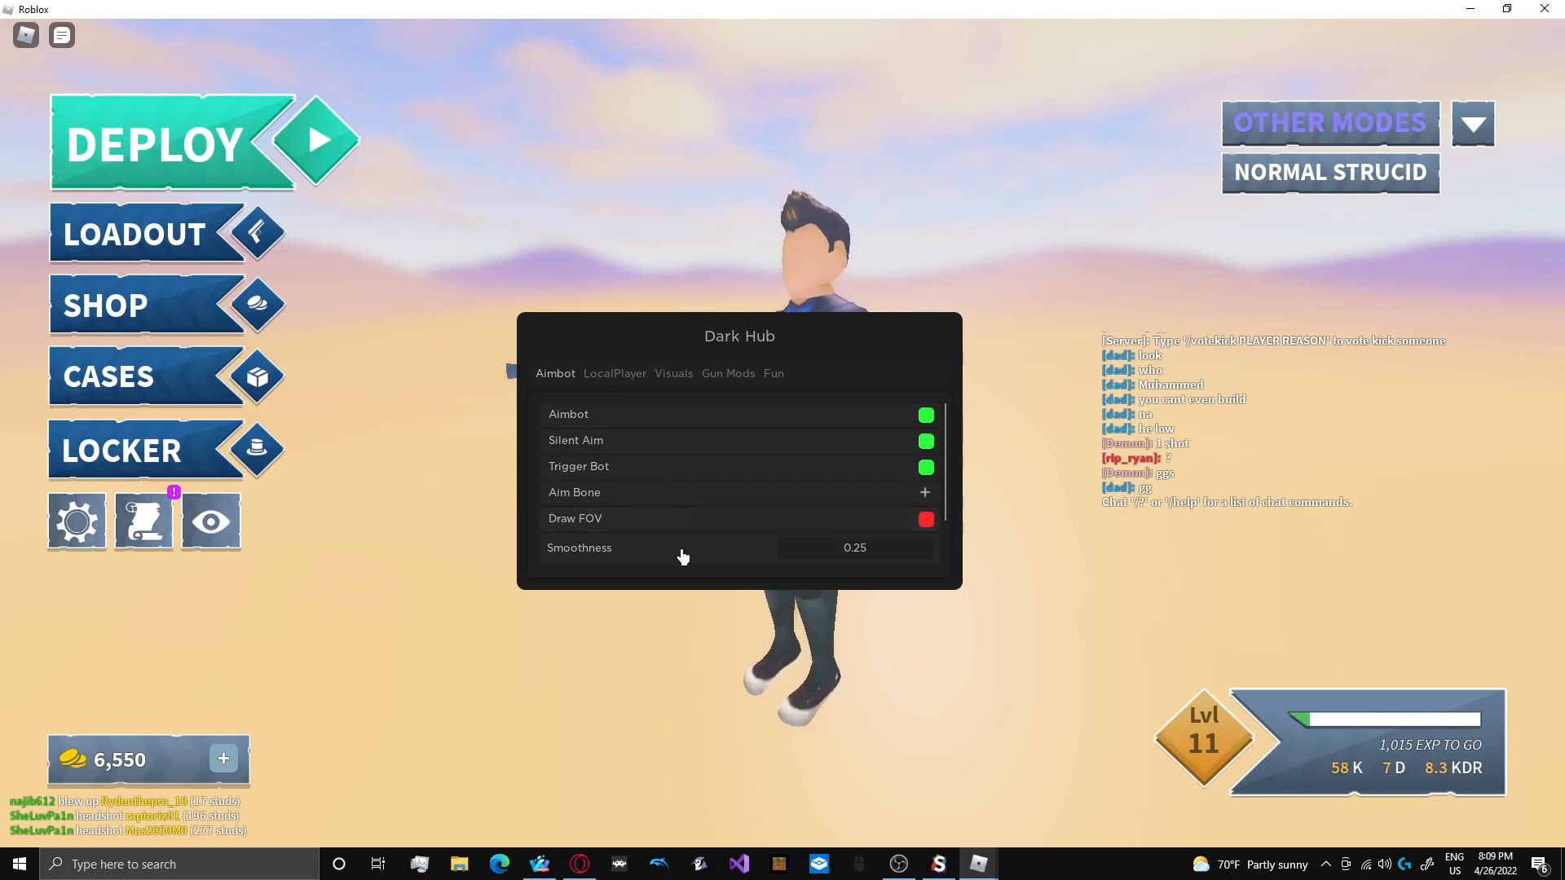
{"action": "left_click", "coordinate": [614, 373]}
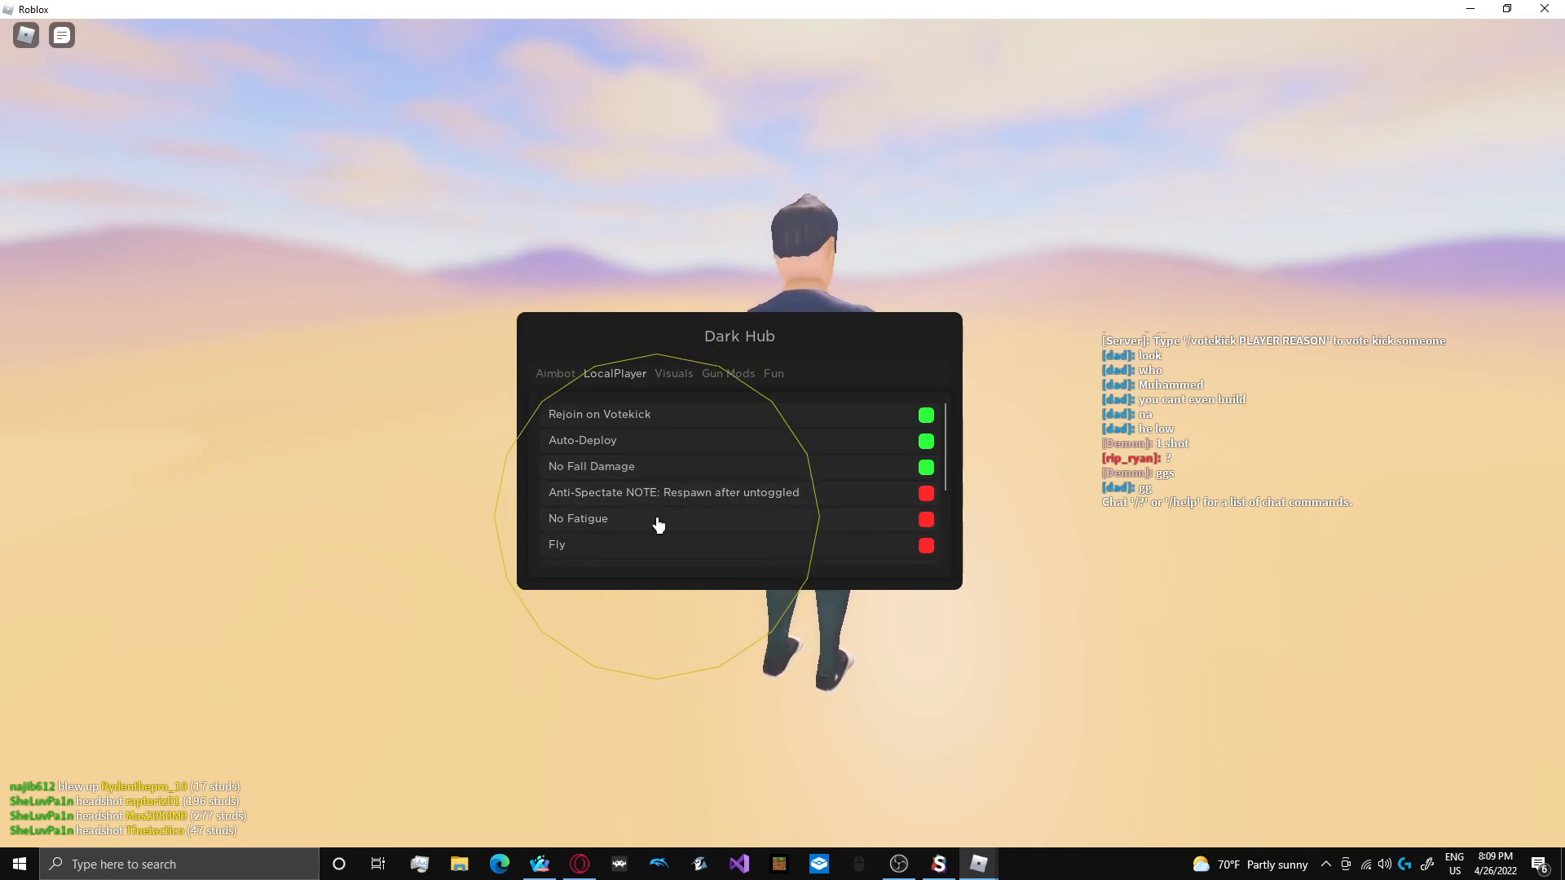
{"action": "left_click", "coordinate": [923, 518]}
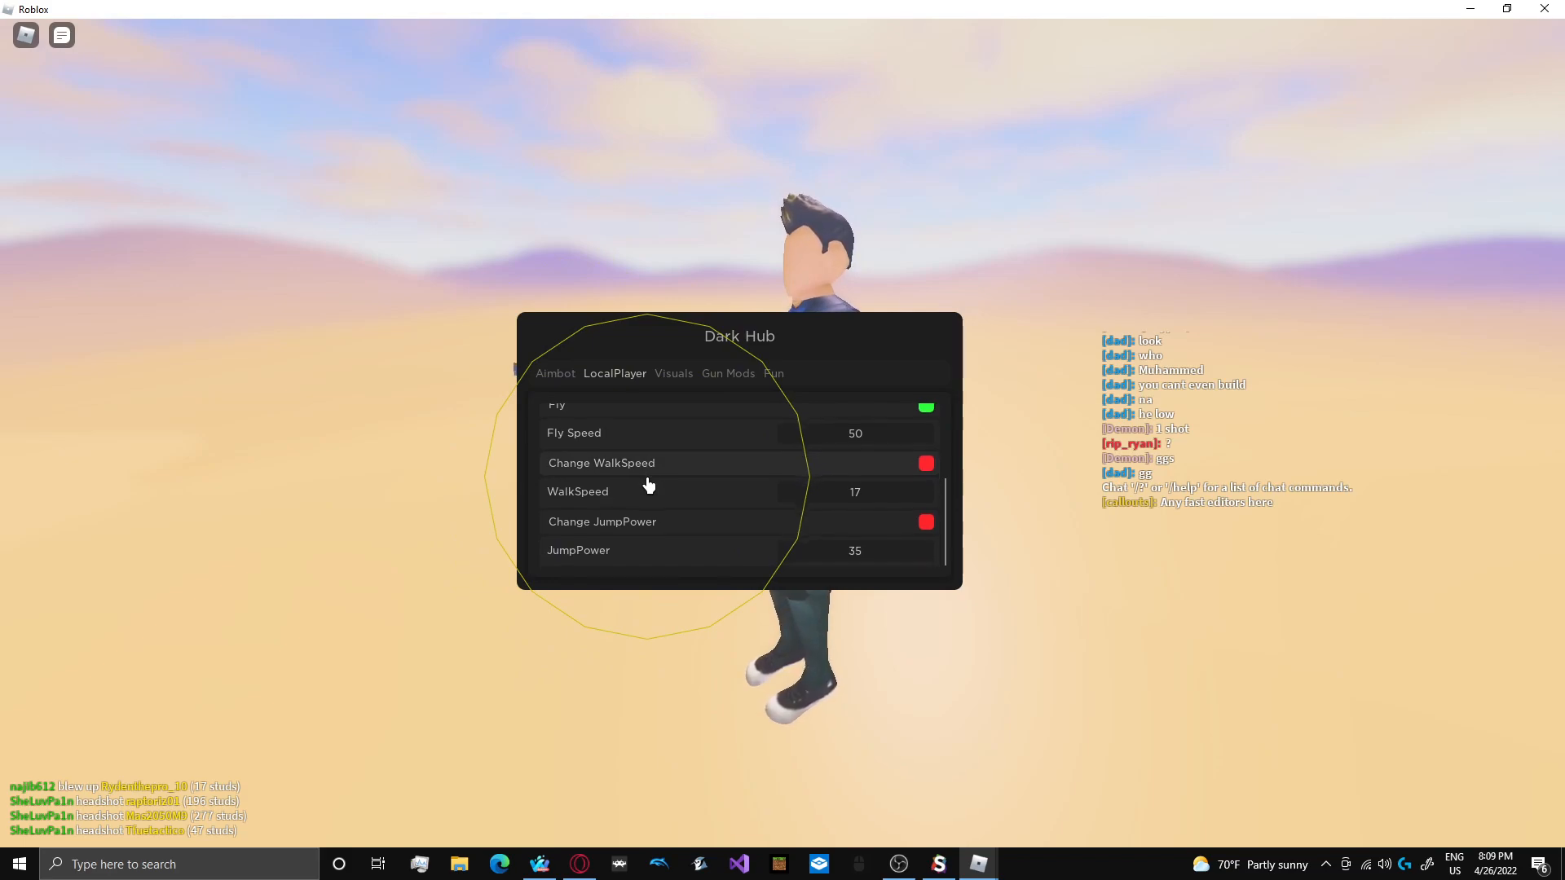
- Enable toggles in the Visuals and Gun Mods tabs, then play to defeat
{"action": "left_click", "coordinate": [676, 373]}
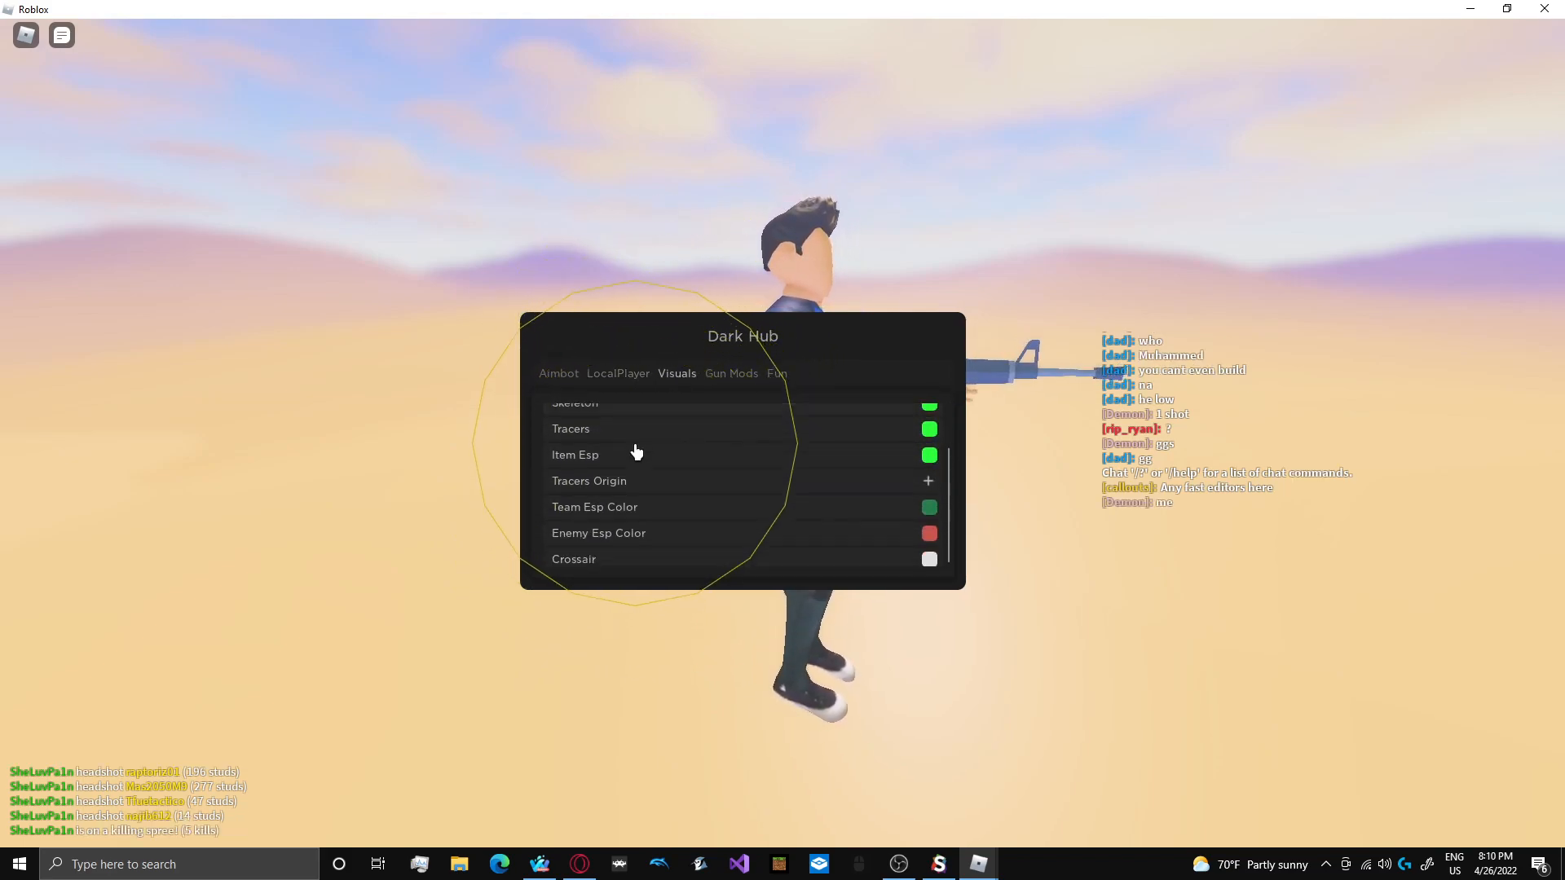
{"action": "left_click", "coordinate": [731, 373]}
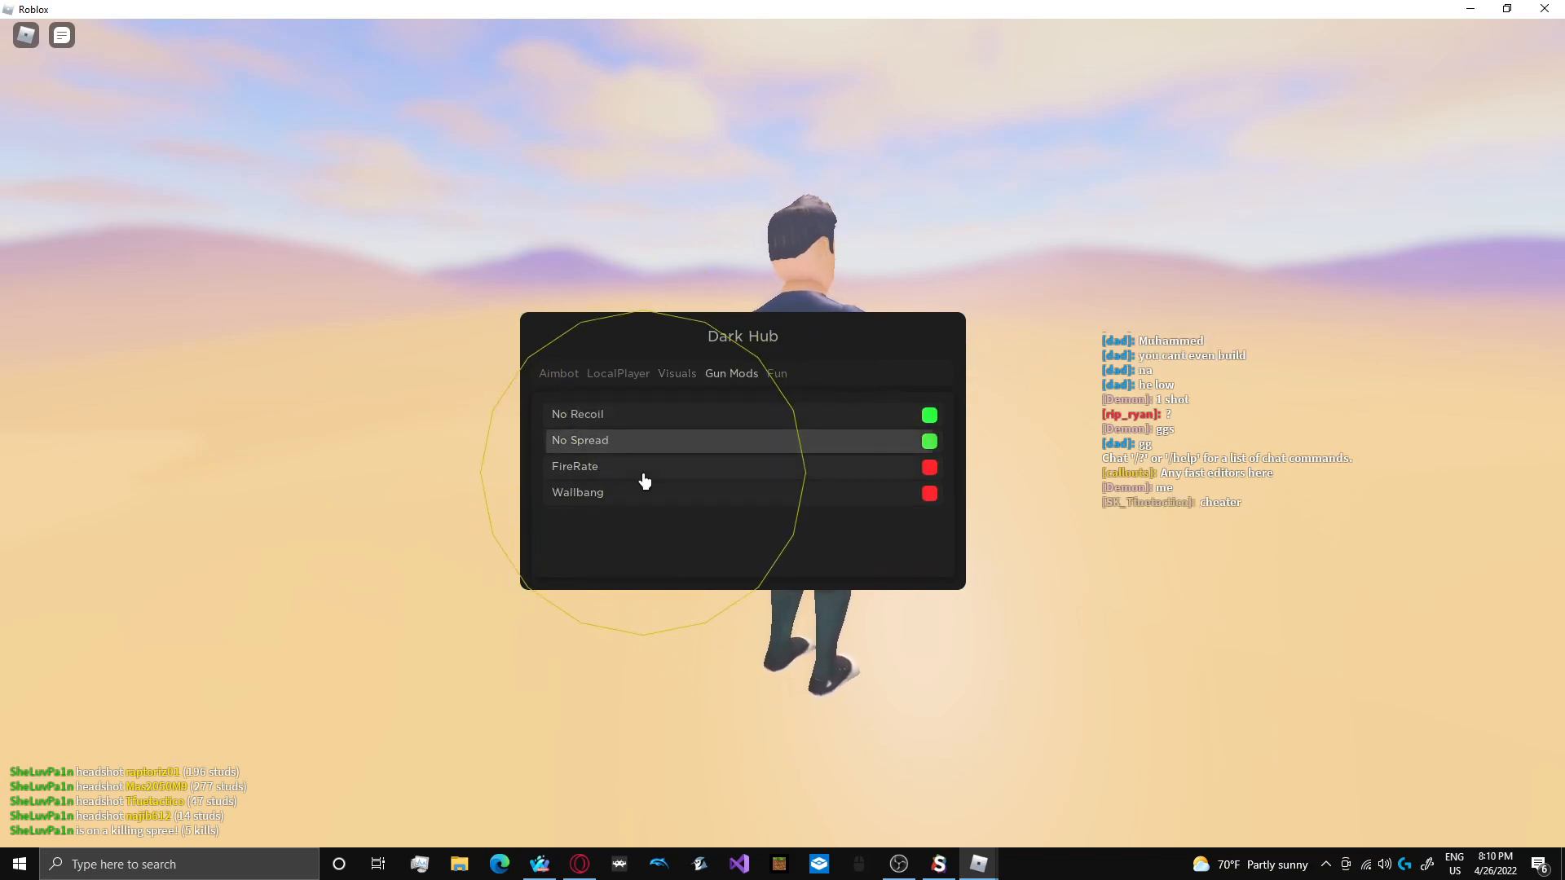
{"action": "left_click", "coordinate": [777, 373]}
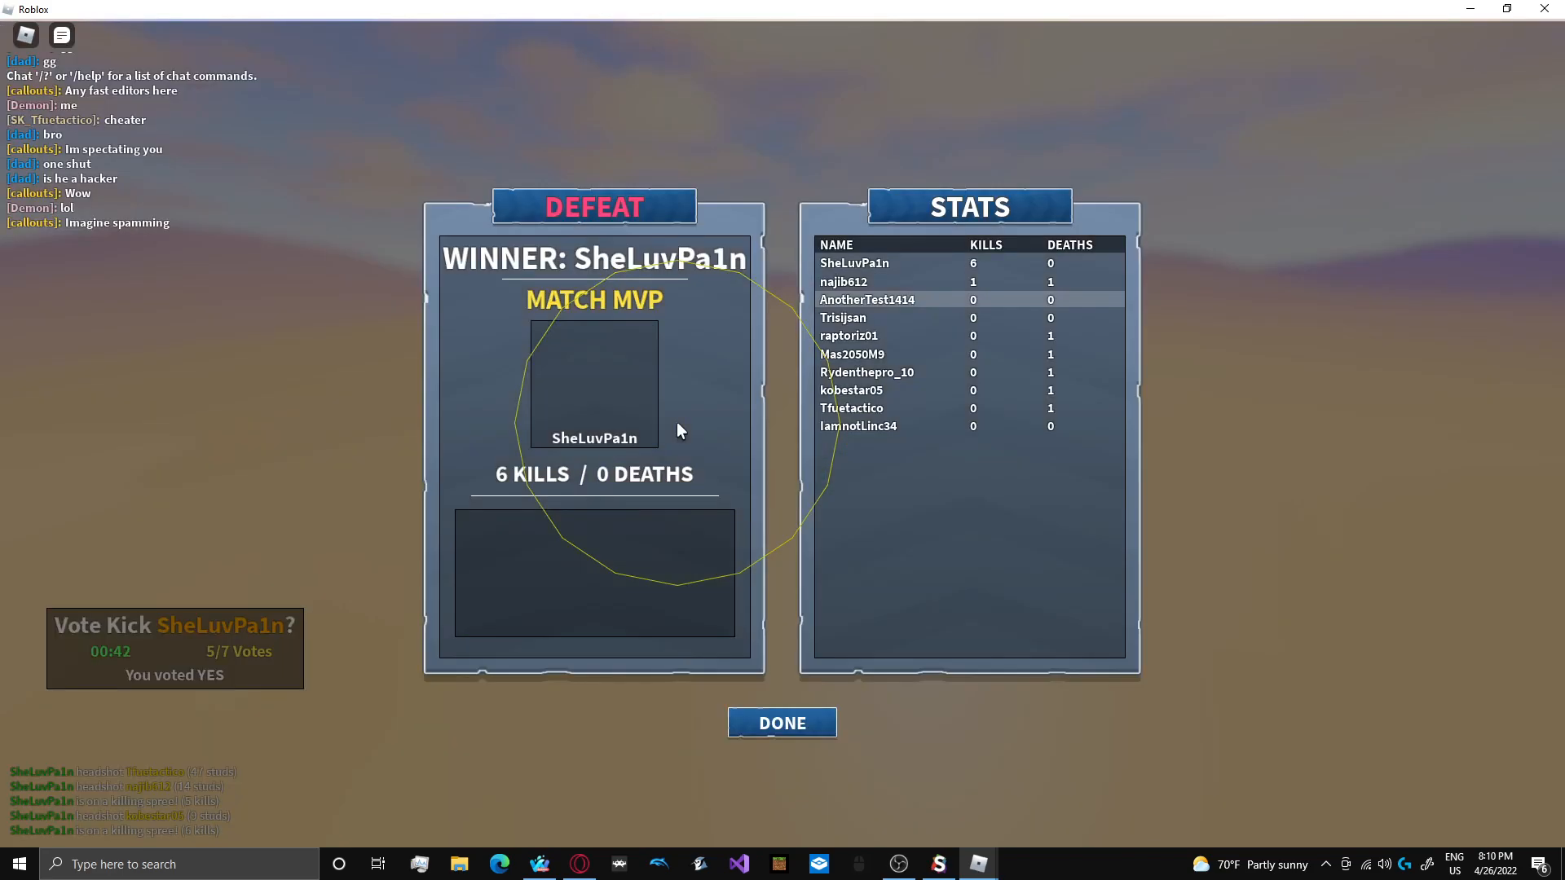
- Dismiss the Defeat screen, win the next round with 8 kills, and close the results
{"action": "left_click", "coordinate": [782, 723]}
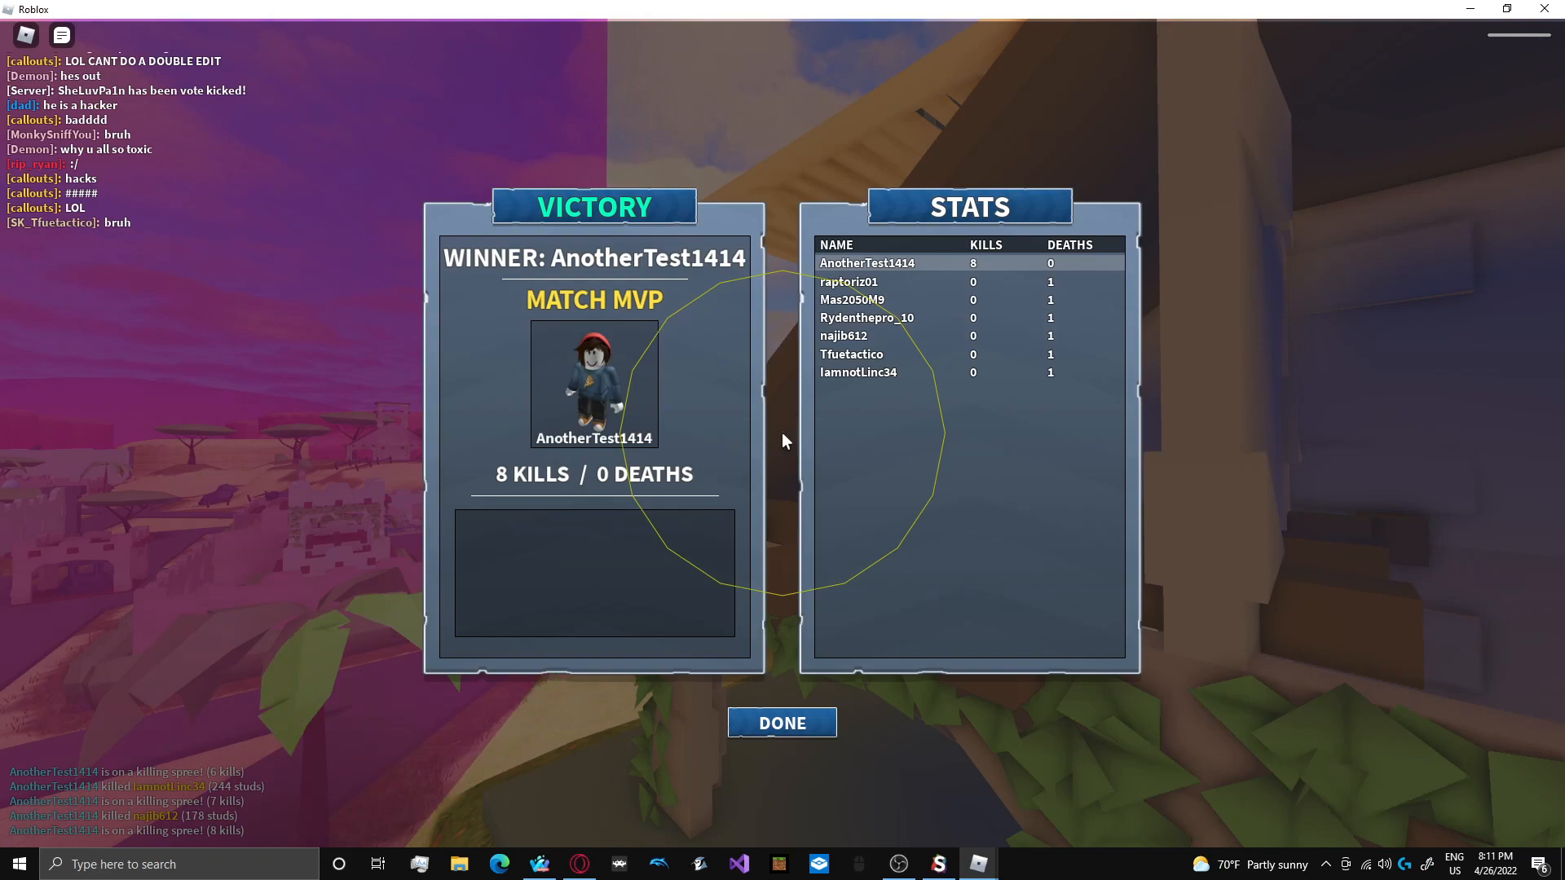
{"action": "left_click", "coordinate": [782, 723]}
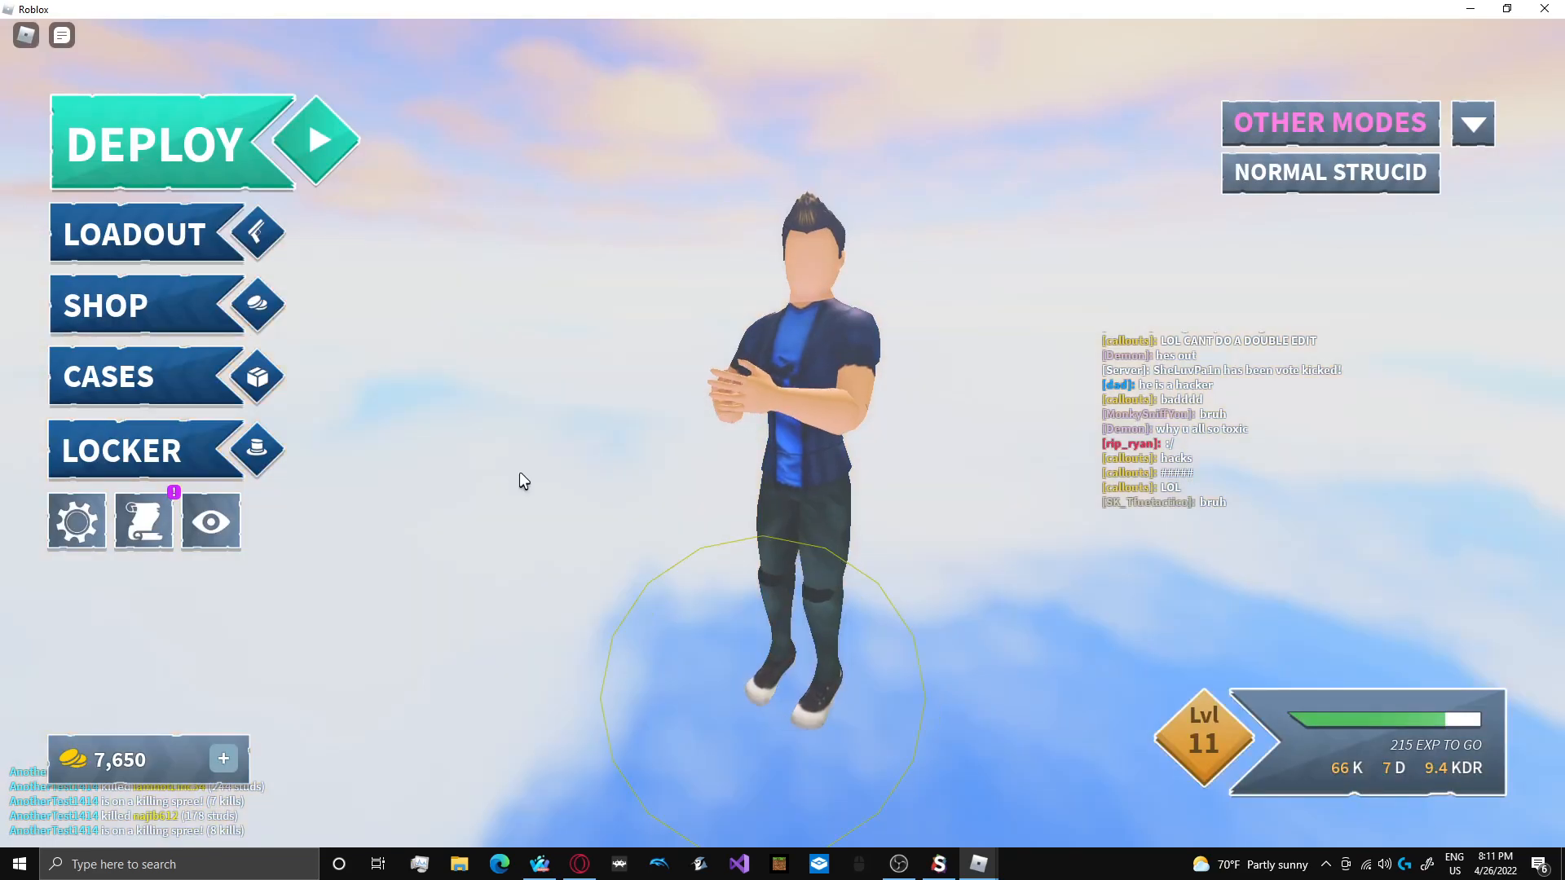
- Deploy into a match, win with six kills, and dismiss the victory results
{"action": "left_click", "coordinate": [155, 142]}
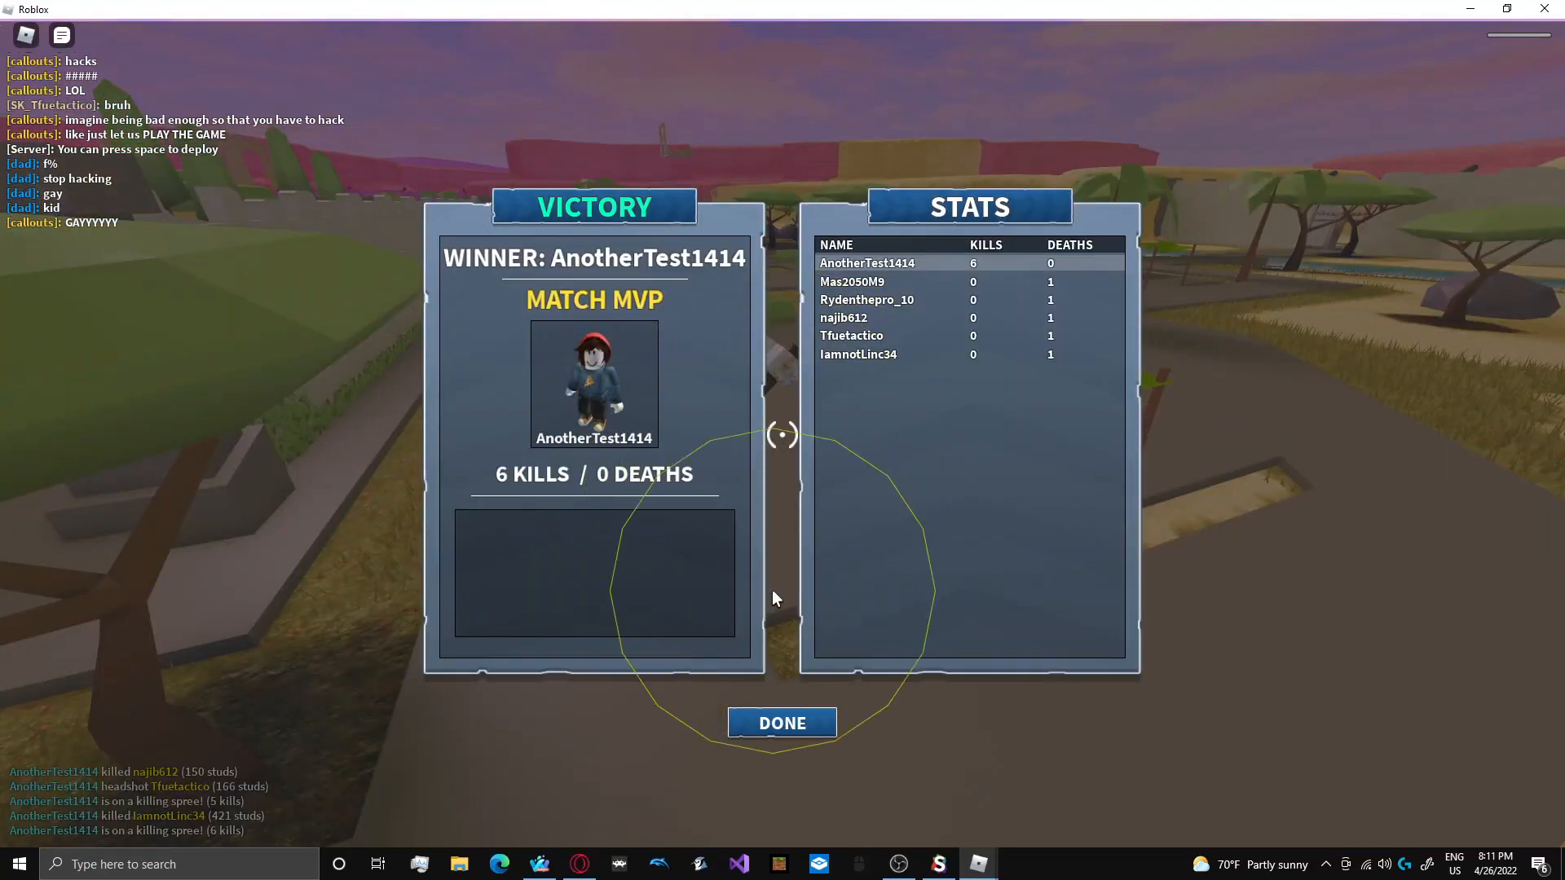
{"action": "left_click", "coordinate": [781, 723]}
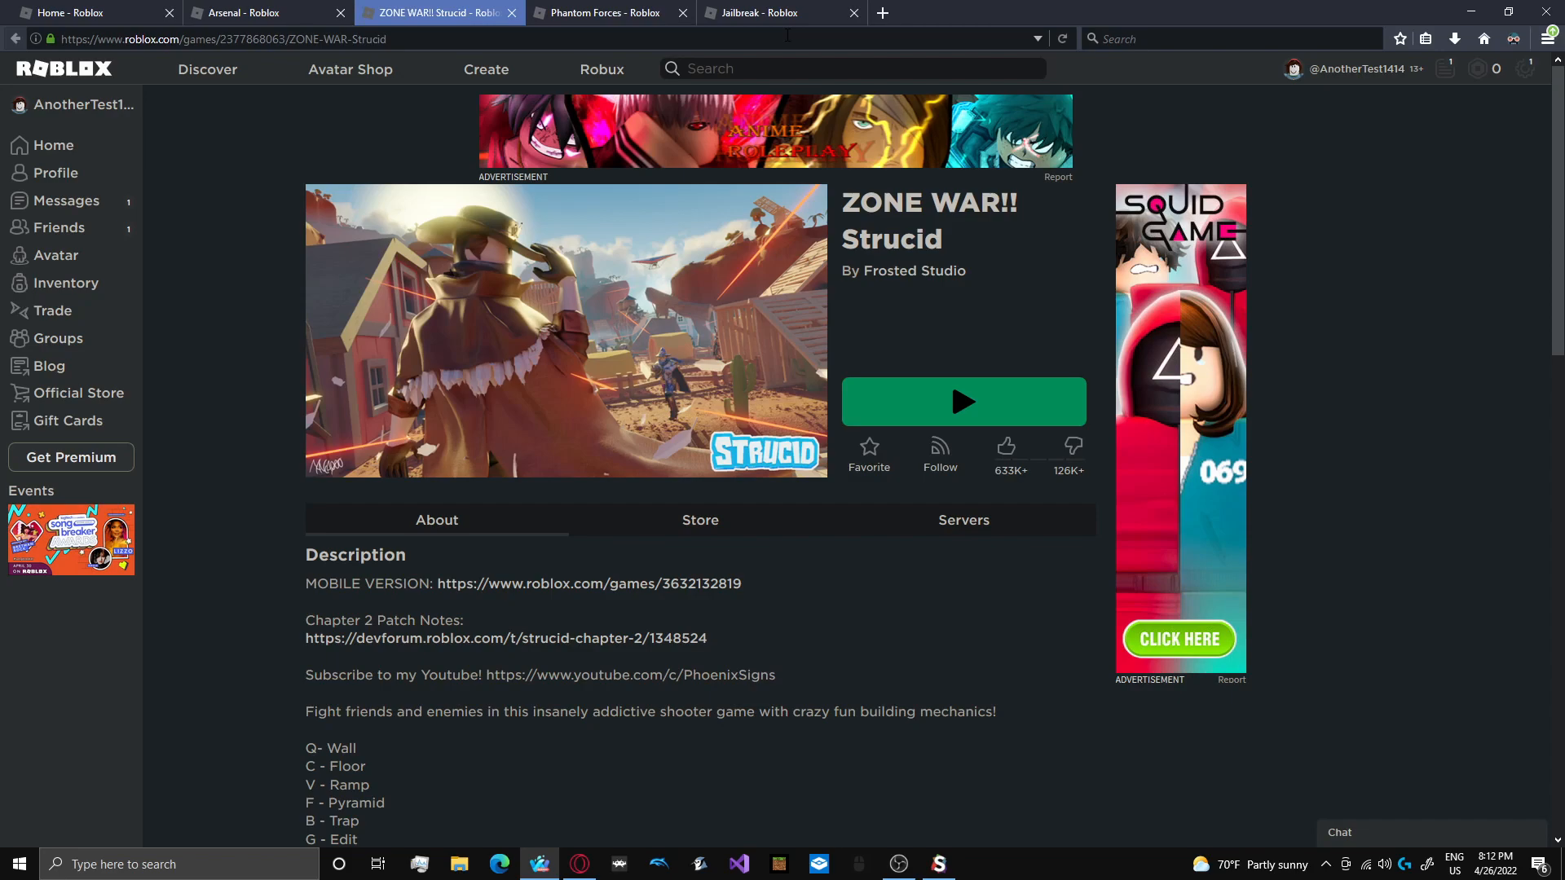
- Start Phantom Forces from its browser tab
{"action": "left_click", "coordinate": [600, 12]}
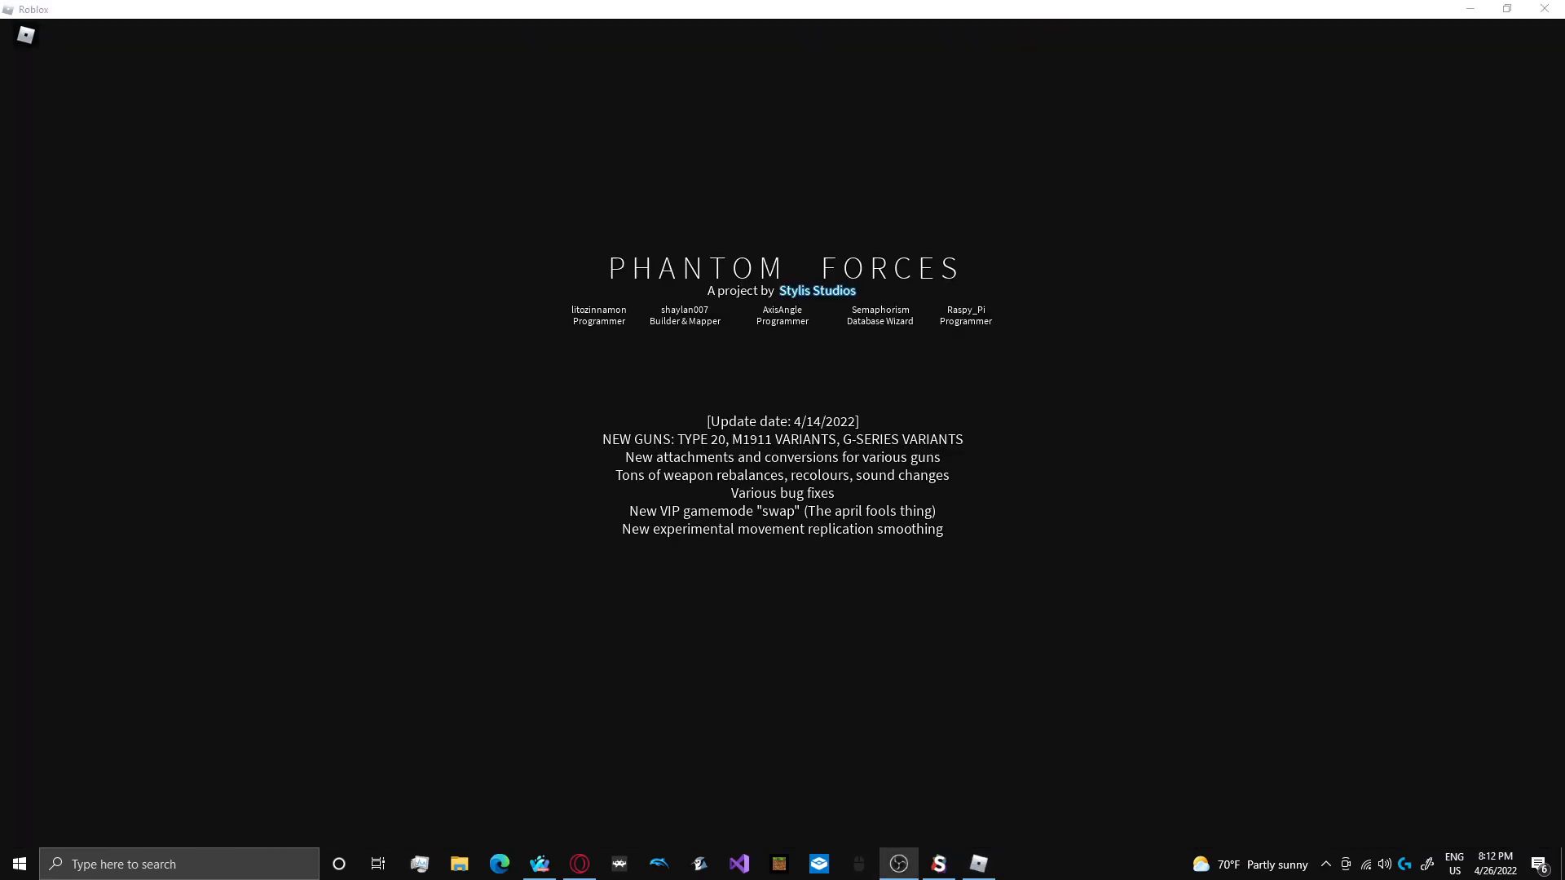
{"action": "mouse_move", "coordinate": [1128, 841]}
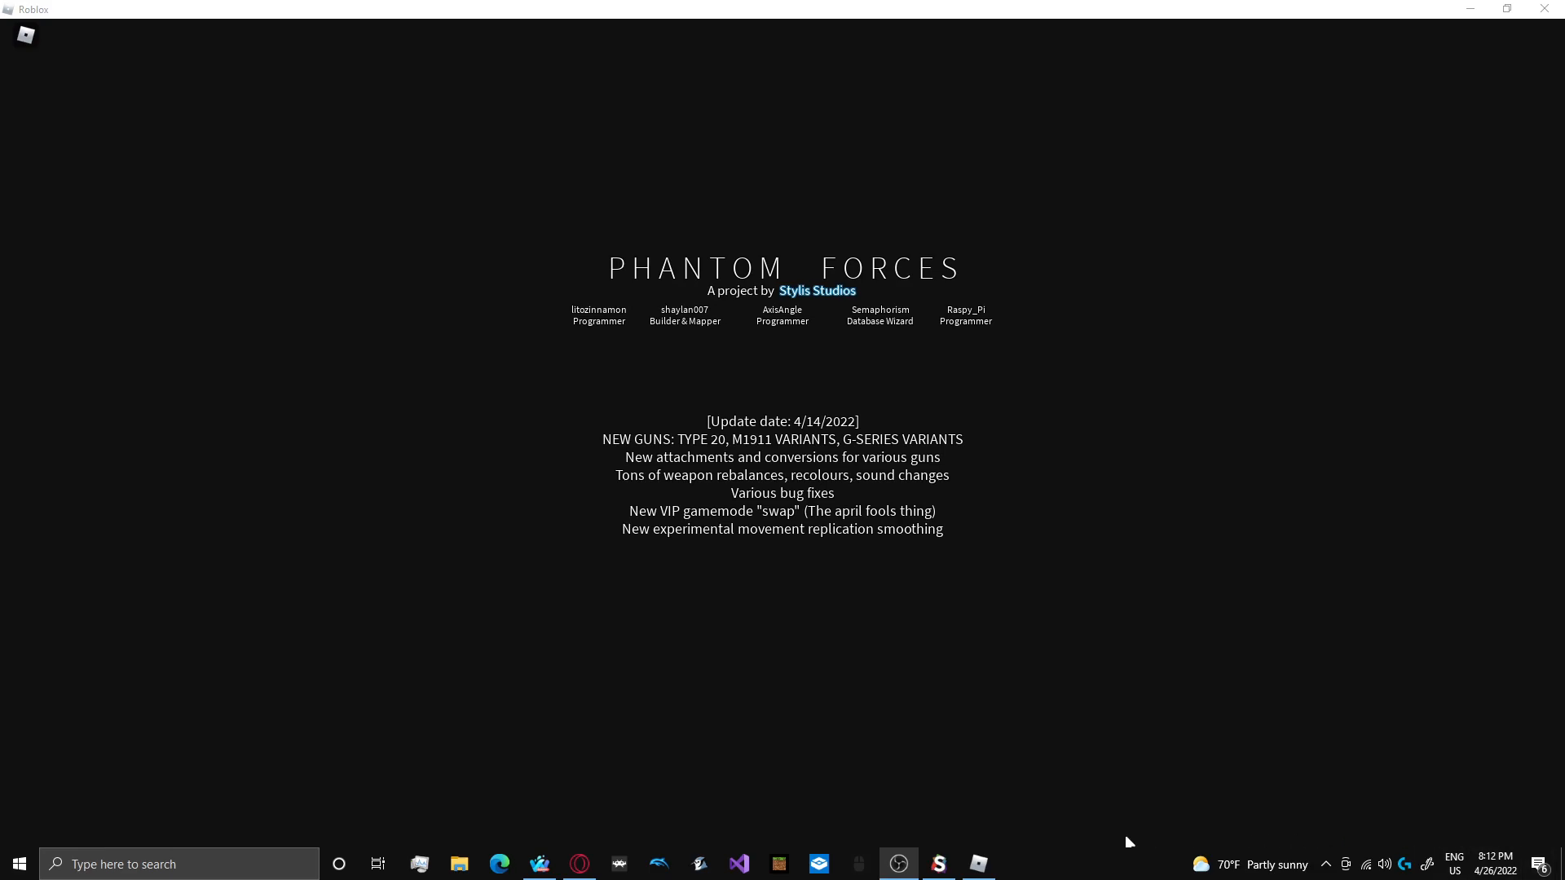
- Bring up the Synapse X executor window from the taskbar
{"action": "left_click", "coordinate": [936, 864]}
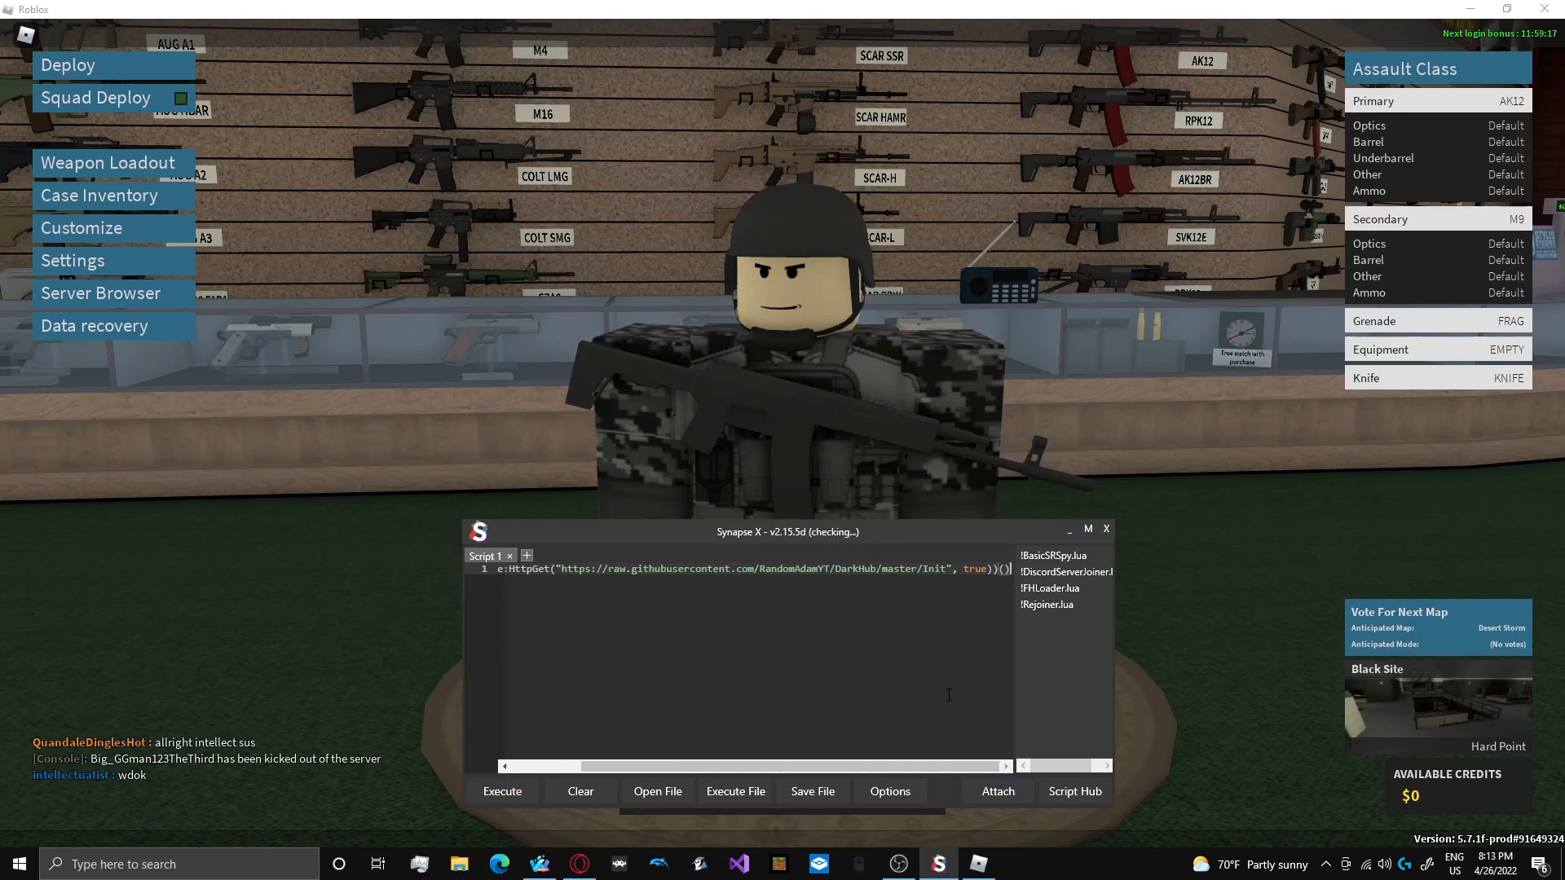
{"action": "mouse_move", "coordinate": [657, 791]}
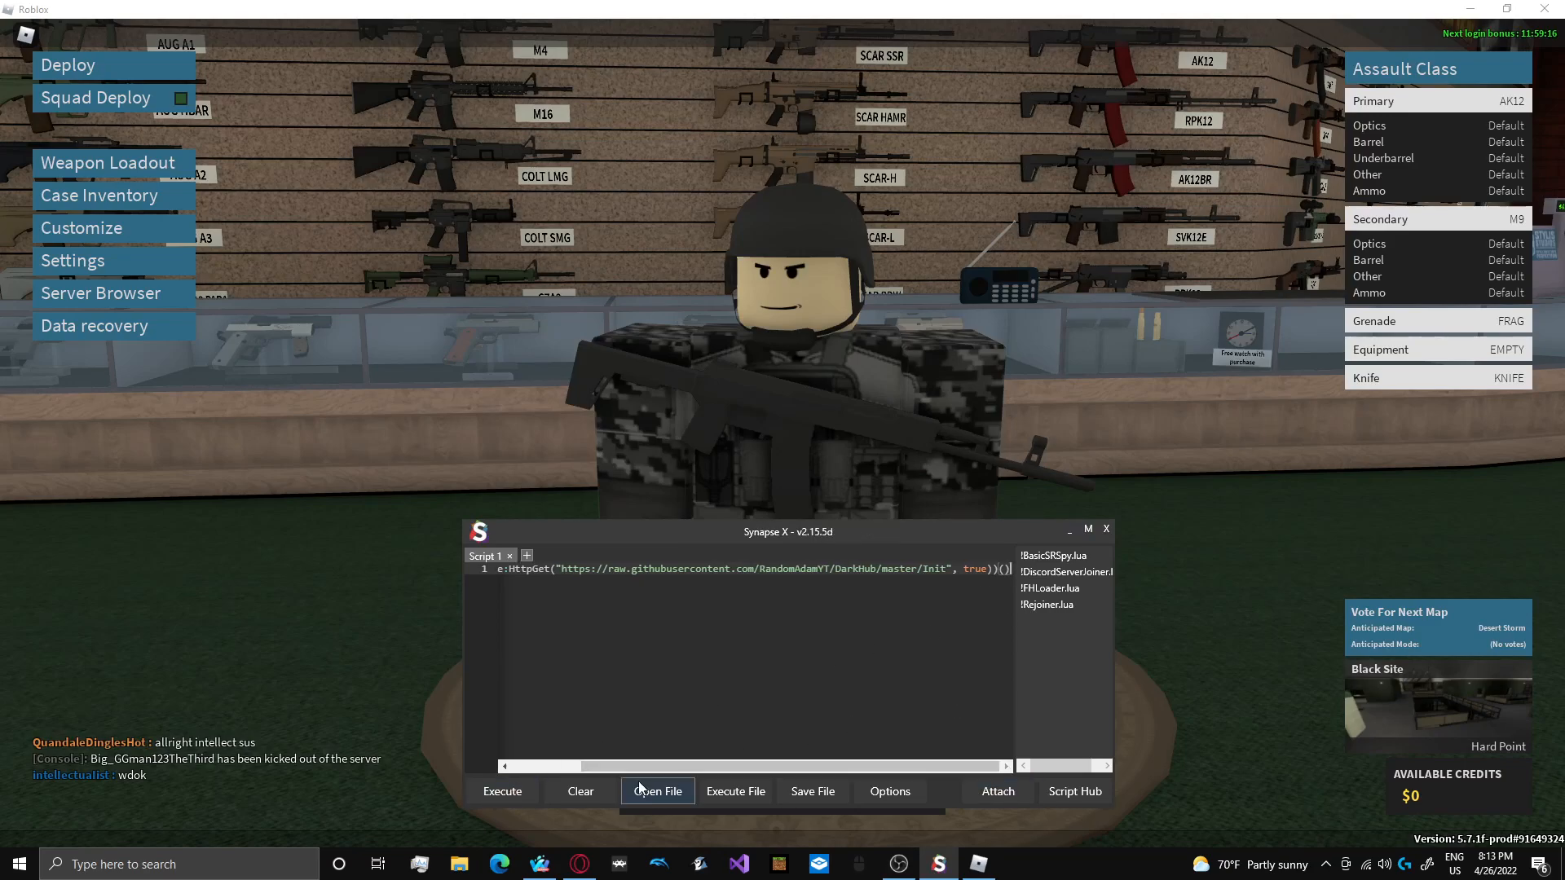
- Execute the Dark Hub loader in Synapse X and load its Phantom Forces menu
{"action": "left_click", "coordinate": [502, 791]}
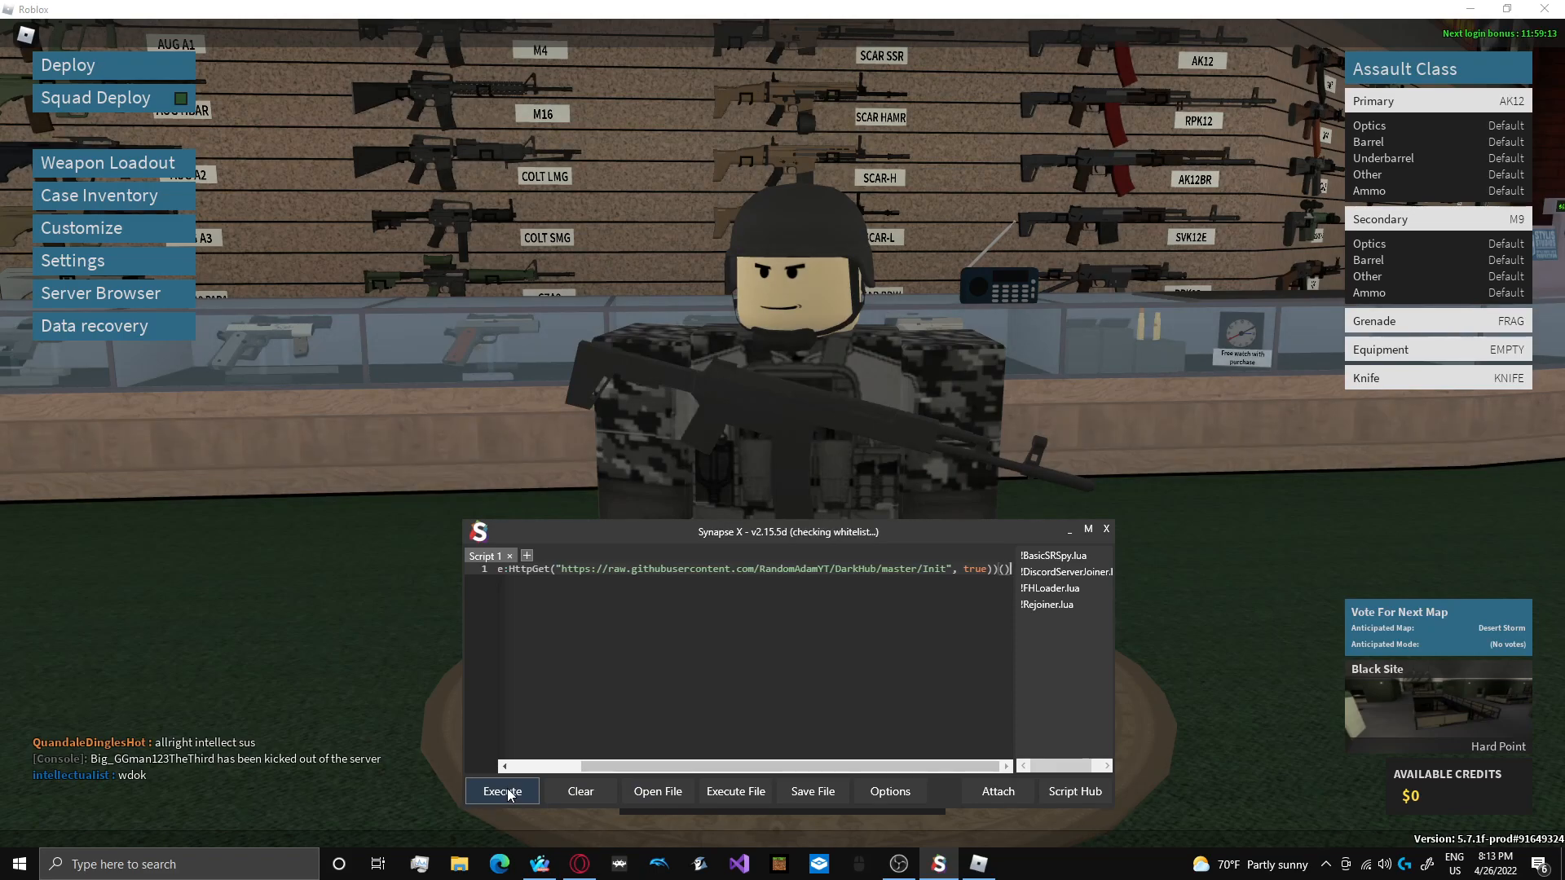
{"action": "left_click", "coordinate": [502, 790]}
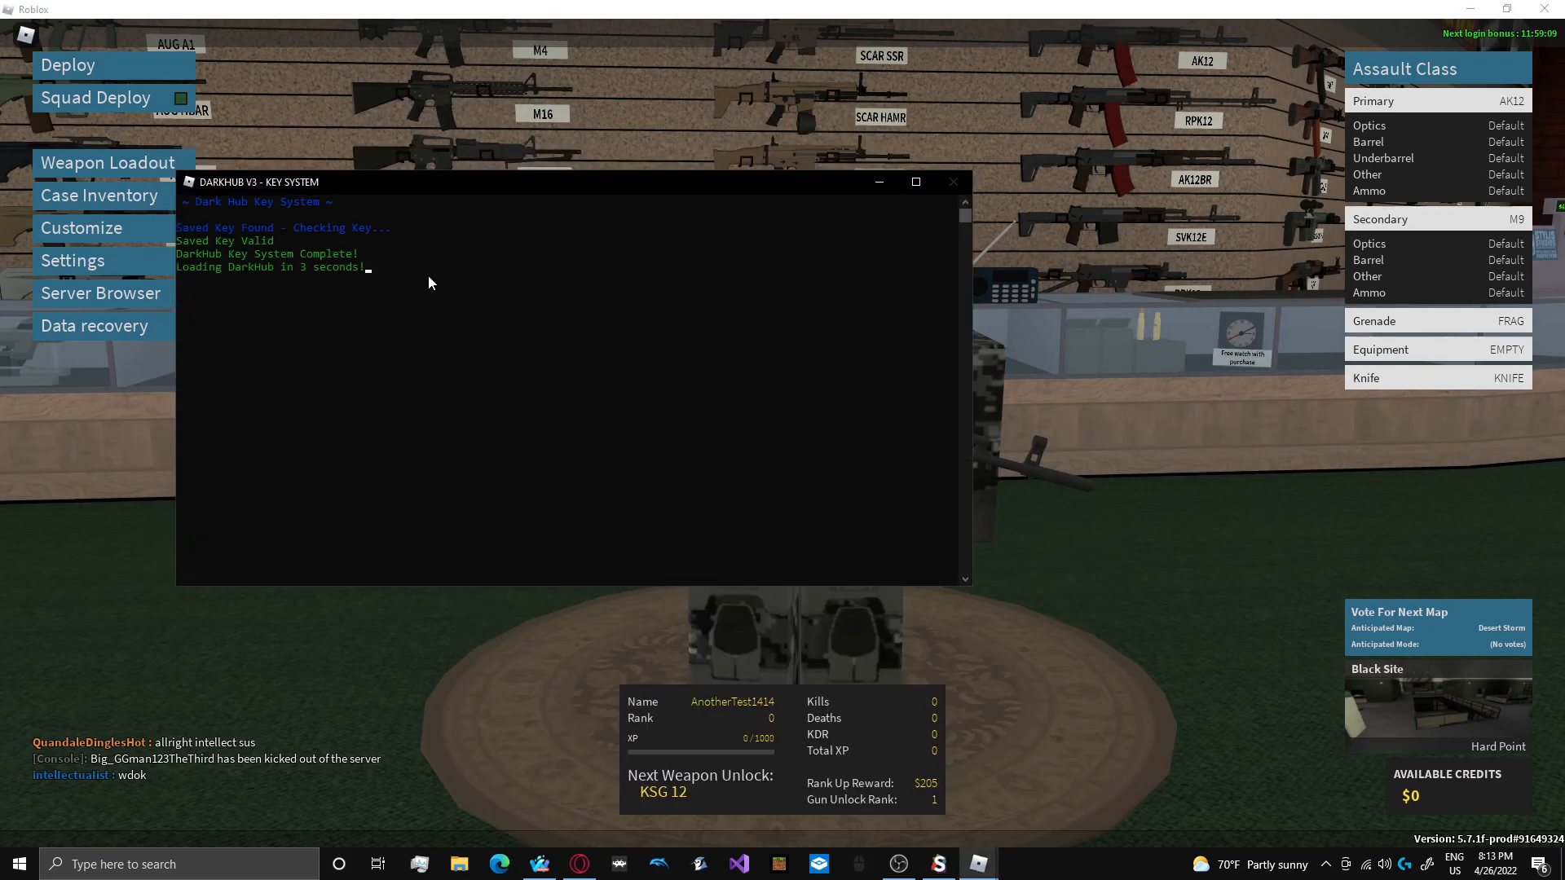
{"action": "mouse_move", "coordinate": [594, 263]}
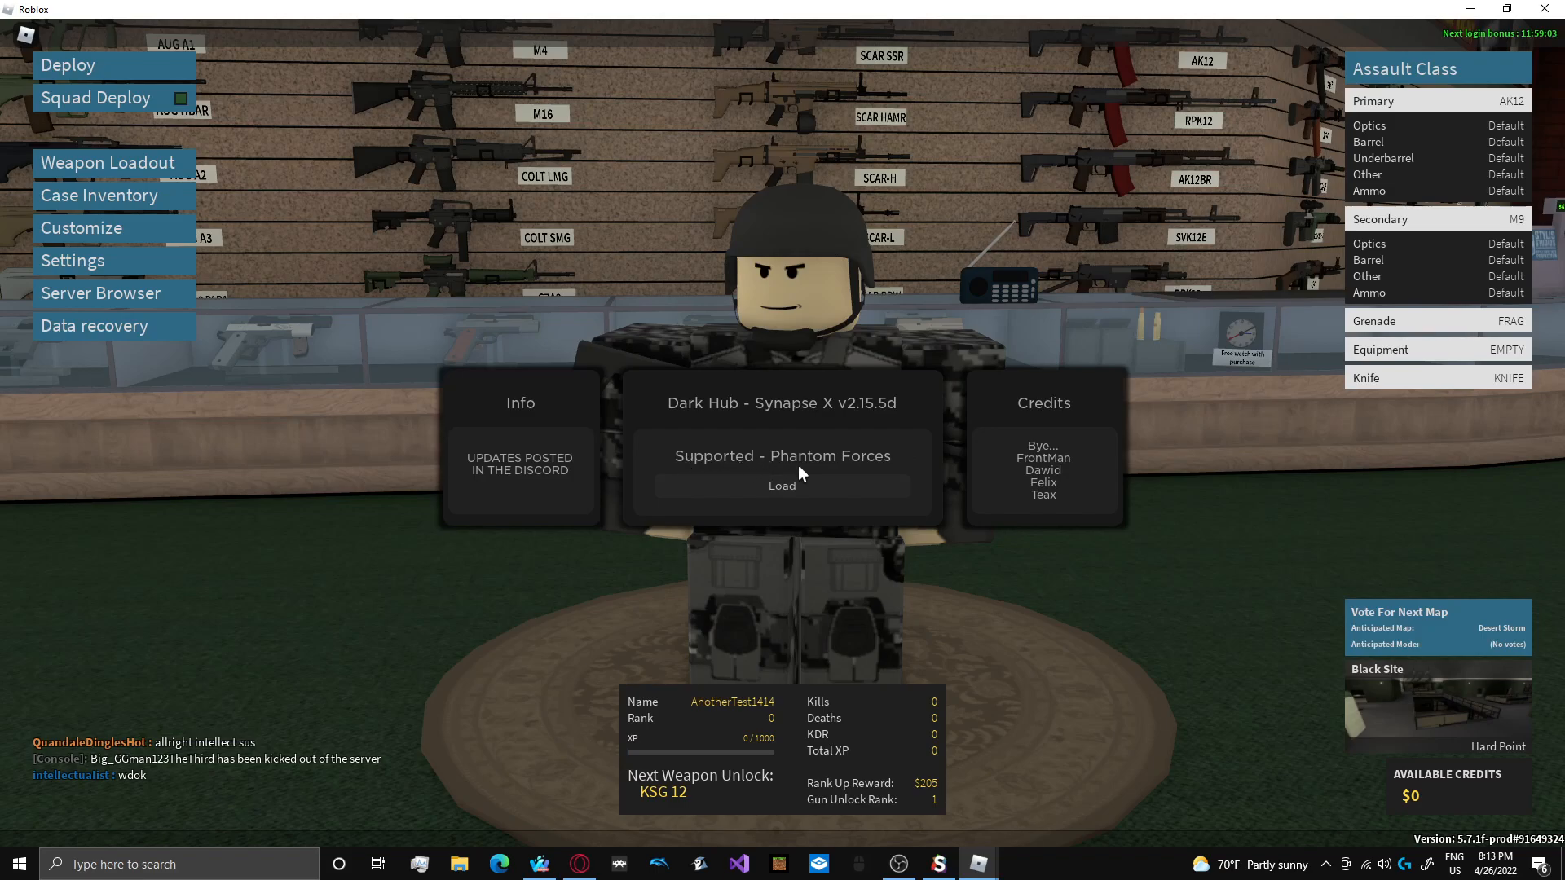
{"action": "left_click", "coordinate": [782, 486]}
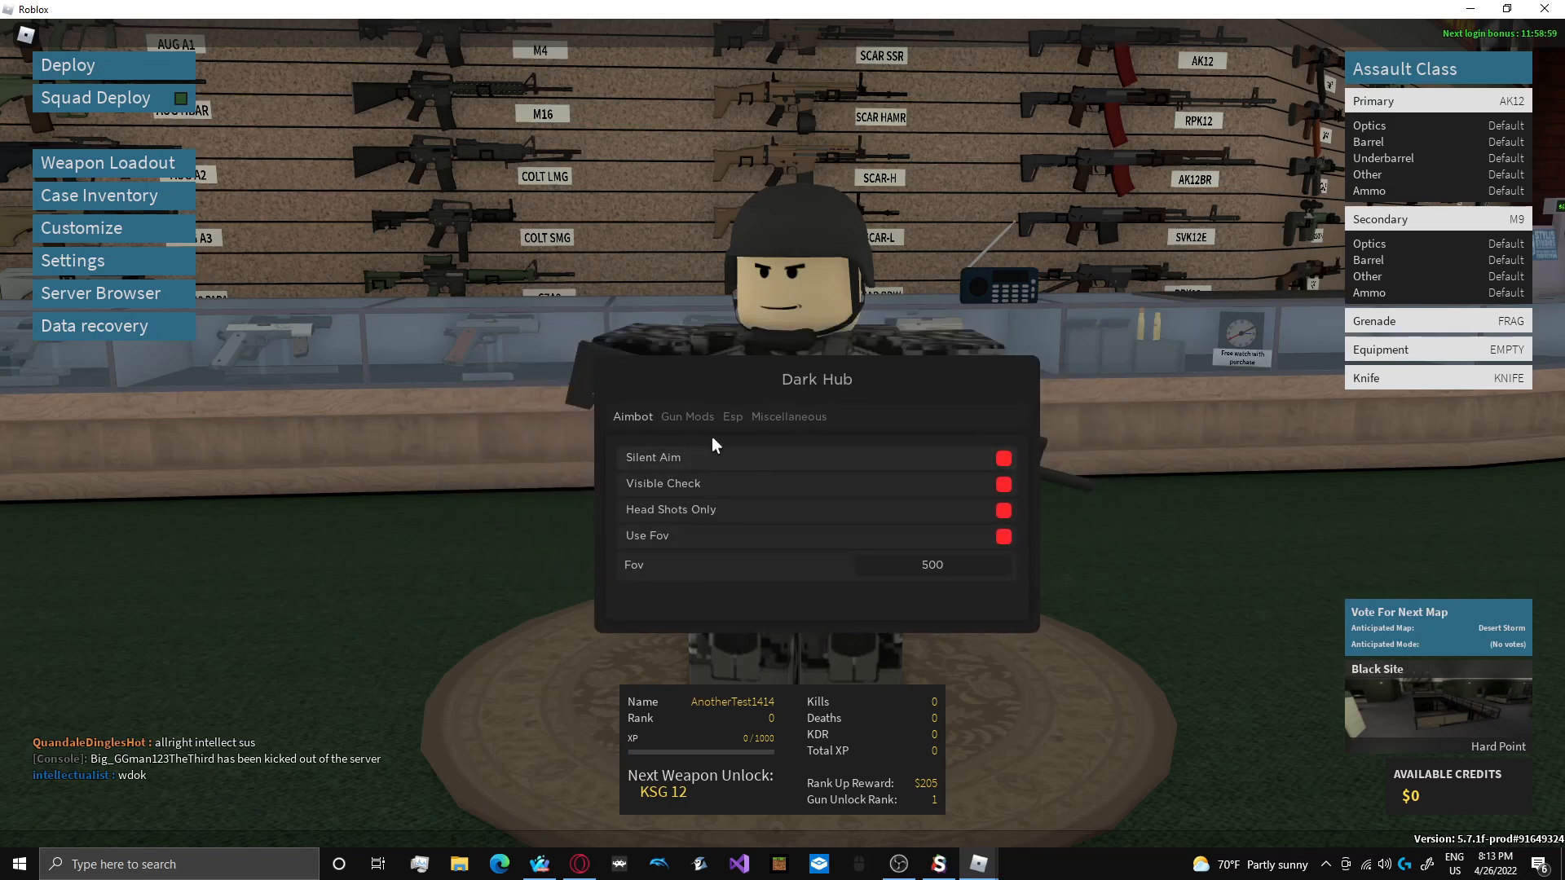
- Turn on Silent Aim in Dark Hub's aimbot options and try the FOV limit toggle
{"action": "left_click", "coordinate": [687, 416]}
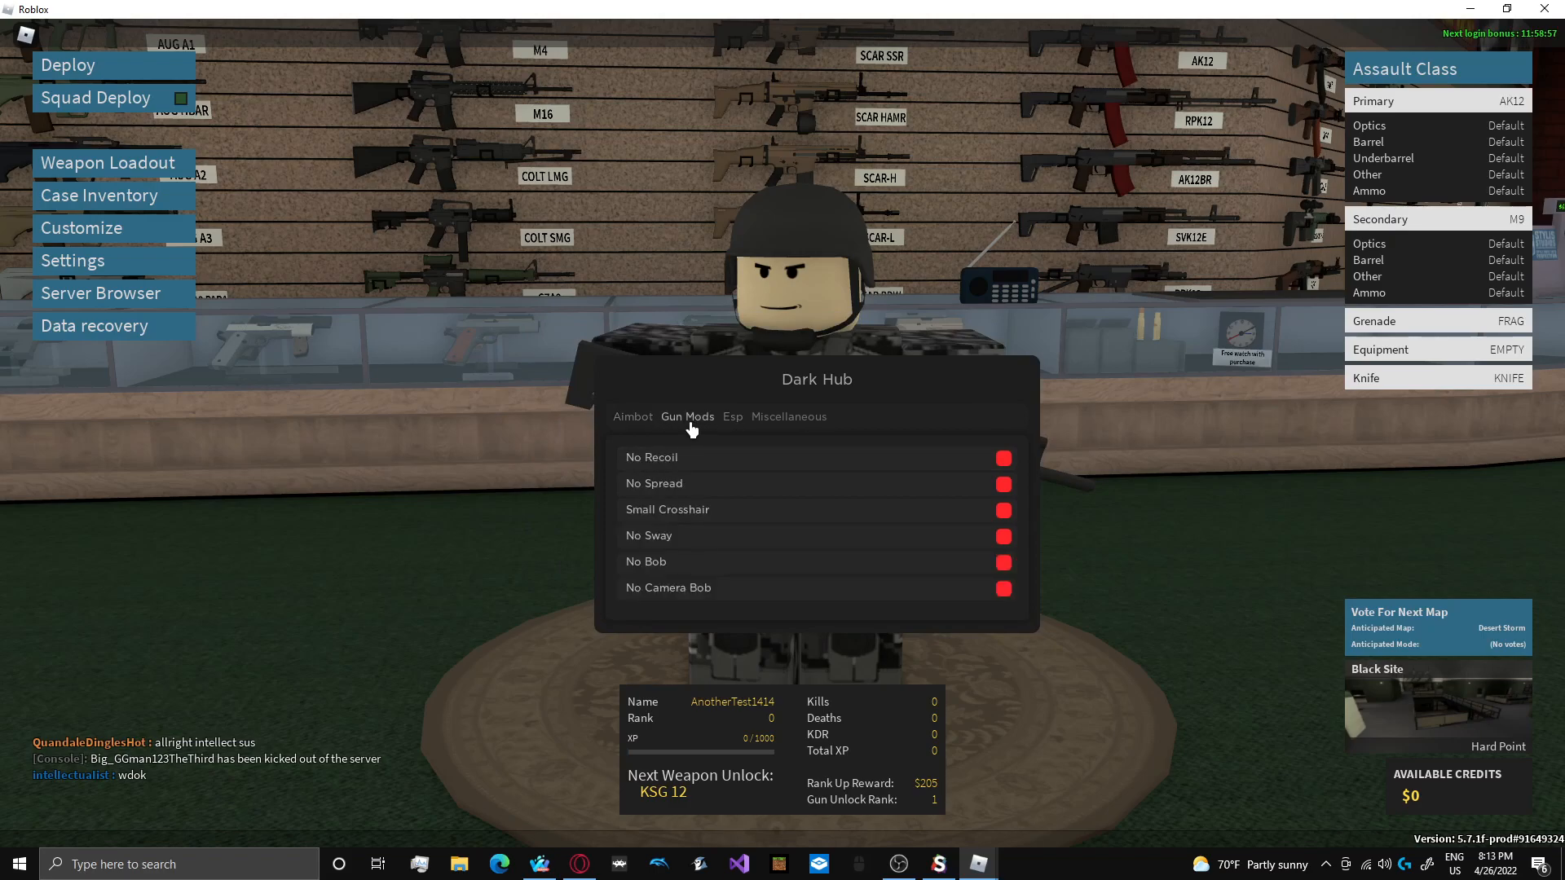
{"action": "left_click", "coordinate": [632, 416]}
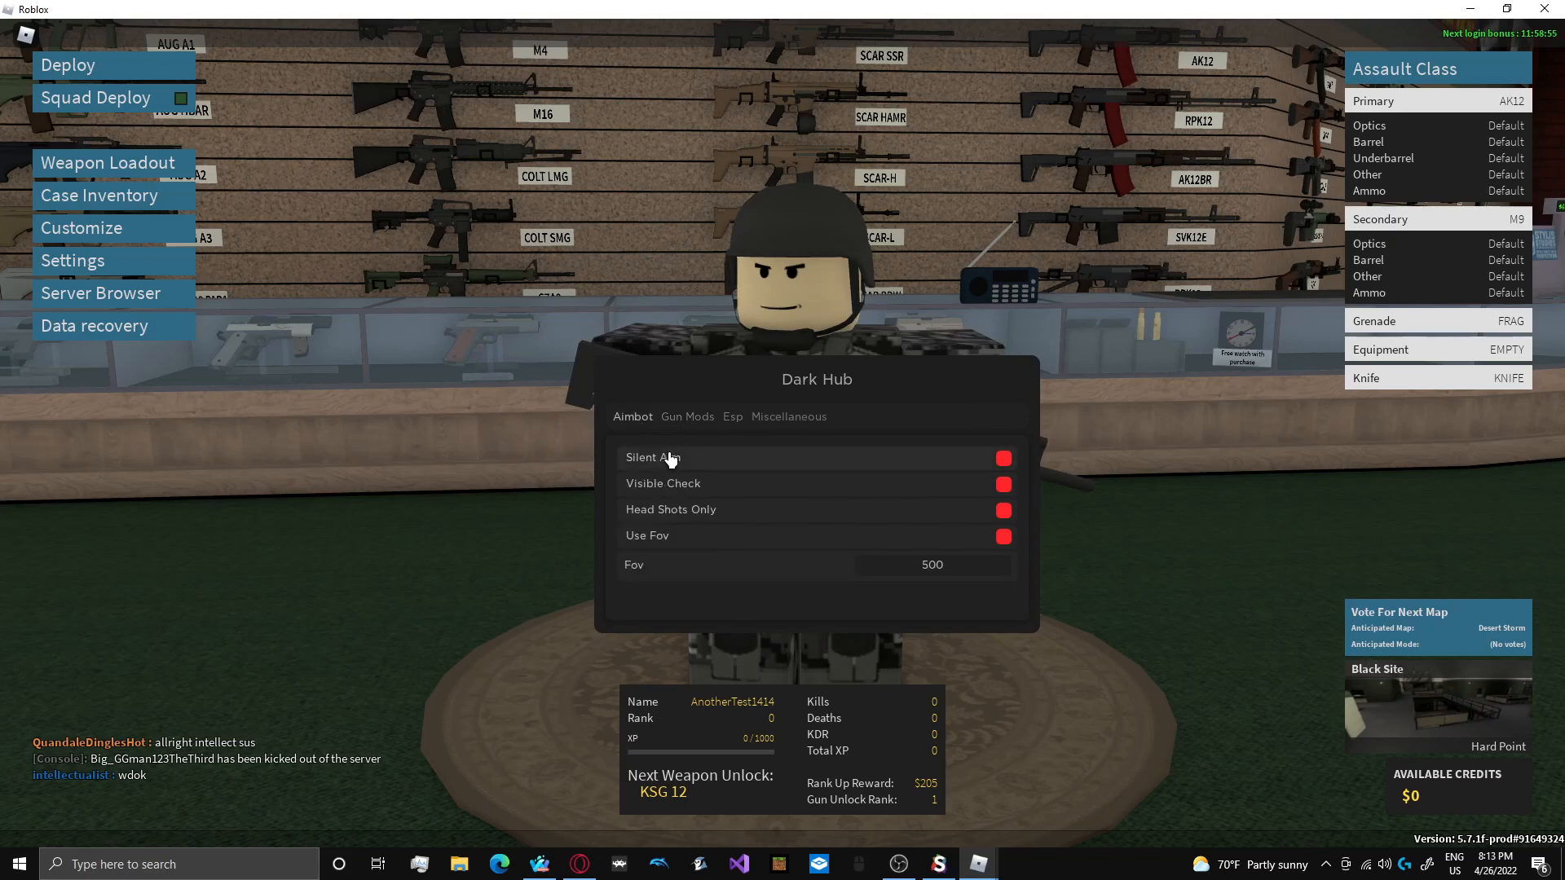
{"action": "left_click", "coordinate": [1003, 458]}
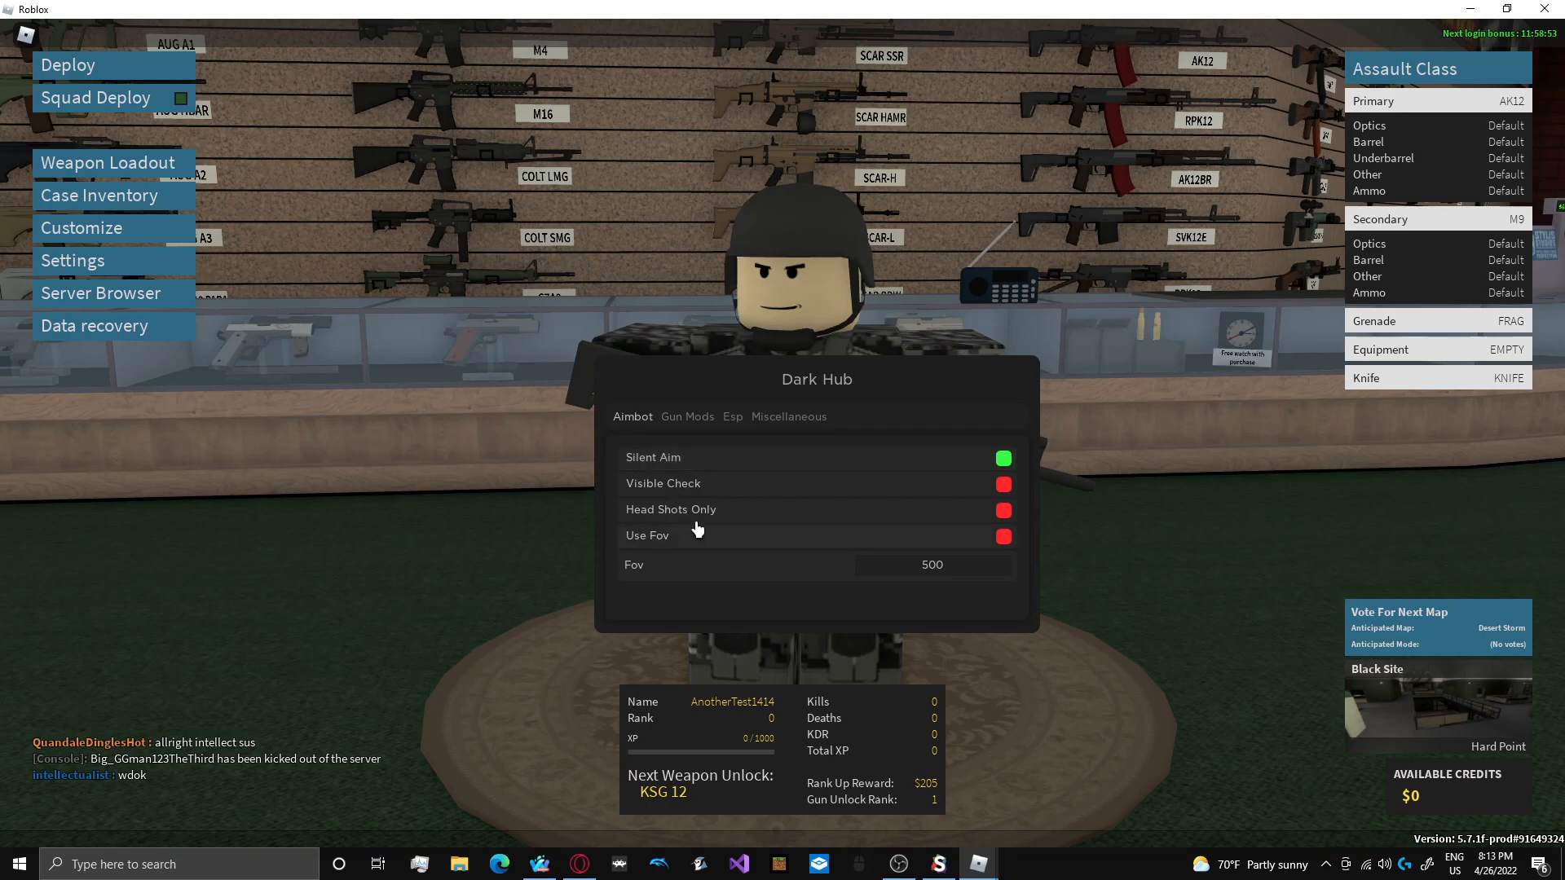
{"action": "left_click", "coordinate": [1003, 537]}
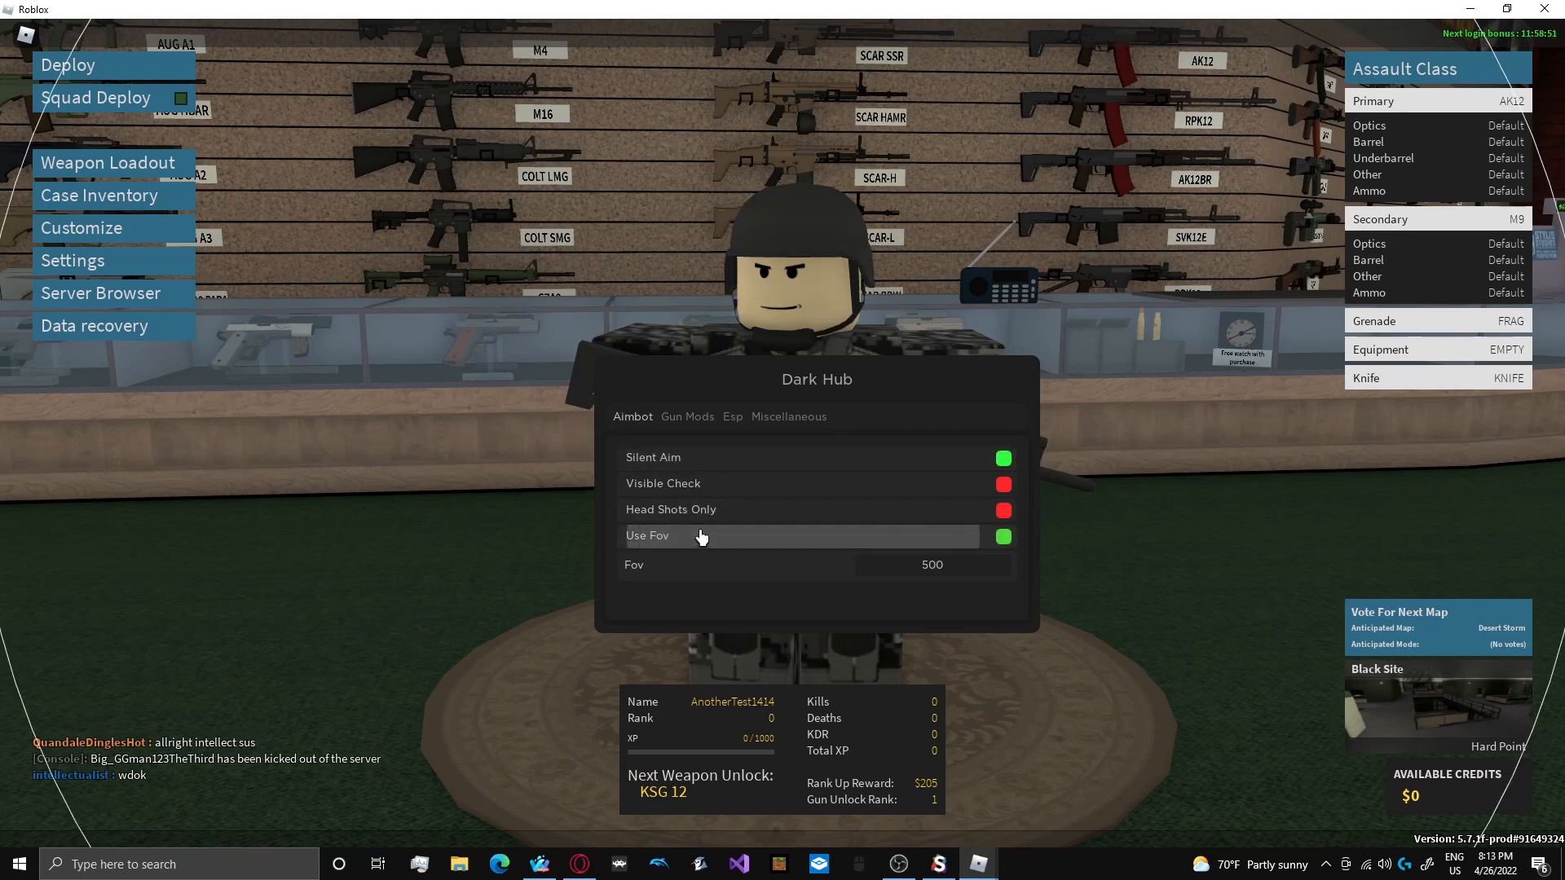
{"action": "left_click", "coordinate": [1001, 537]}
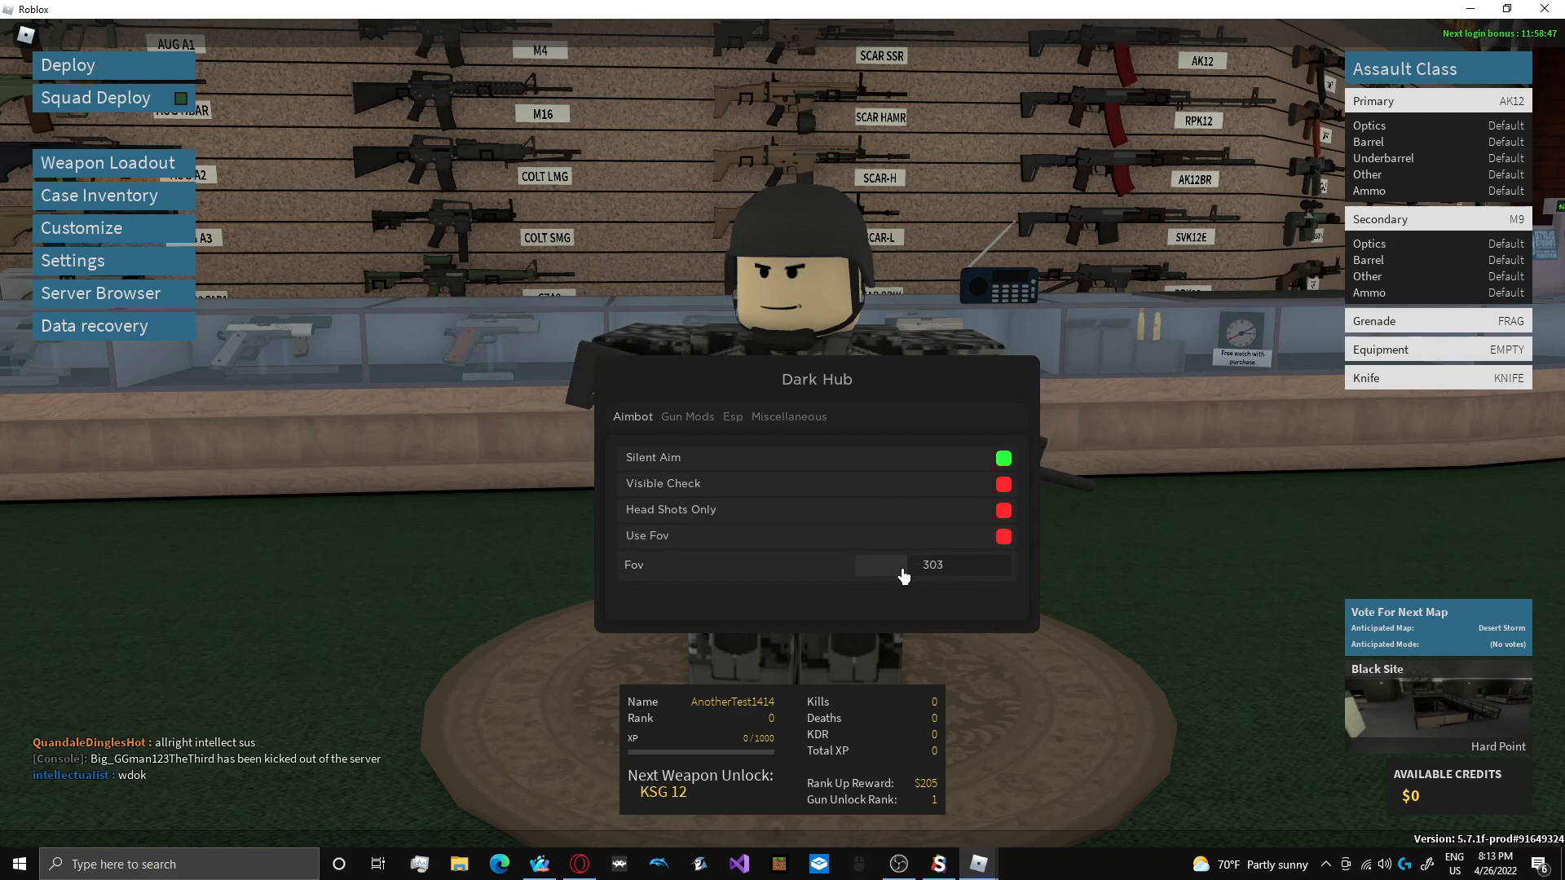
- Drag the aim FOV slider down to 152
{"action": "left_click_drag", "start_coordinate": [903, 566], "coordinate": [888, 565]}
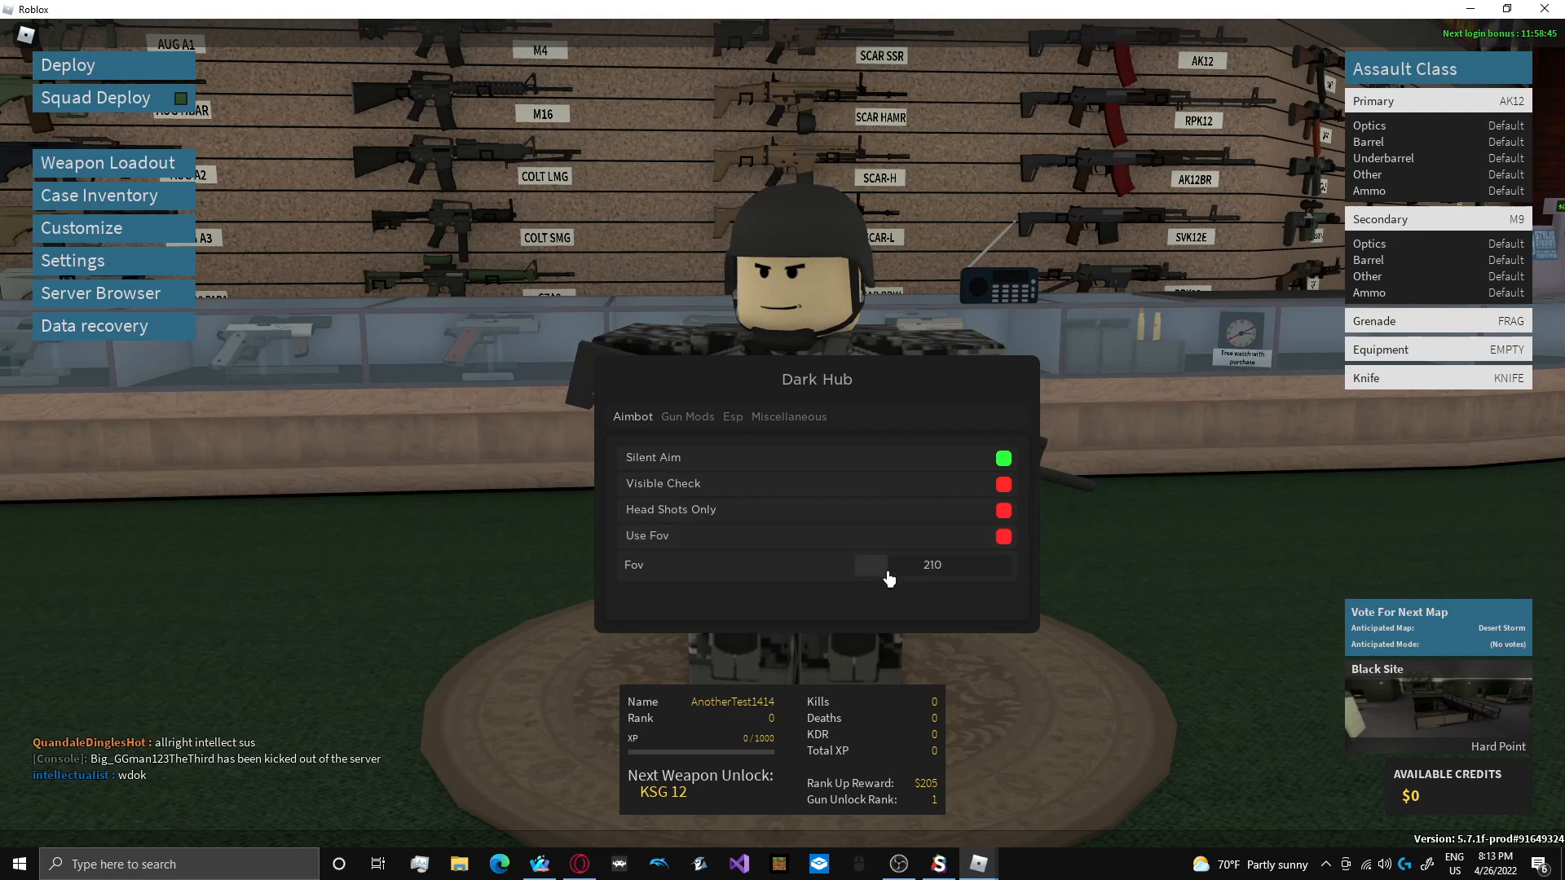
{"action": "left_click_drag", "start_coordinate": [868, 566], "coordinate": [861, 566]}
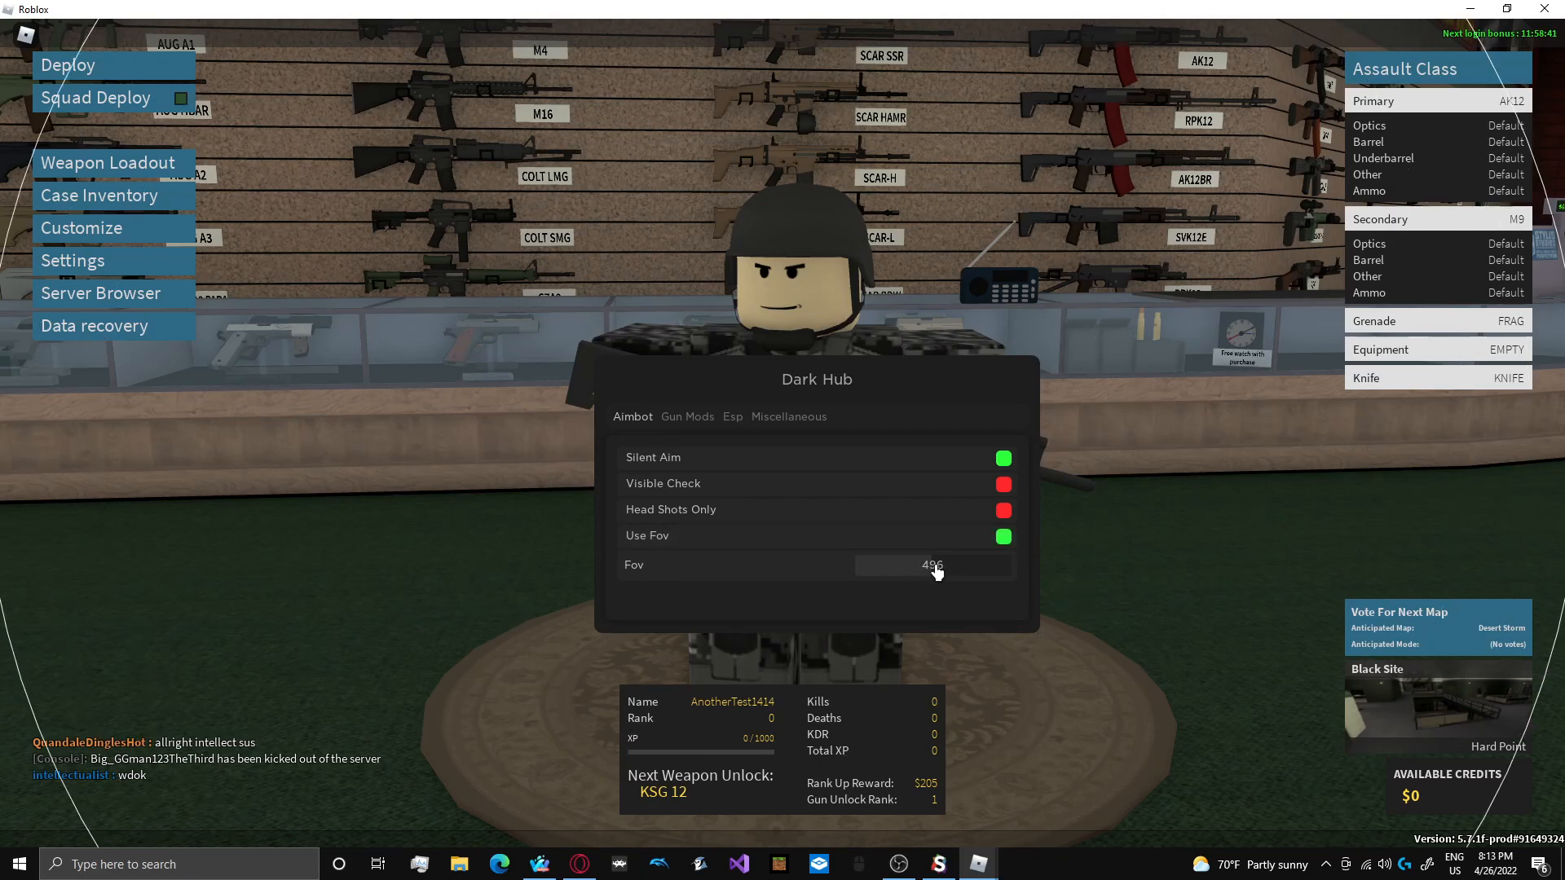
{"action": "left_click_drag", "start_coordinate": [933, 566], "coordinate": [873, 566]}
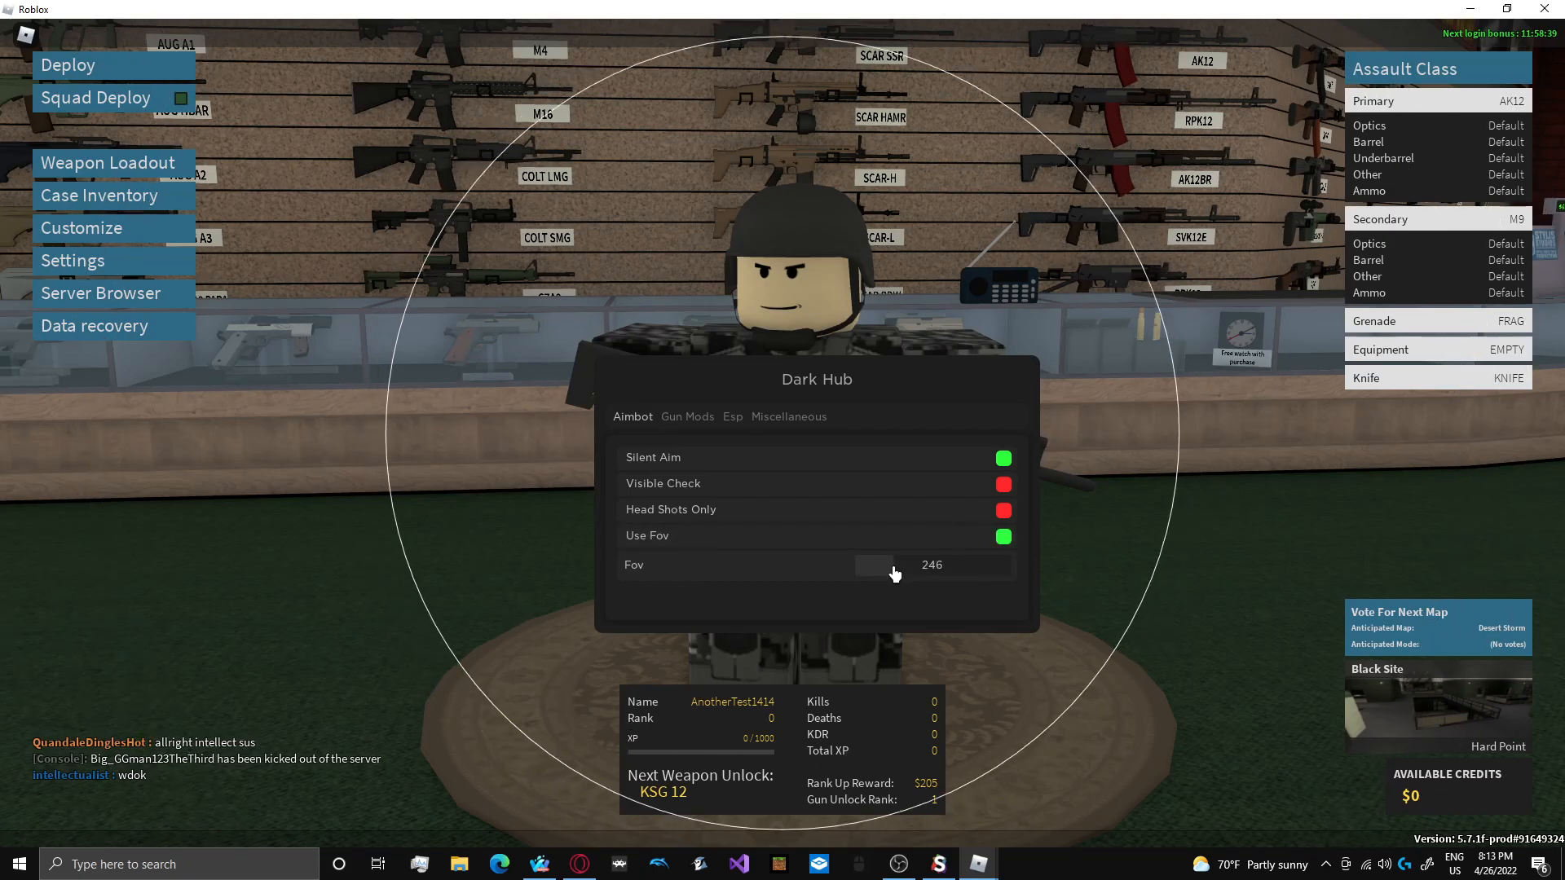
{"action": "left_click_drag", "start_coordinate": [895, 569], "coordinate": [872, 565]}
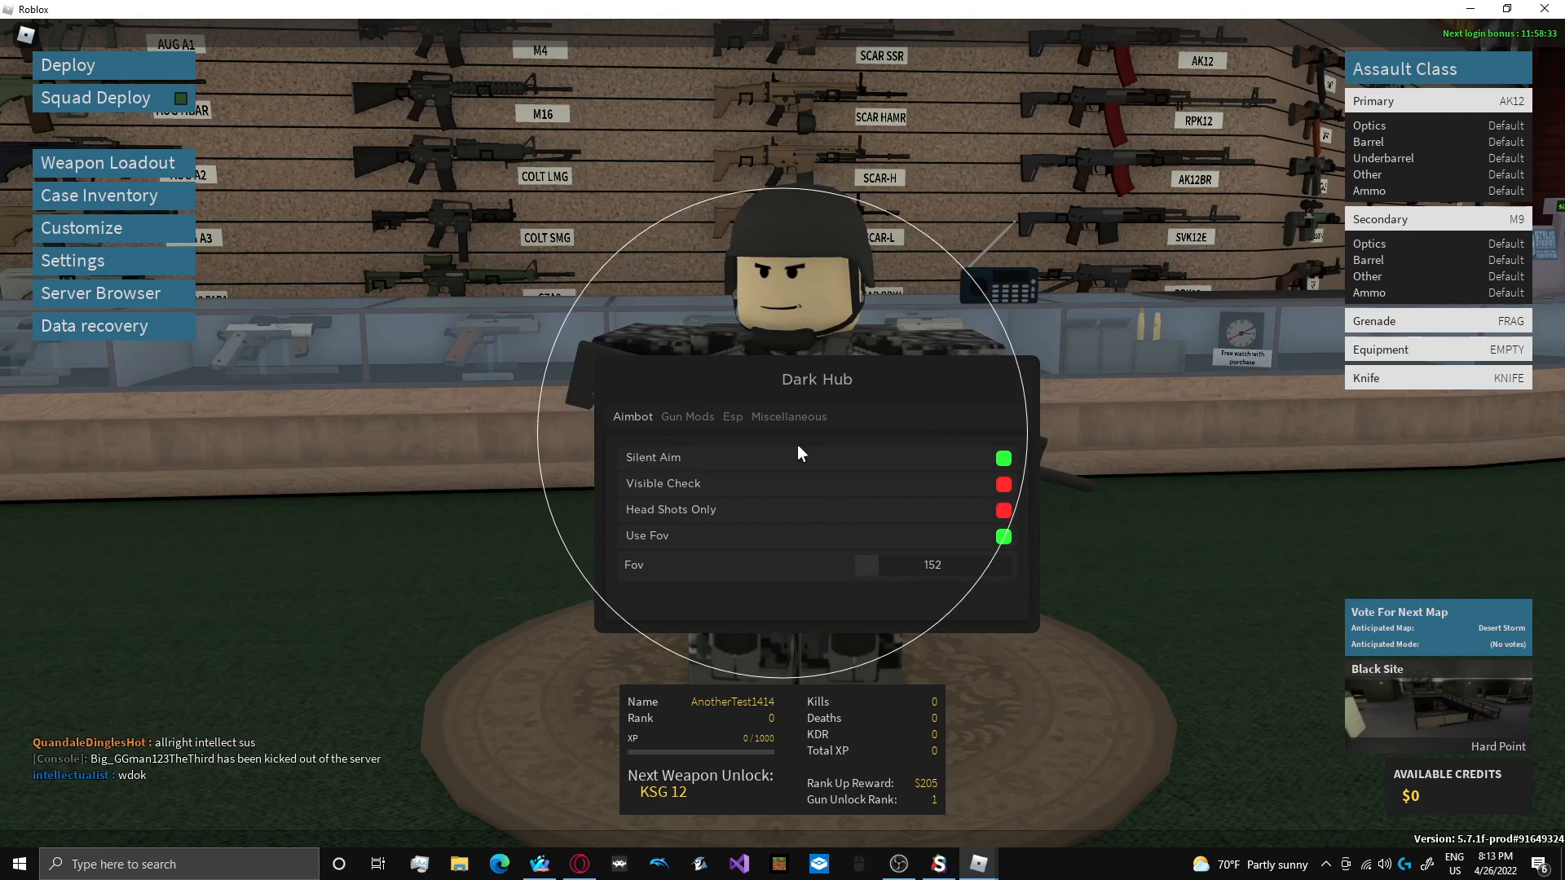
- Browse Gun Mods and ESP, raise walk speed to 50, and deploy into the match
{"action": "left_click", "coordinate": [686, 416]}
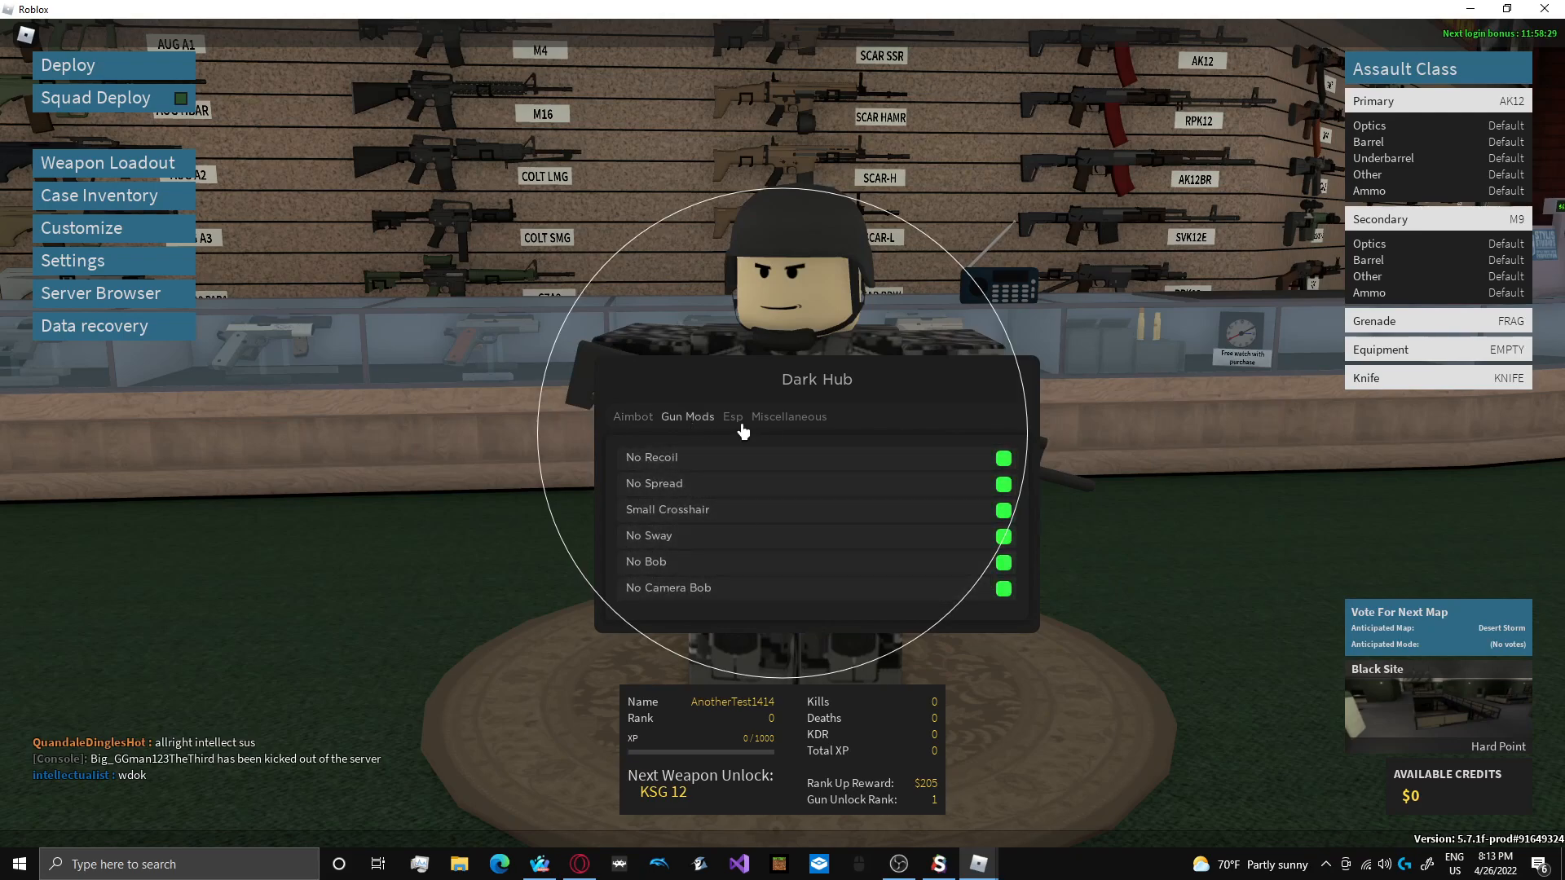
{"action": "left_click", "coordinate": [732, 417]}
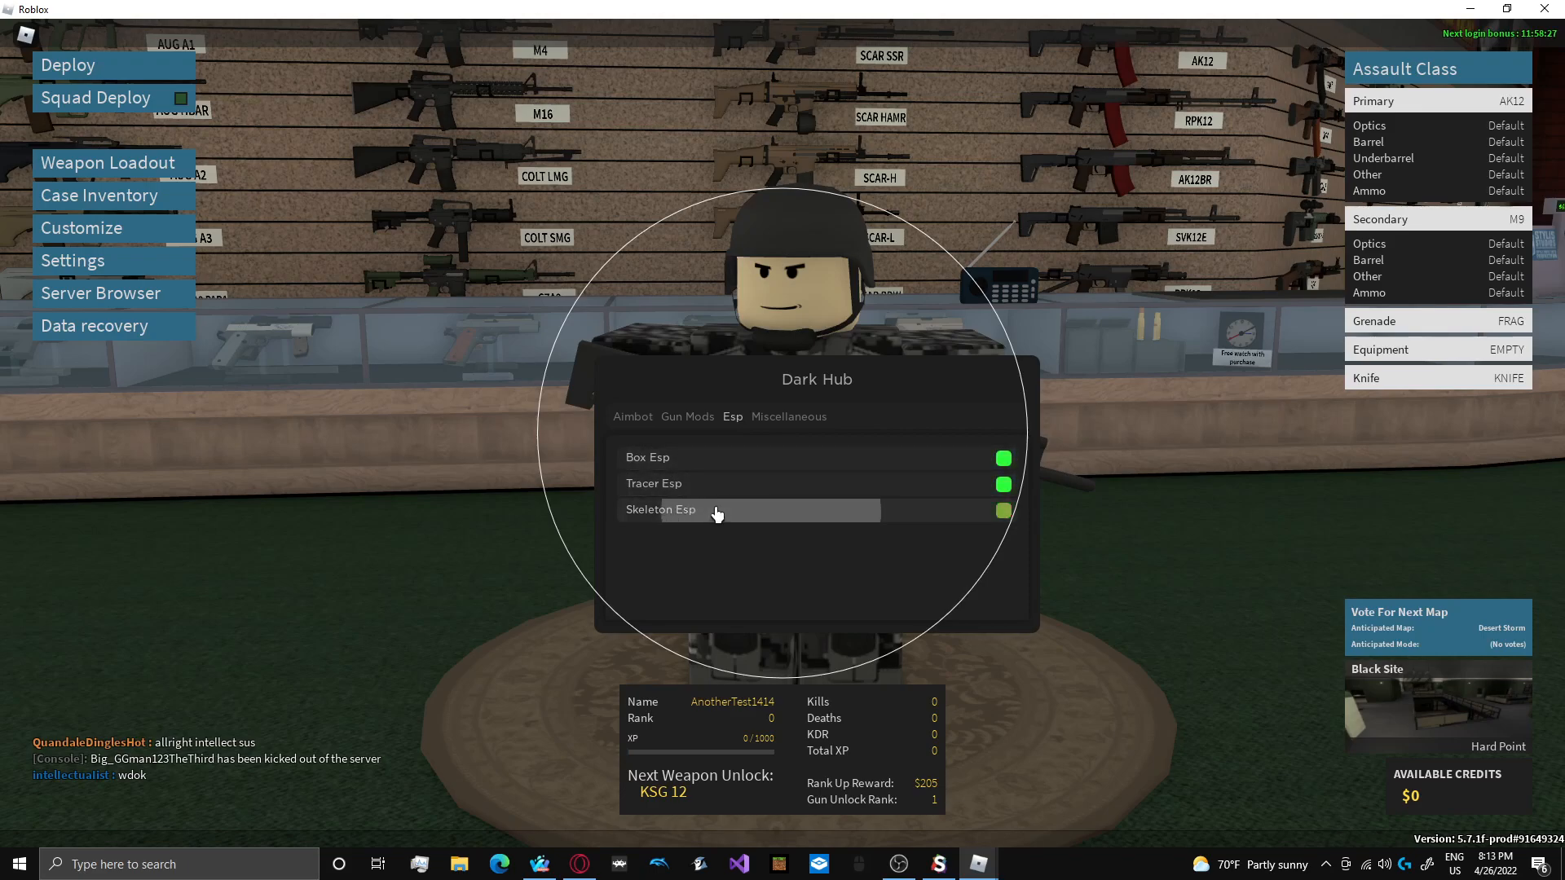
{"action": "left_click", "coordinate": [787, 417]}
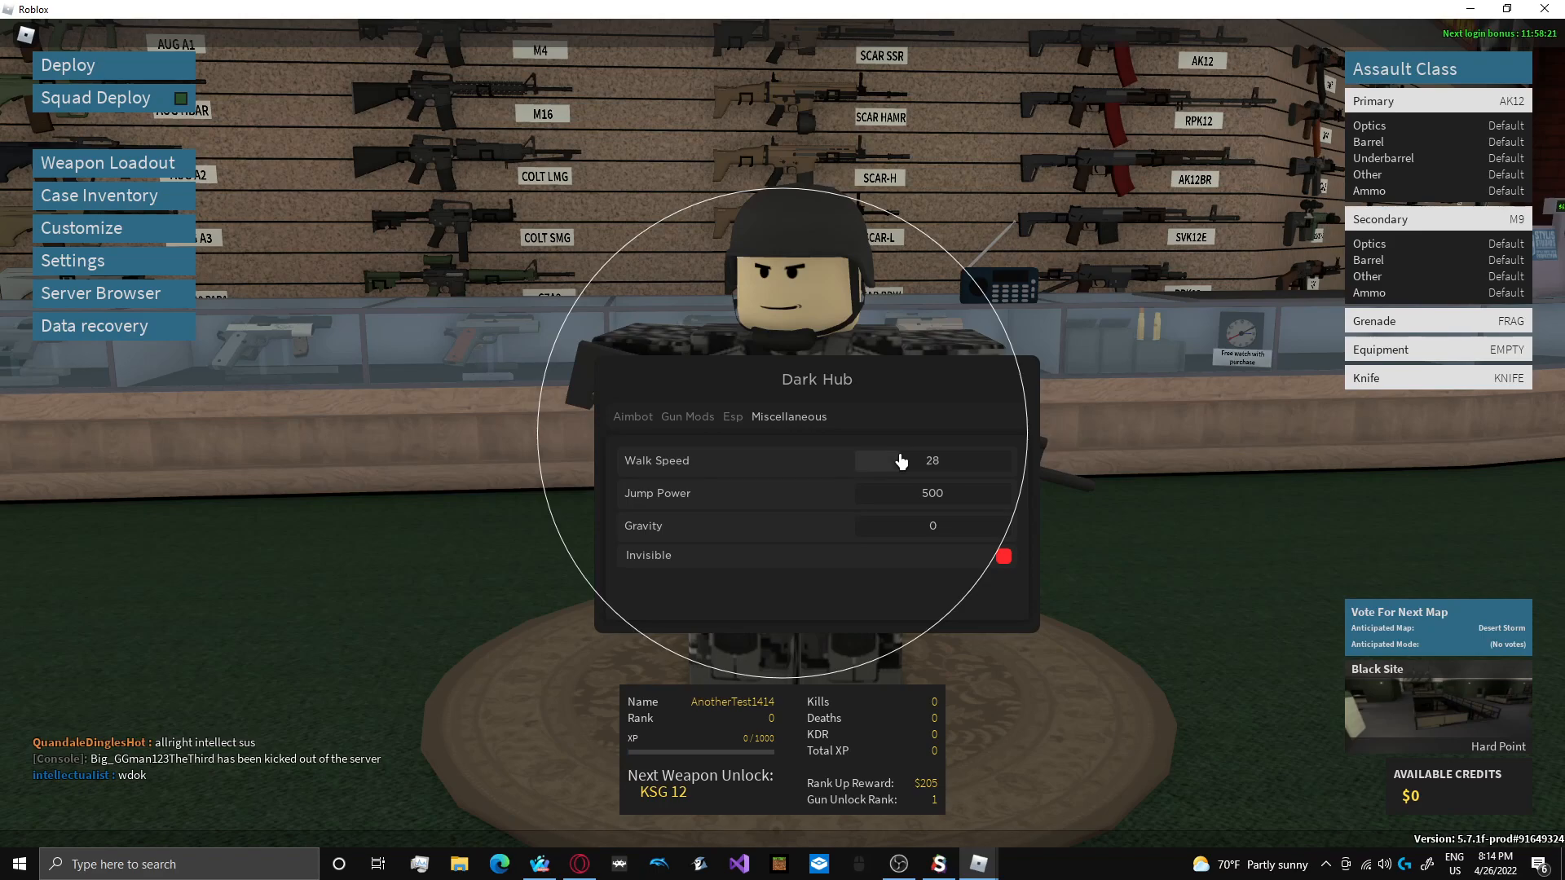
{"action": "left_click_drag", "start_coordinate": [902, 460], "coordinate": [933, 460]}
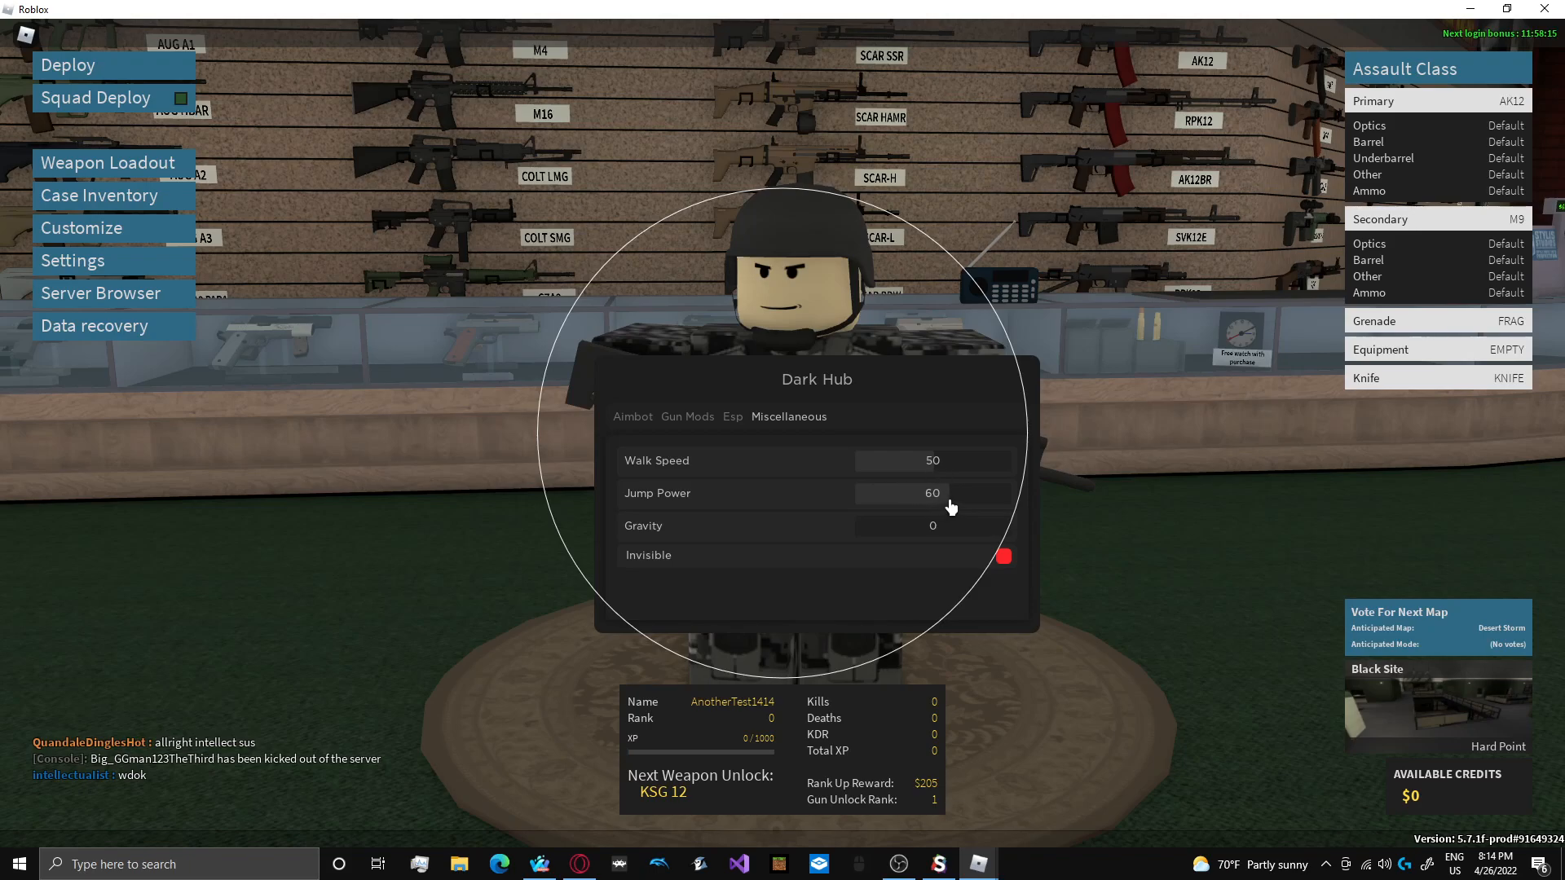
{"action": "mouse_move", "coordinate": [562, 399]}
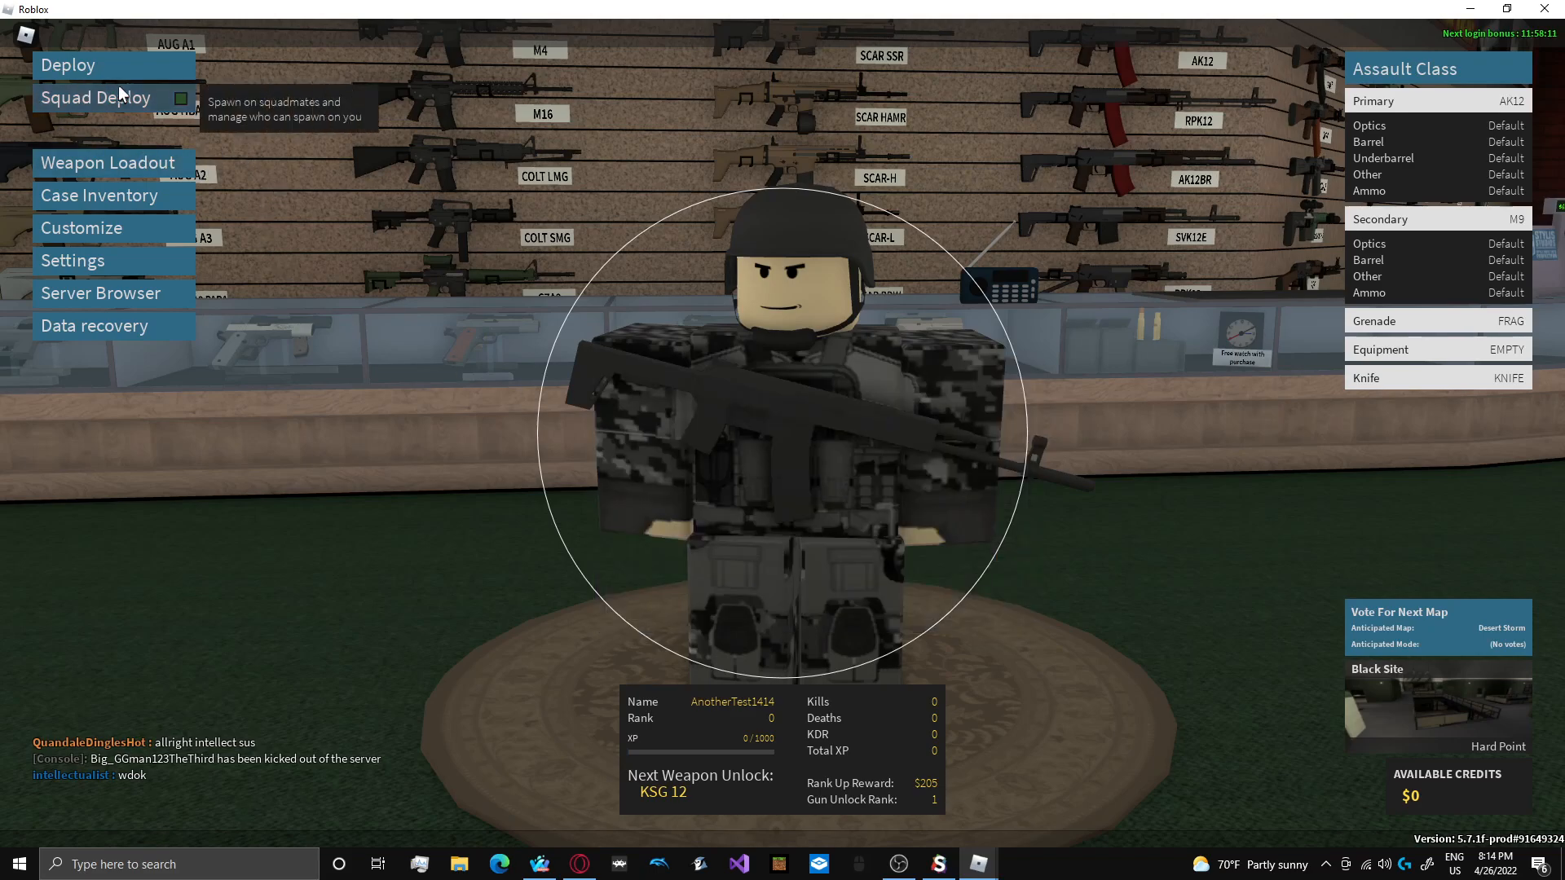
{"action": "left_click", "coordinate": [68, 65]}
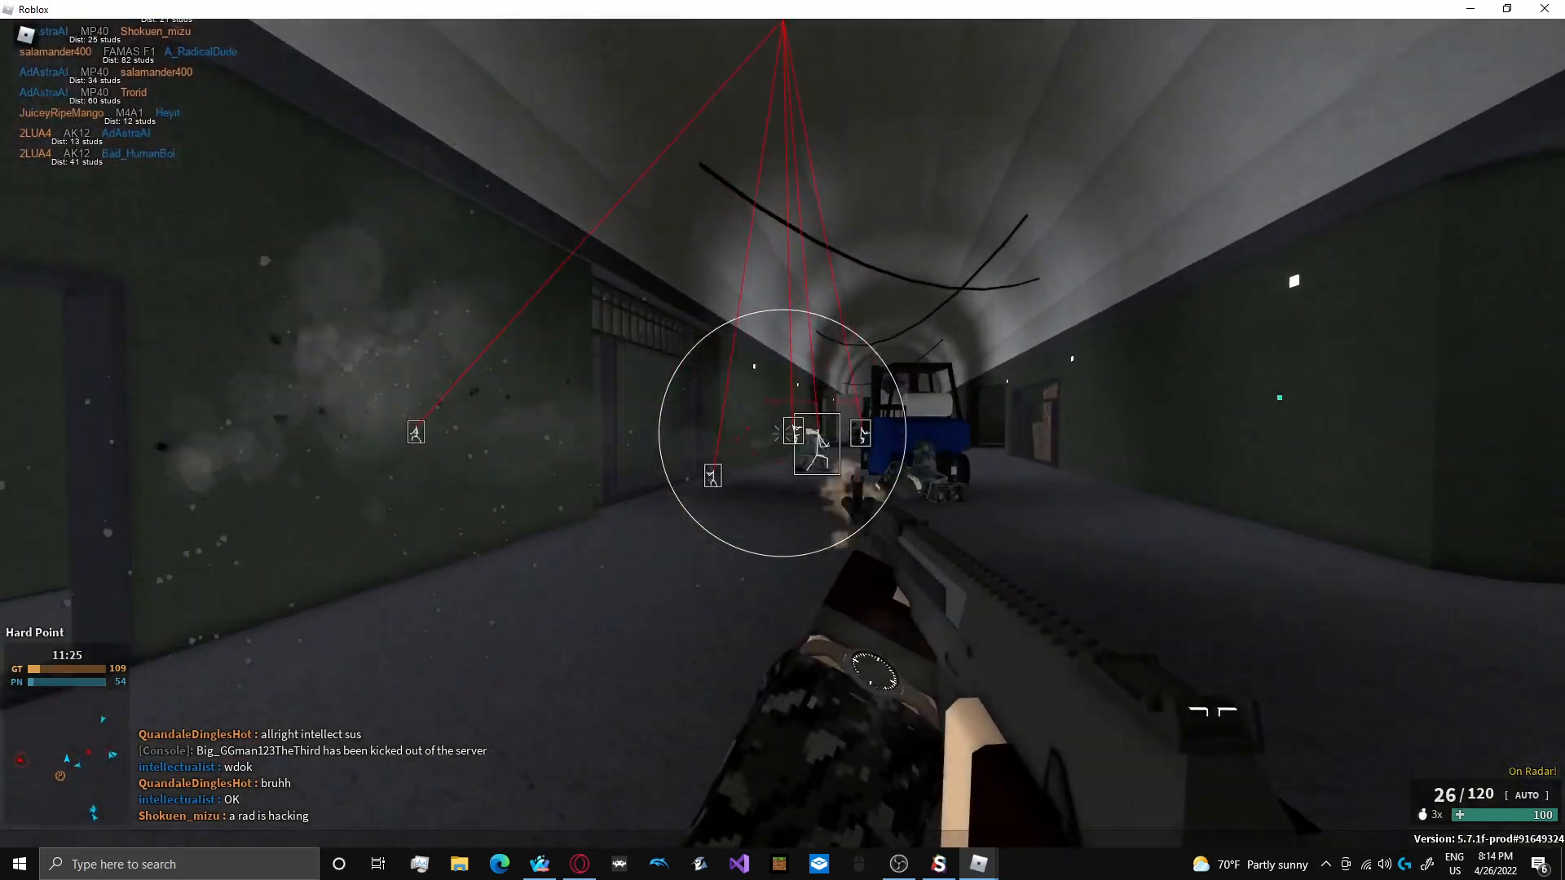
- Click through Dark Hub's Aimbot, Gun Mods and ESP tabs during the match
{"action": "left_click", "coordinate": [783, 440]}
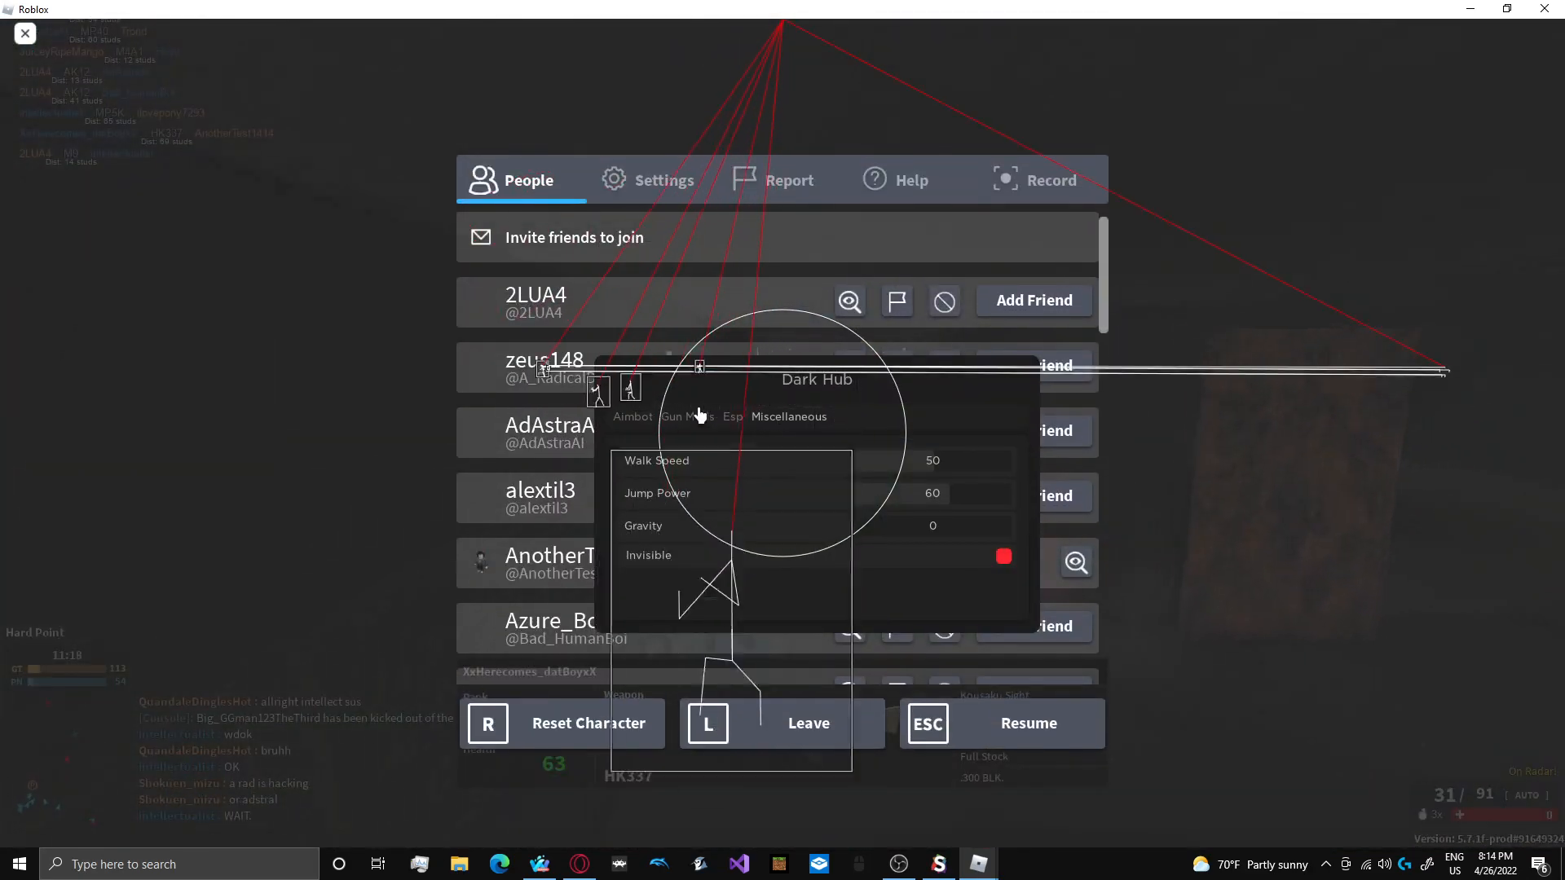
{"action": "left_click", "coordinate": [632, 417]}
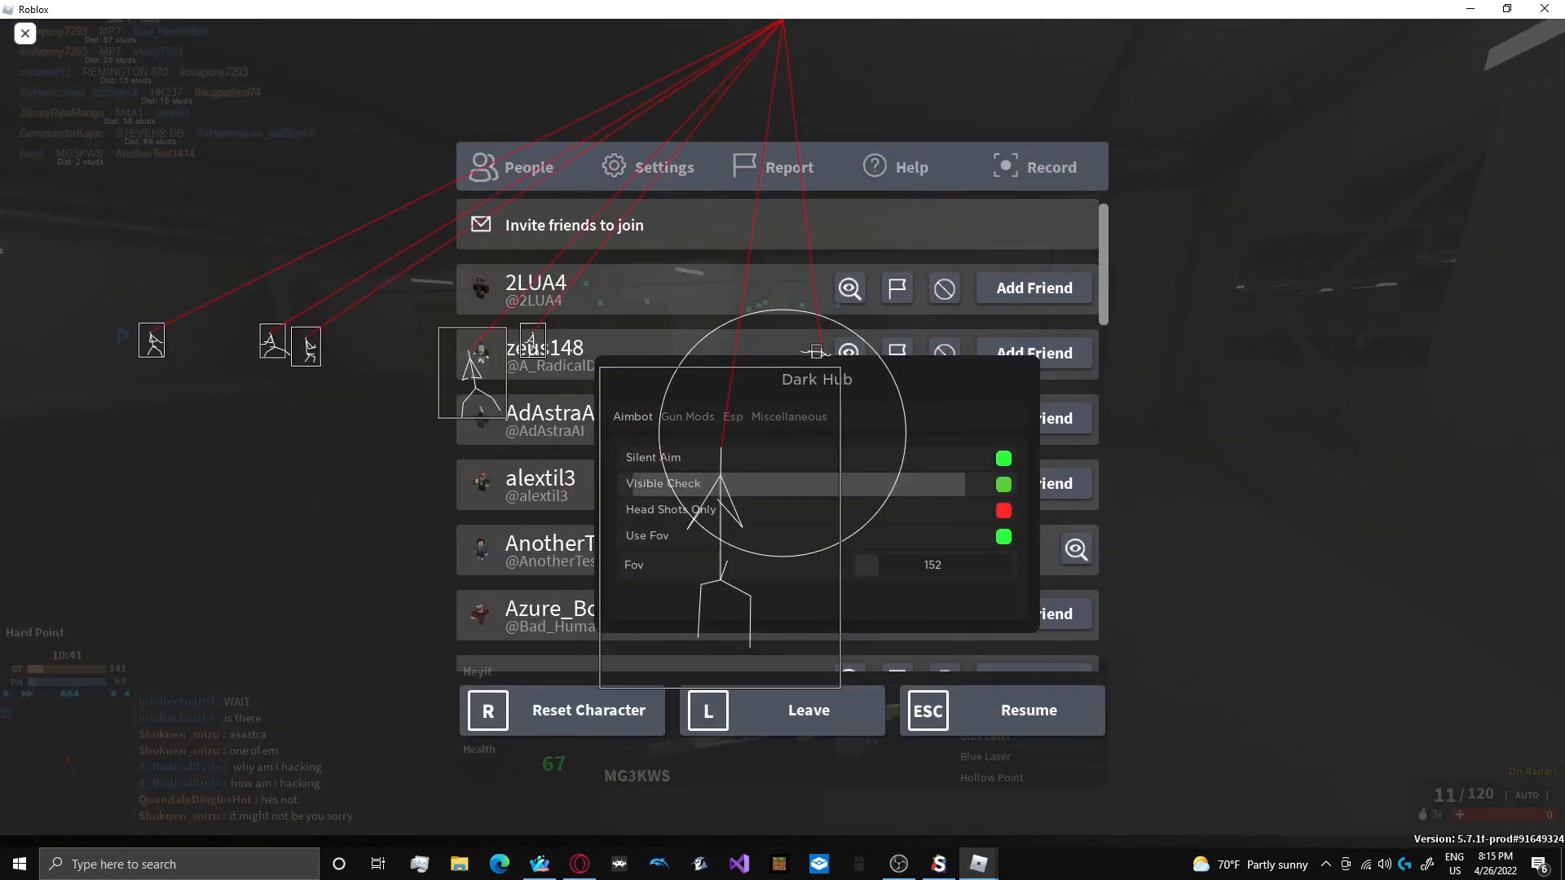
{"action": "left_click", "coordinate": [1027, 710]}
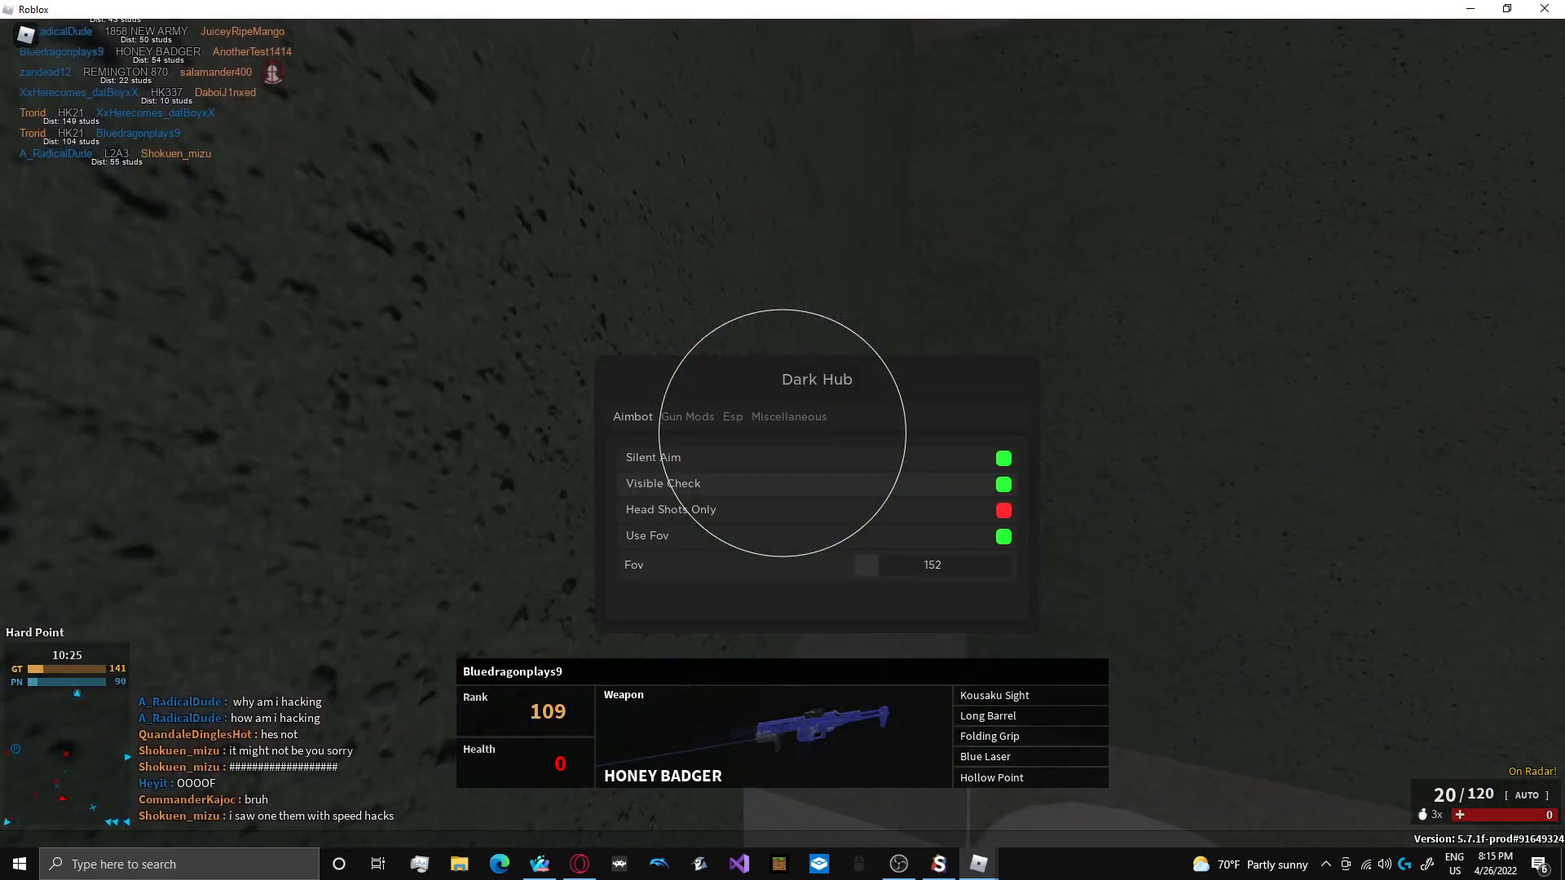
{"action": "left_click", "coordinate": [686, 417]}
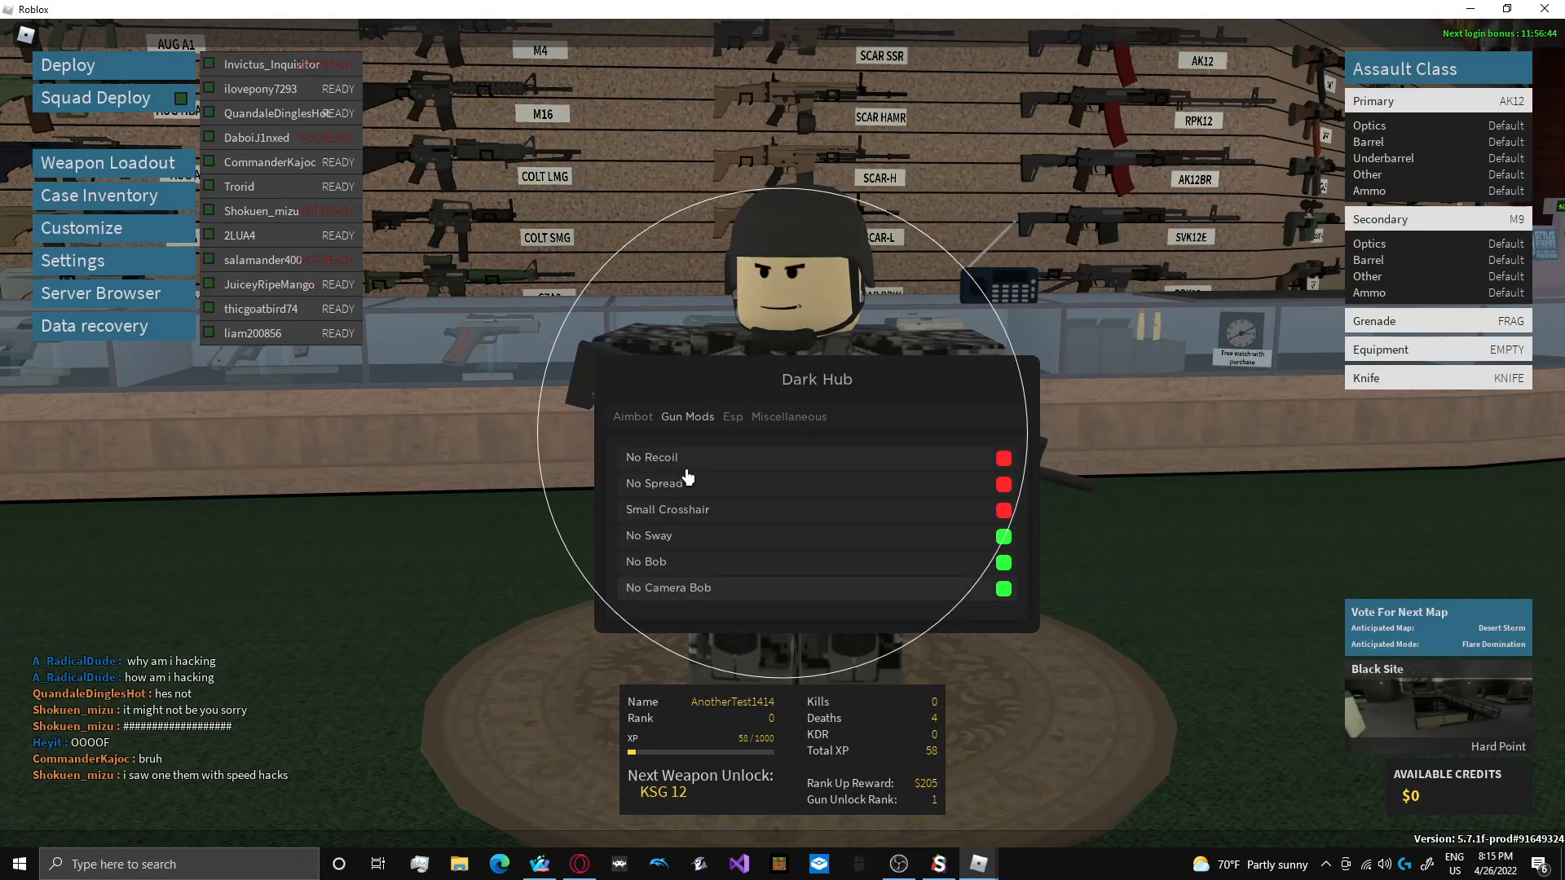
{"action": "left_click", "coordinate": [732, 416]}
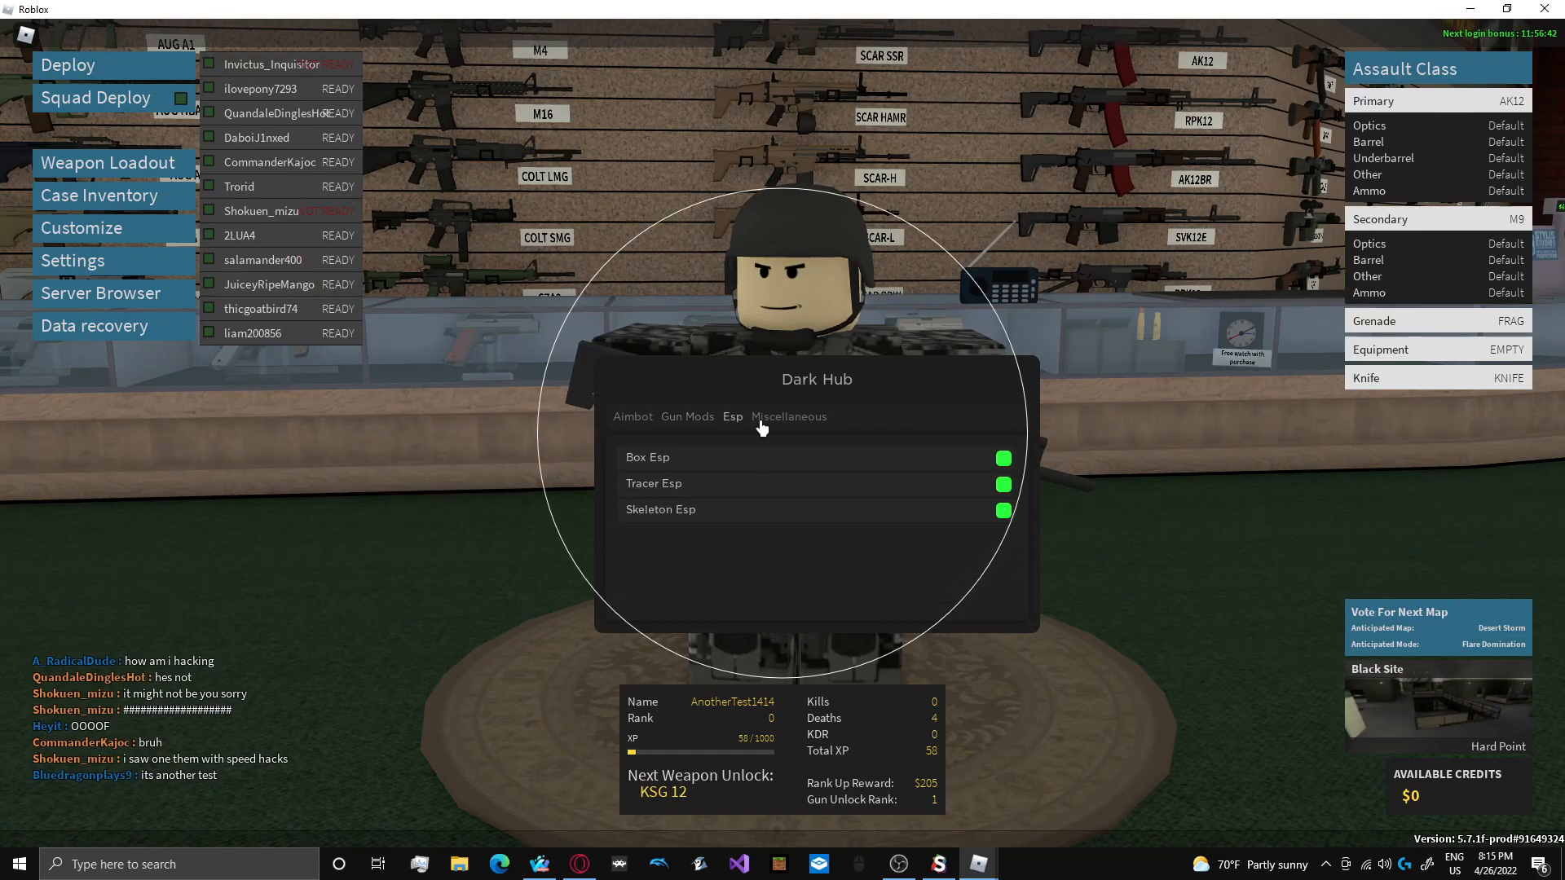
{"action": "left_click", "coordinate": [686, 416]}
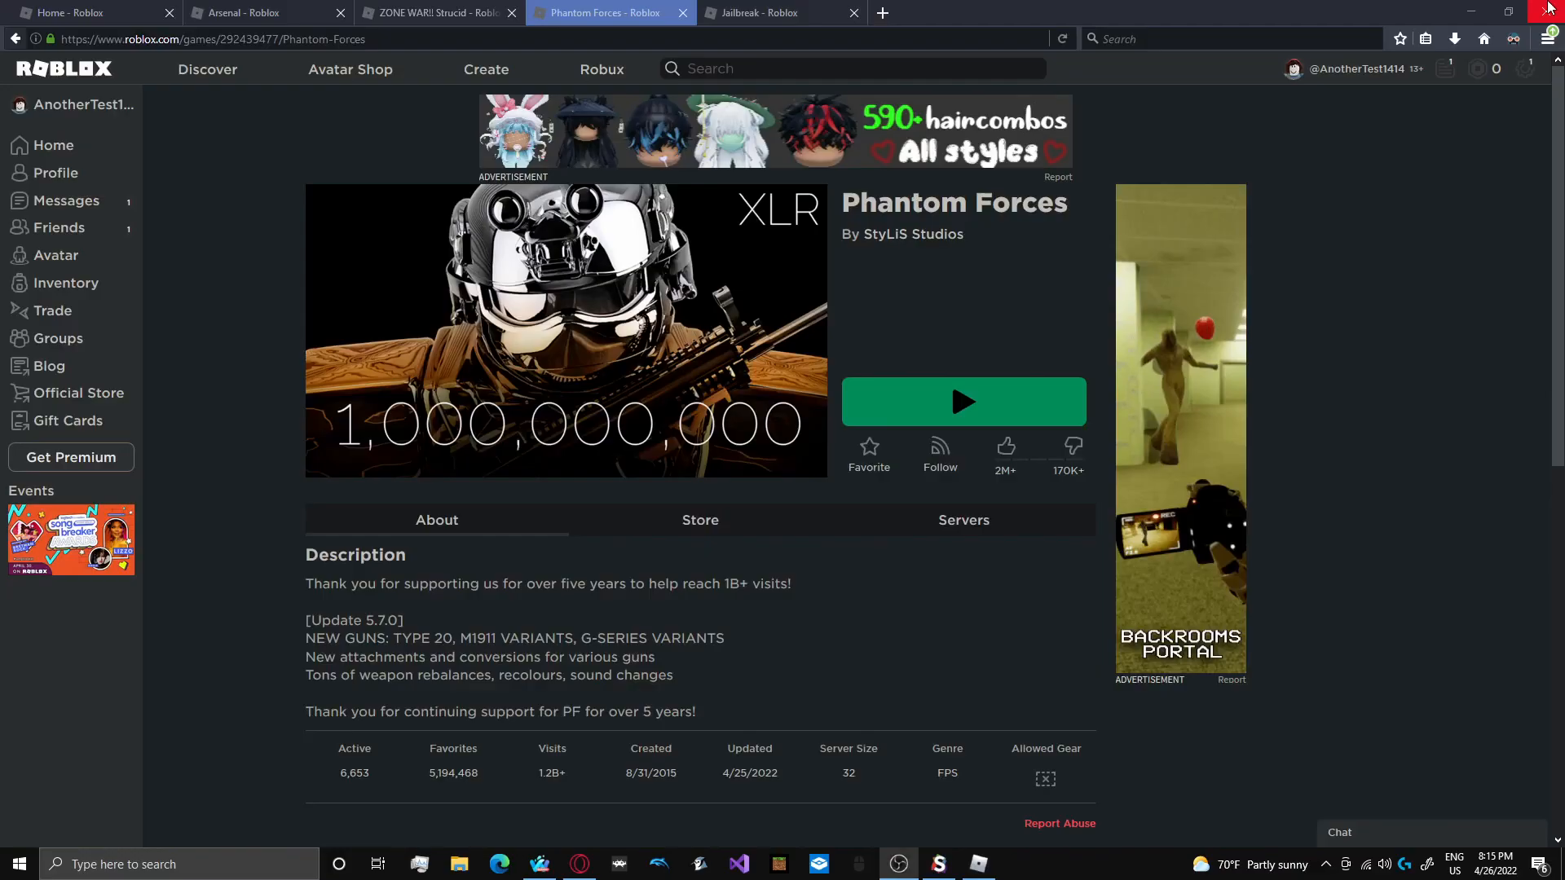
- Switch to the Jailbreak browser tab
{"action": "left_click", "coordinate": [783, 12]}
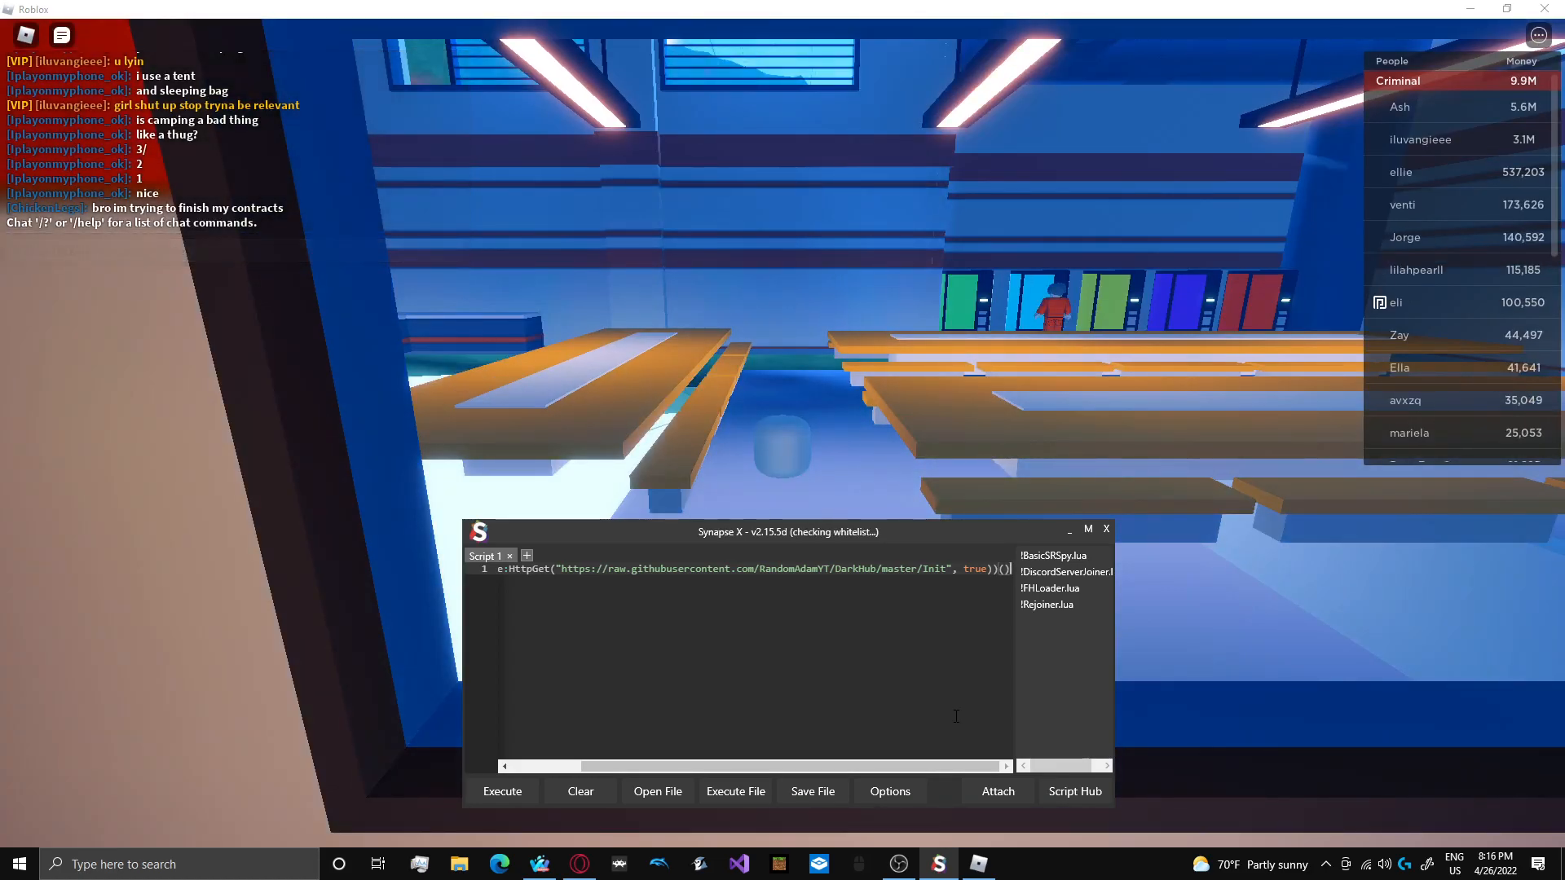
- Execute the Dark Hub script in Synapse X and load its Jailbreak menu
{"action": "left_click", "coordinate": [502, 790]}
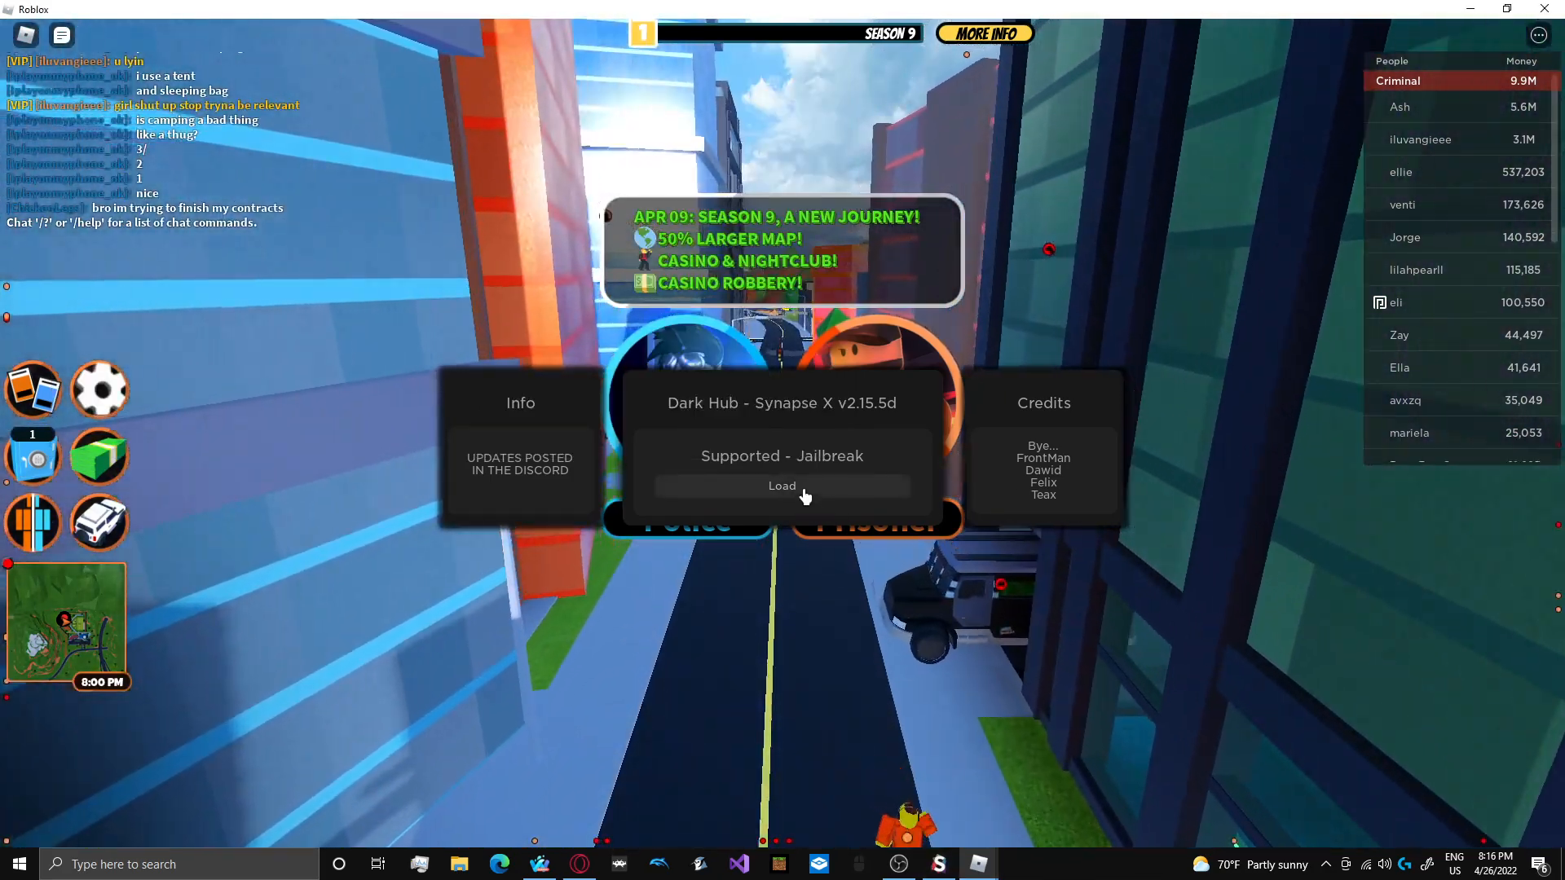
{"action": "left_click", "coordinate": [781, 485]}
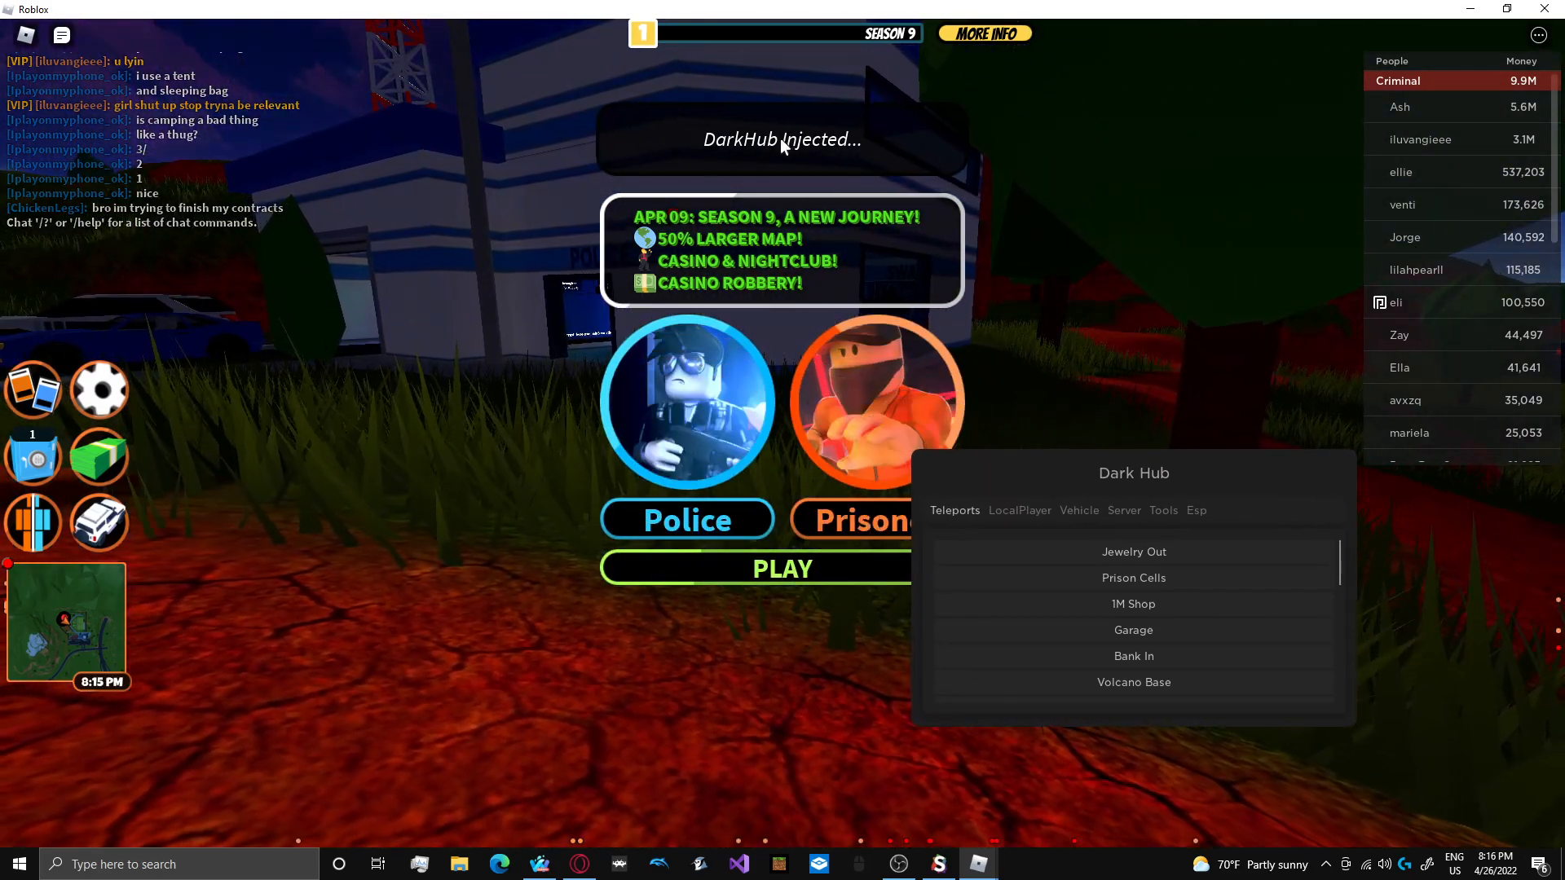
- Trigger Erupt Volcano and Boats On Lands from Dark Hub's Vehicle and Server tabs
{"action": "left_click", "coordinate": [1079, 510]}
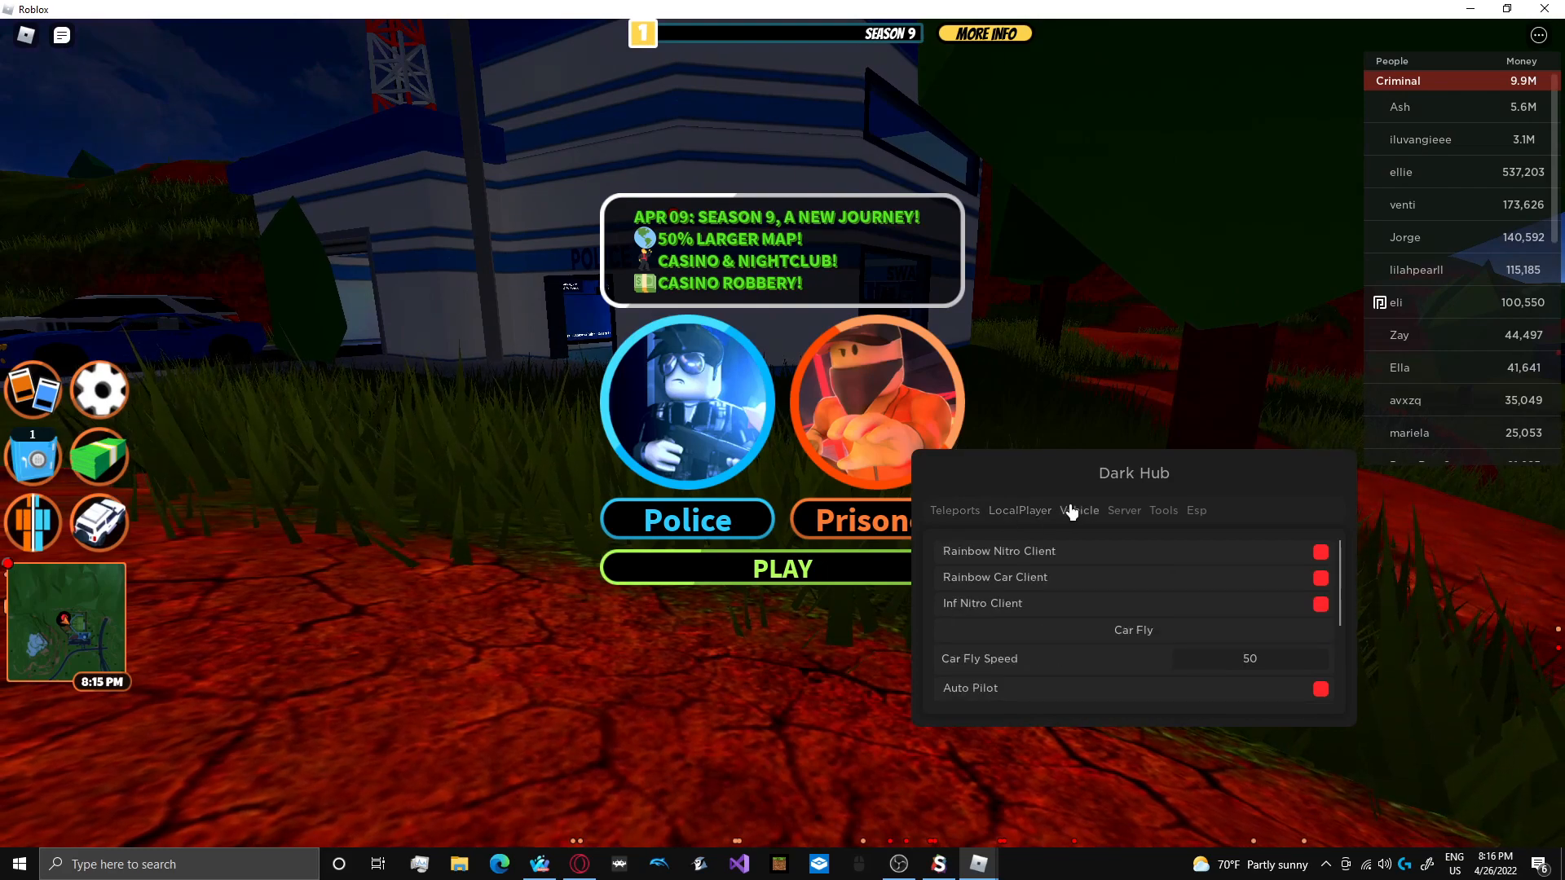
{"action": "left_click", "coordinate": [1124, 510]}
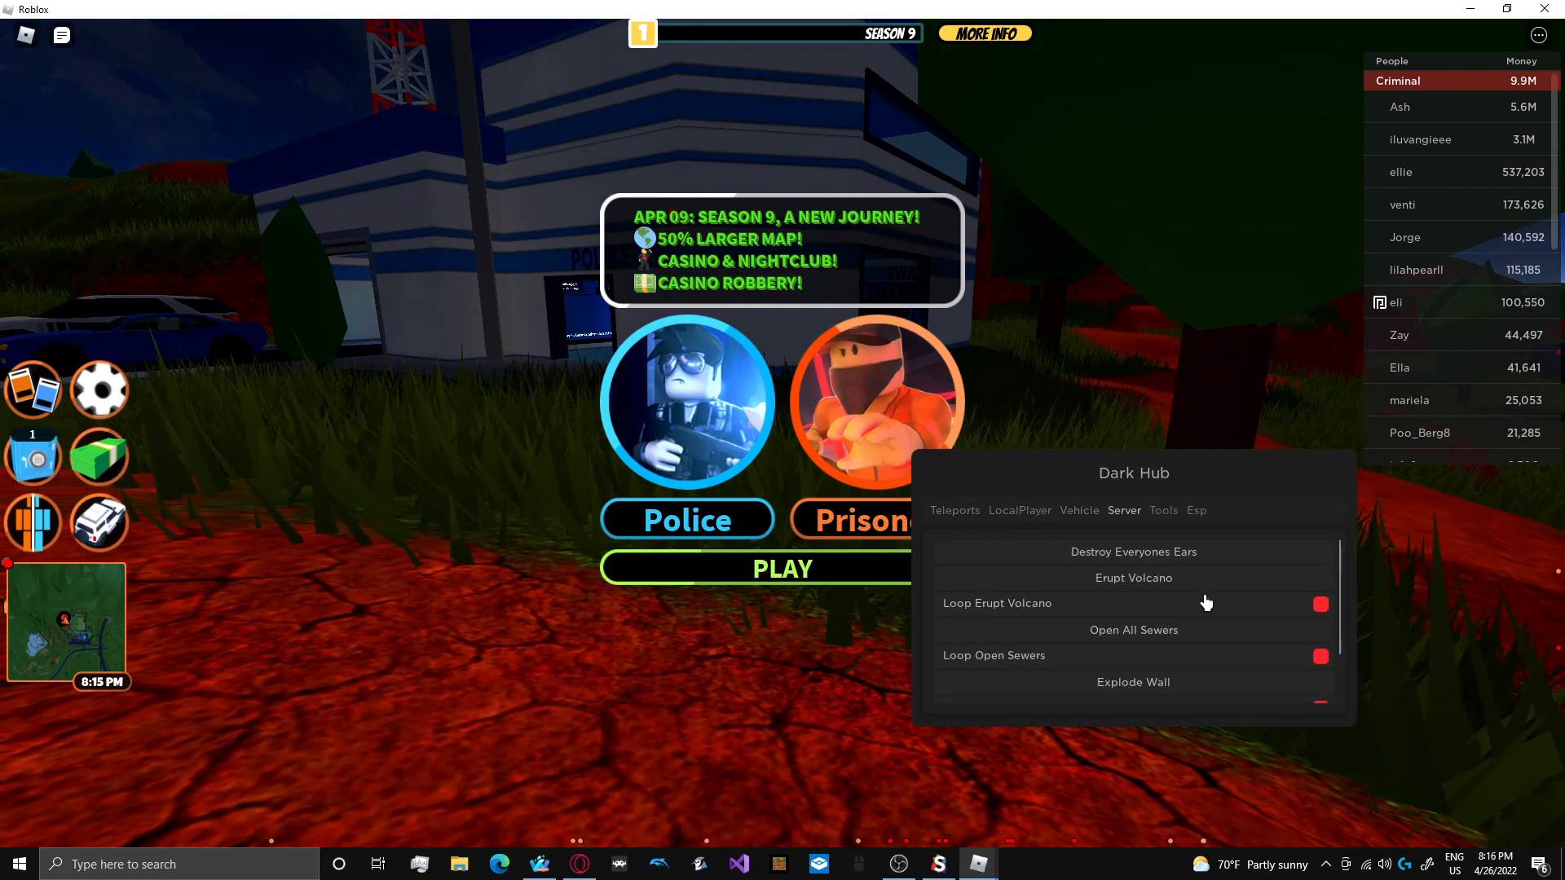
{"action": "mouse_move", "coordinate": [1181, 622]}
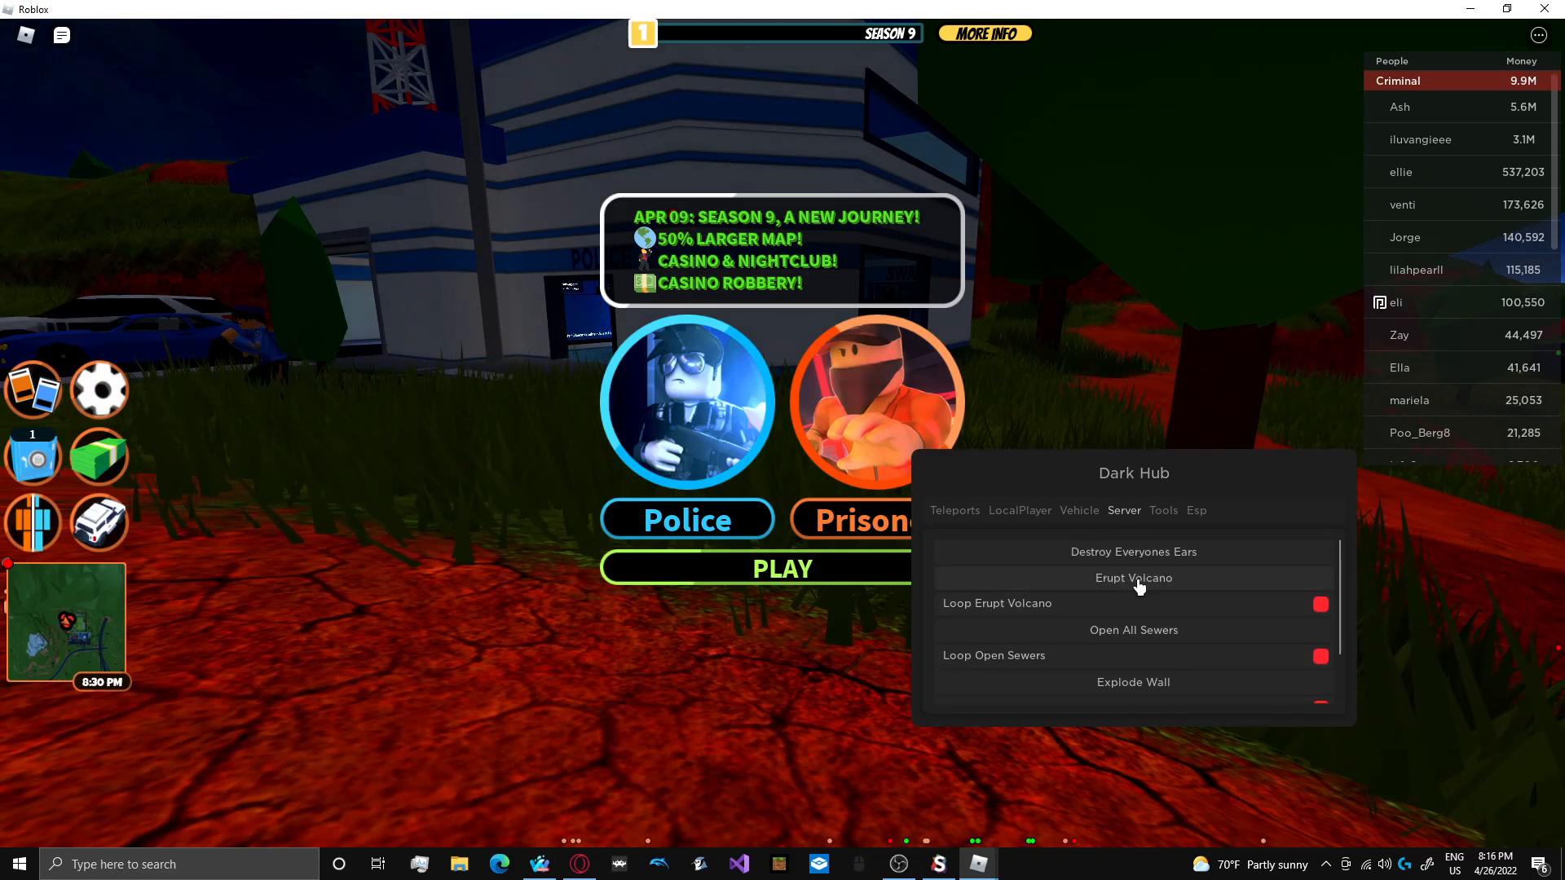
{"action": "left_click", "coordinate": [1133, 578]}
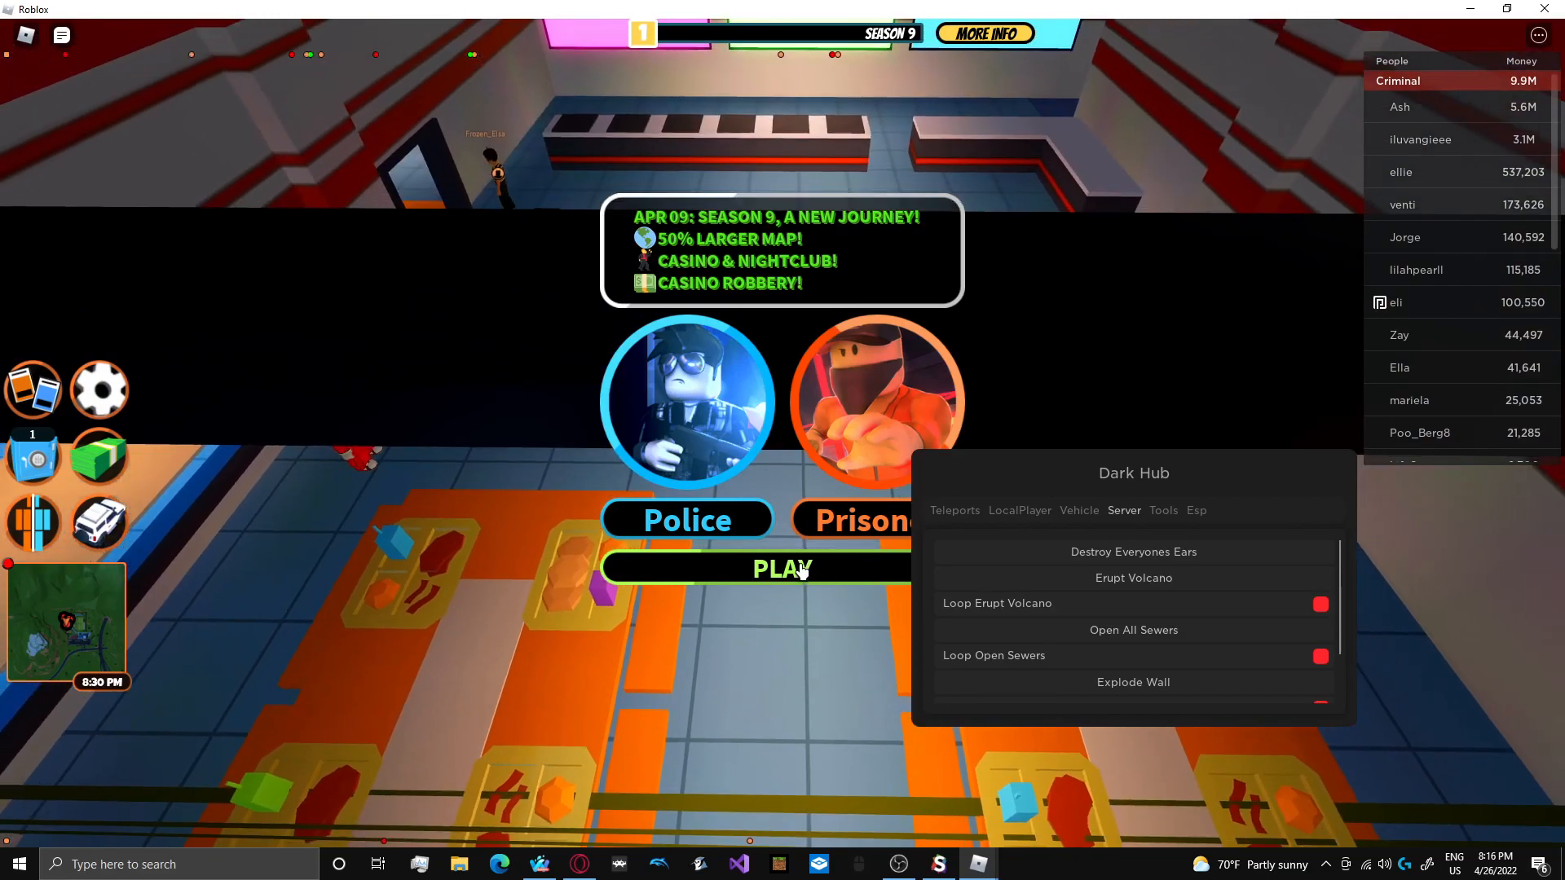
{"action": "left_click", "coordinate": [1079, 511]}
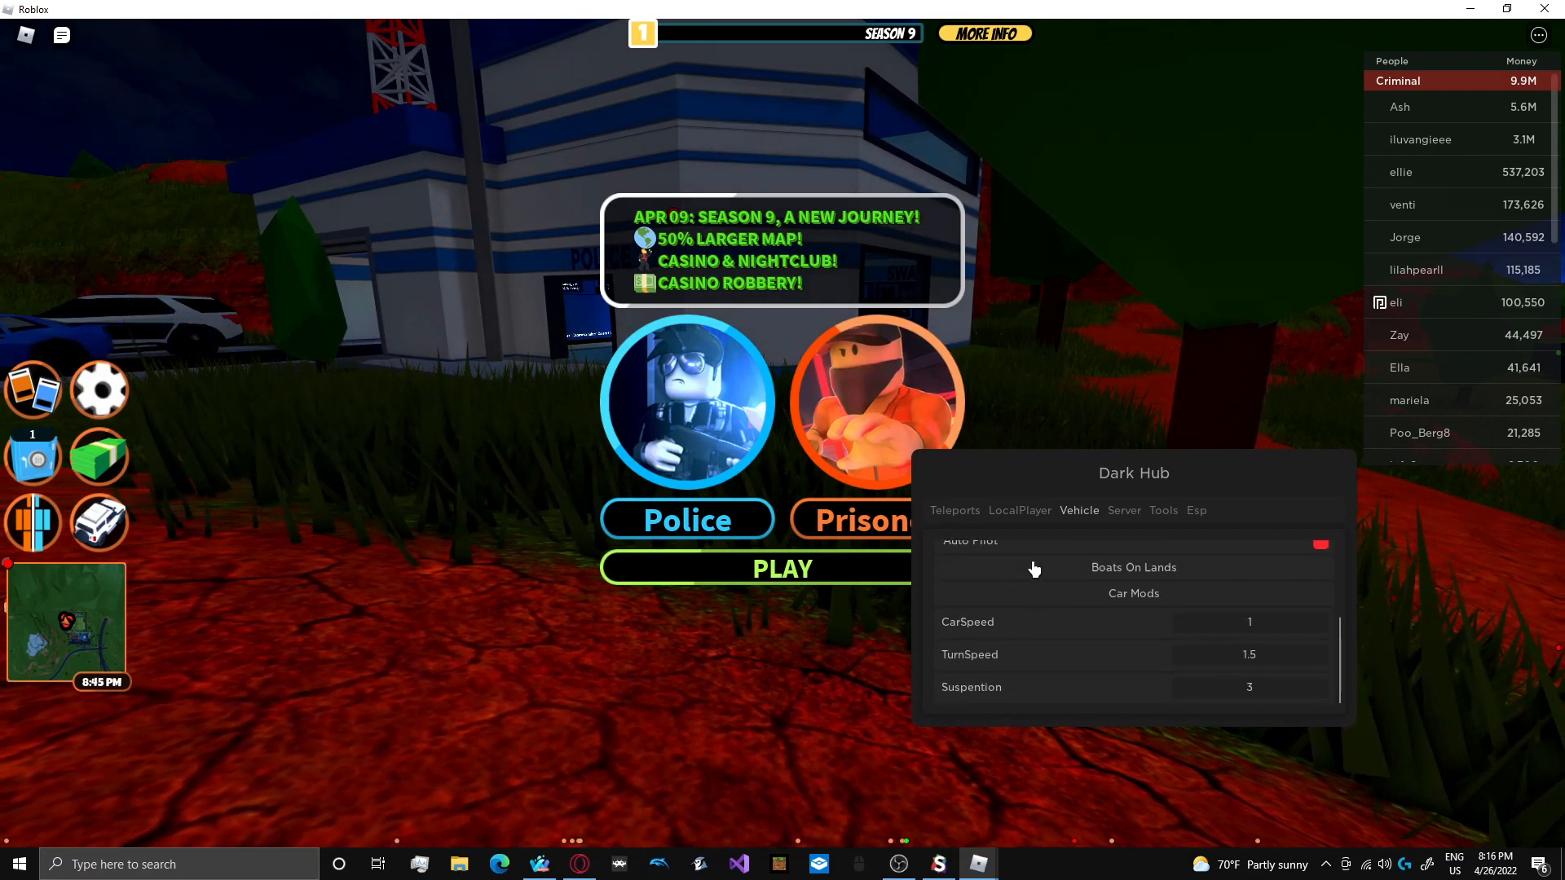
{"action": "left_click", "coordinate": [1020, 511]}
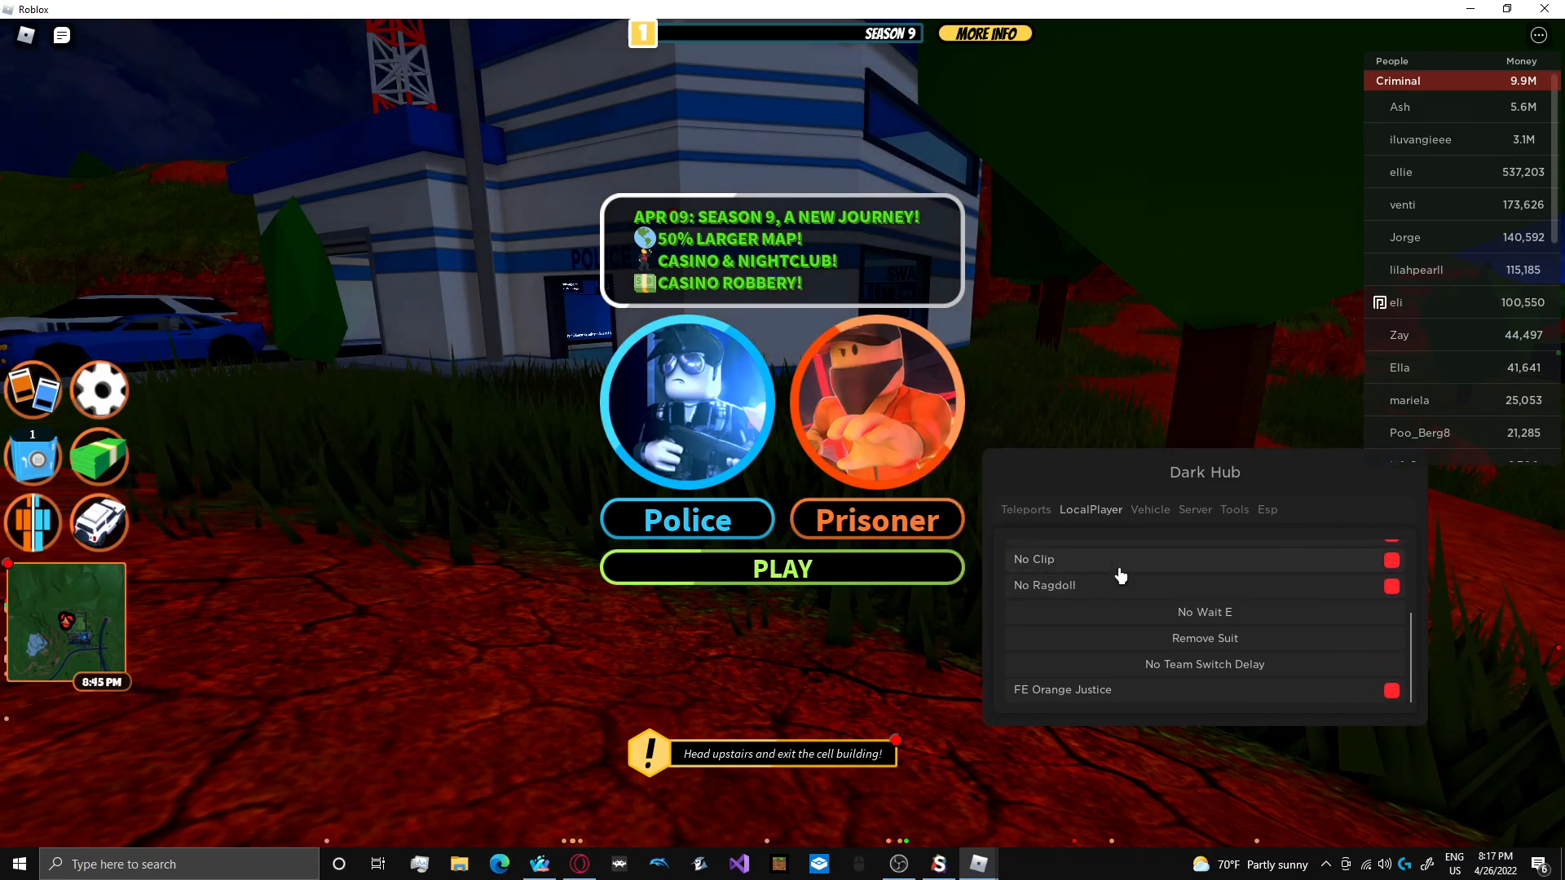
{"action": "left_click", "coordinate": [1026, 509]}
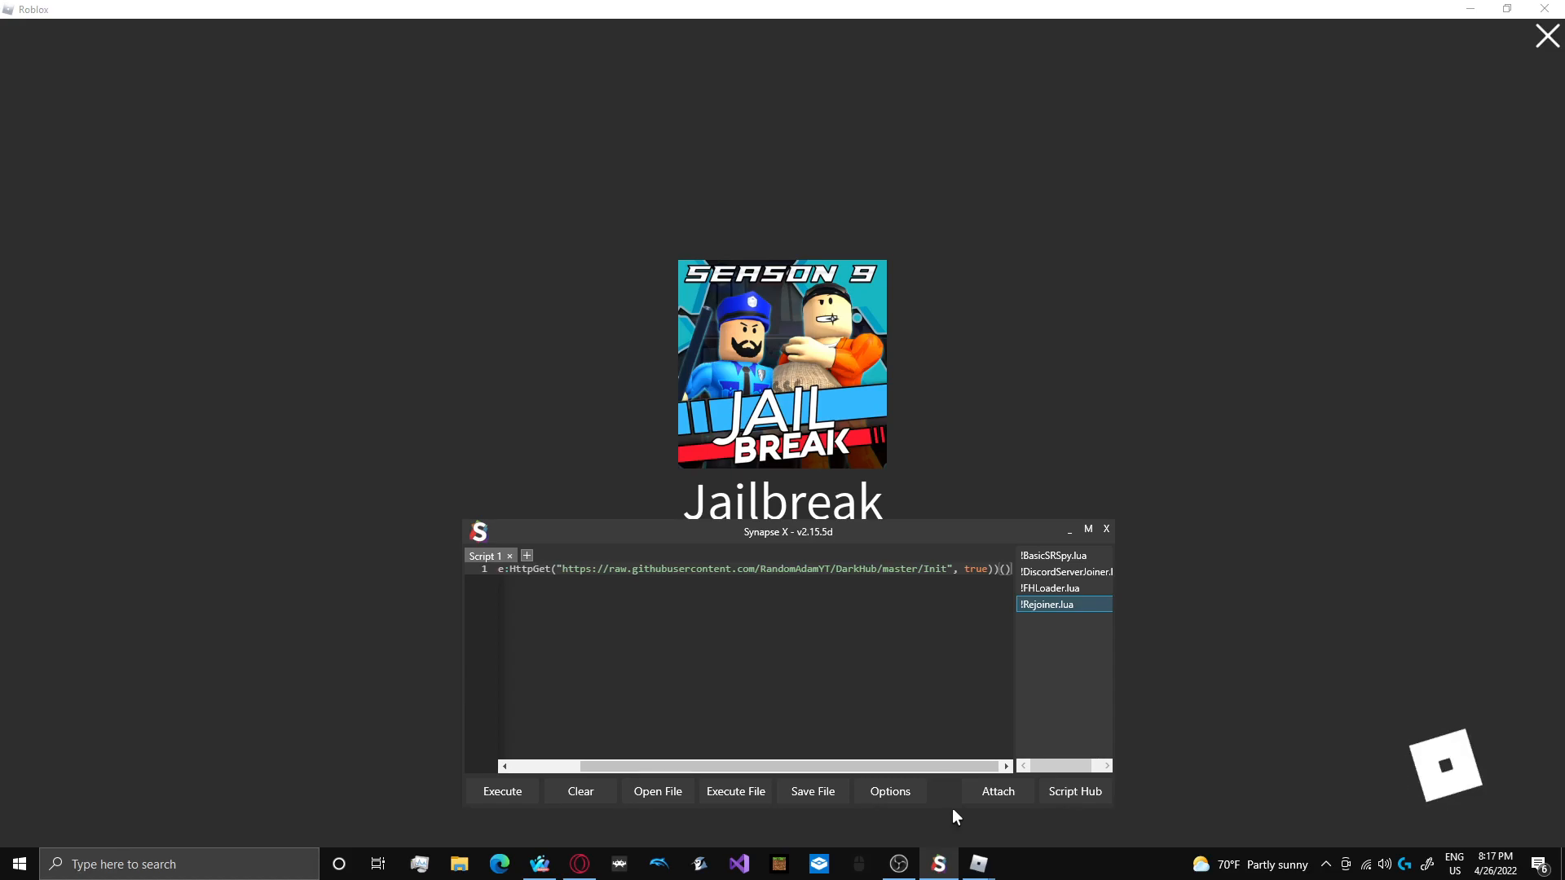
- Reattach Synapse X and switch on Dark Hub player toggles including No Clip
{"action": "left_click", "coordinate": [502, 790]}
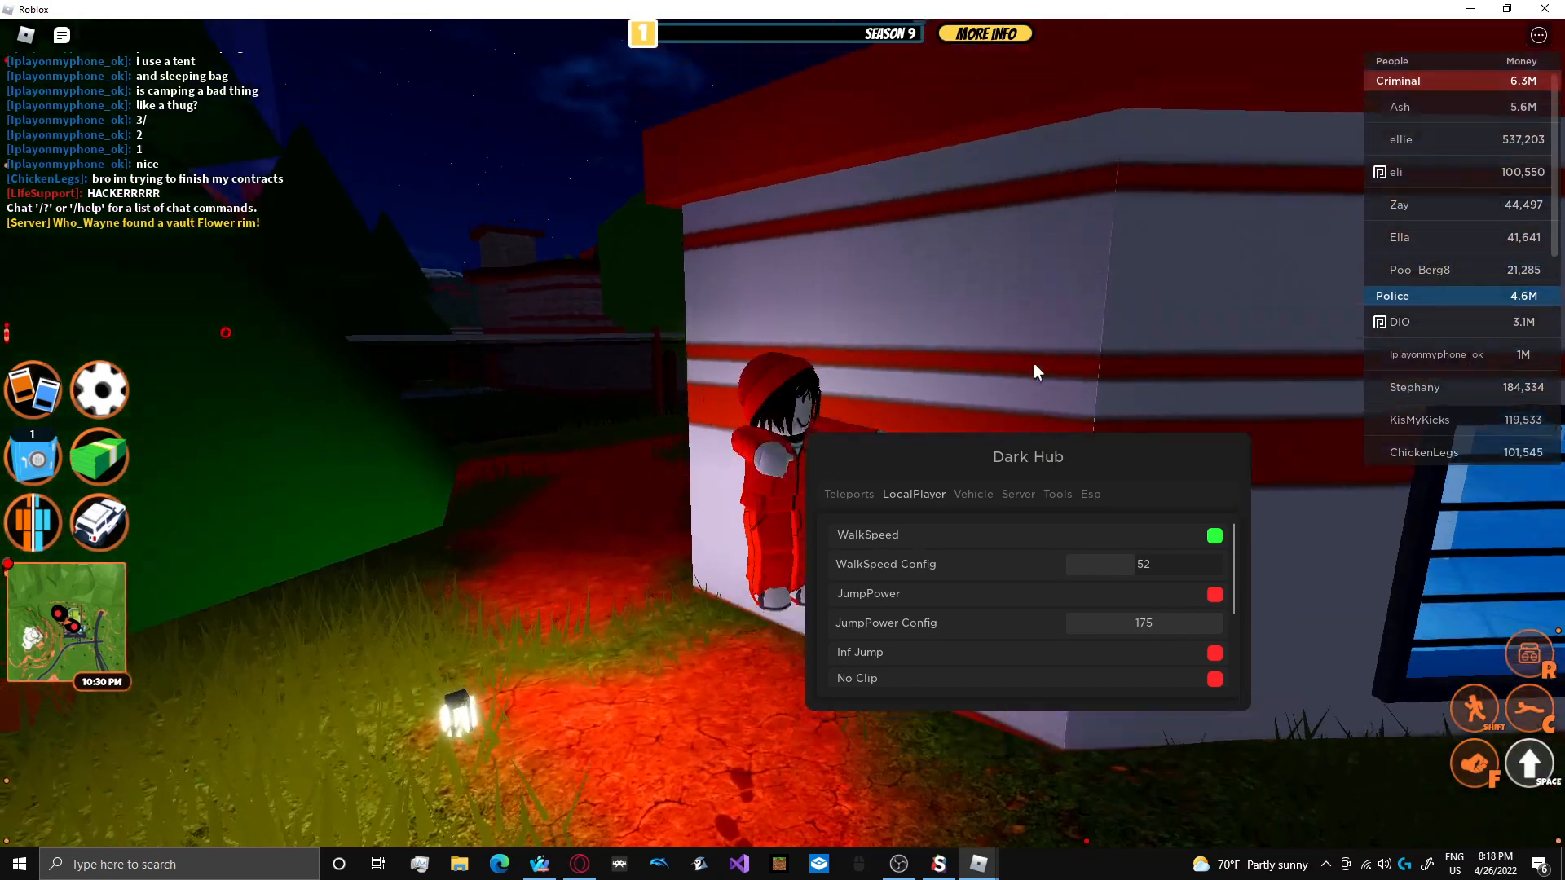
{"action": "left_click", "coordinate": [1214, 594]}
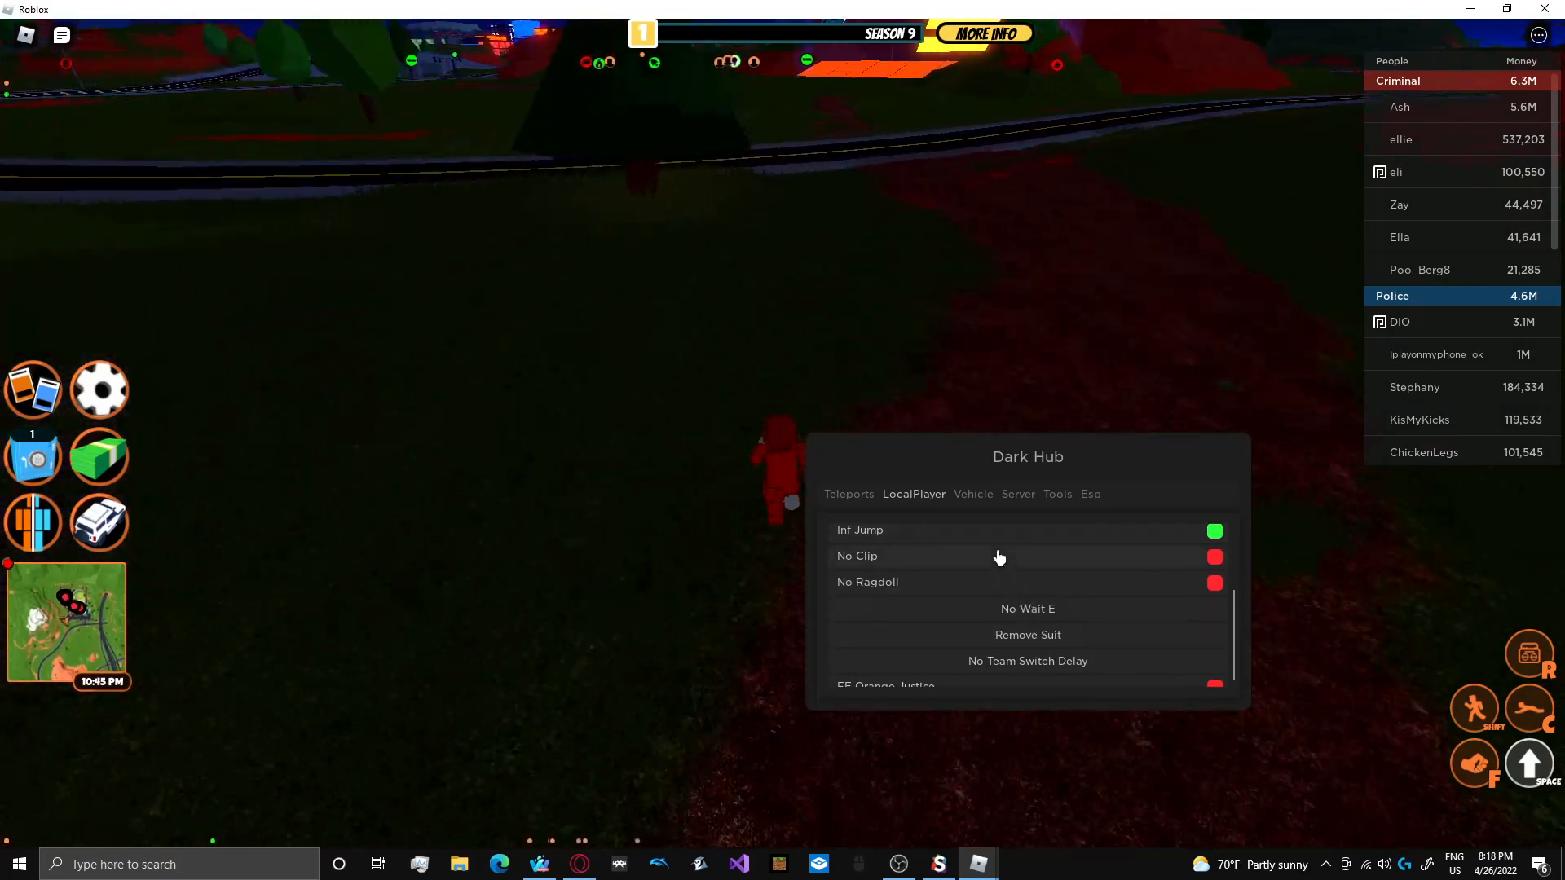
{"action": "left_click", "coordinate": [1215, 556]}
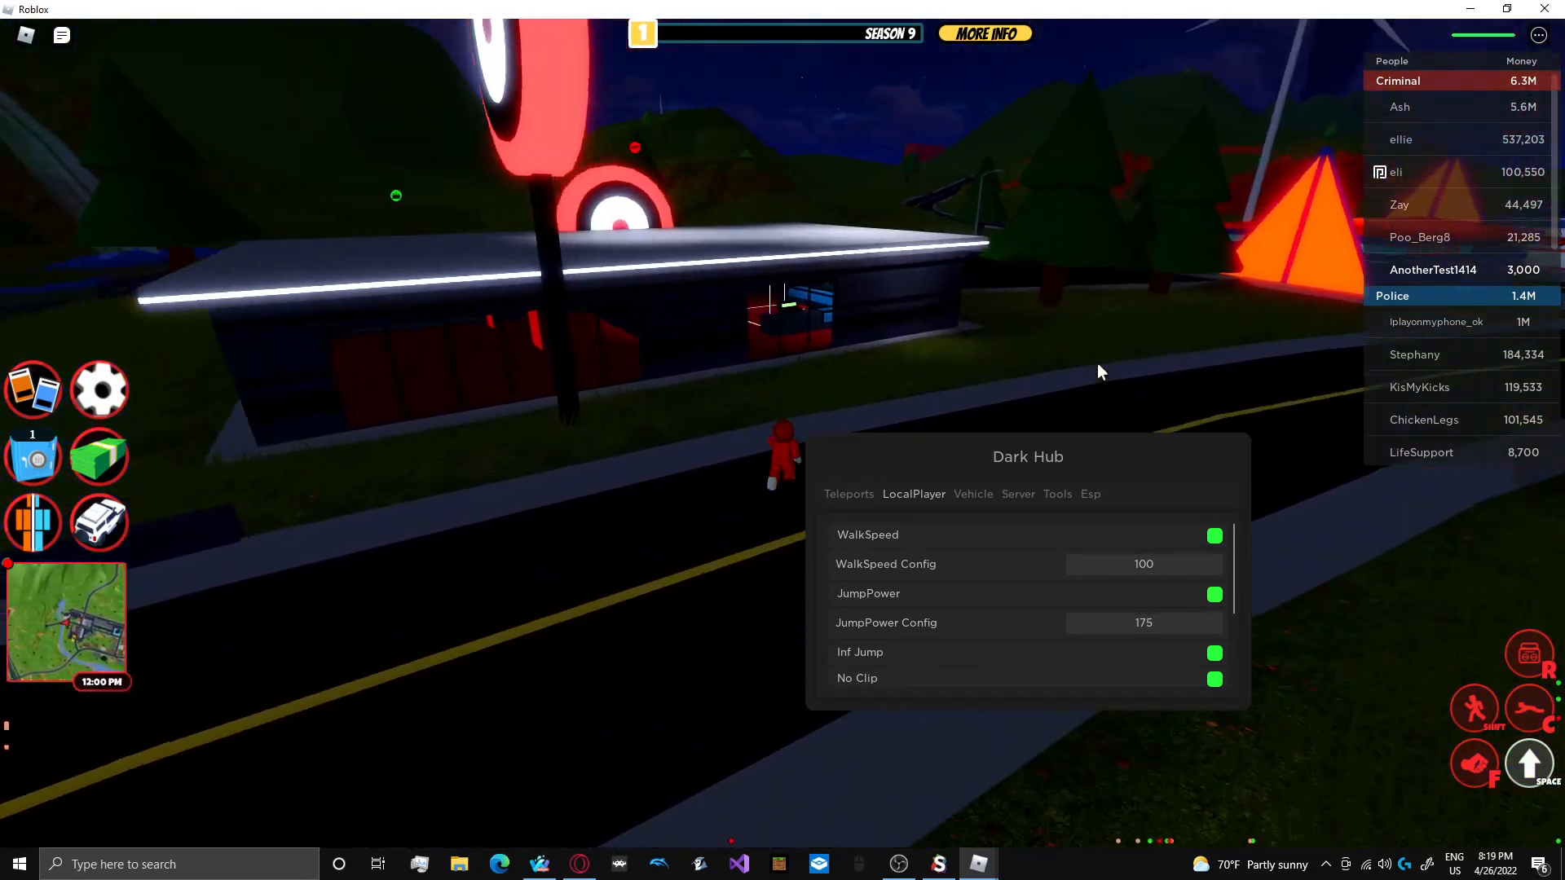
{"action": "mouse_move", "coordinate": [1098, 373]}
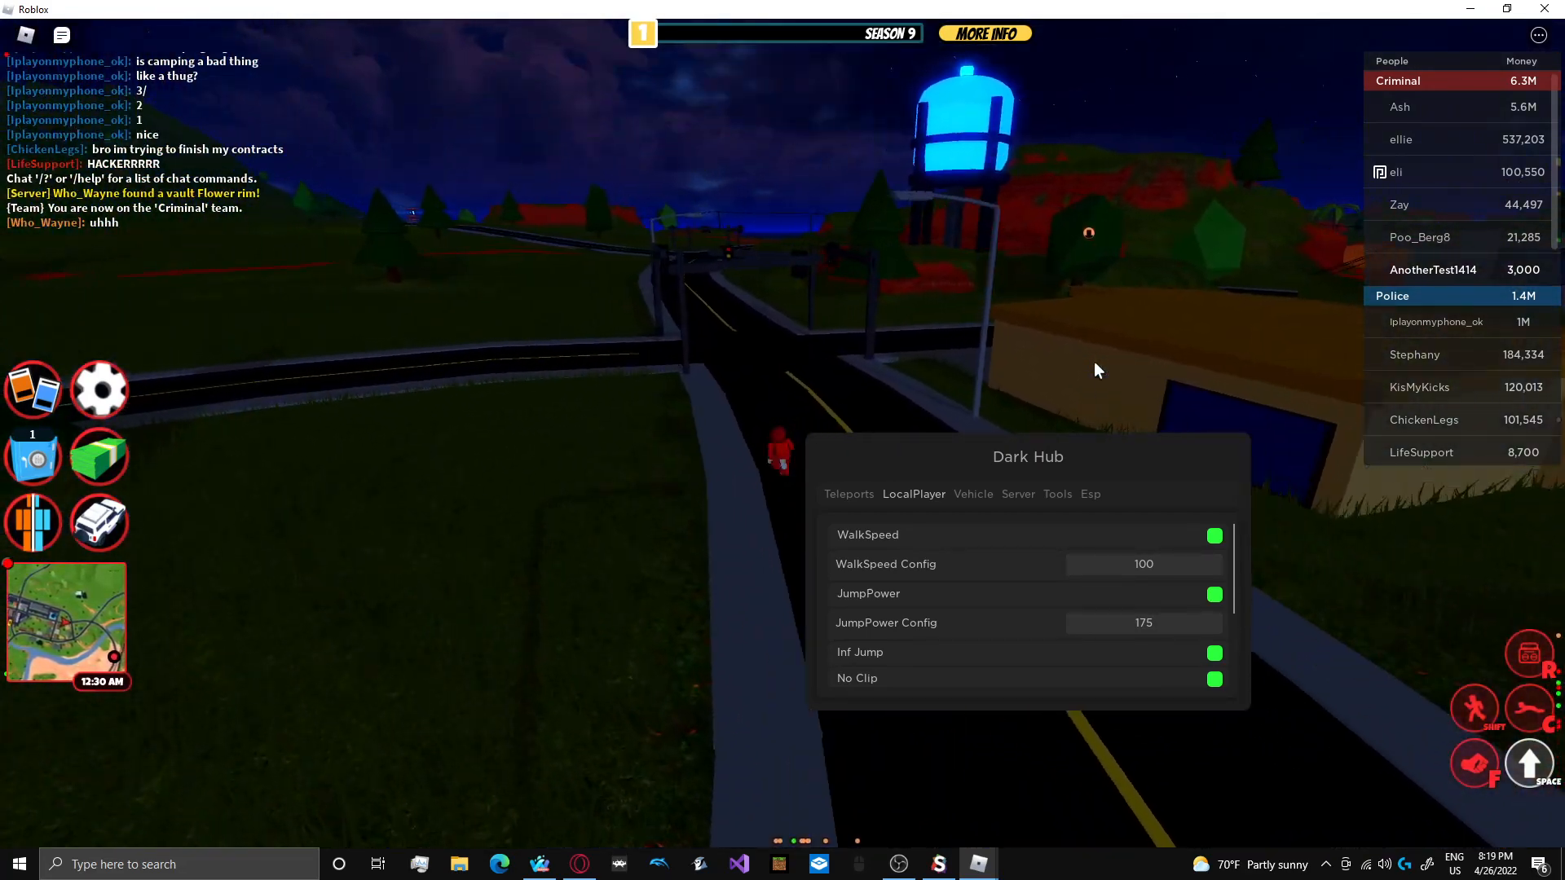
- Scroll down the LocalPlayer tab and turn on No Ragdoll
{"action": "scroll", "scroll_direction": "down", "scroll_amount": 3}
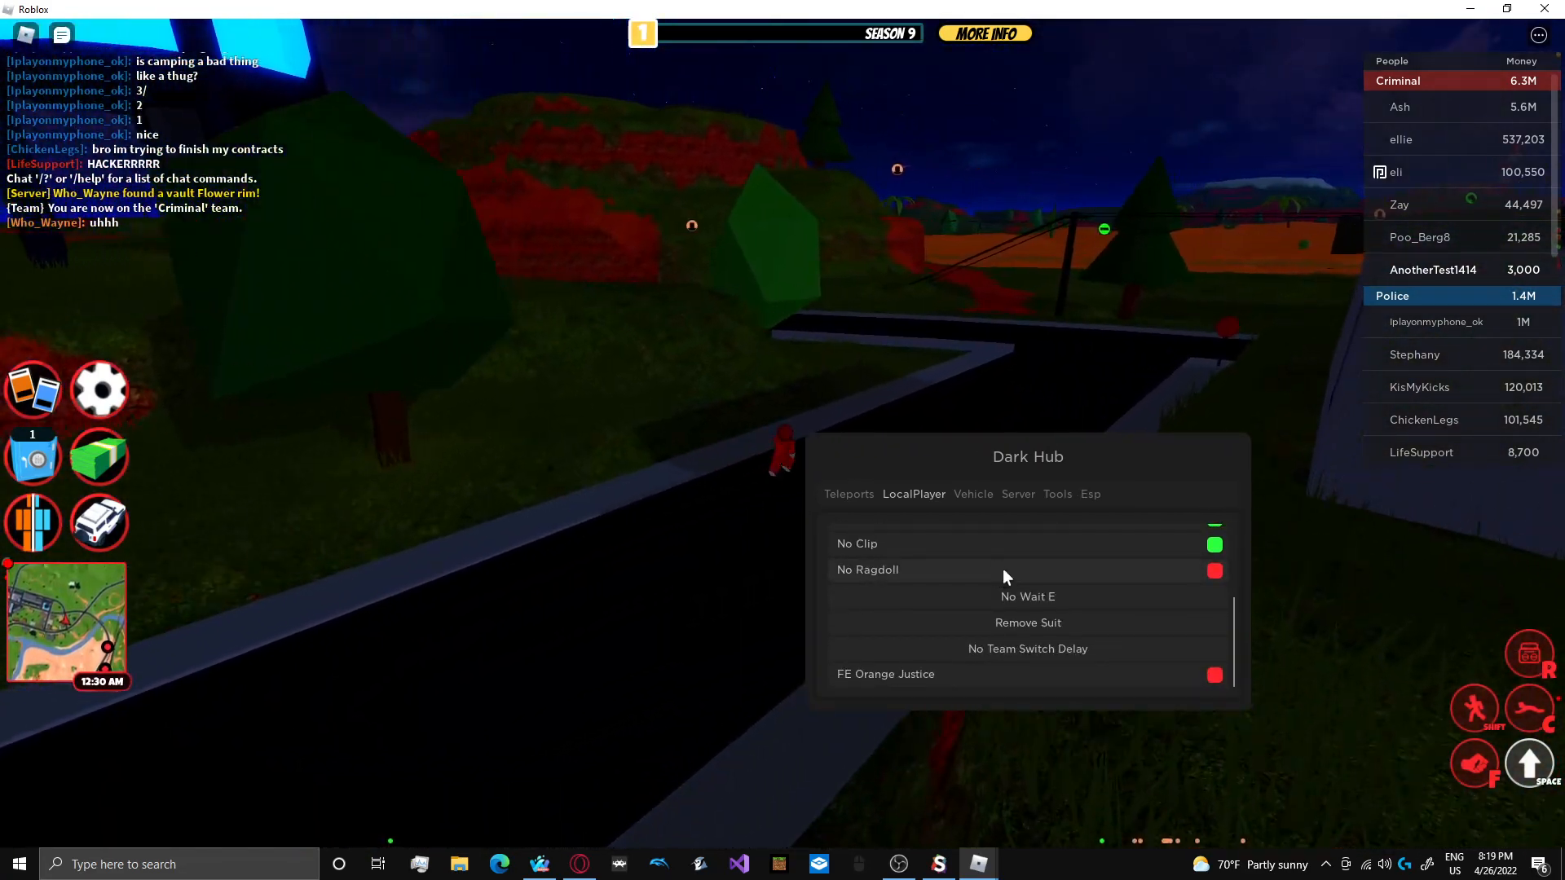
{"action": "left_click", "coordinate": [1213, 570]}
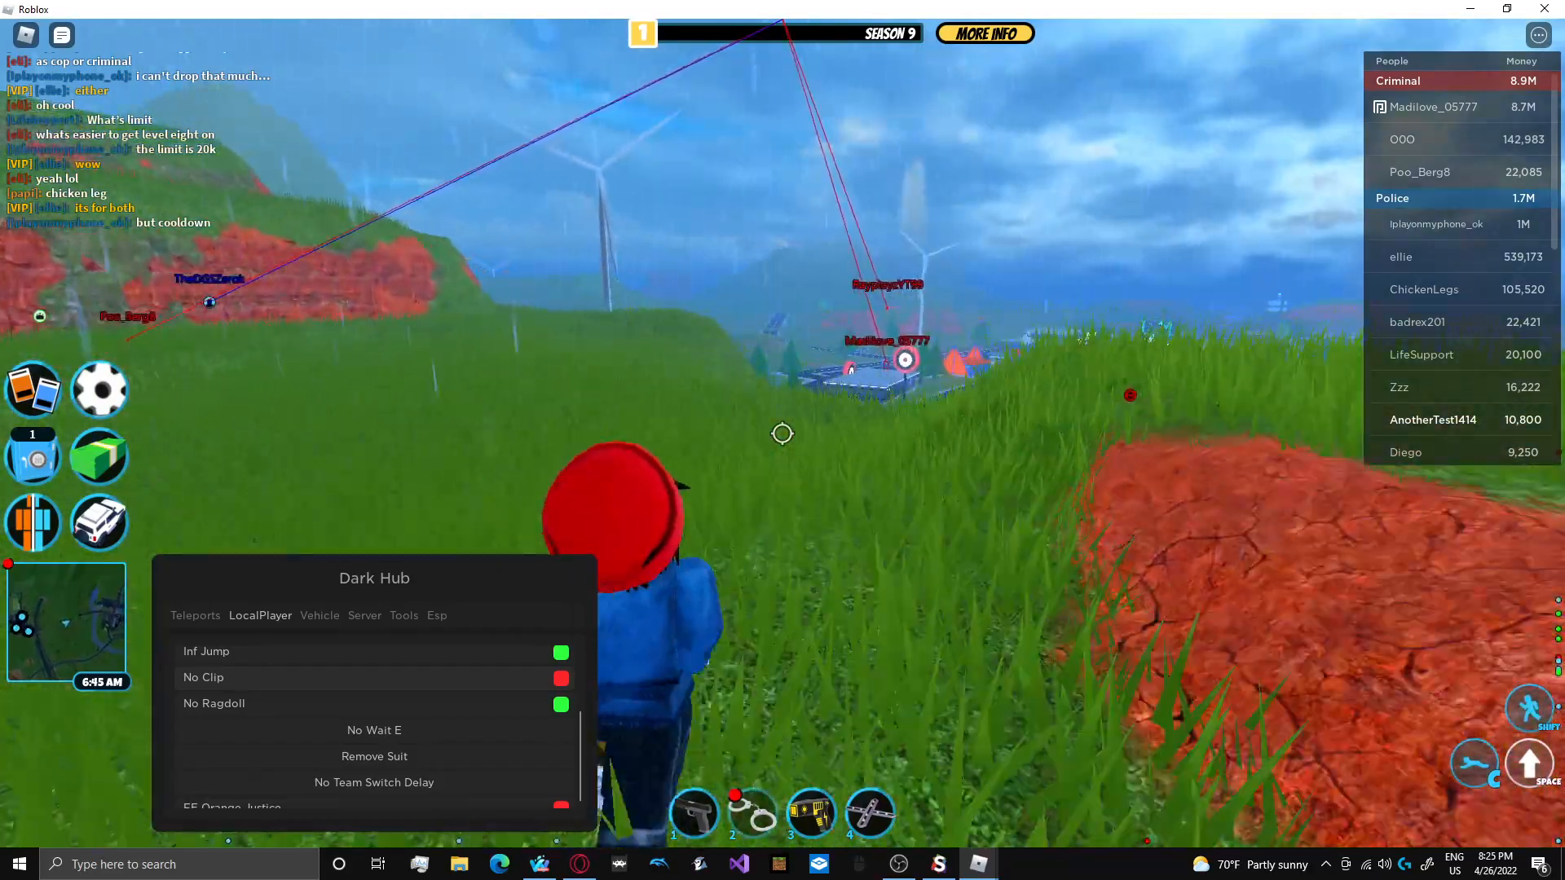
- Browse Dark Hub's Vehicle tab in Jailbreak, then close Roblox and the leftover key window
{"action": "key", "text": "Escape"}
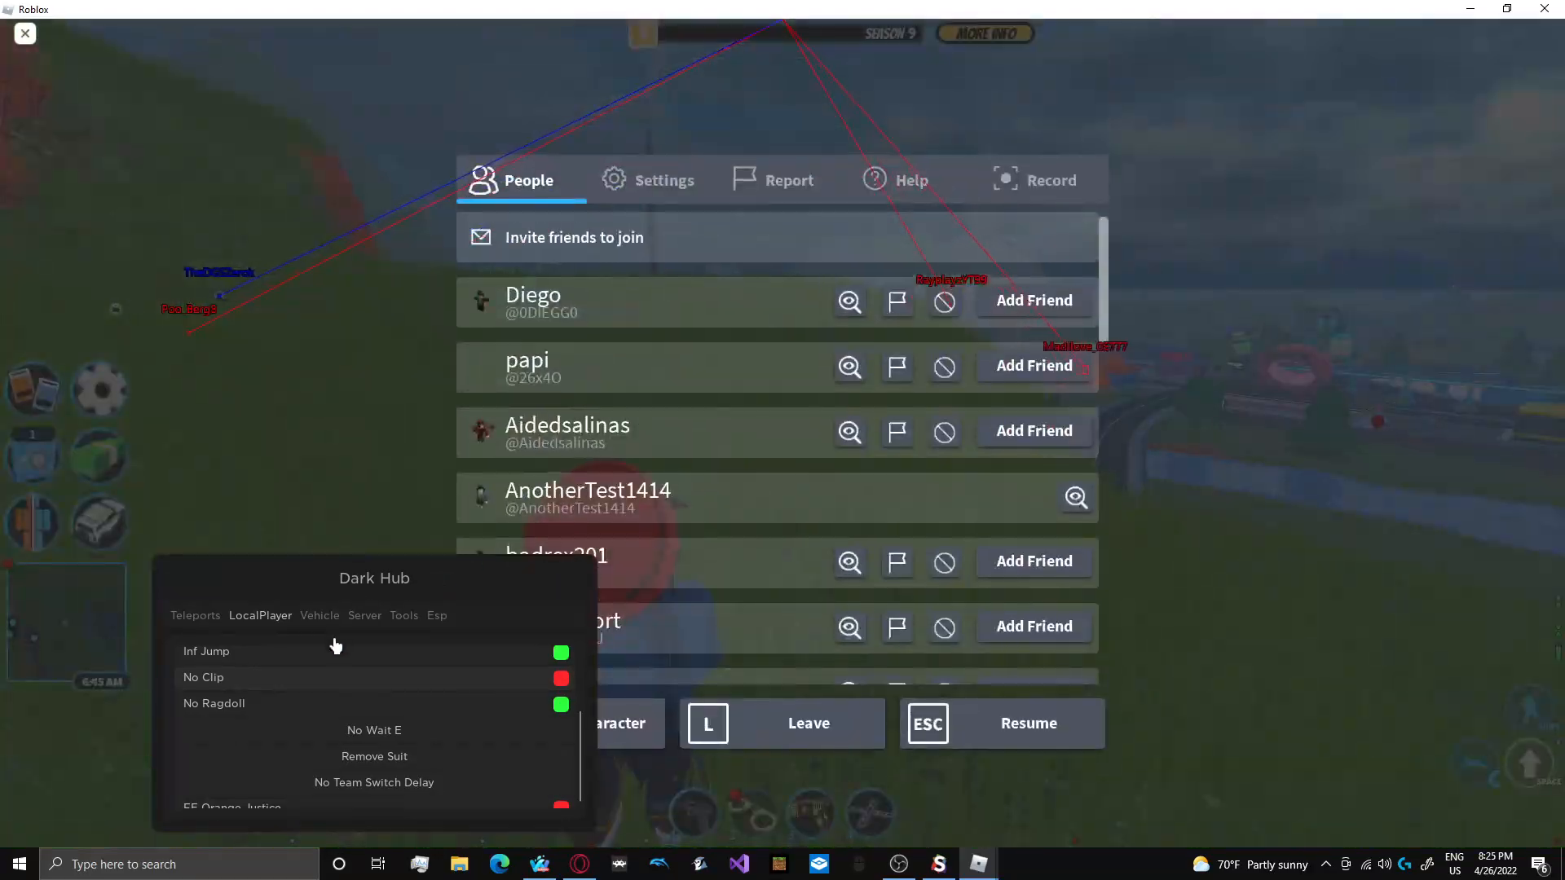
{"action": "left_click", "coordinate": [320, 615]}
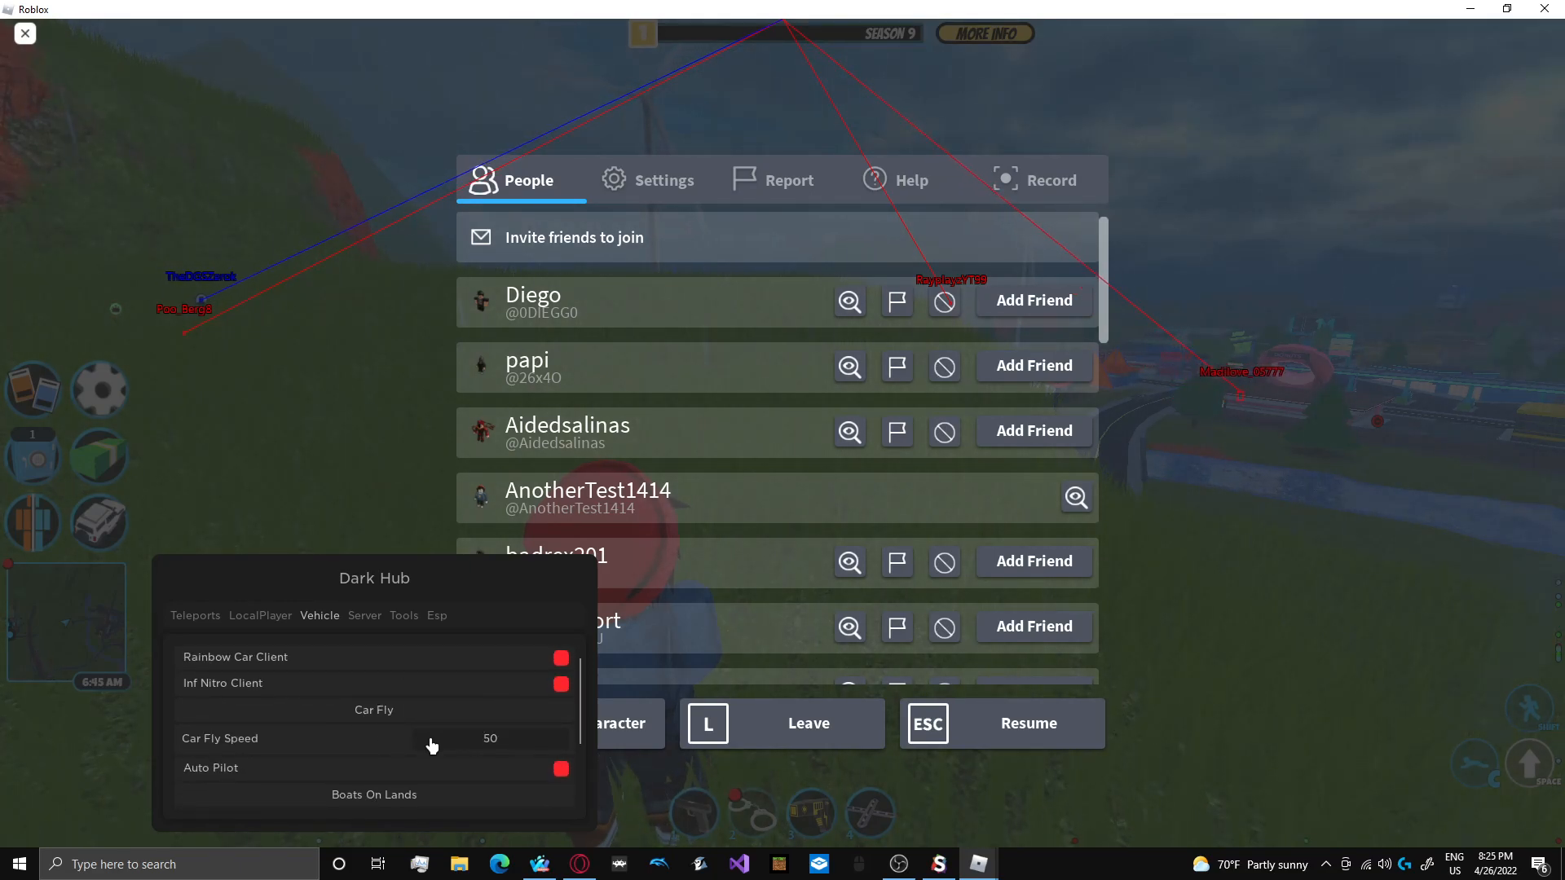
{"action": "left_click", "coordinate": [365, 615]}
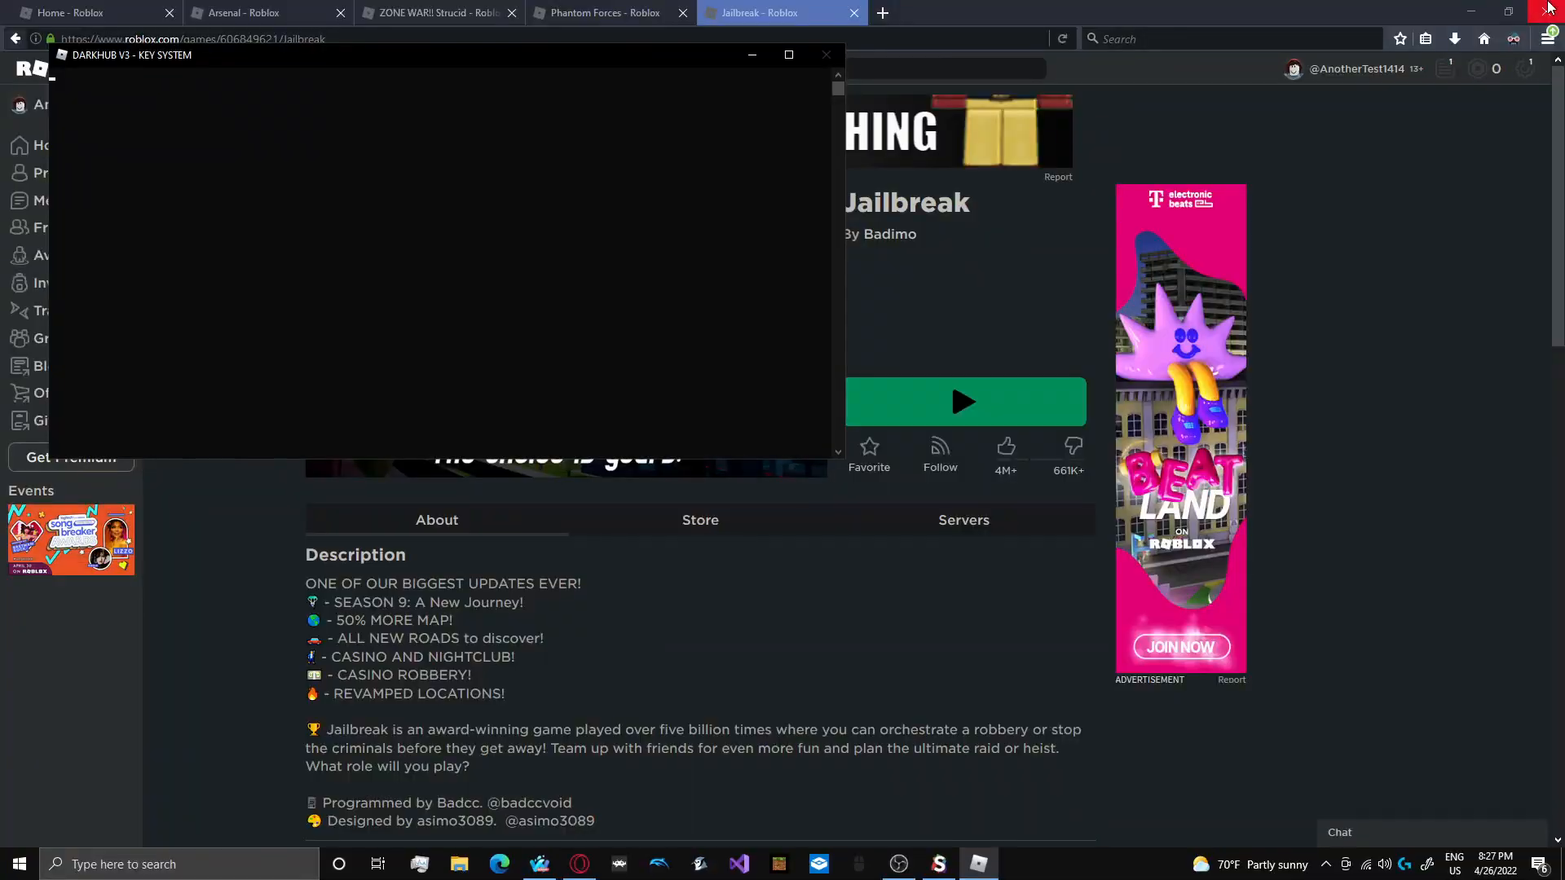
{"action": "left_click", "coordinate": [826, 53]}
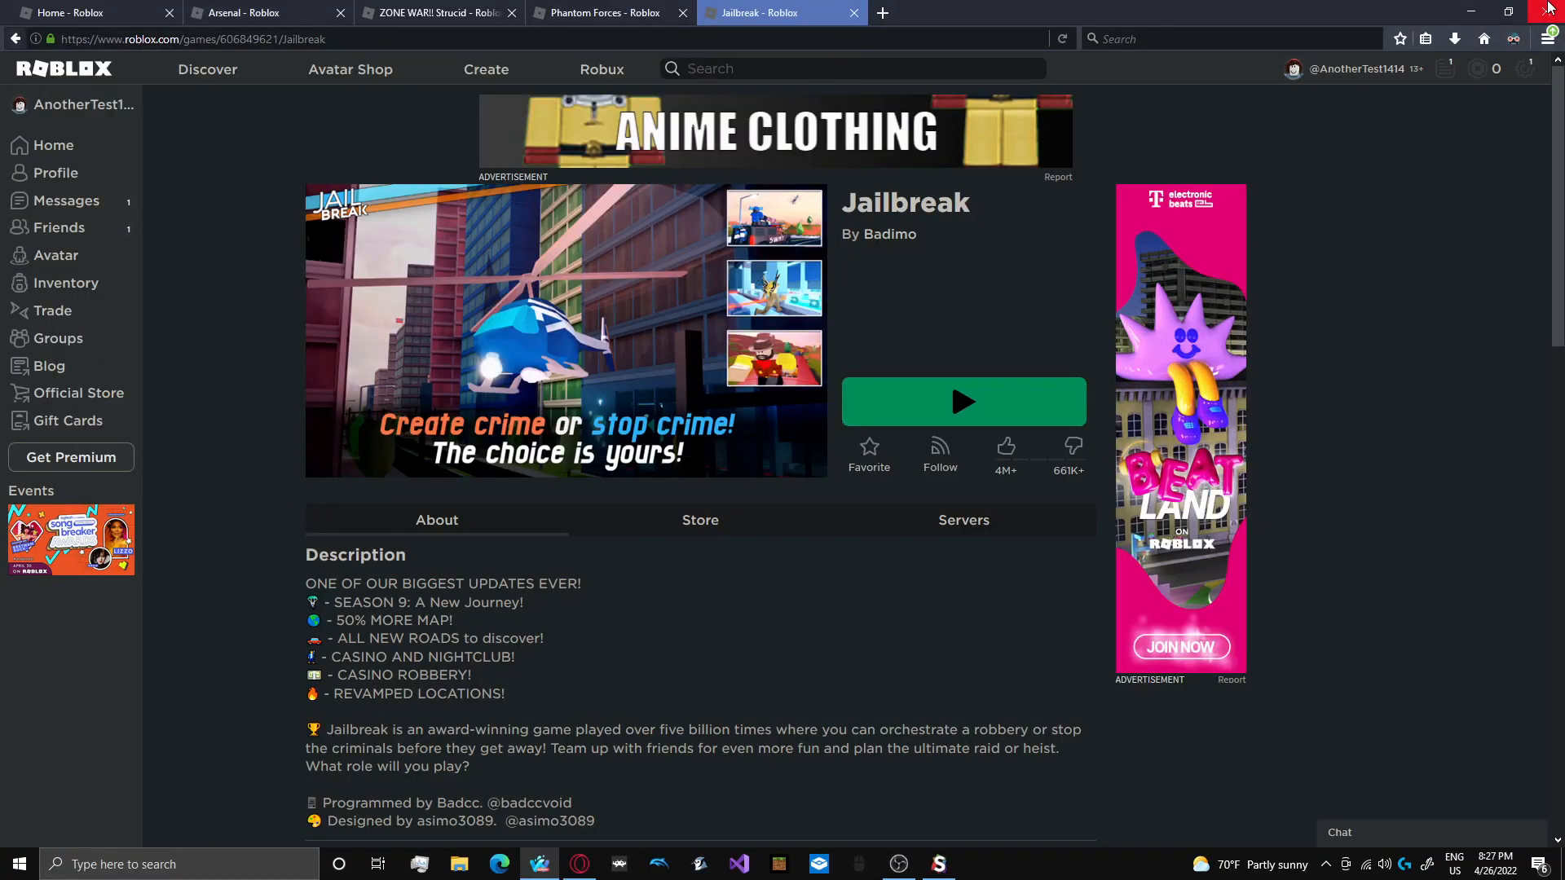